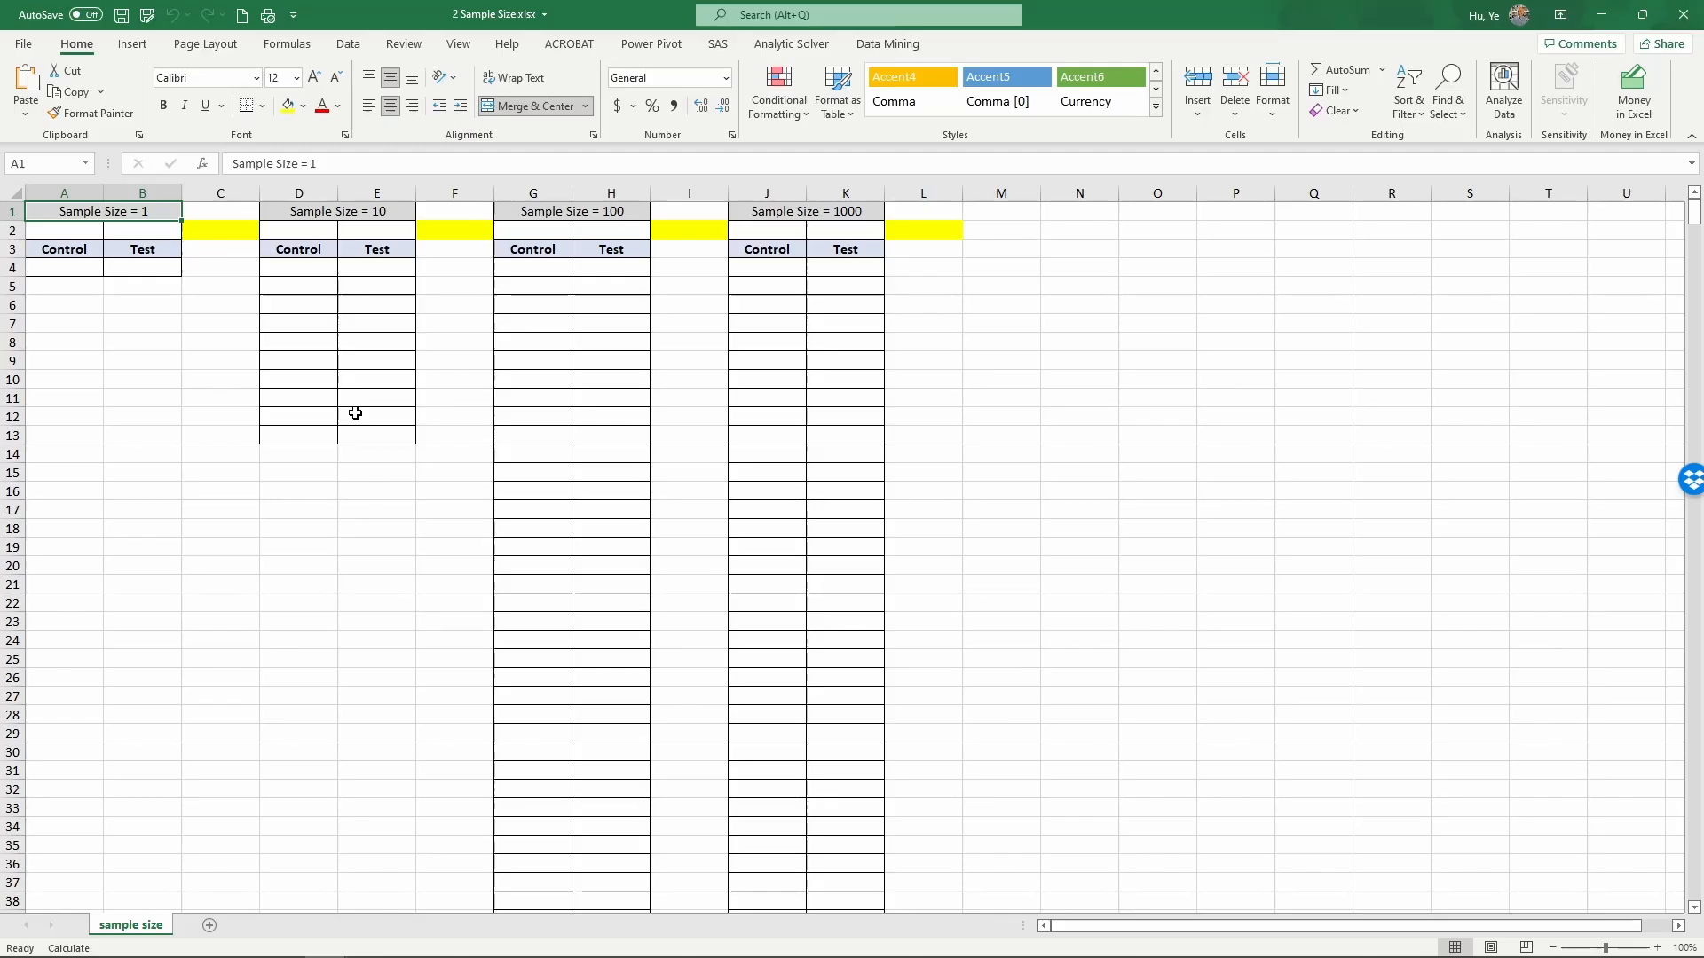
- Give the size-1 Control cell A4 the random formula =RAND()
{"action": "left_click", "coordinate": [64, 398]}
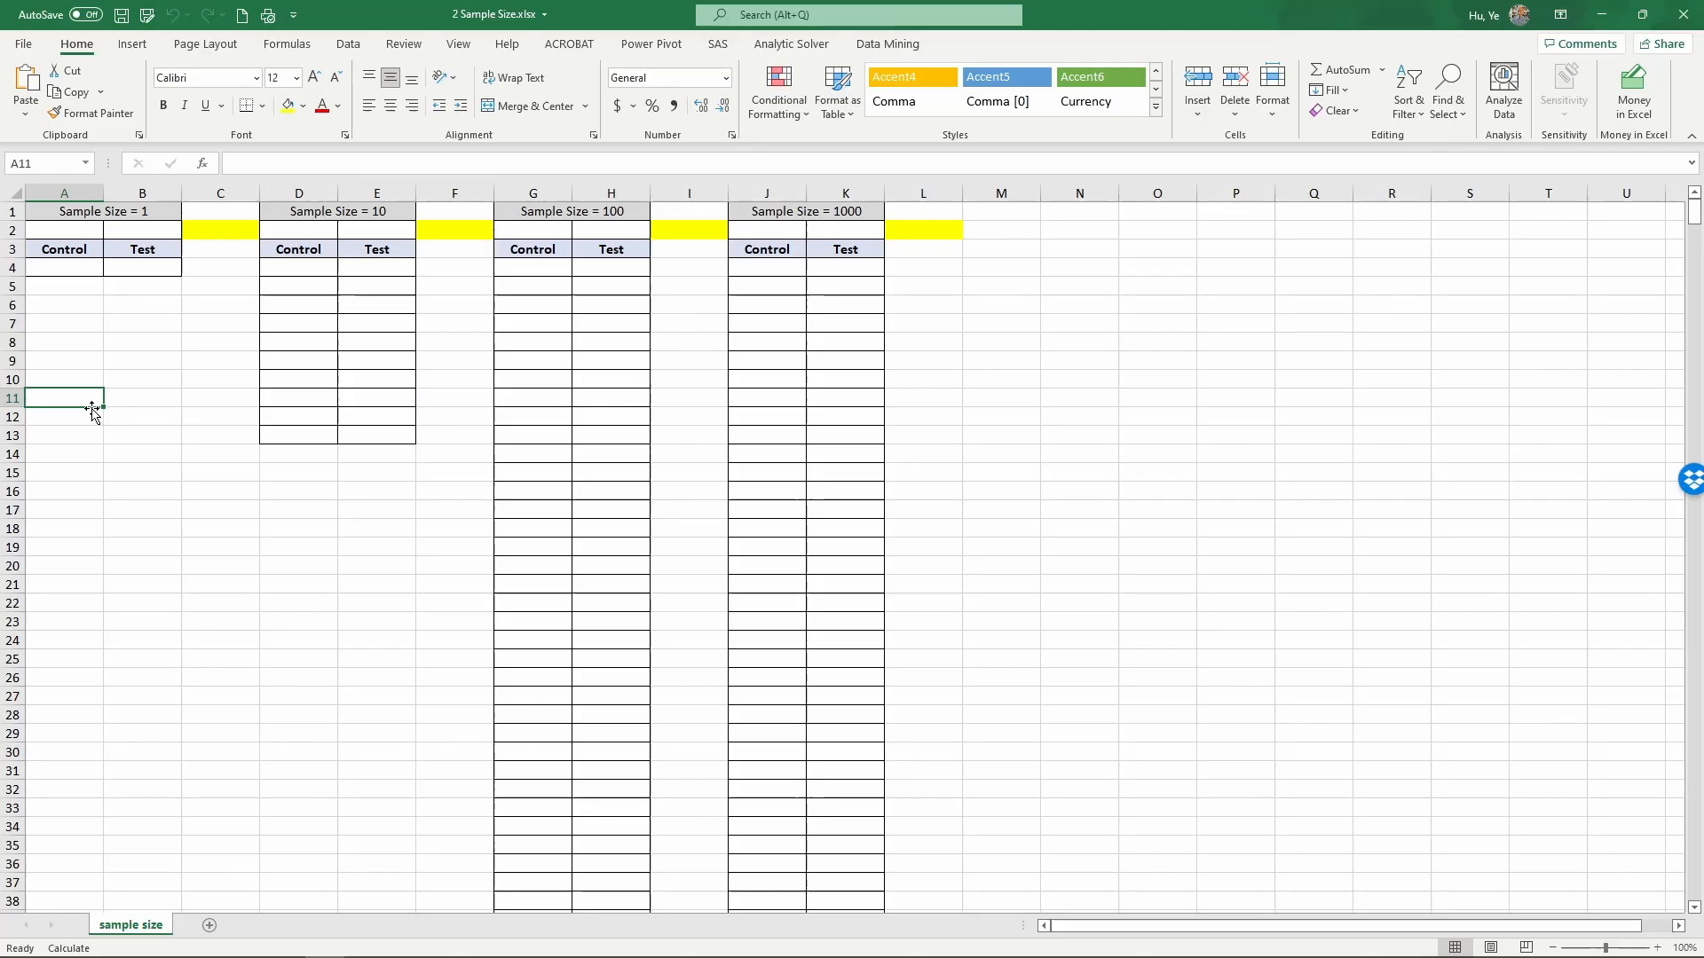
{"action": "mouse_move", "coordinate": [83, 394]}
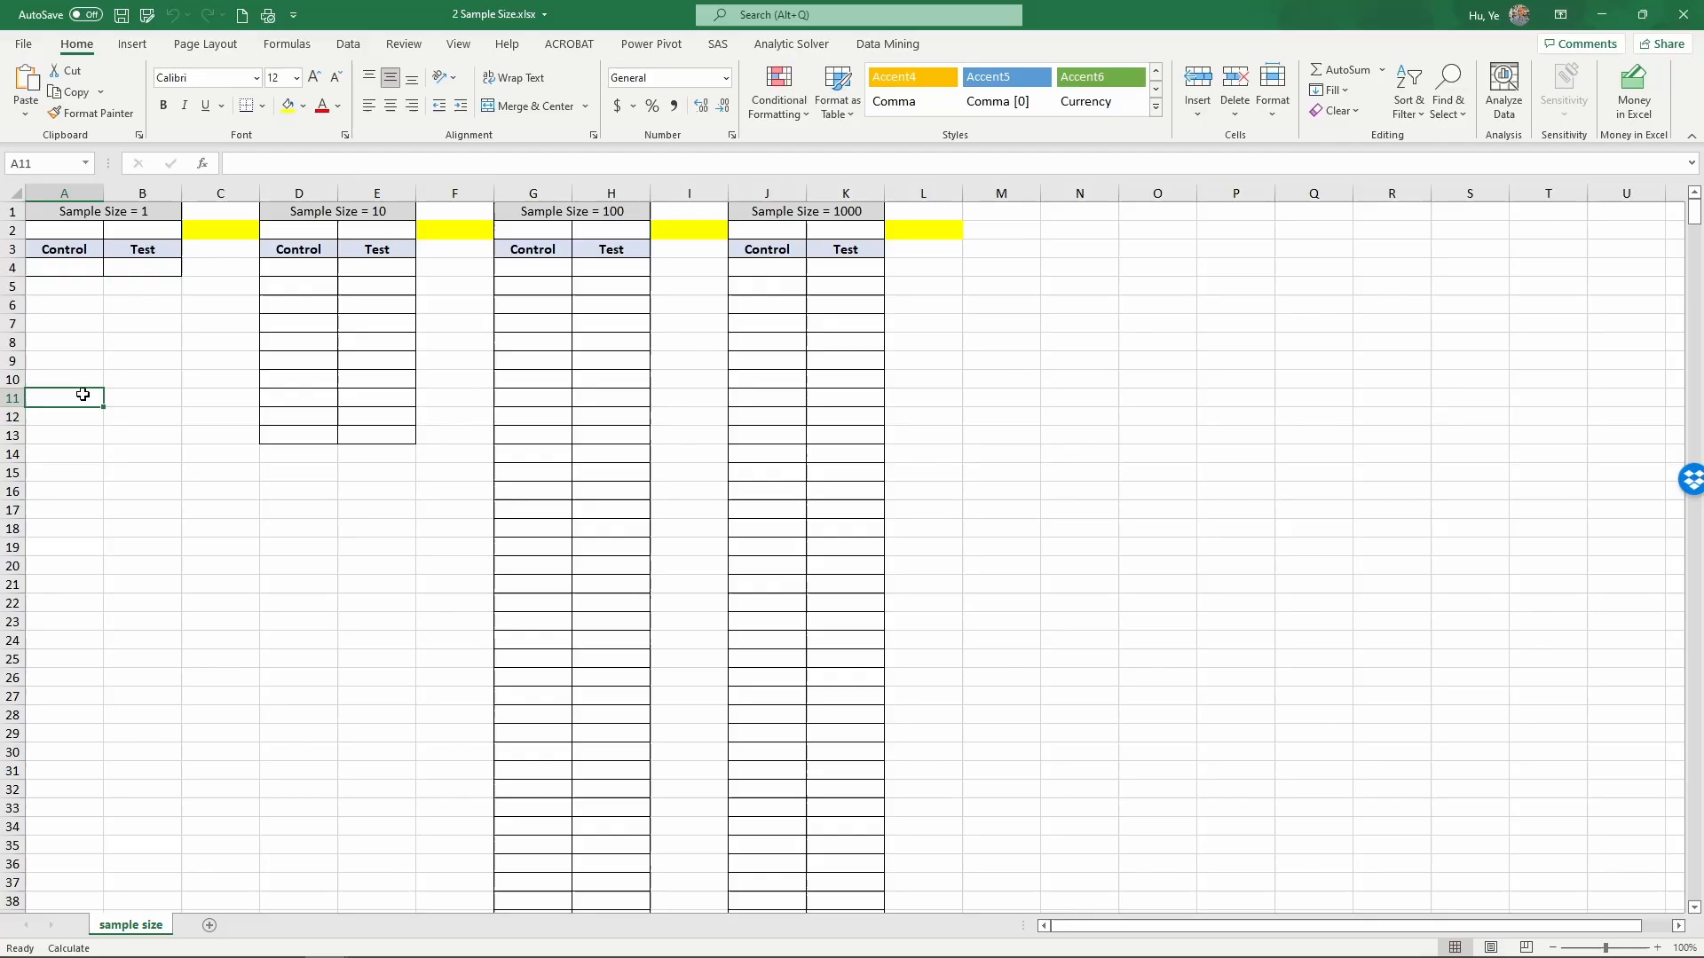
{"action": "left_click", "coordinate": [63, 268]}
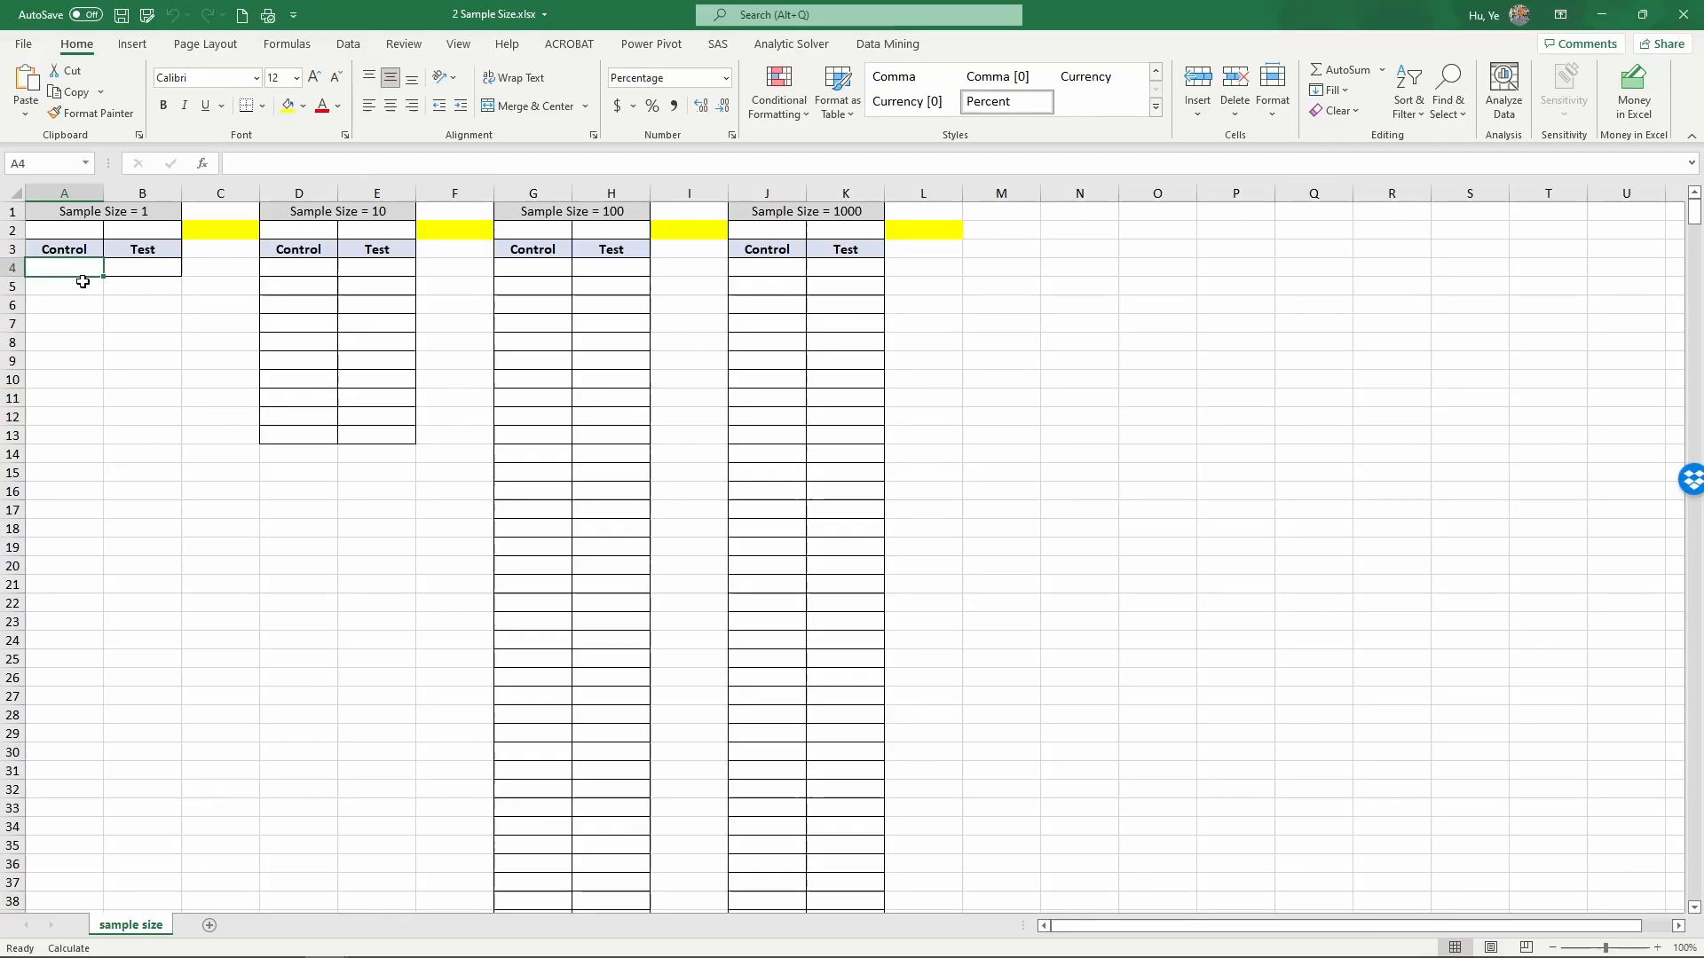
{"action": "type", "text": "="}
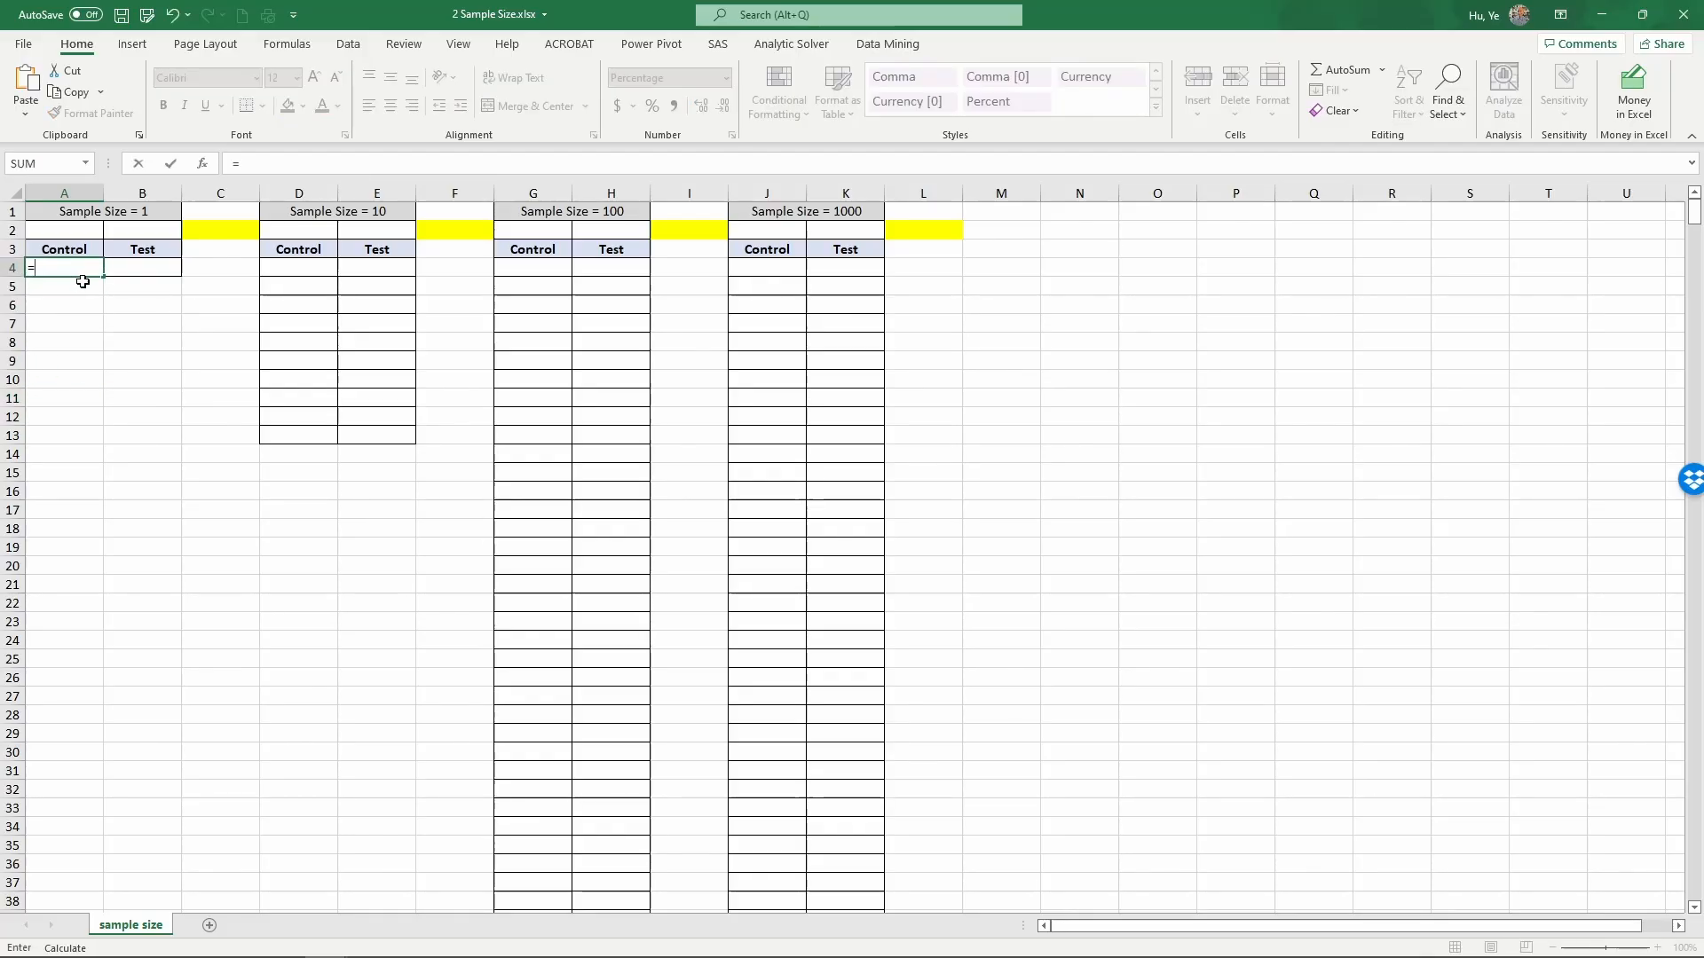
{"action": "type", "text": "rand("}
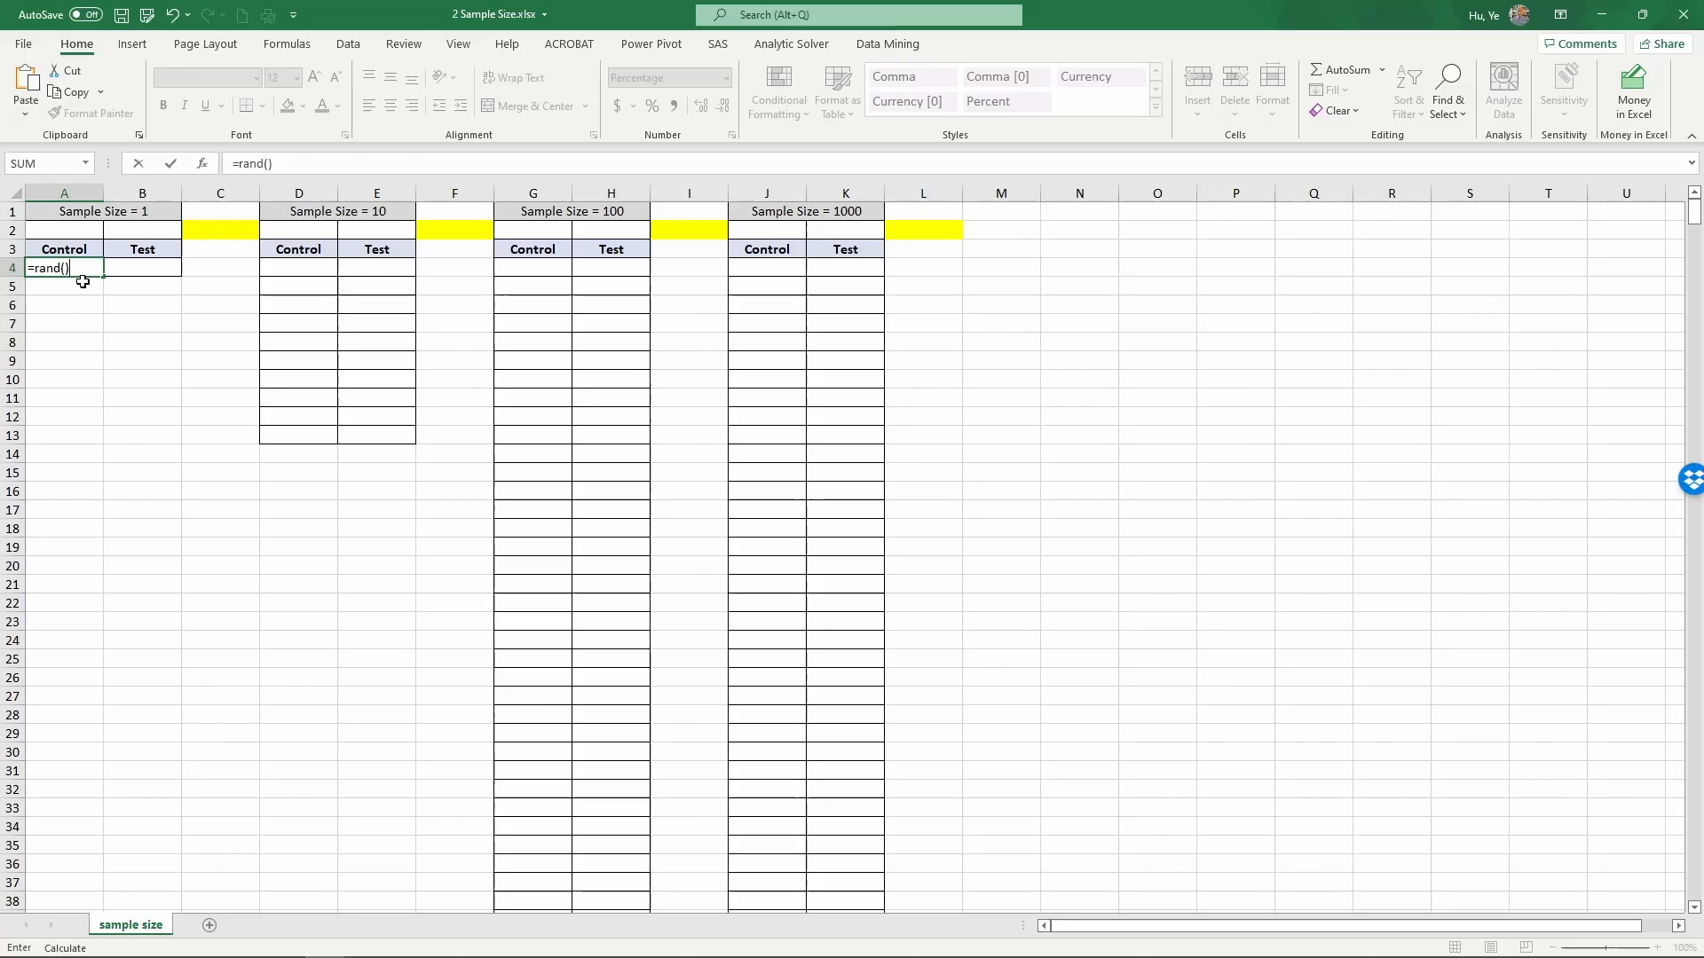
{"action": "key", "text": "Return"}
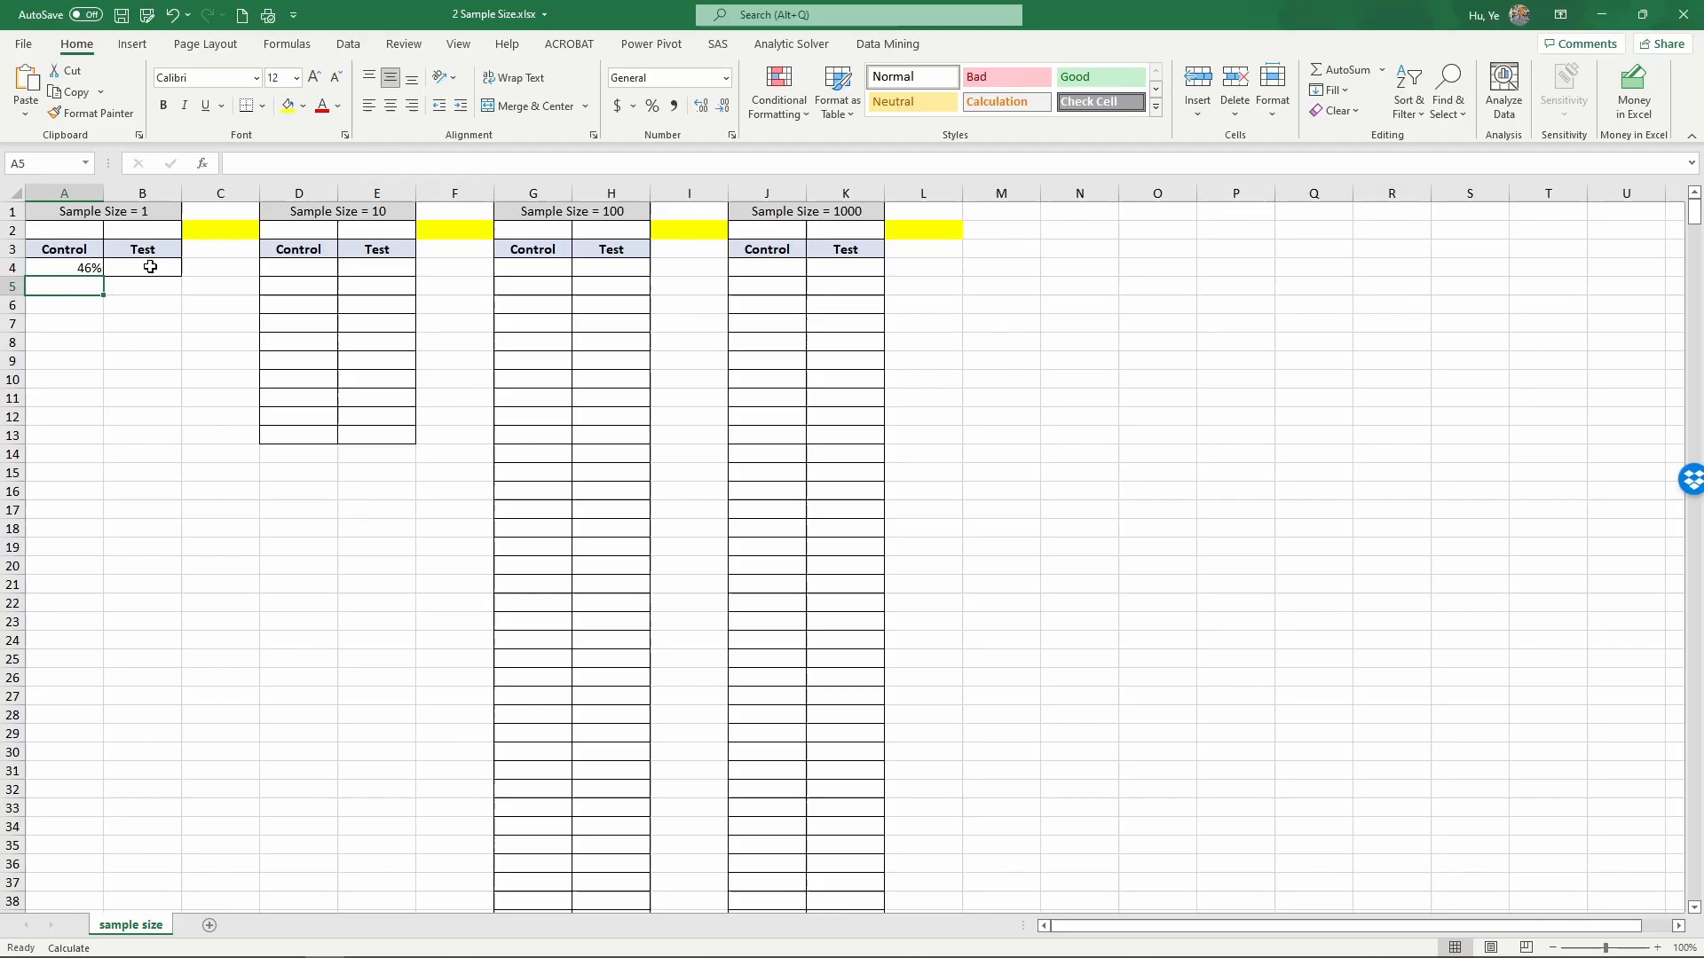
- Give the size-1 Test cell B4 the formula =RAND()+0.1
{"action": "left_click", "coordinate": [142, 268]}
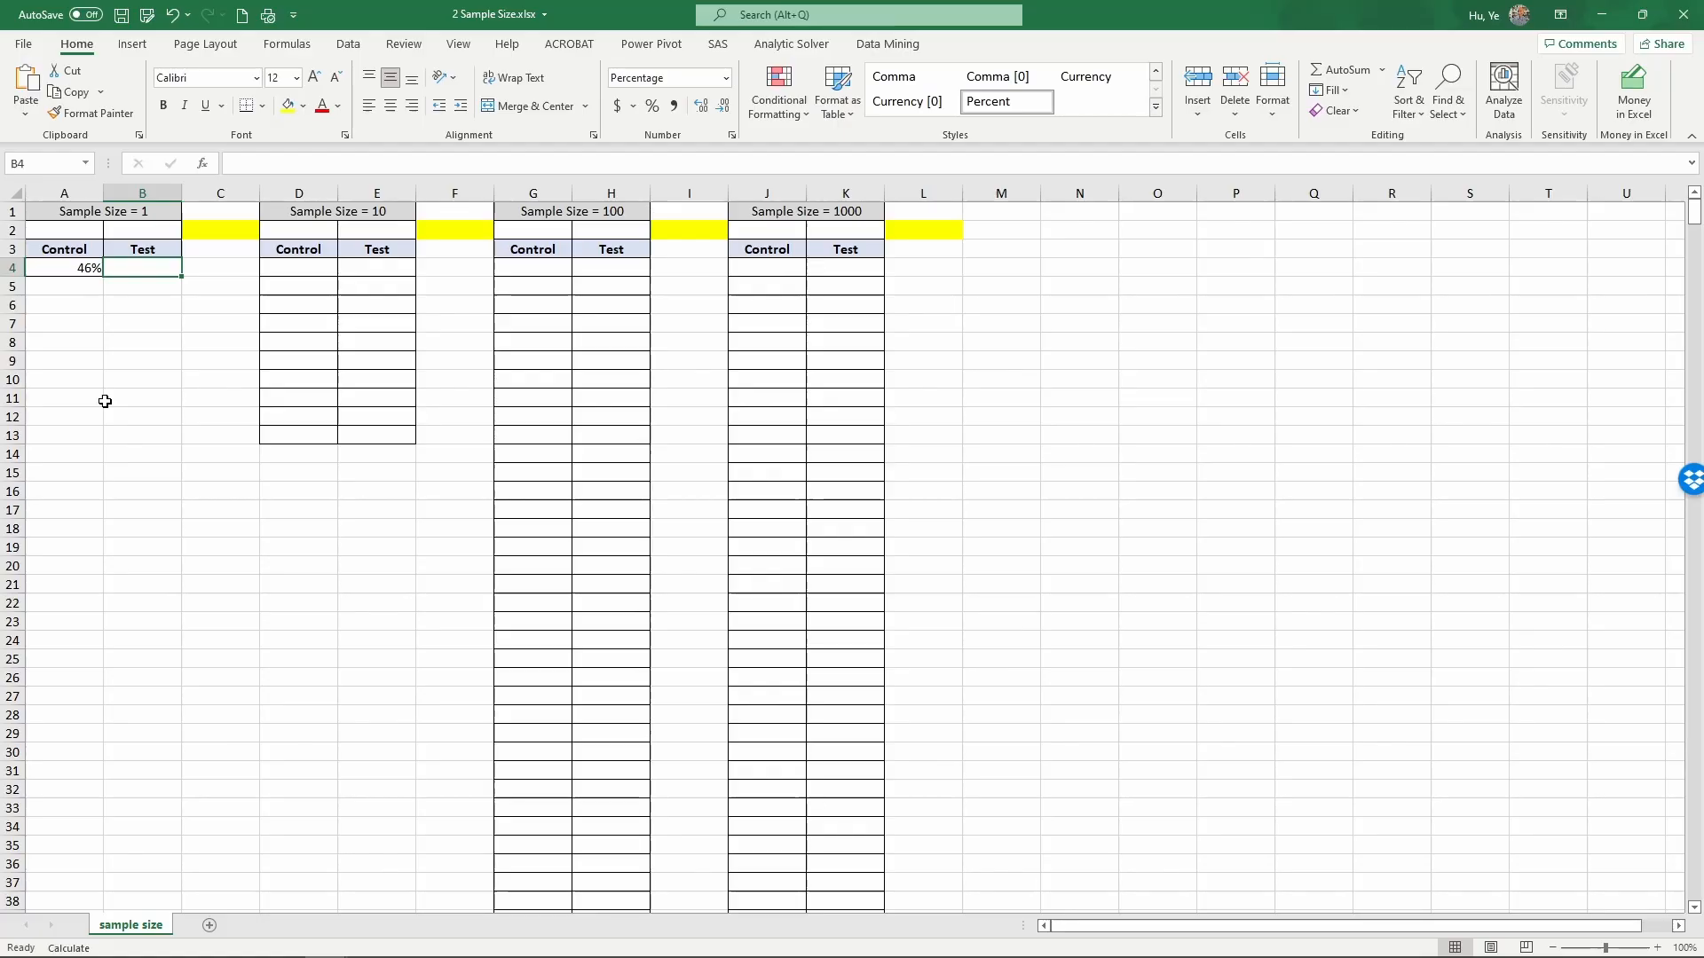
{"action": "type", "text": "="}
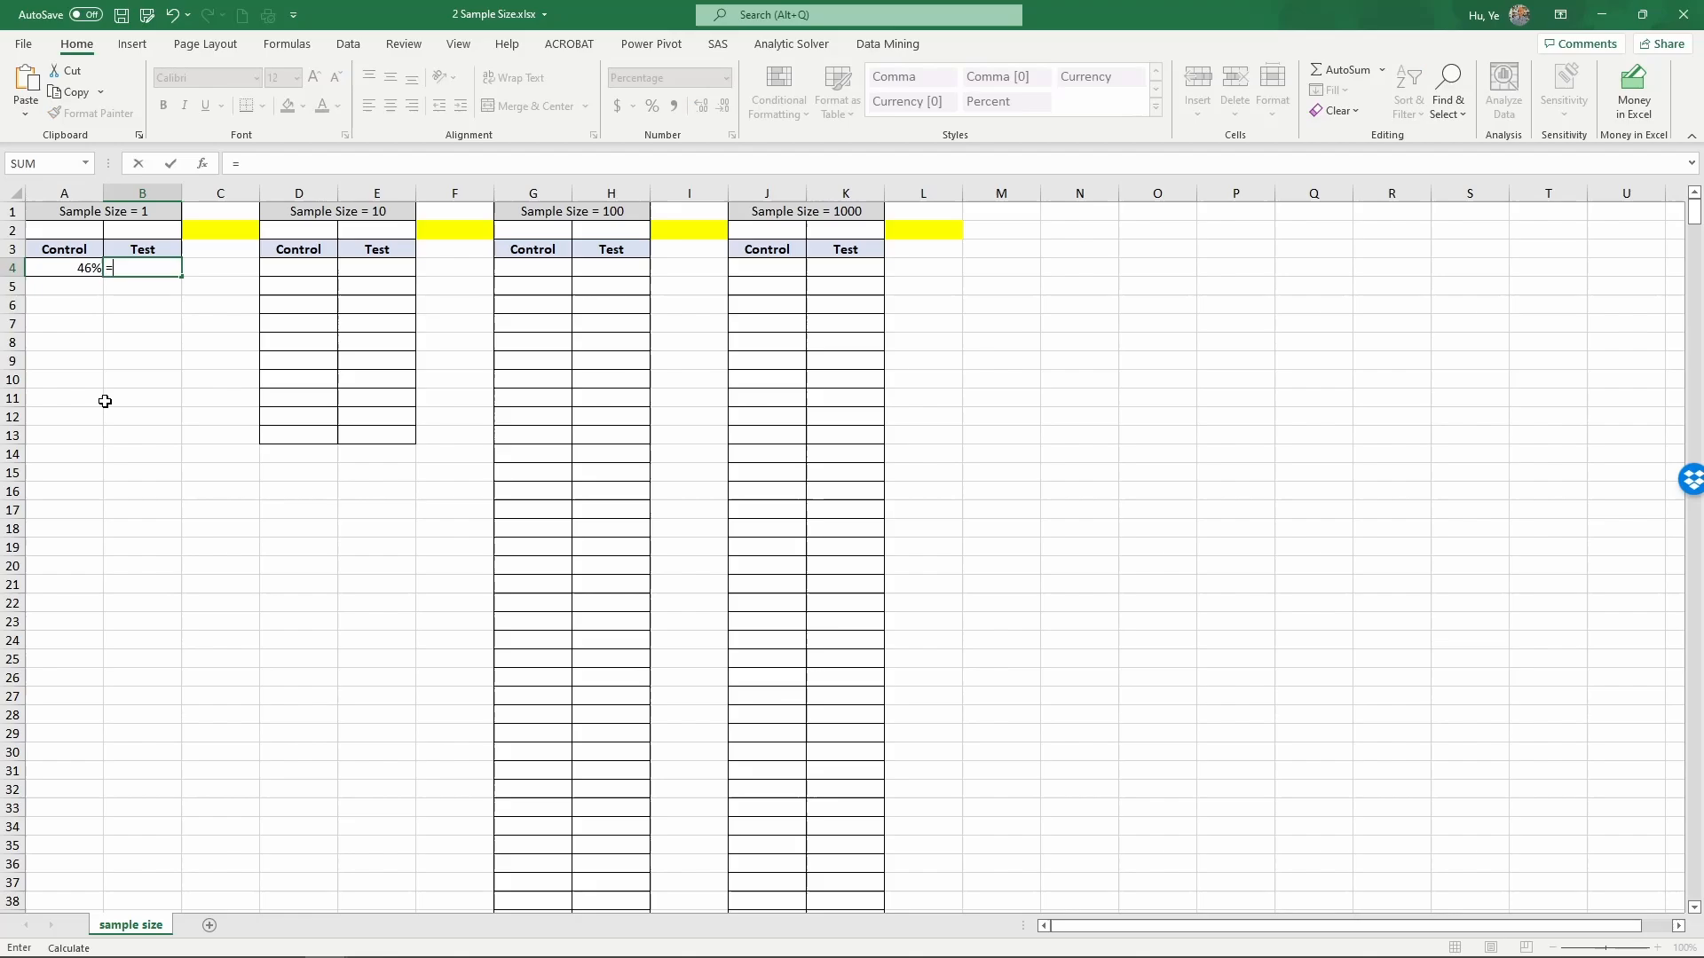
{"action": "type", "text": "r"}
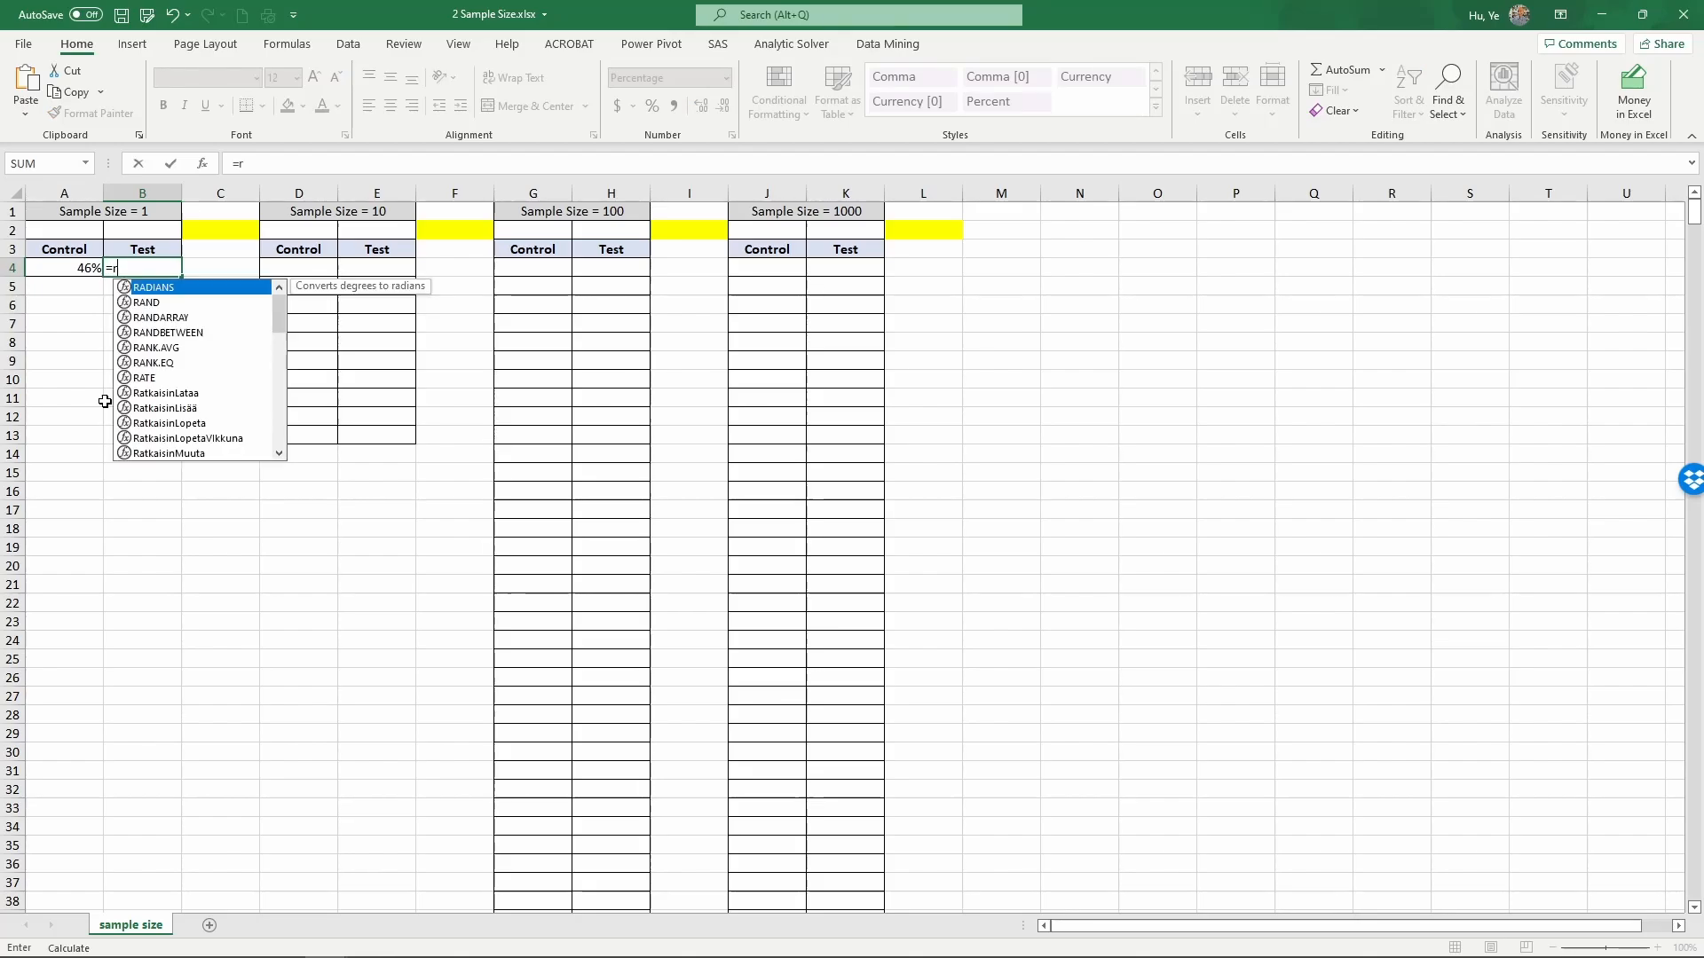
{"action": "type", "text": "and("}
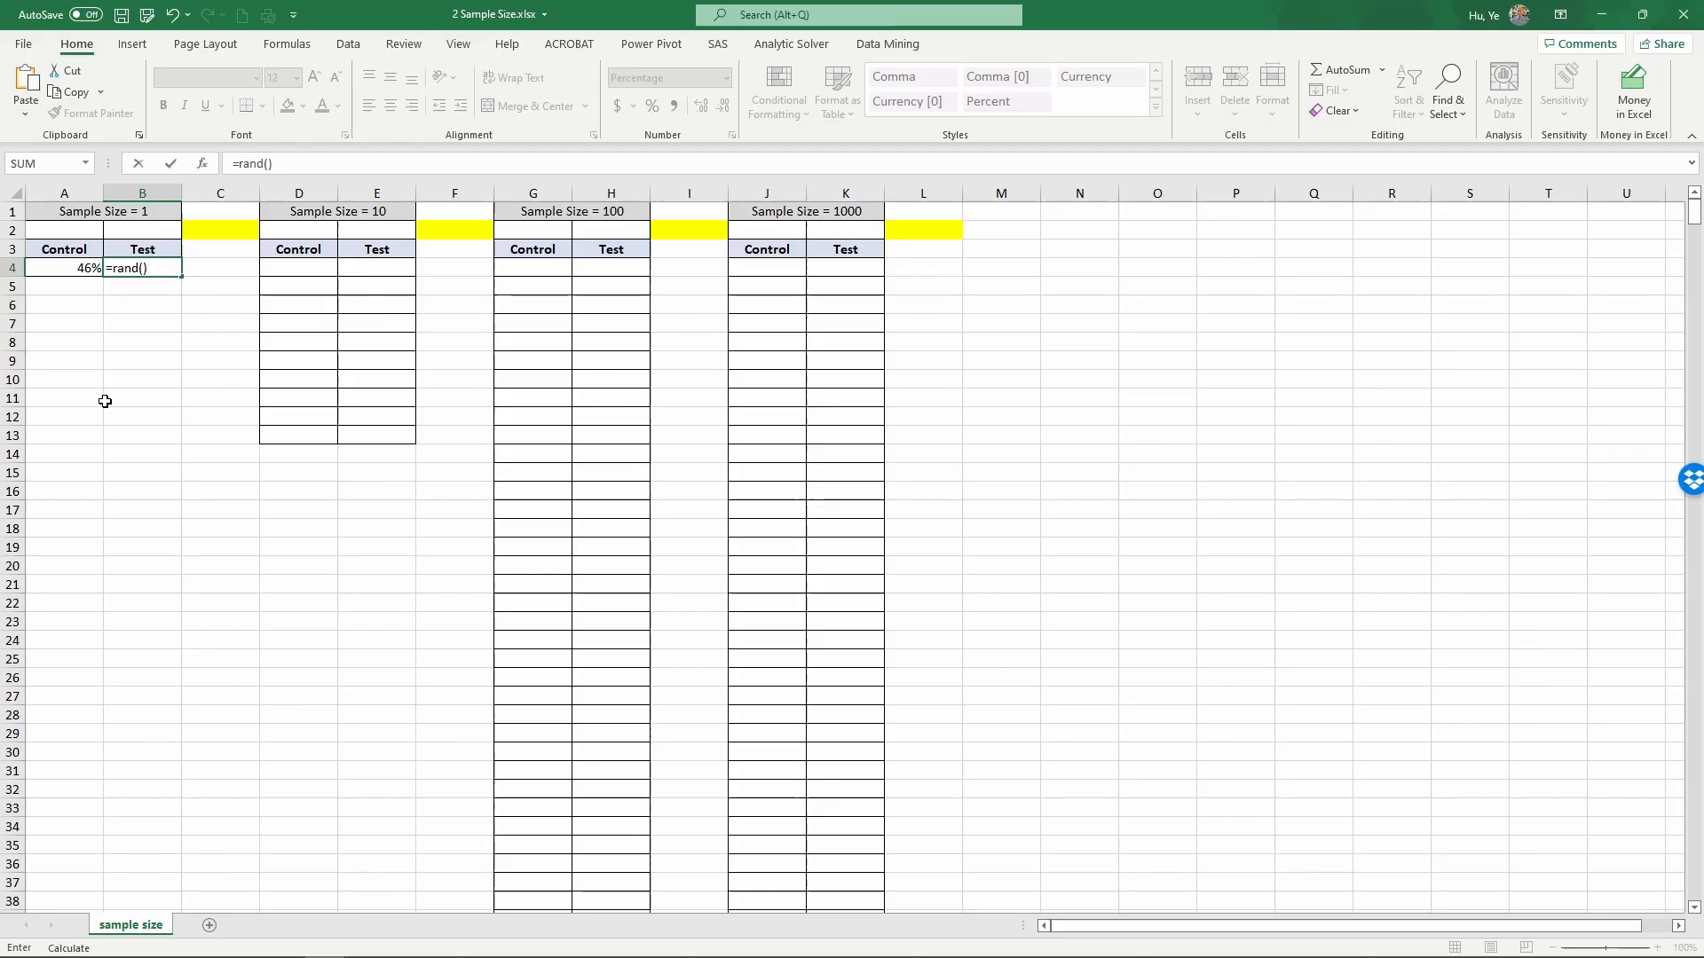
{"action": "type", "text": "+"}
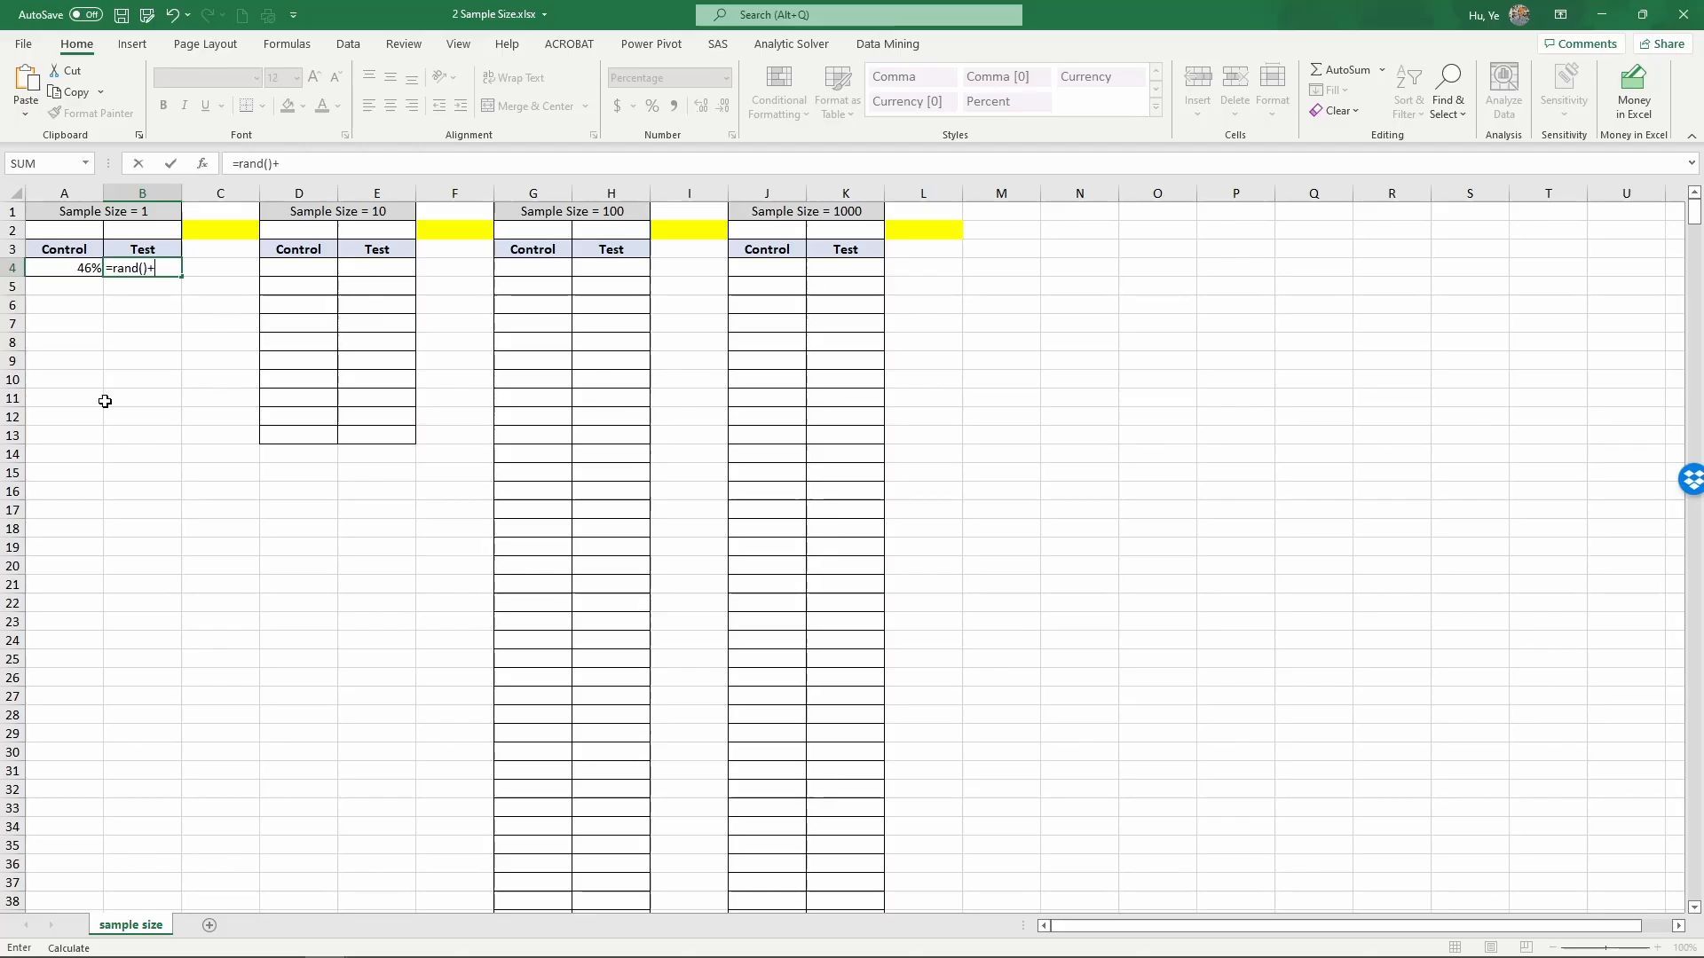
{"action": "type", "text": "0."}
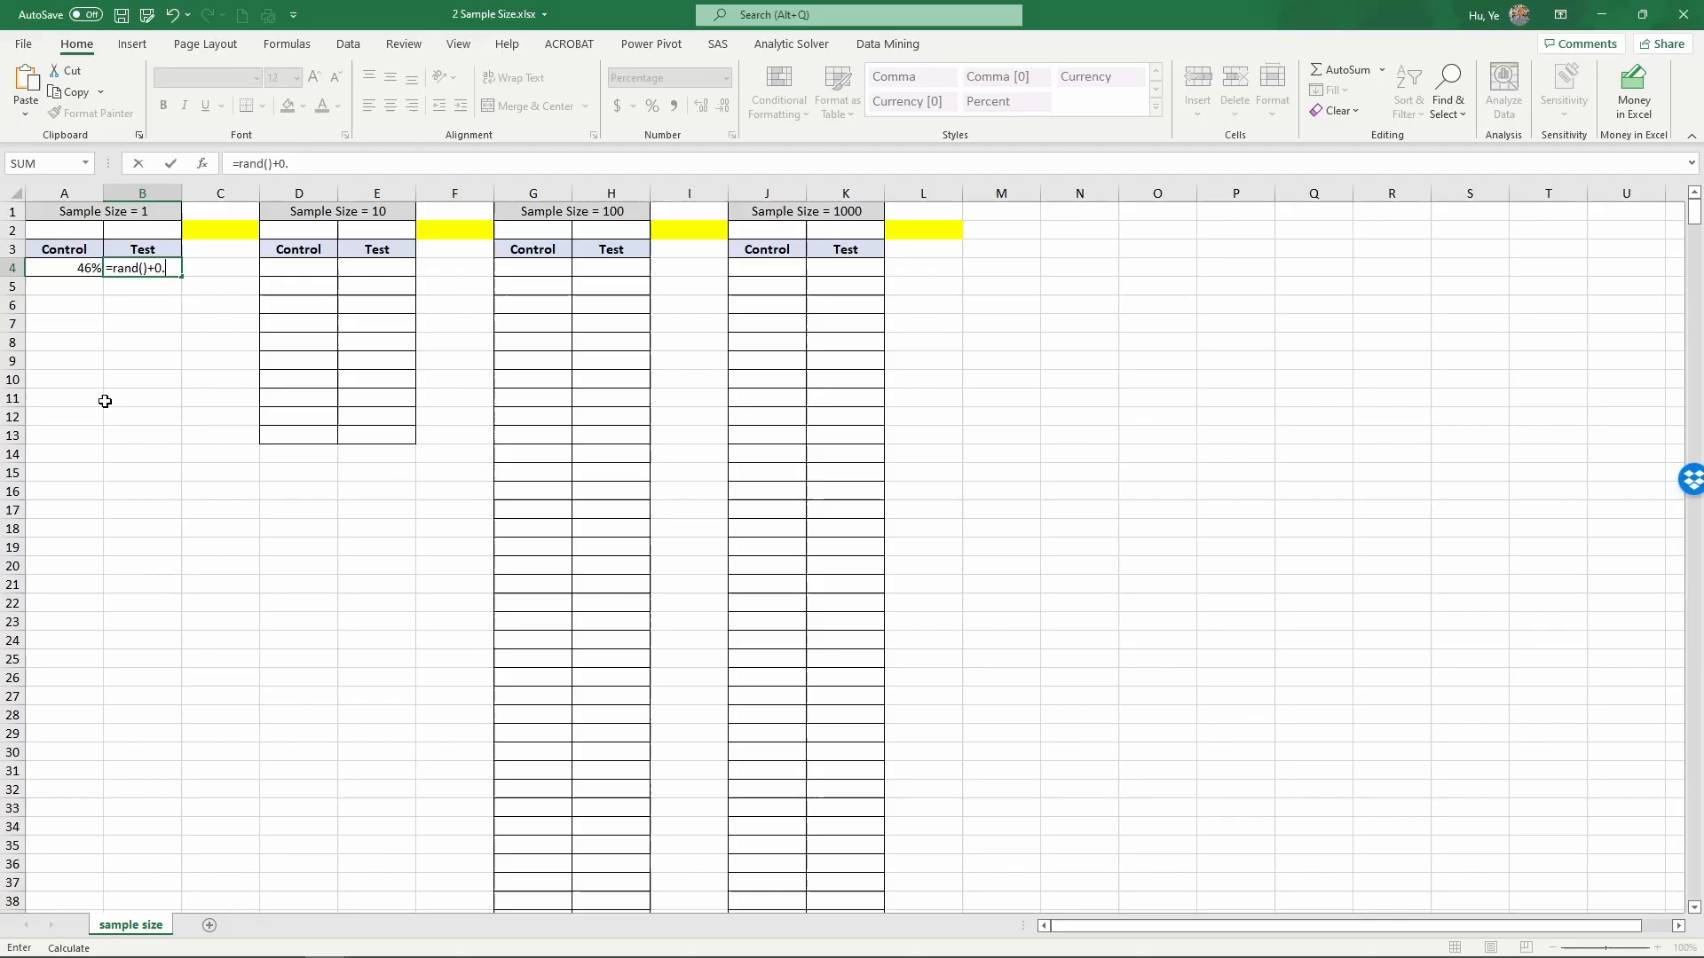
{"action": "type", "text": "1"}
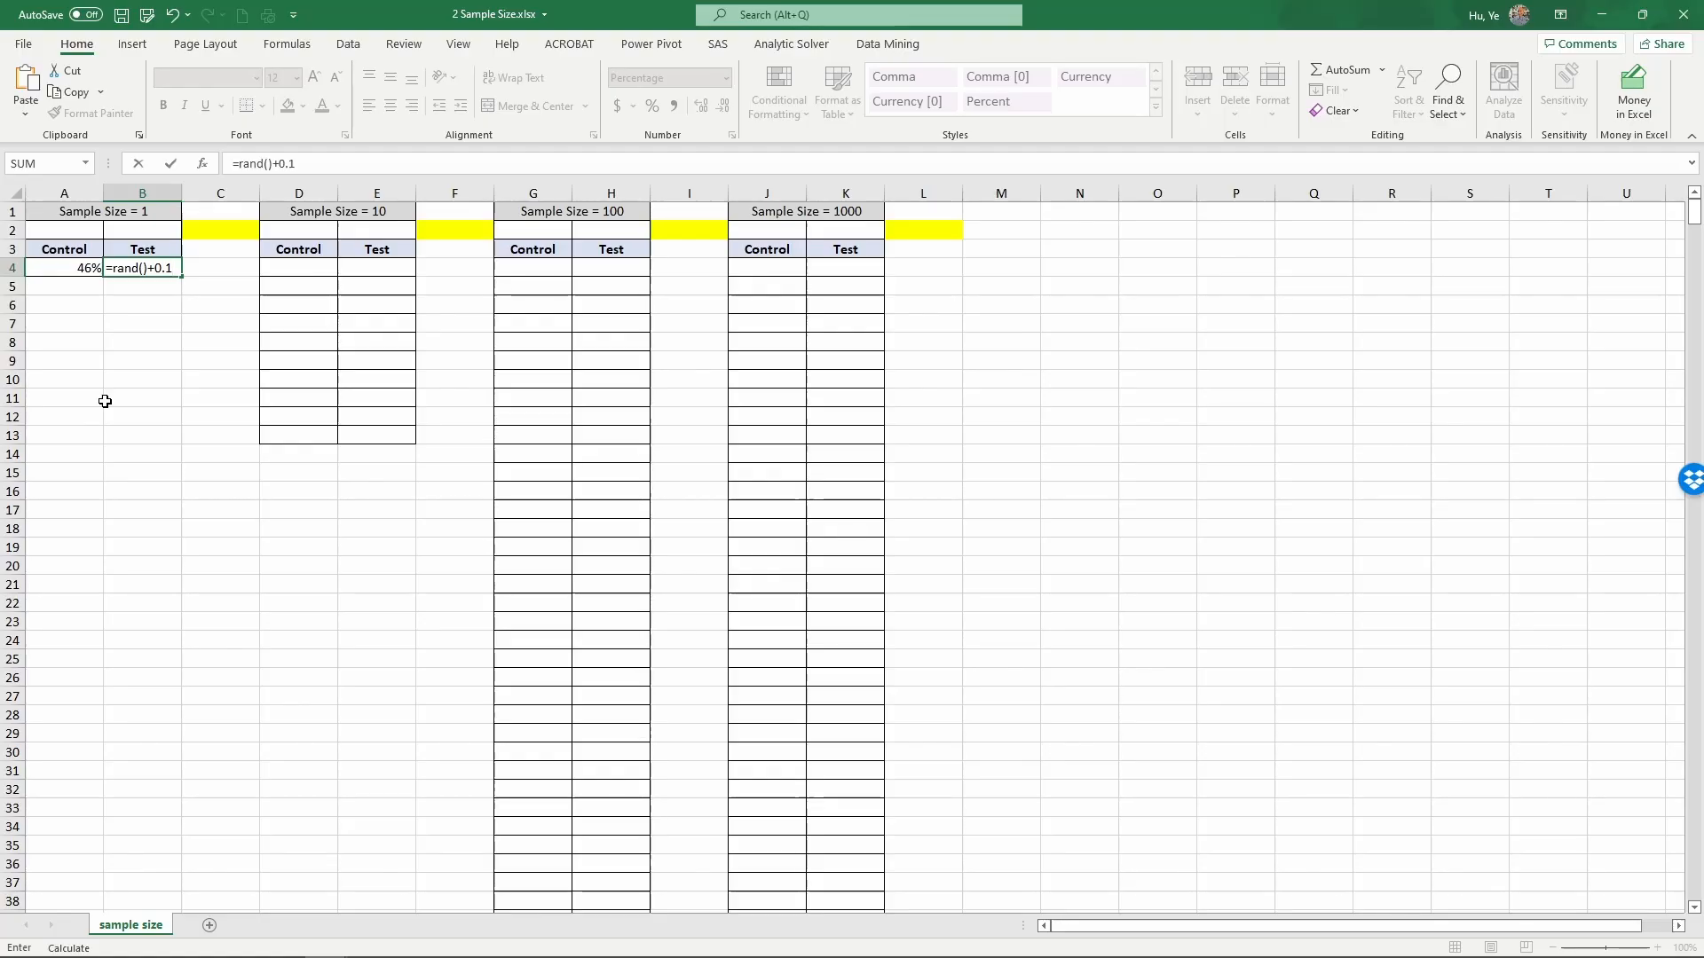
{"action": "key", "text": "Return"}
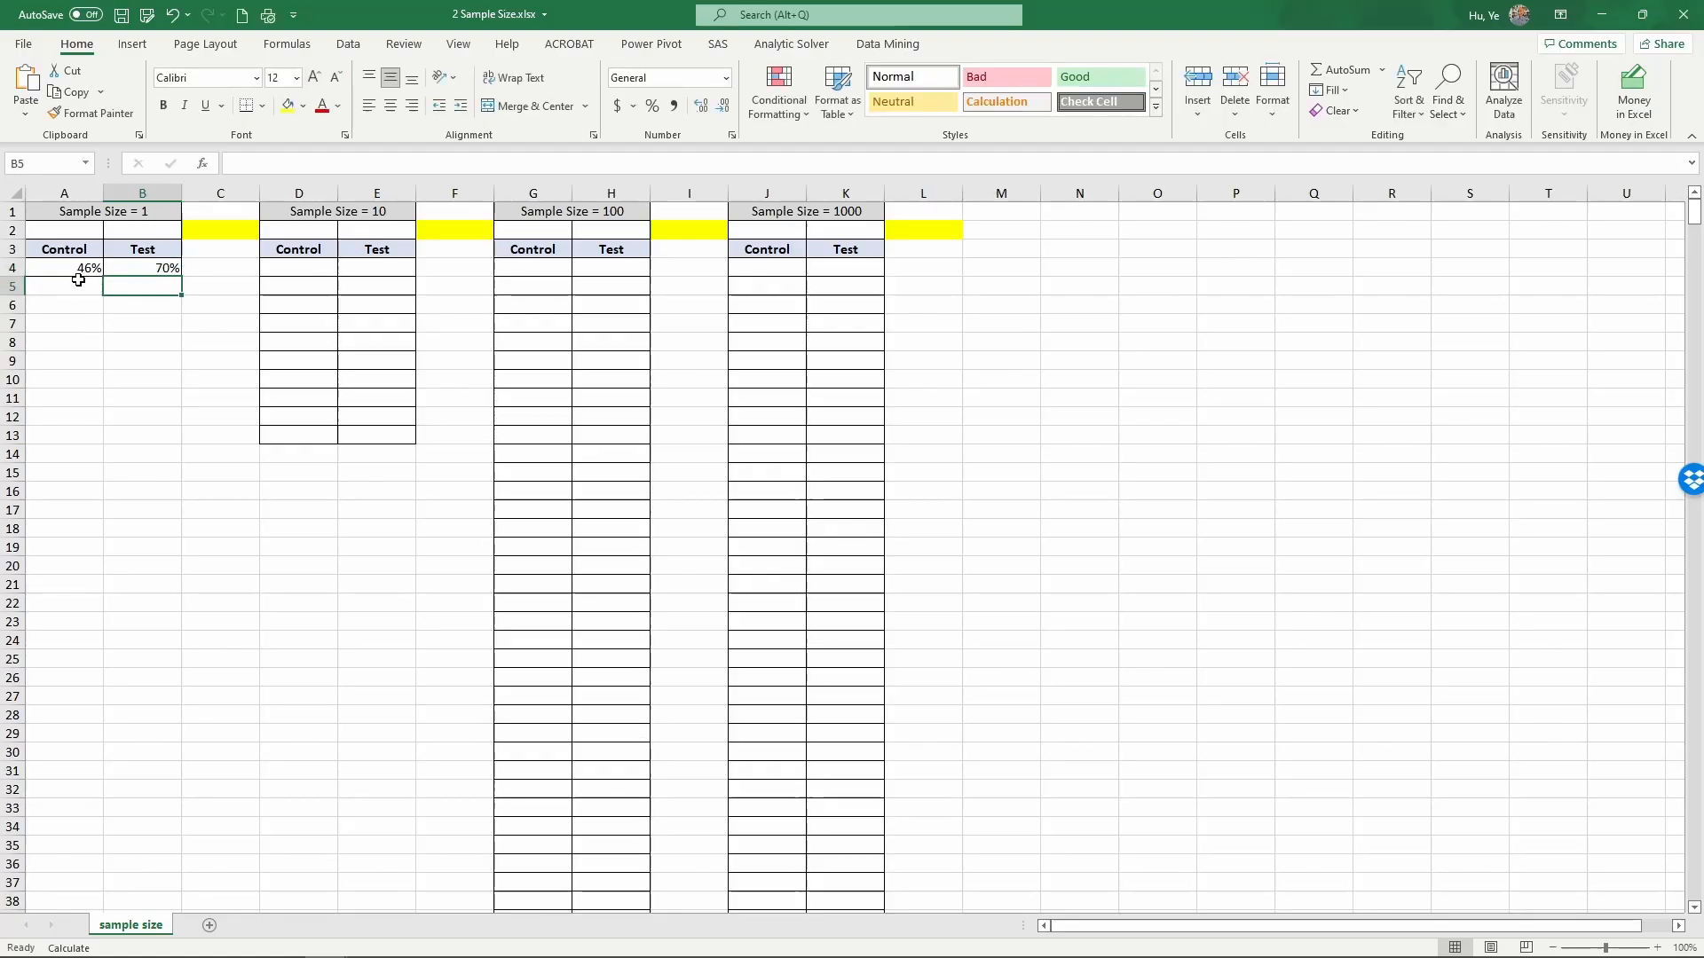
{"action": "left_click", "coordinate": [103, 212]}
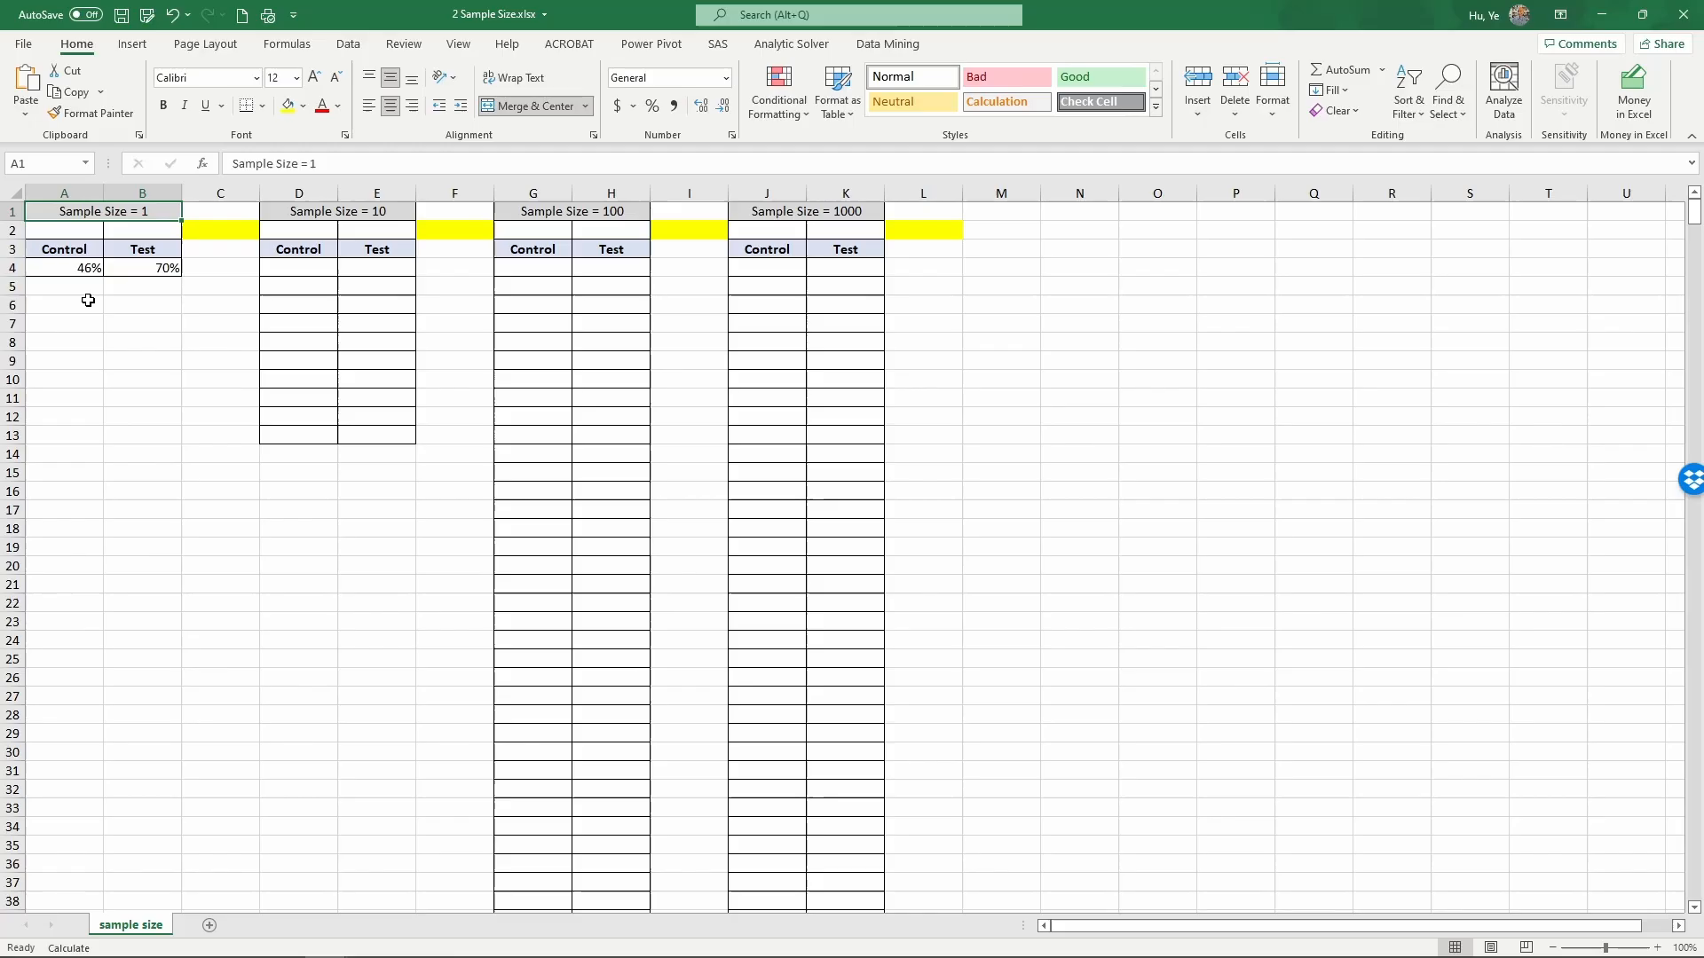
{"action": "mouse_move", "coordinate": [100, 353]}
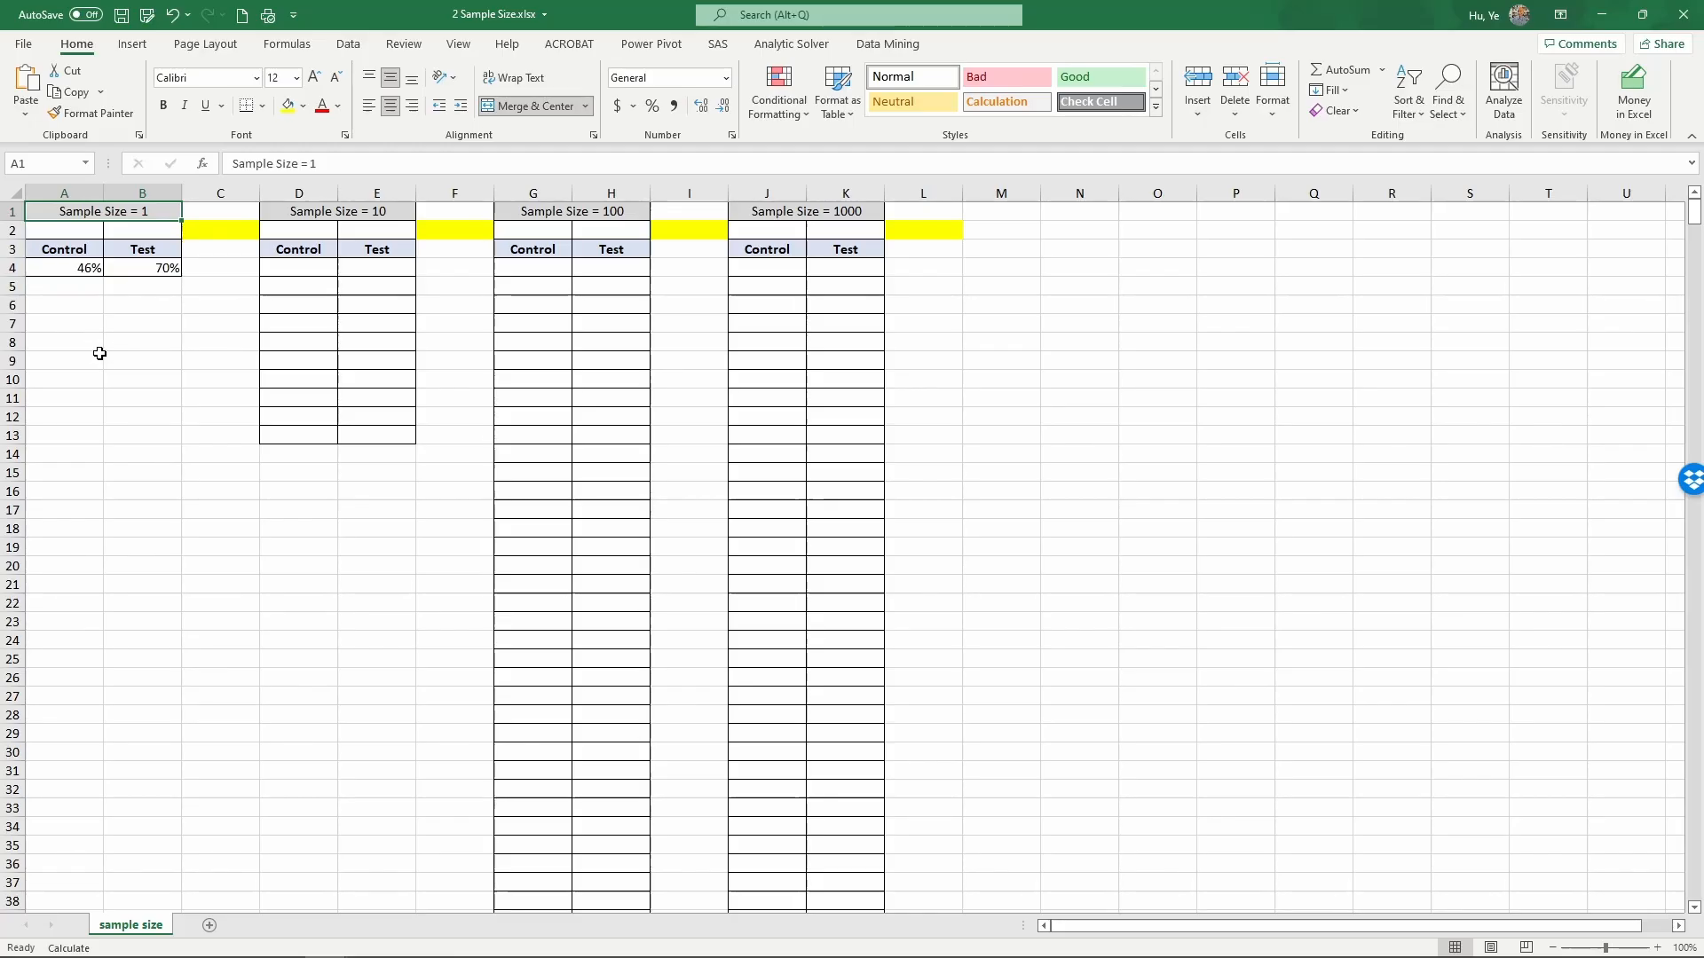
{"action": "left_click", "coordinate": [63, 268]}
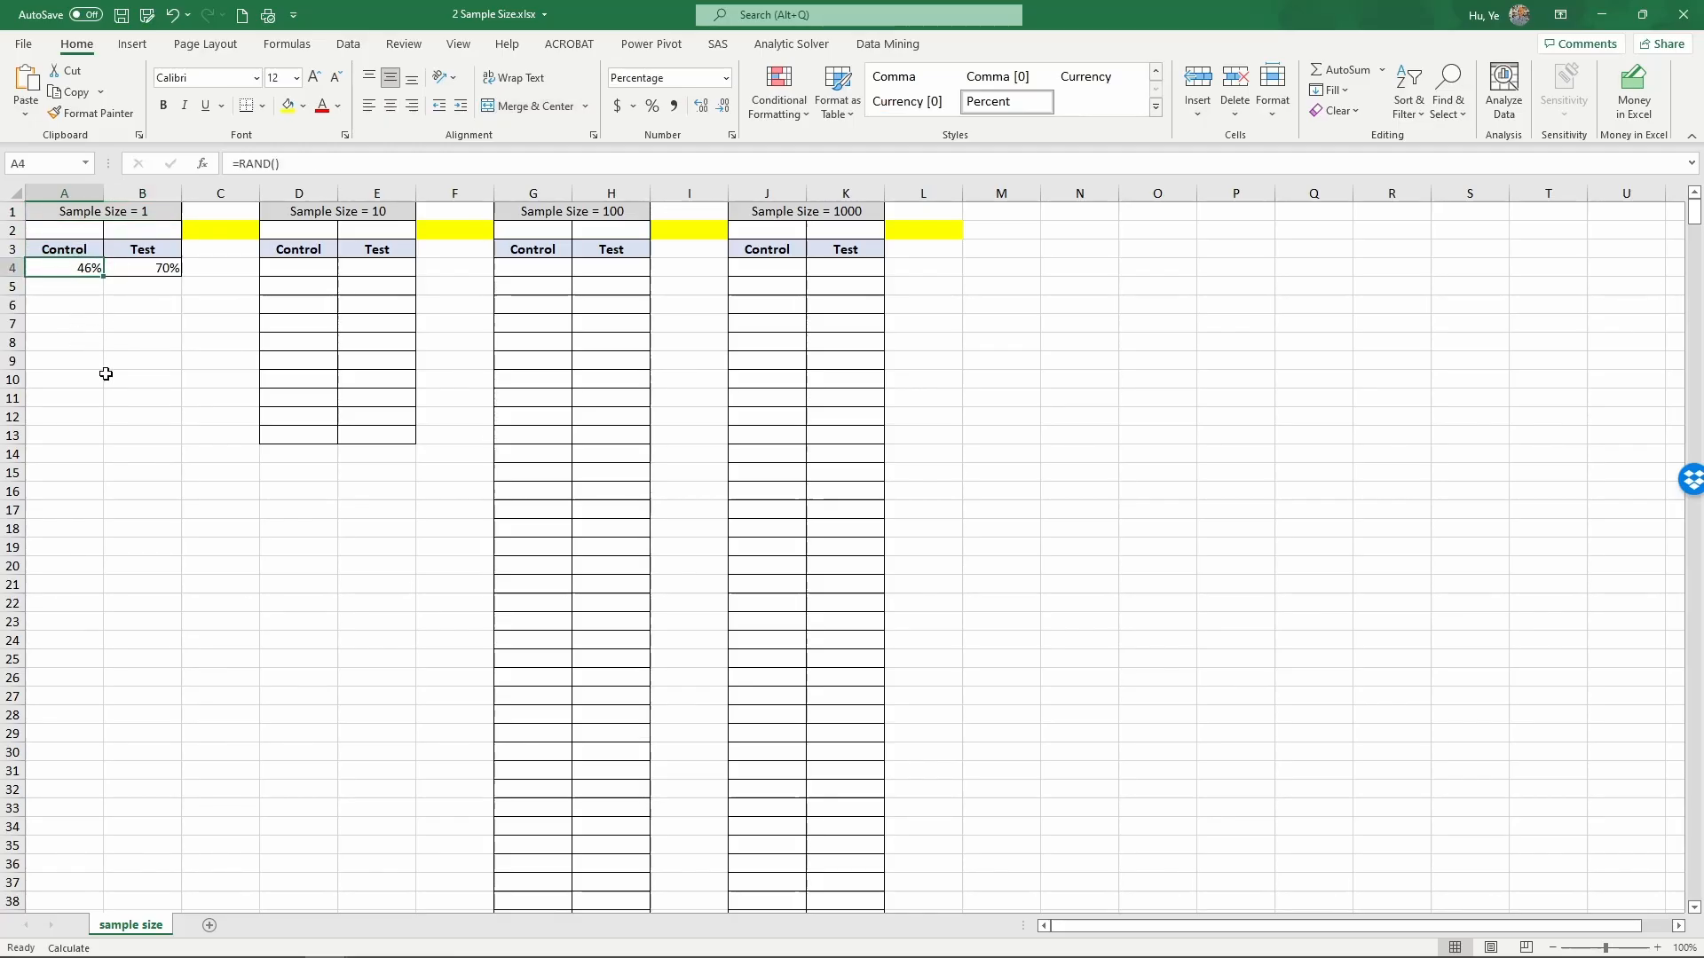
{"action": "left_click", "coordinate": [142, 268]}
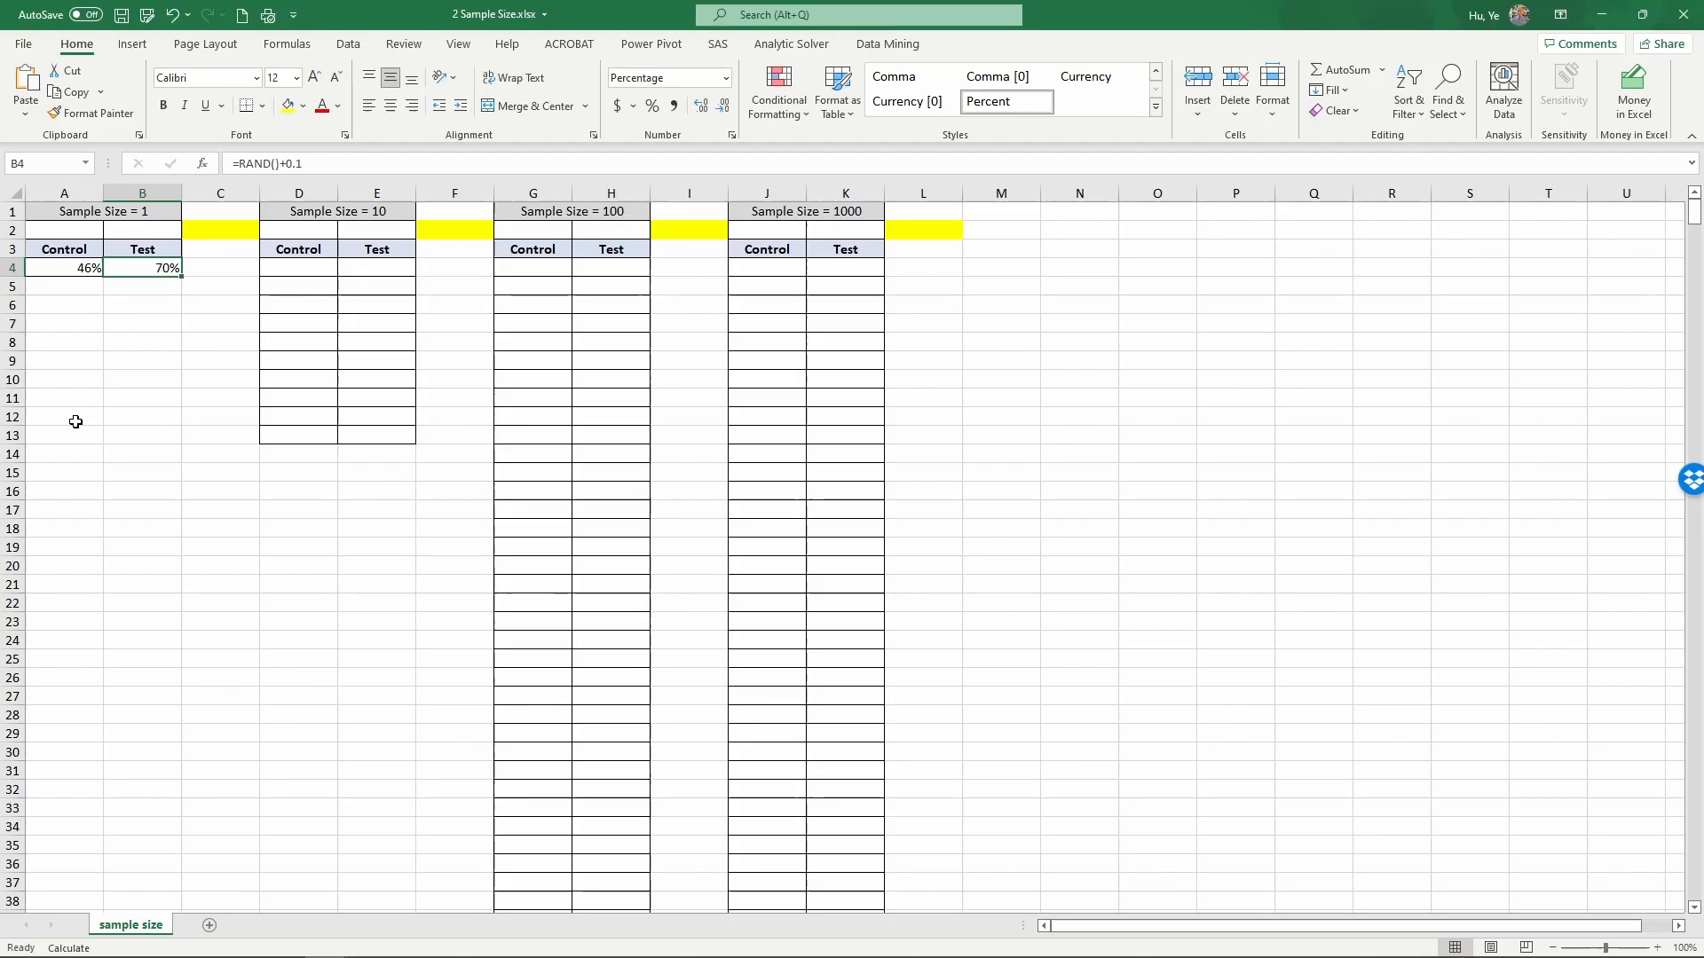
{"action": "mouse_move", "coordinate": [195, 240]}
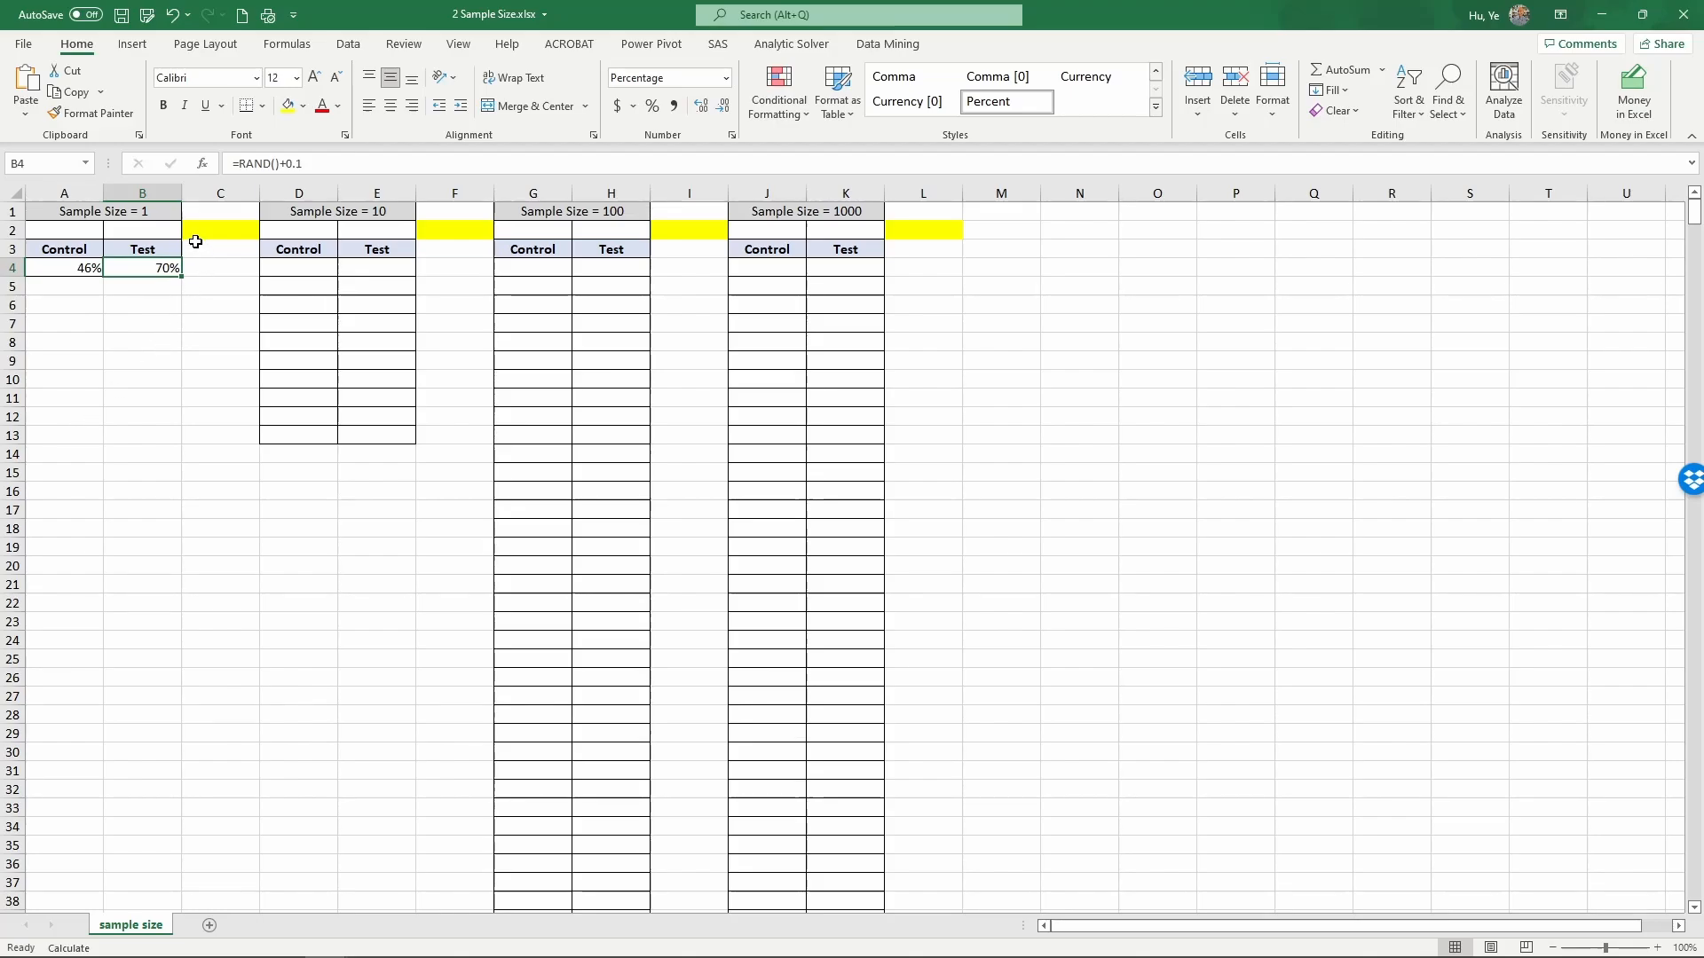
{"action": "left_click", "coordinate": [64, 229]}
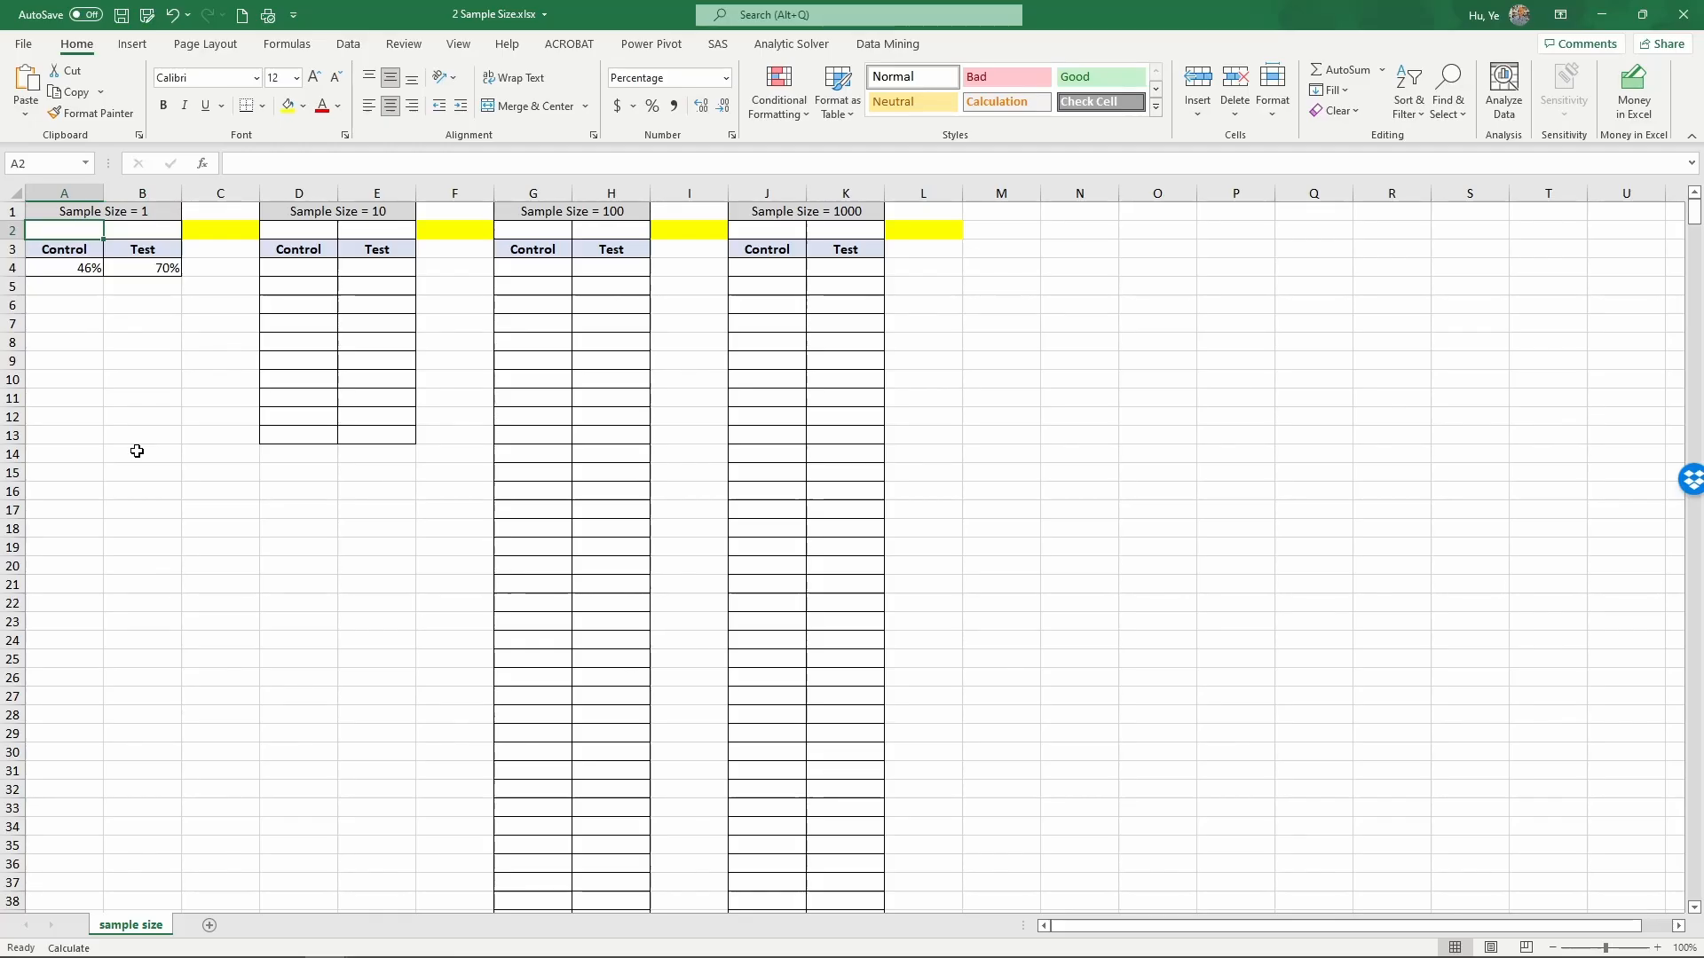
{"action": "mouse_move", "coordinate": [152, 211]}
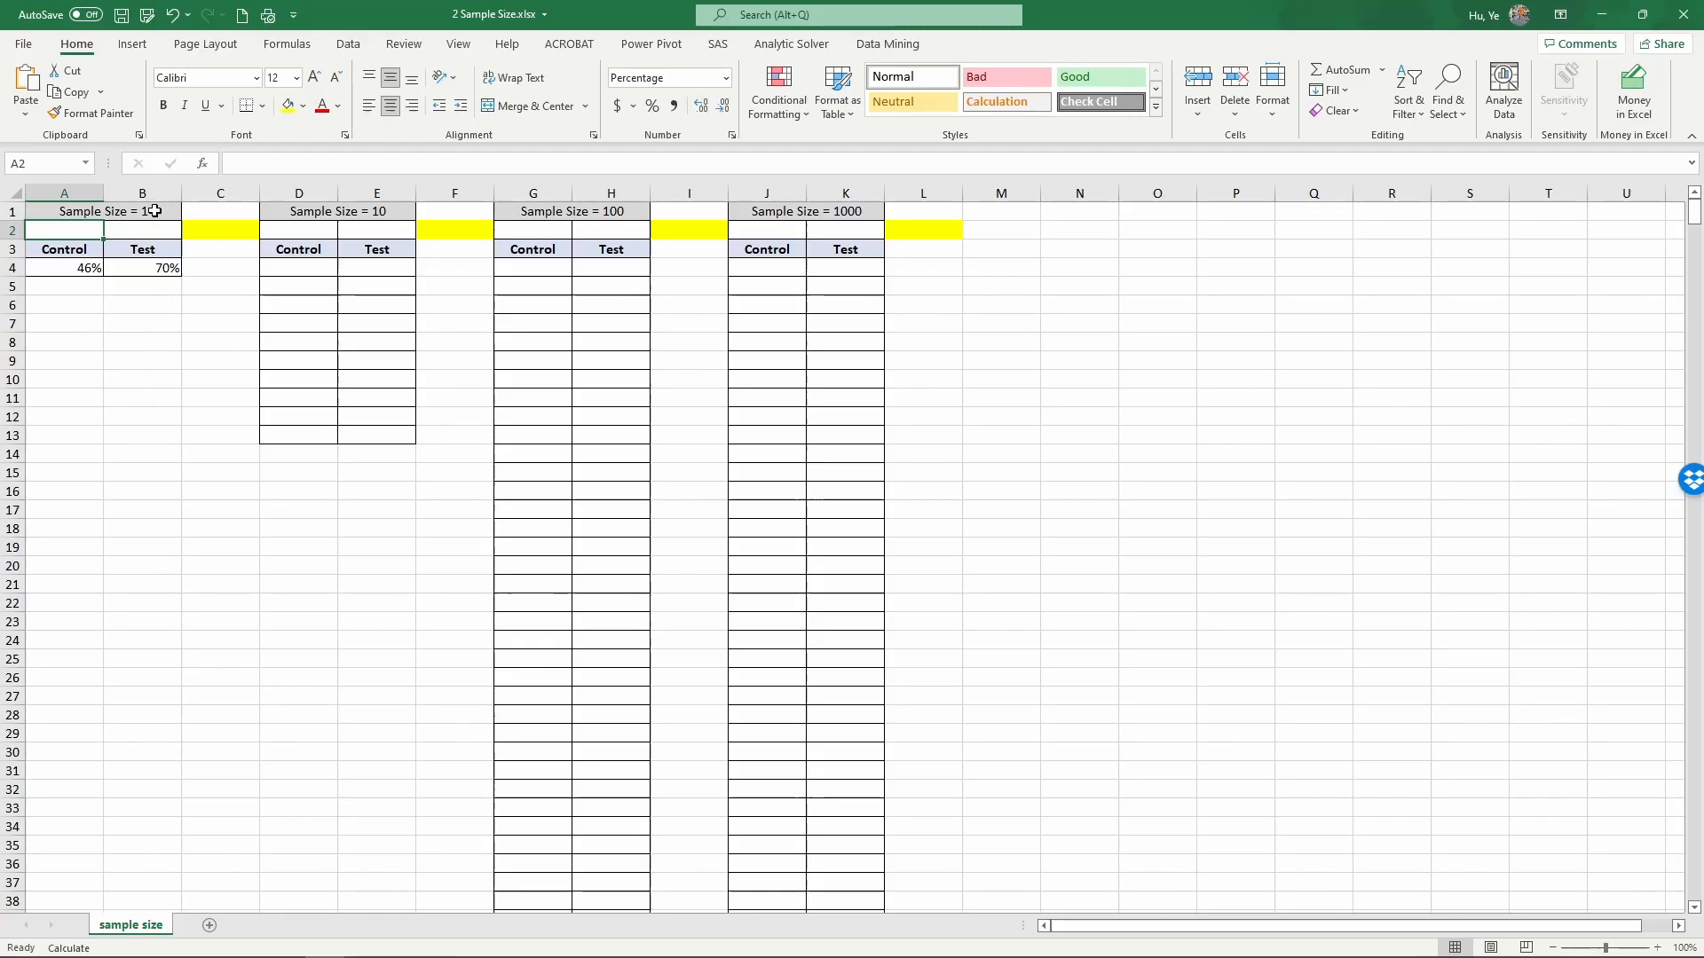
{"action": "left_click", "coordinate": [338, 211]}
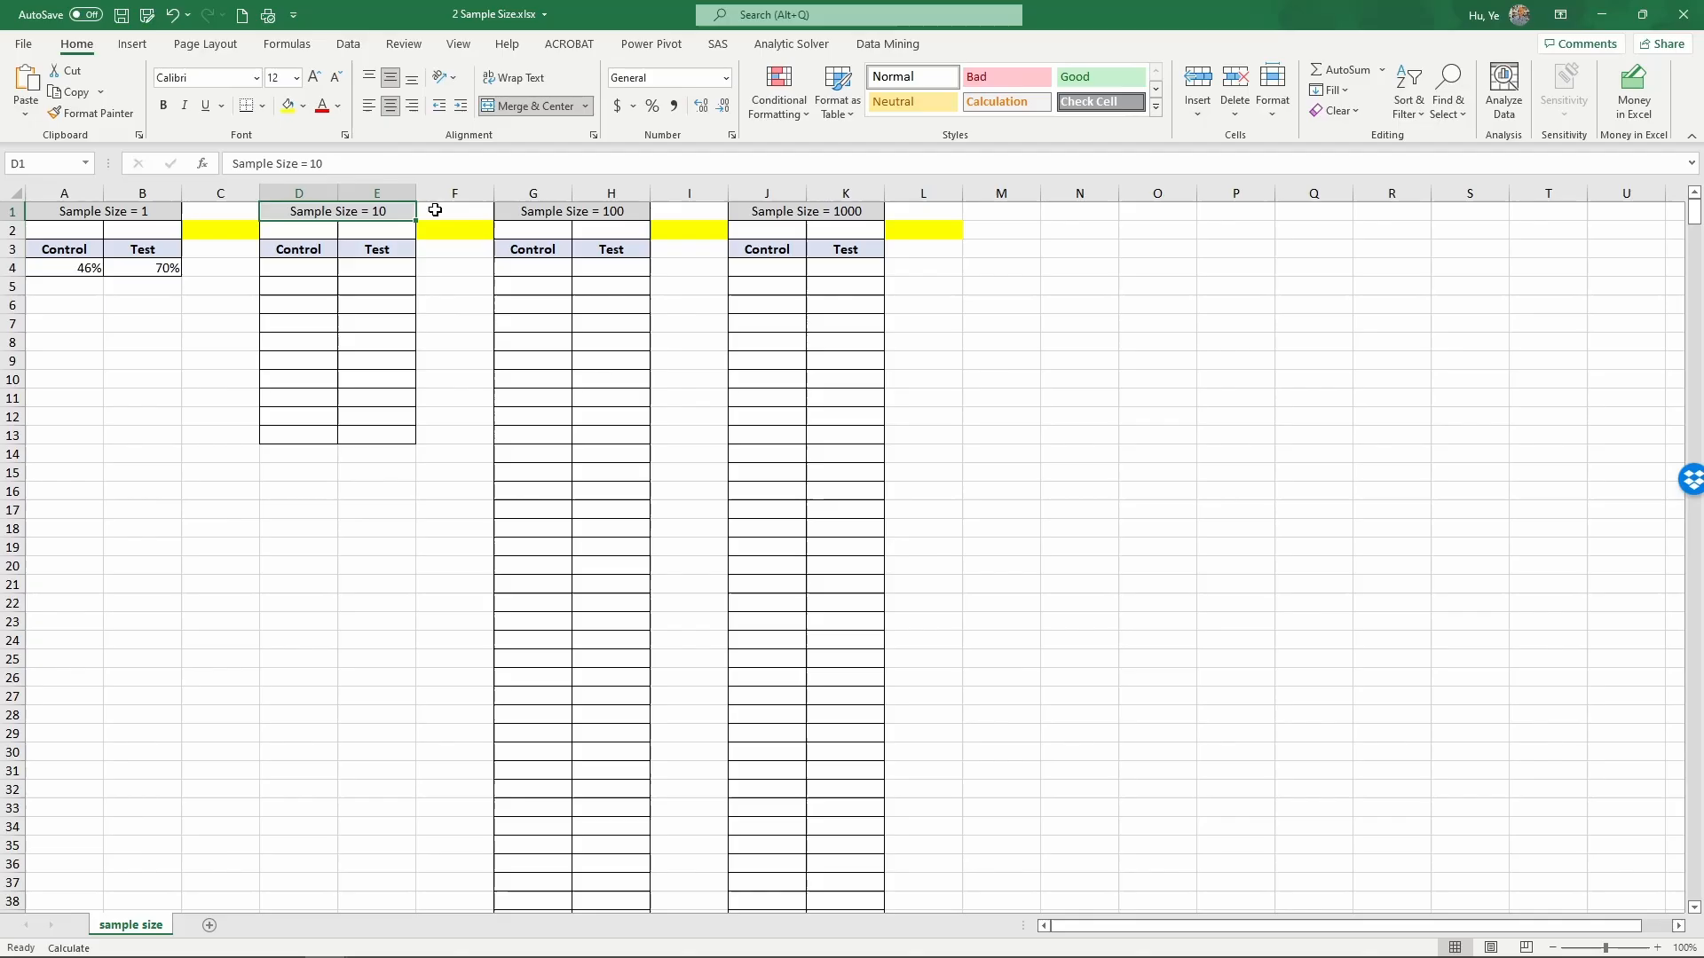
{"action": "left_click", "coordinate": [806, 211]}
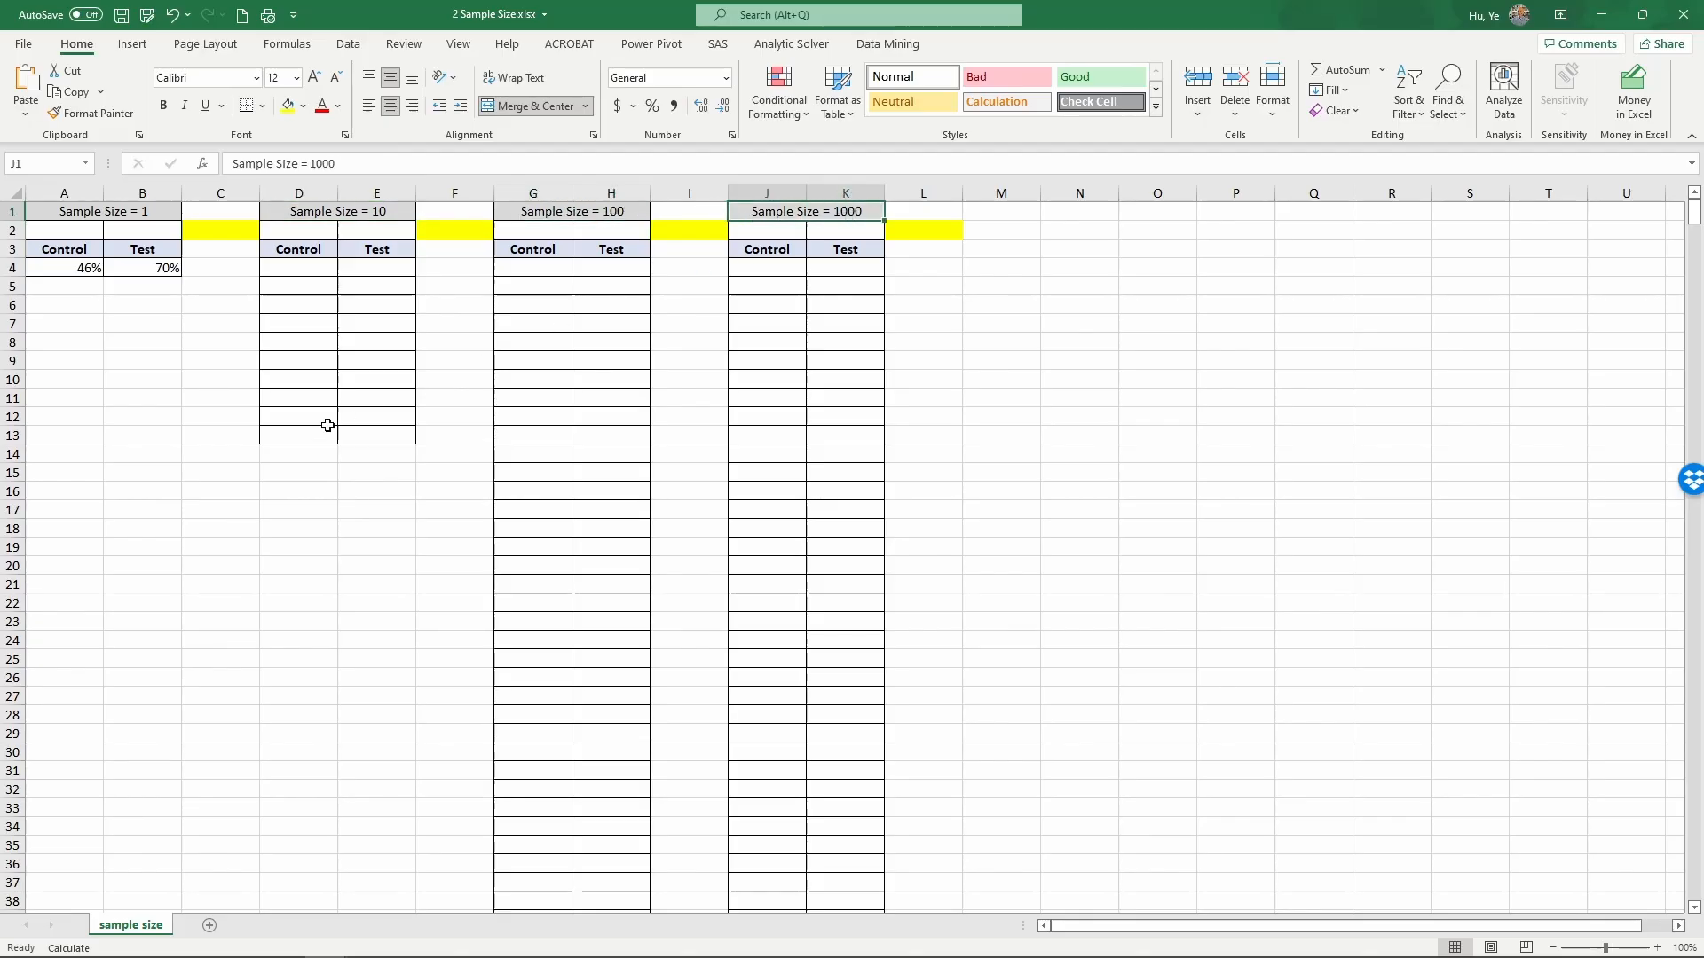
{"action": "left_click", "coordinate": [64, 229]}
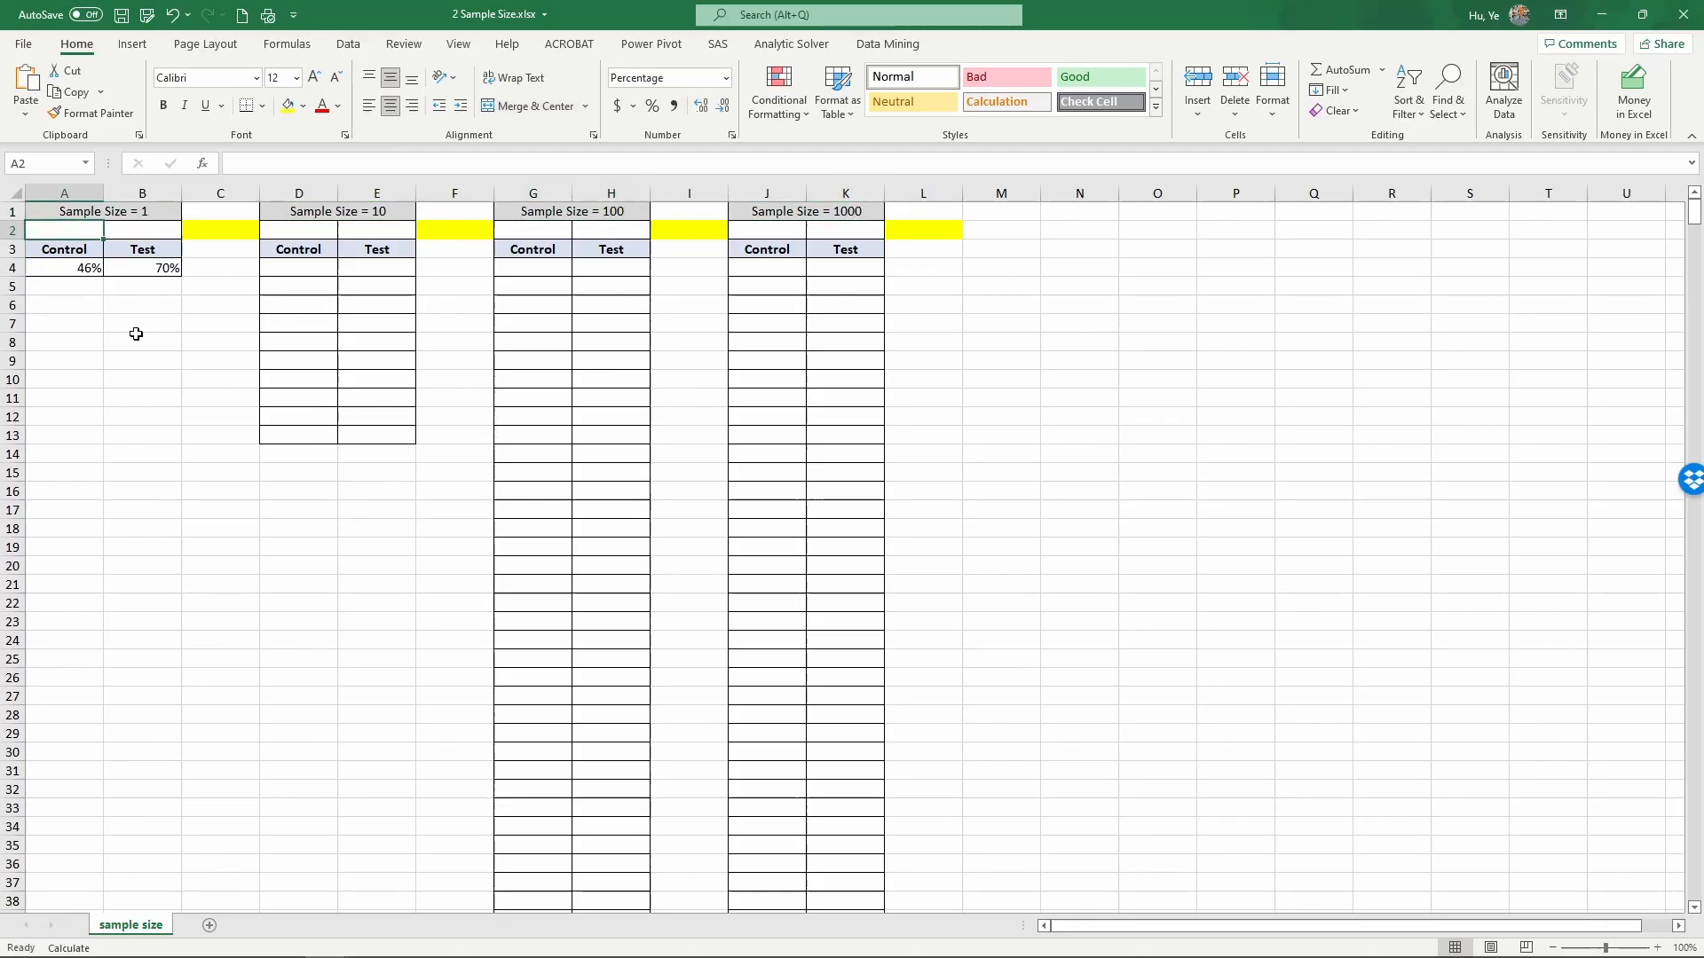
- Average the size-1 Control value into A2 with =AVERAGE(A4)
{"action": "type", "text": "=avea"}
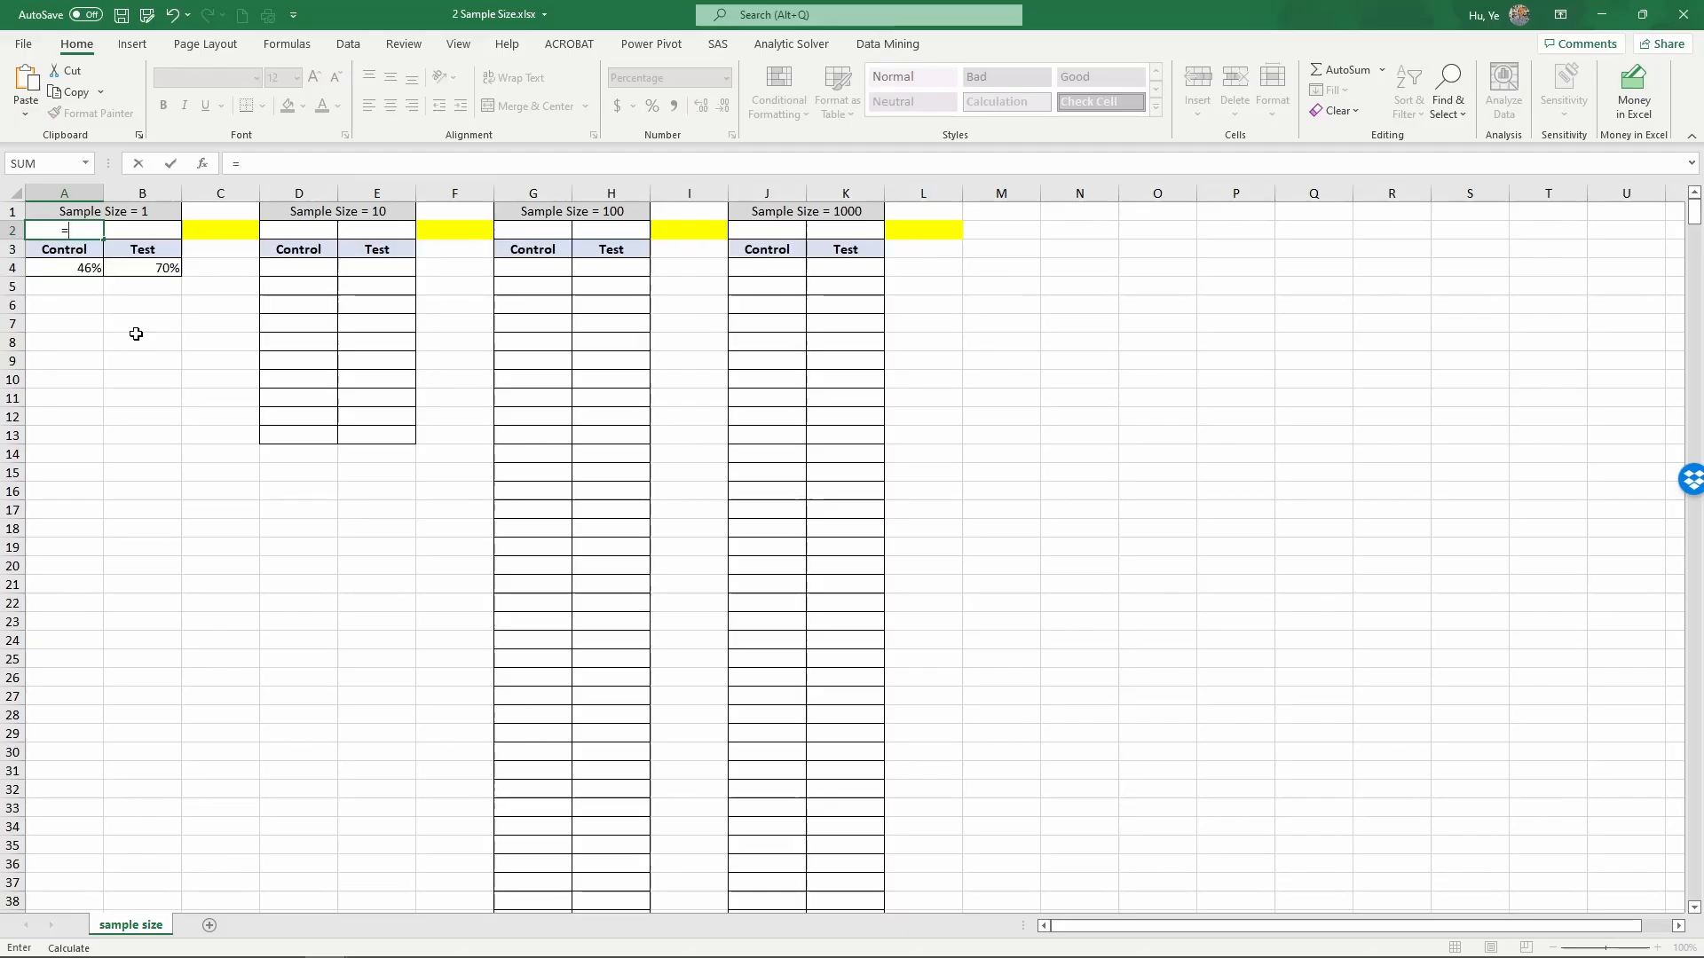
{"action": "type", "text": "average"}
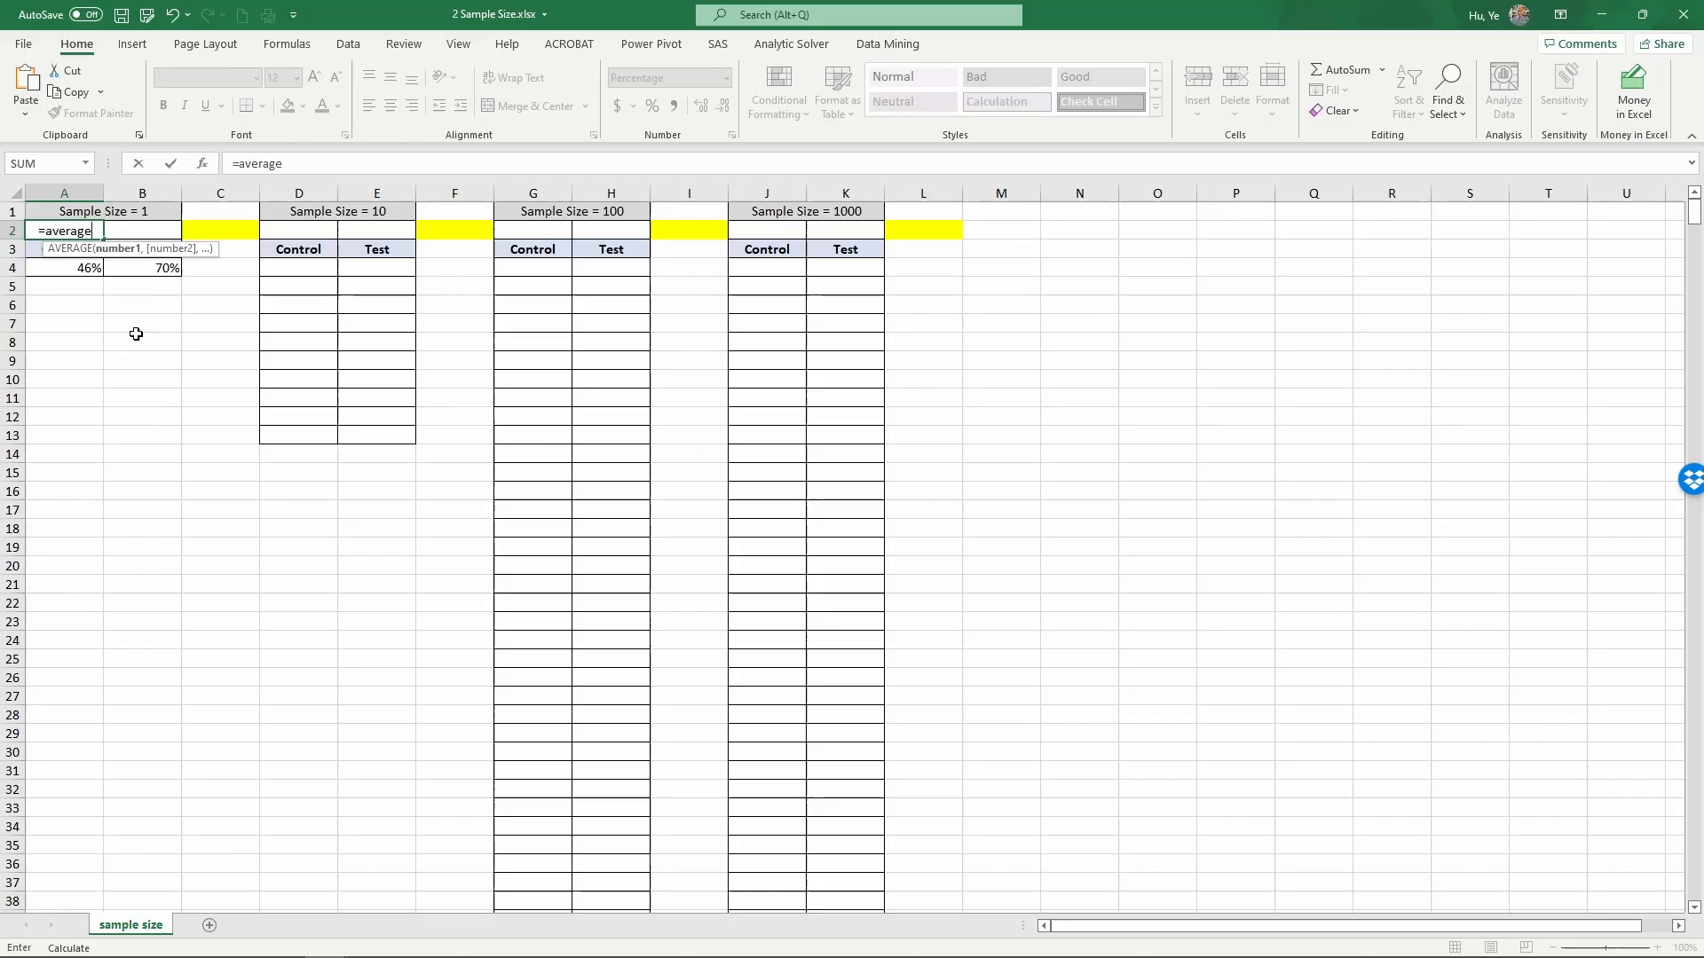
{"action": "type", "text": "("}
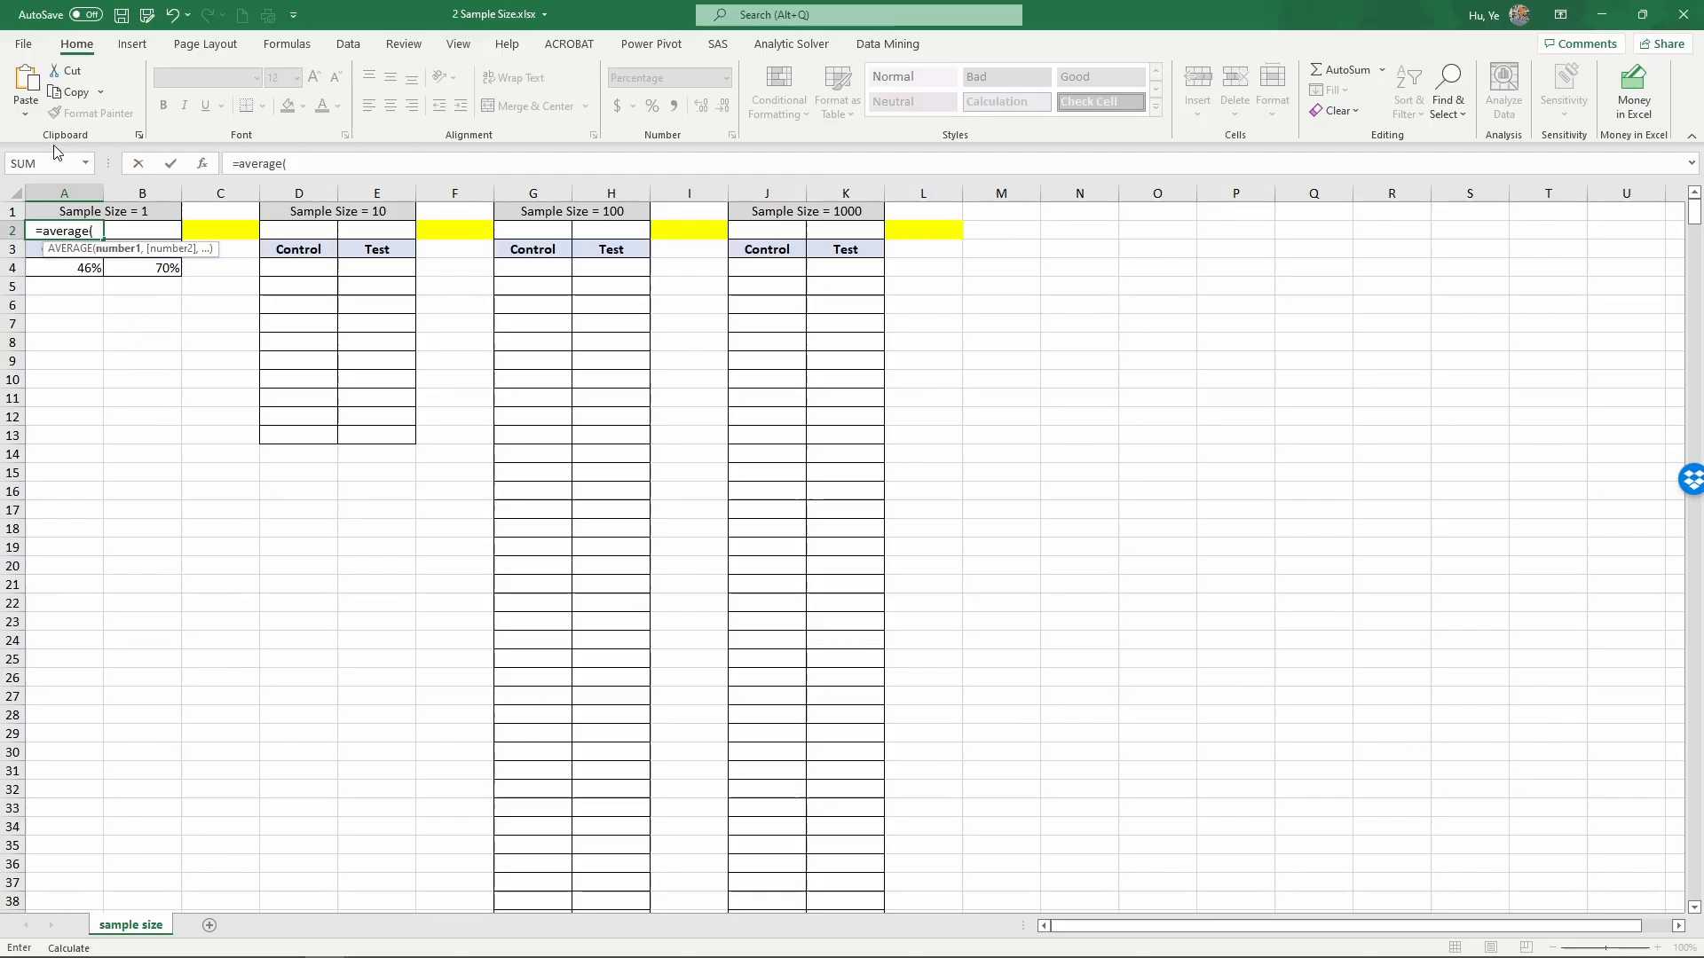
{"action": "left_click", "coordinate": [64, 268]}
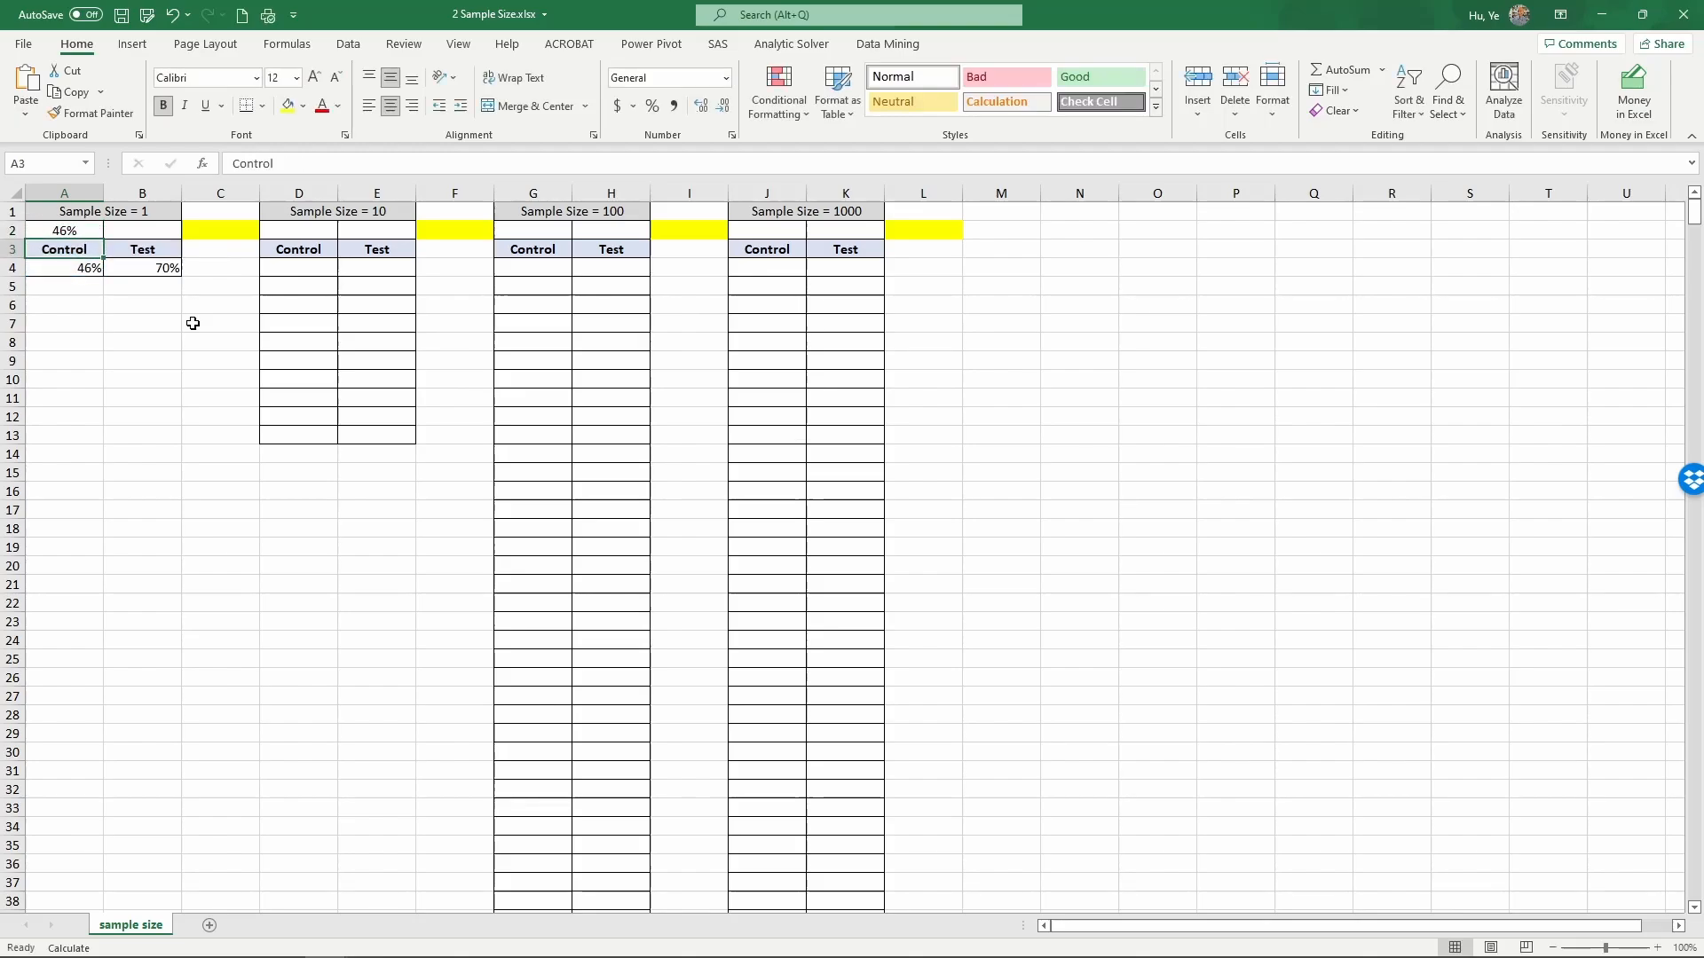
- Average the size-1 Test value into B2 with =AVERAGE(B4)
{"action": "left_click", "coordinate": [142, 231]}
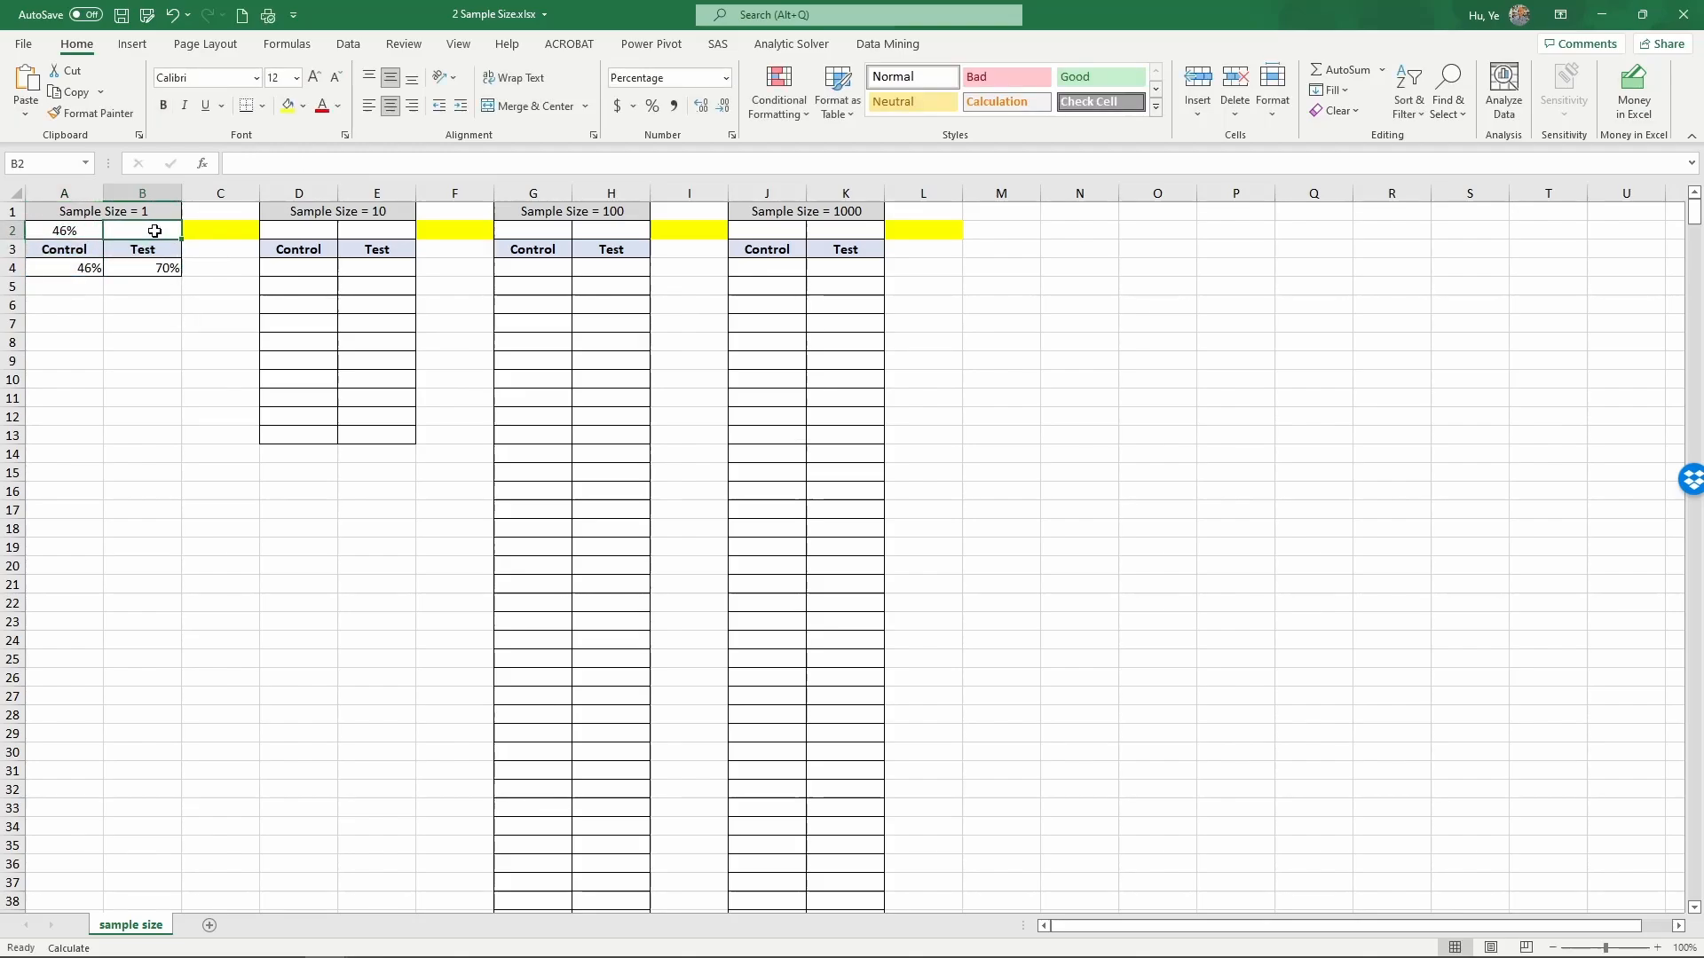
{"action": "type", "text": "=averag"}
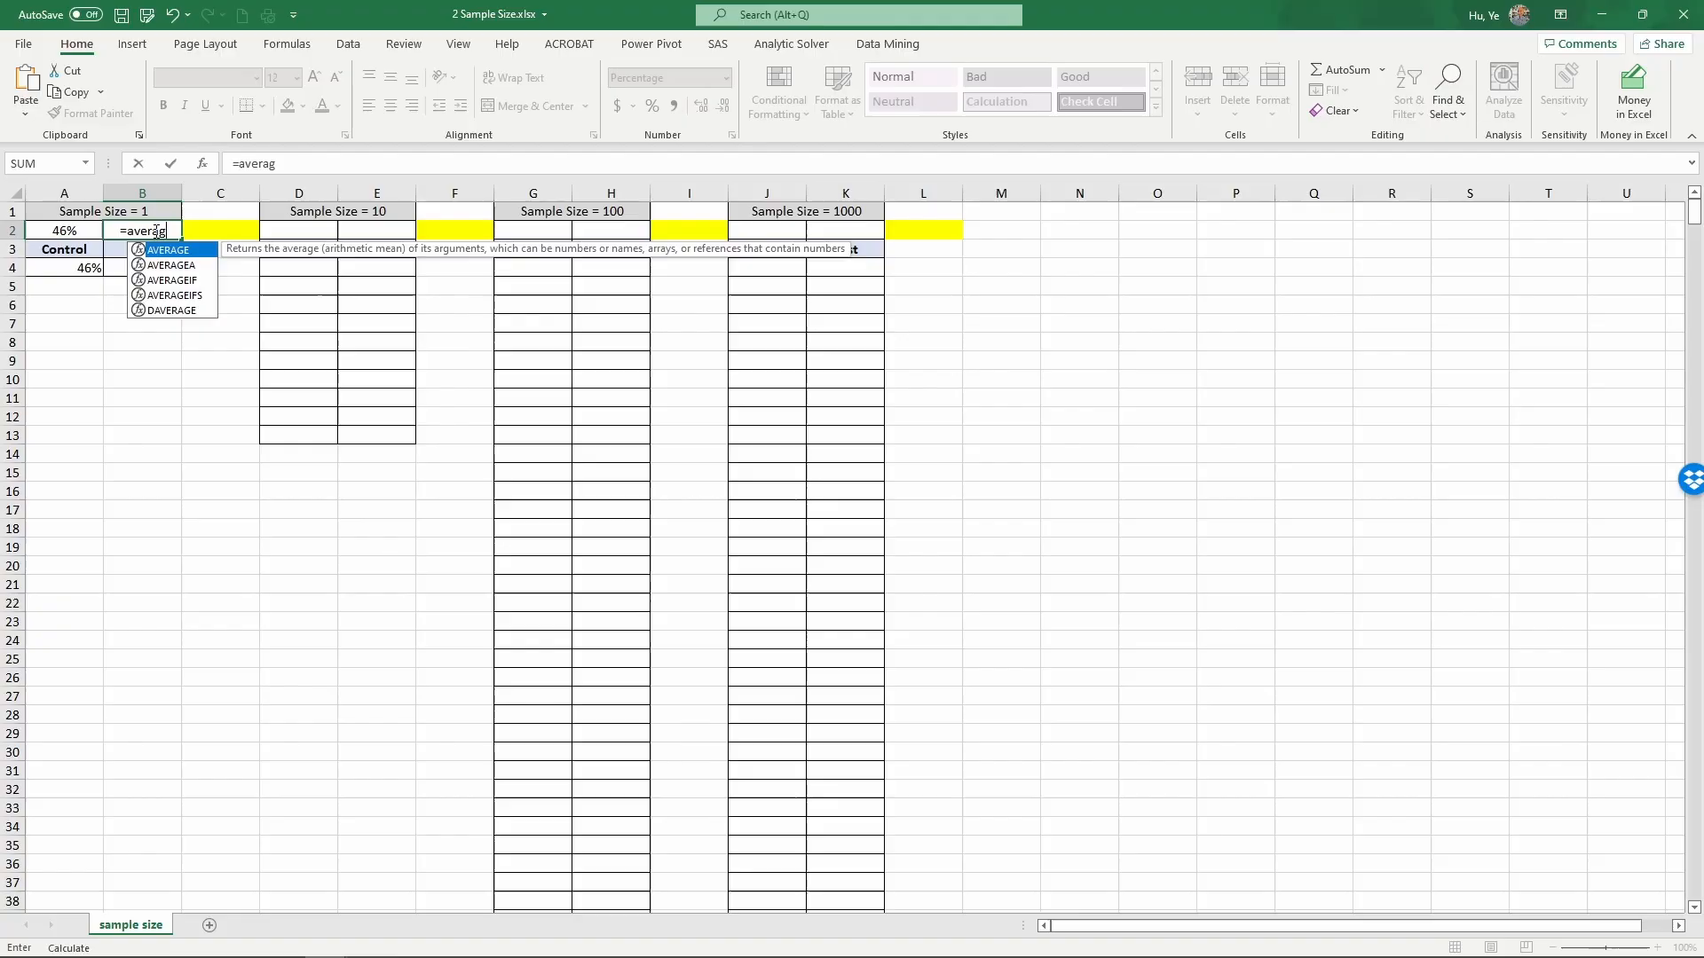
{"action": "left_click", "coordinate": [142, 268]}
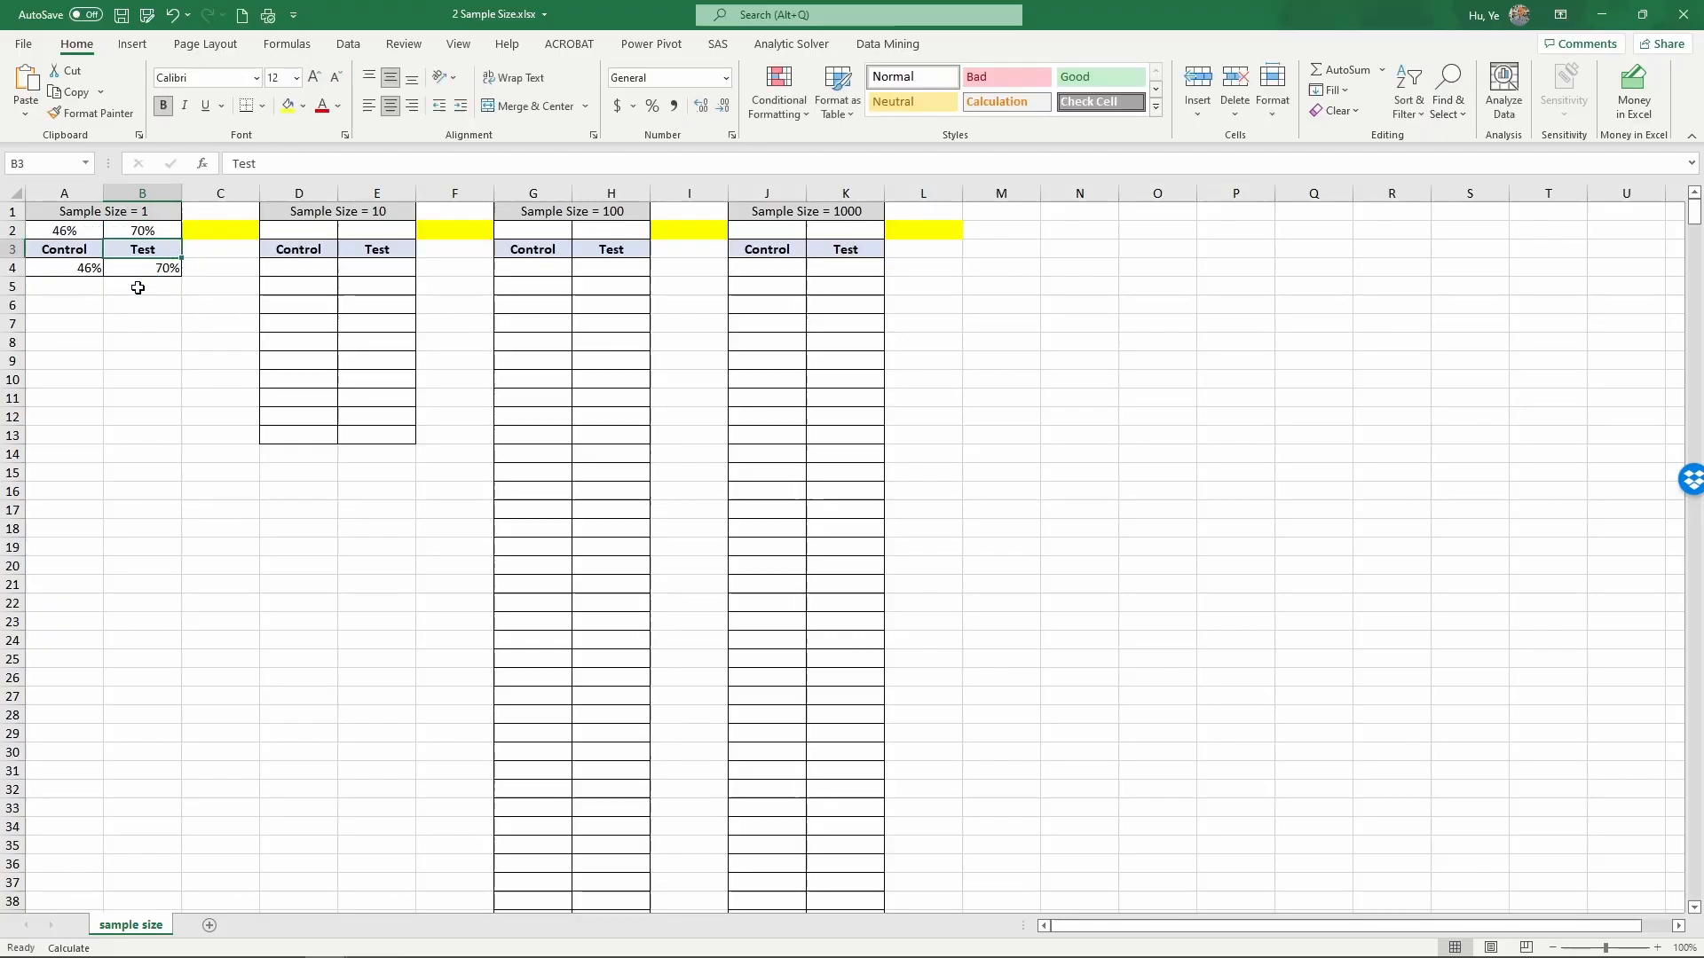
{"action": "mouse_move", "coordinate": [224, 236]}
{"action": "type", "text": "="}
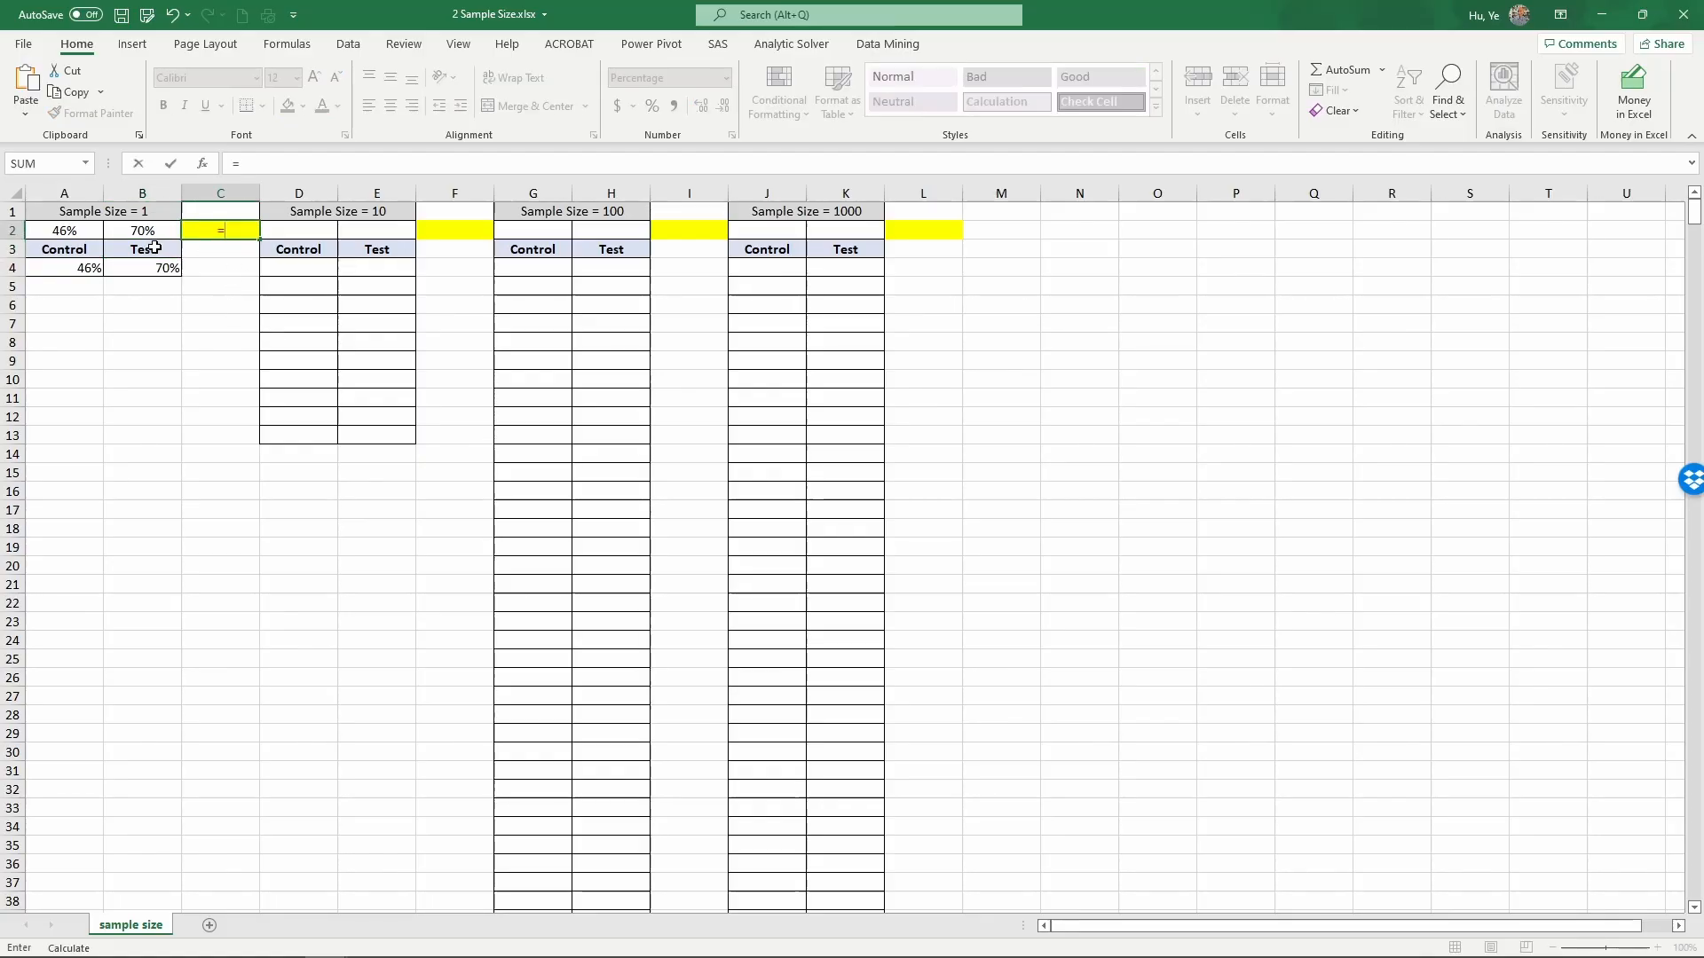
- Enter =B2-A2 in the yellow C2 cell, giving a 24% Test-minus-Control difference
{"action": "left_click", "coordinate": [142, 229]}
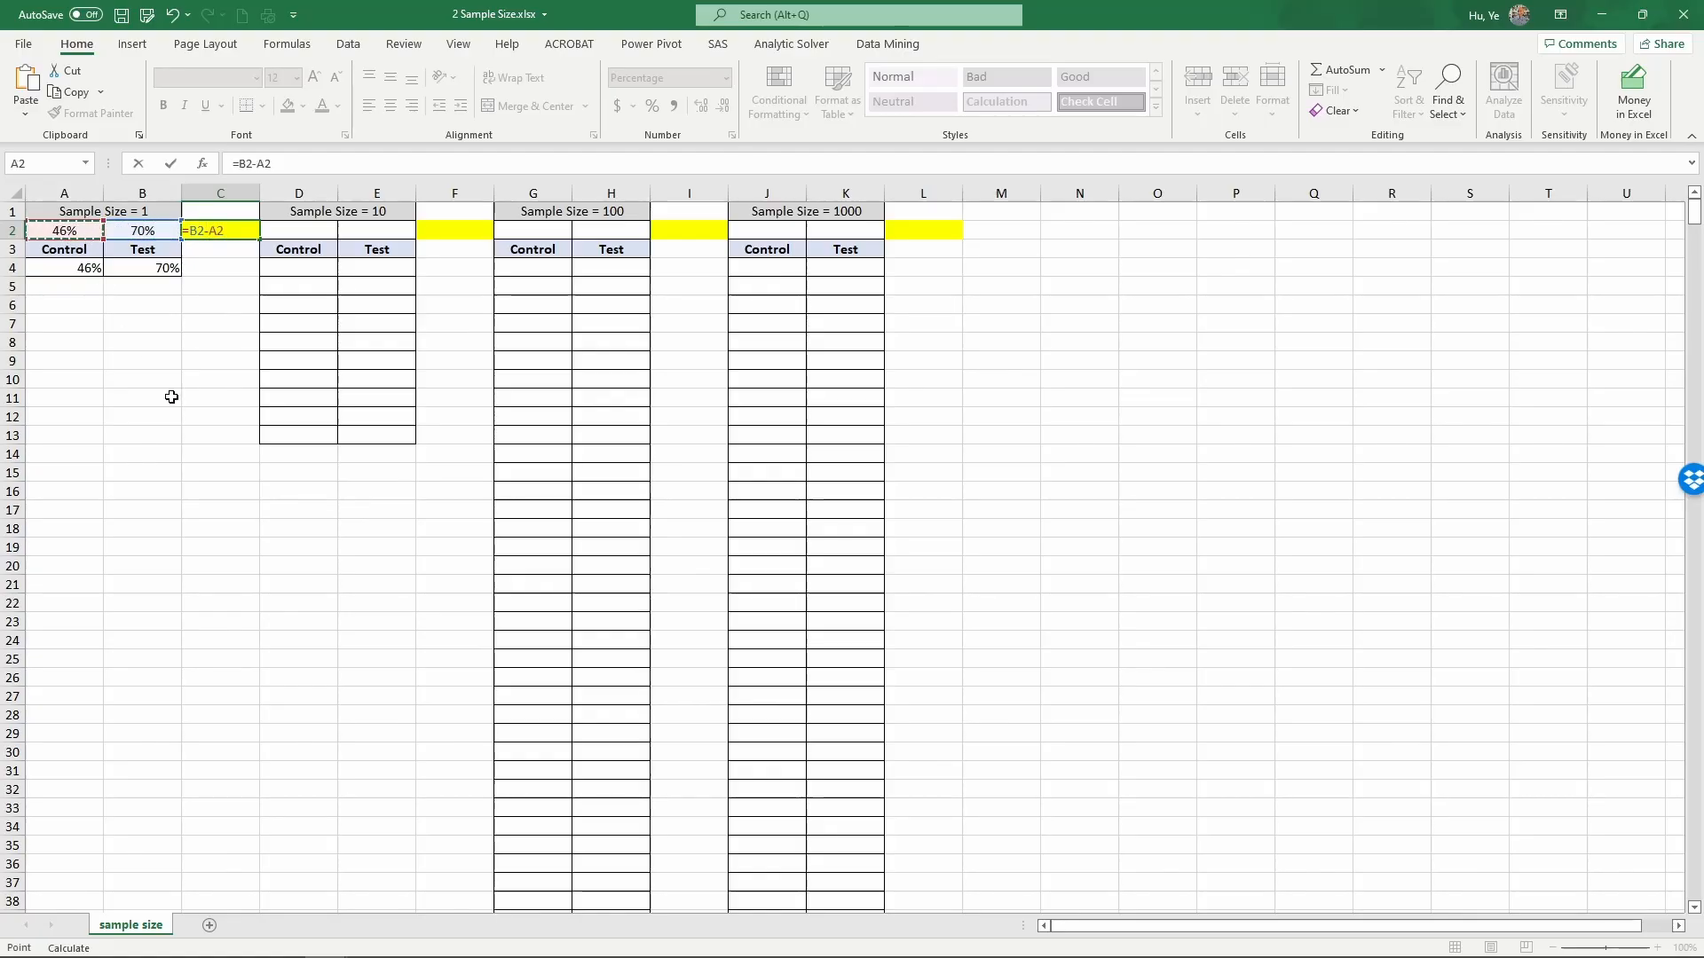
{"action": "mouse_move", "coordinate": [192, 463]}
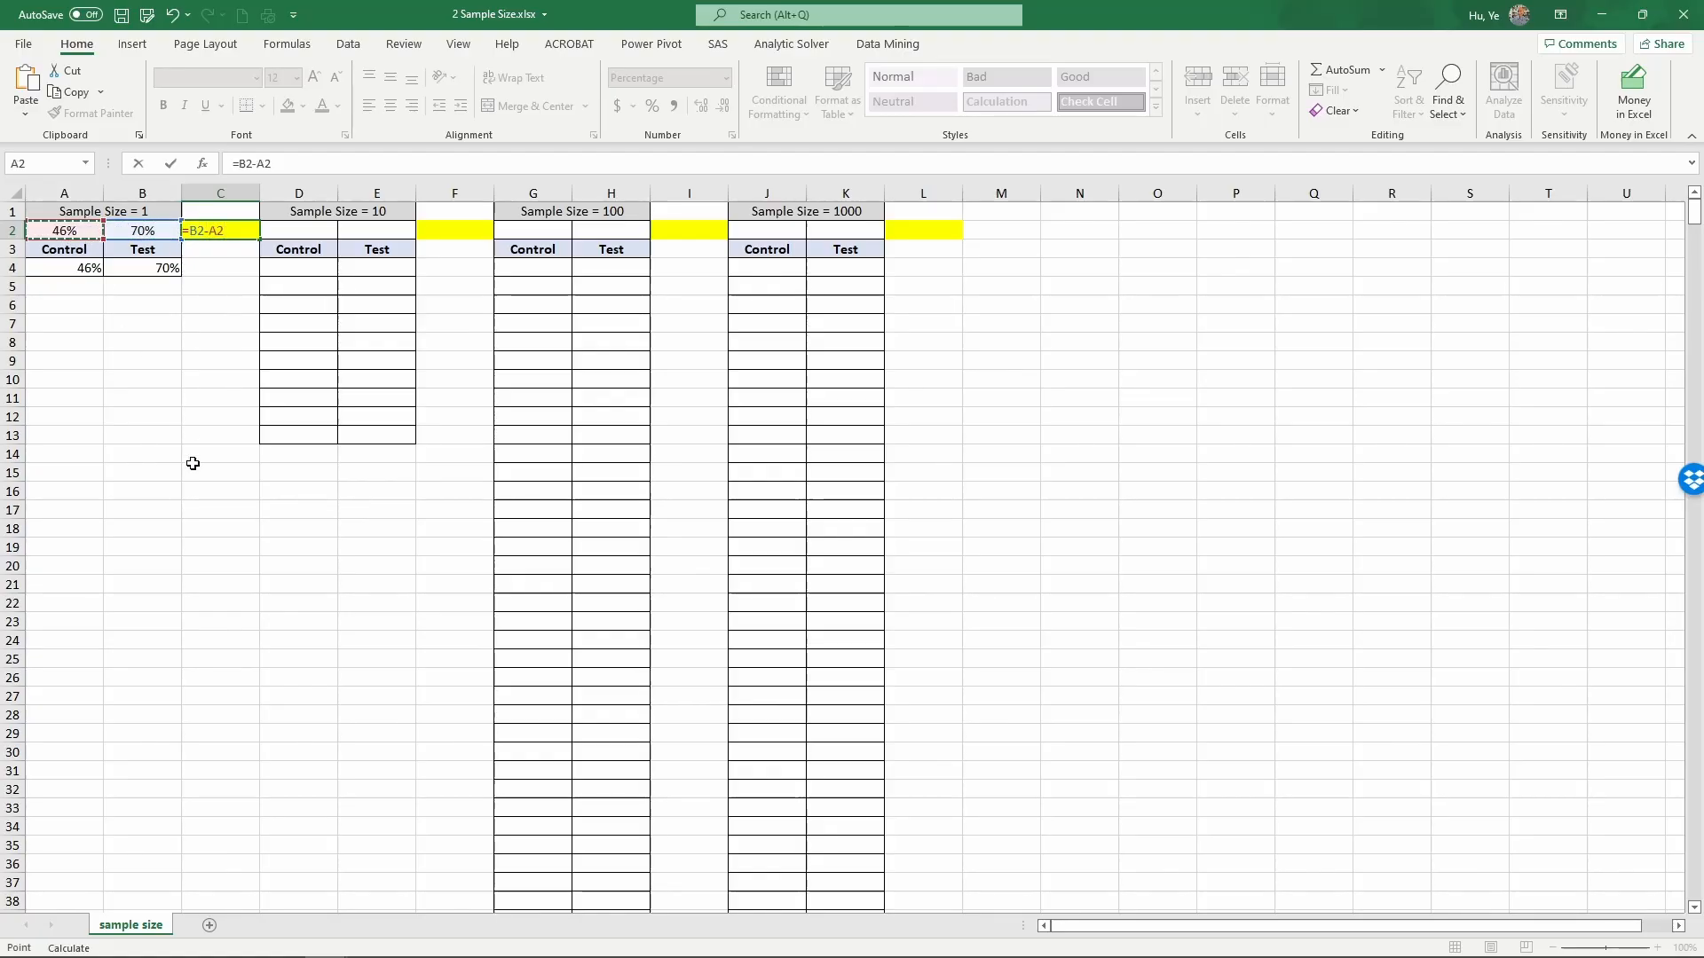
{"action": "key", "text": "Return"}
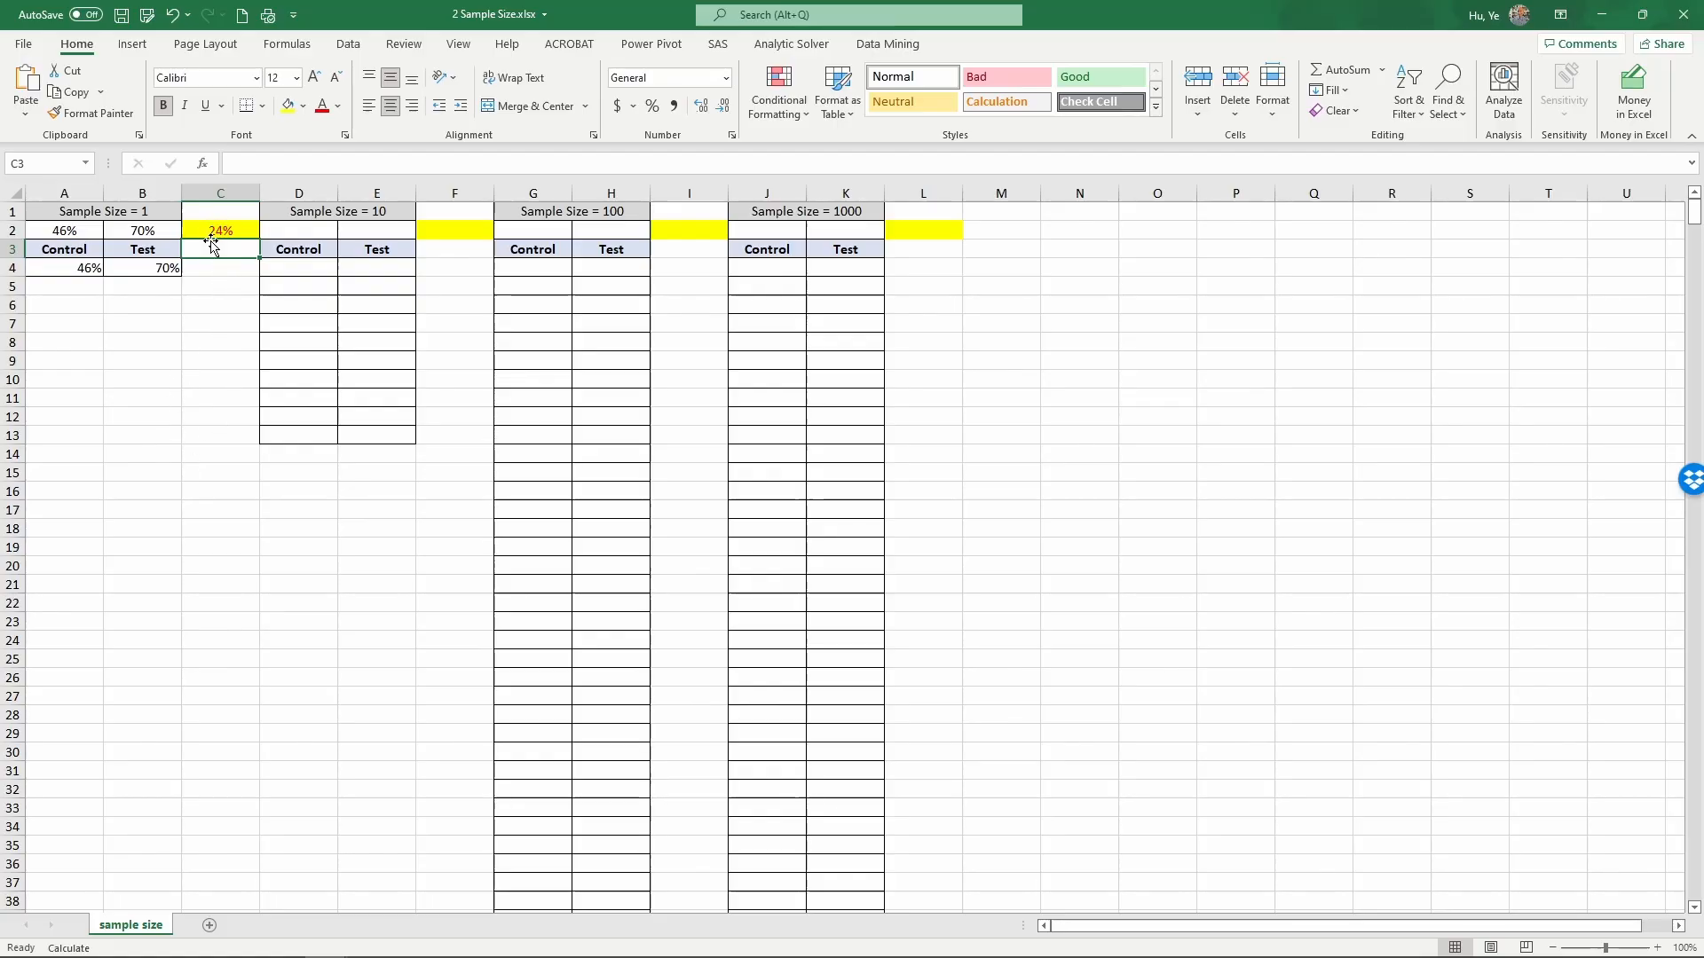
{"action": "left_click", "coordinate": [220, 229]}
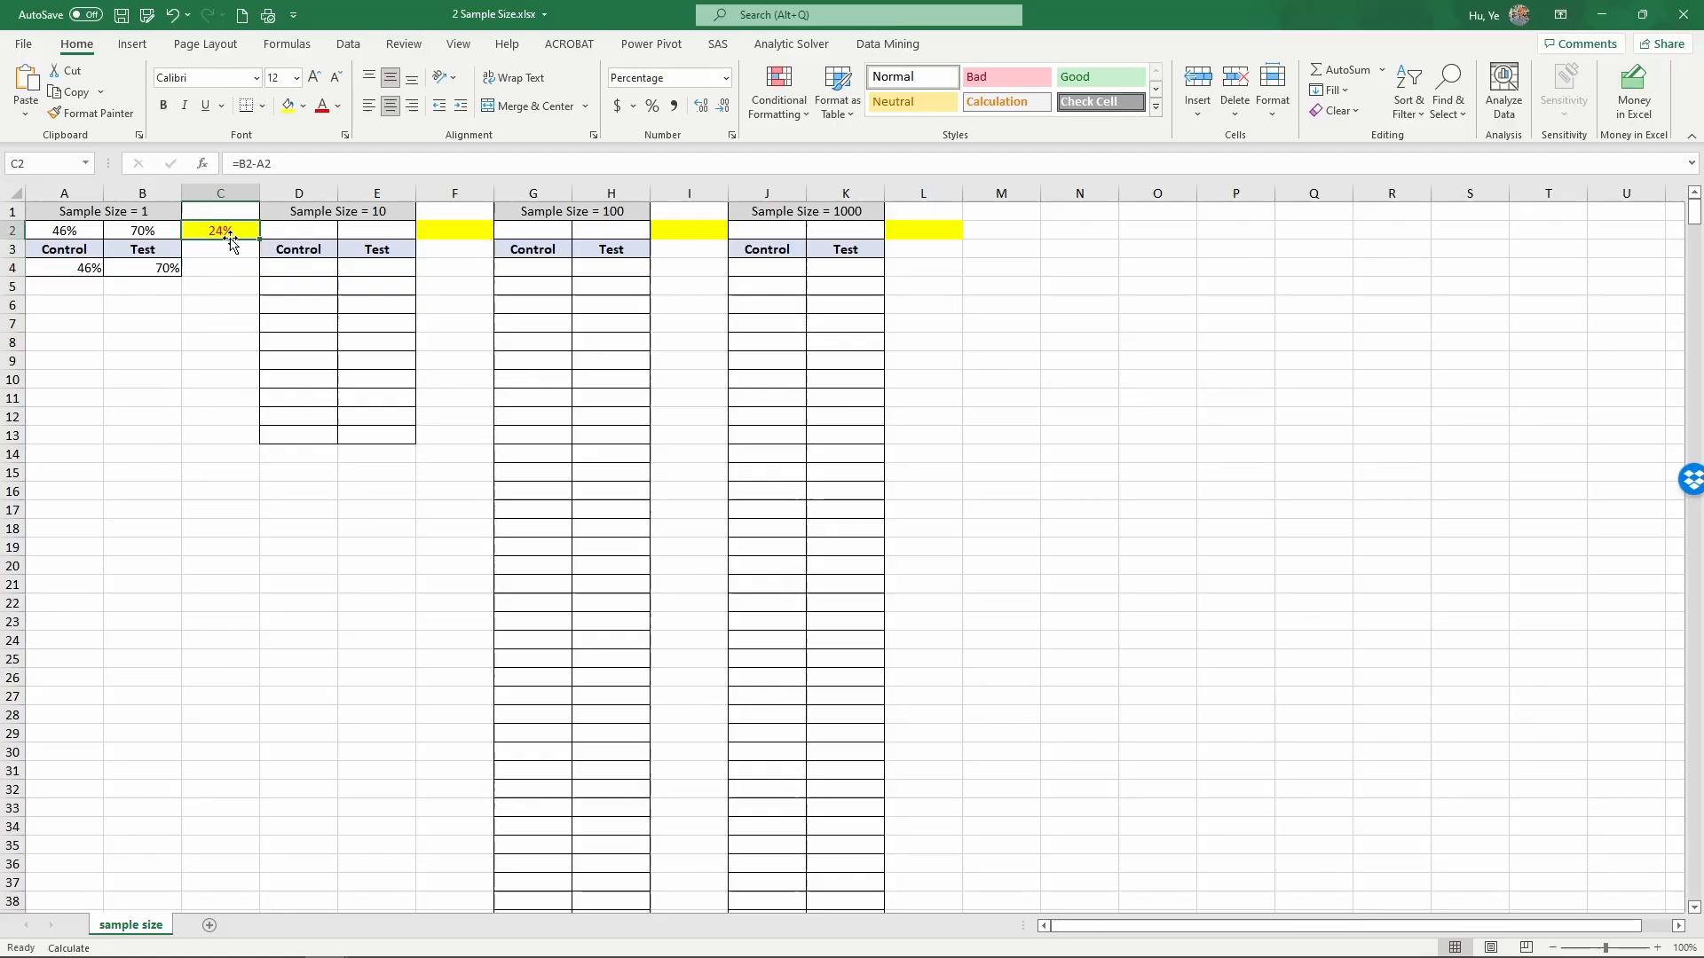
{"action": "mouse_move", "coordinate": [220, 254]}
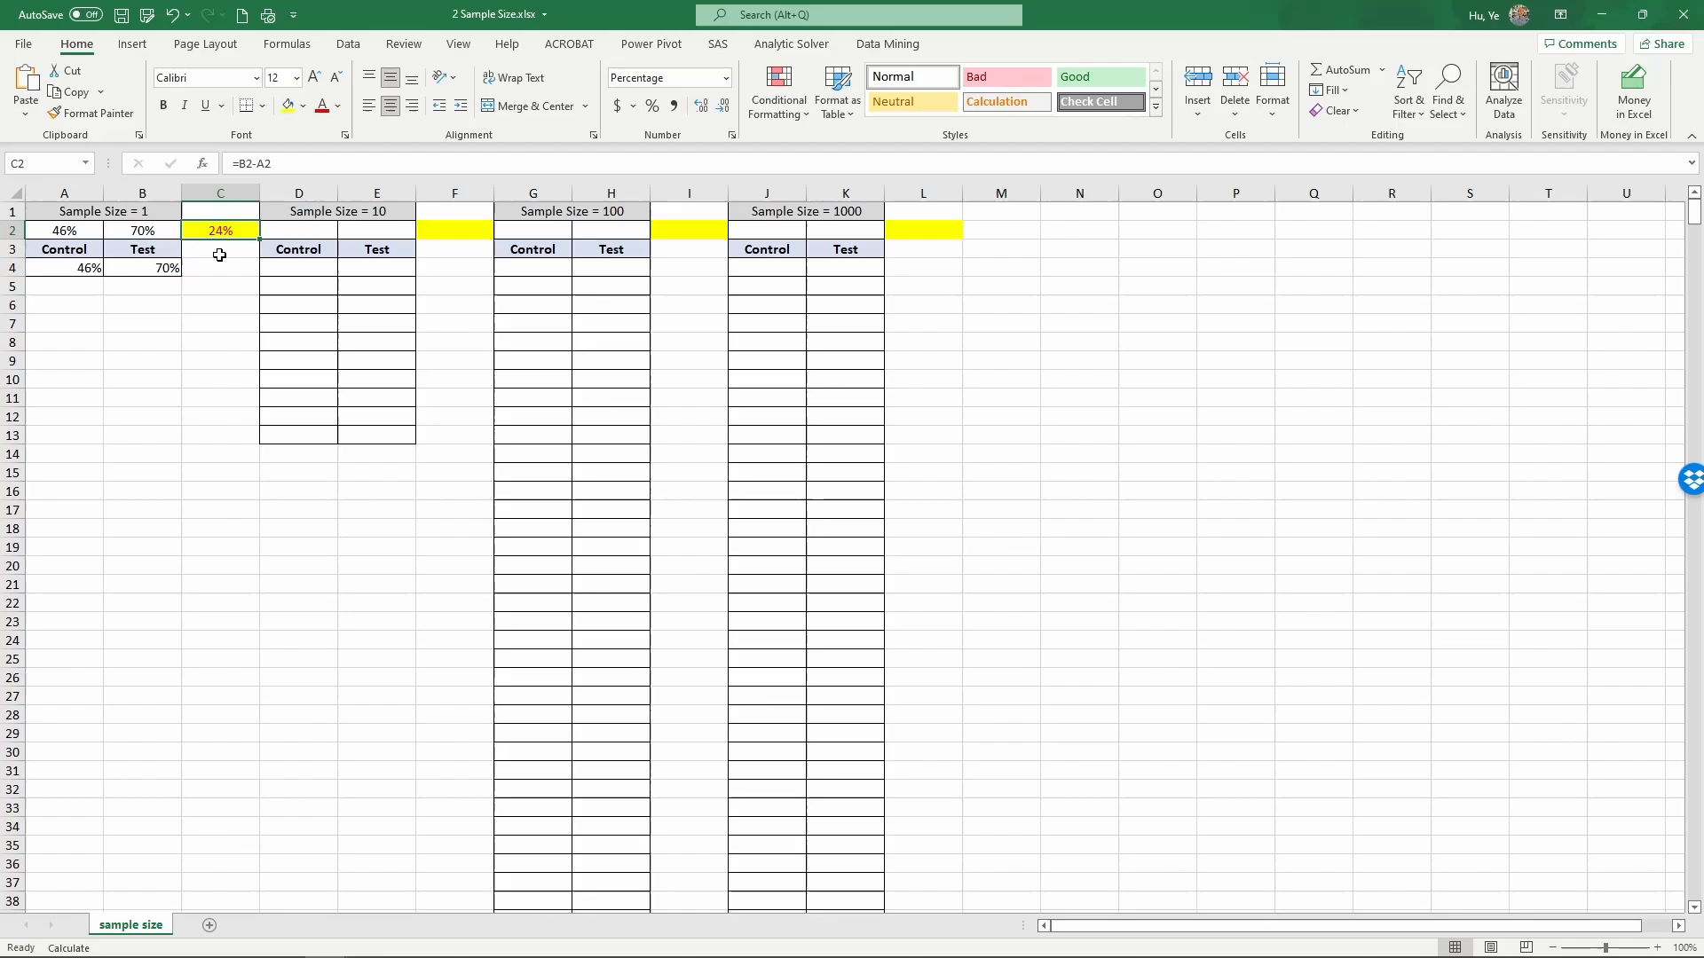
{"action": "left_click", "coordinate": [220, 248]}
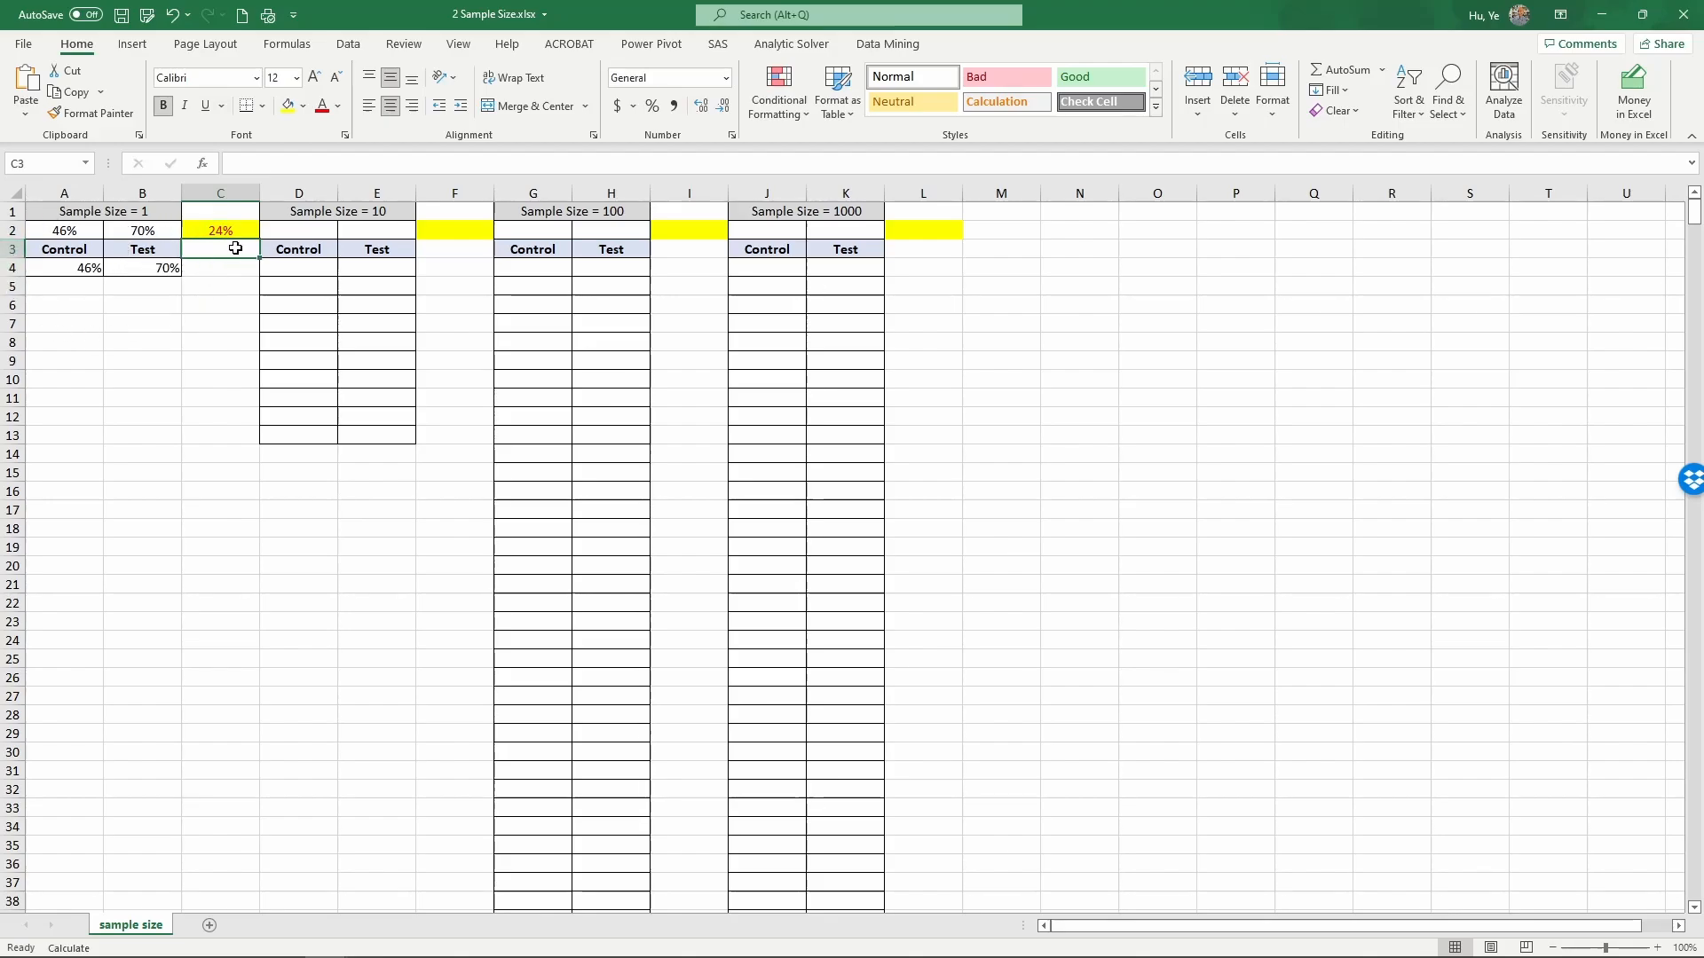
{"action": "left_click", "coordinate": [220, 229]}
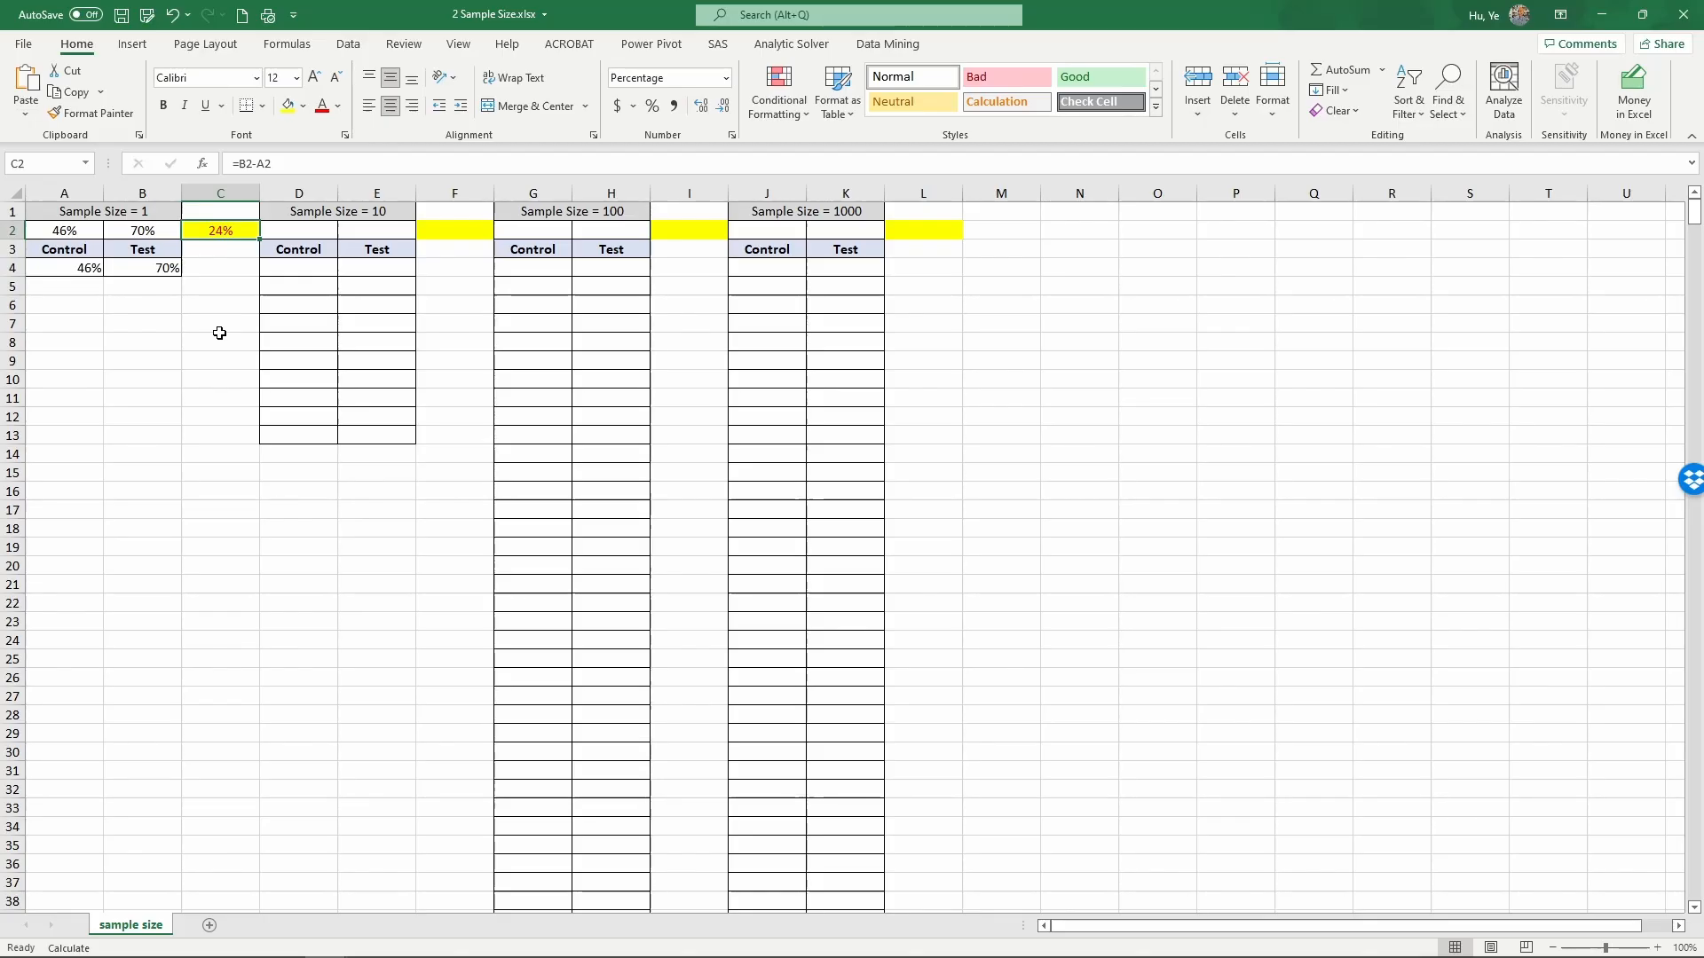
{"action": "mouse_move", "coordinate": [204, 336]}
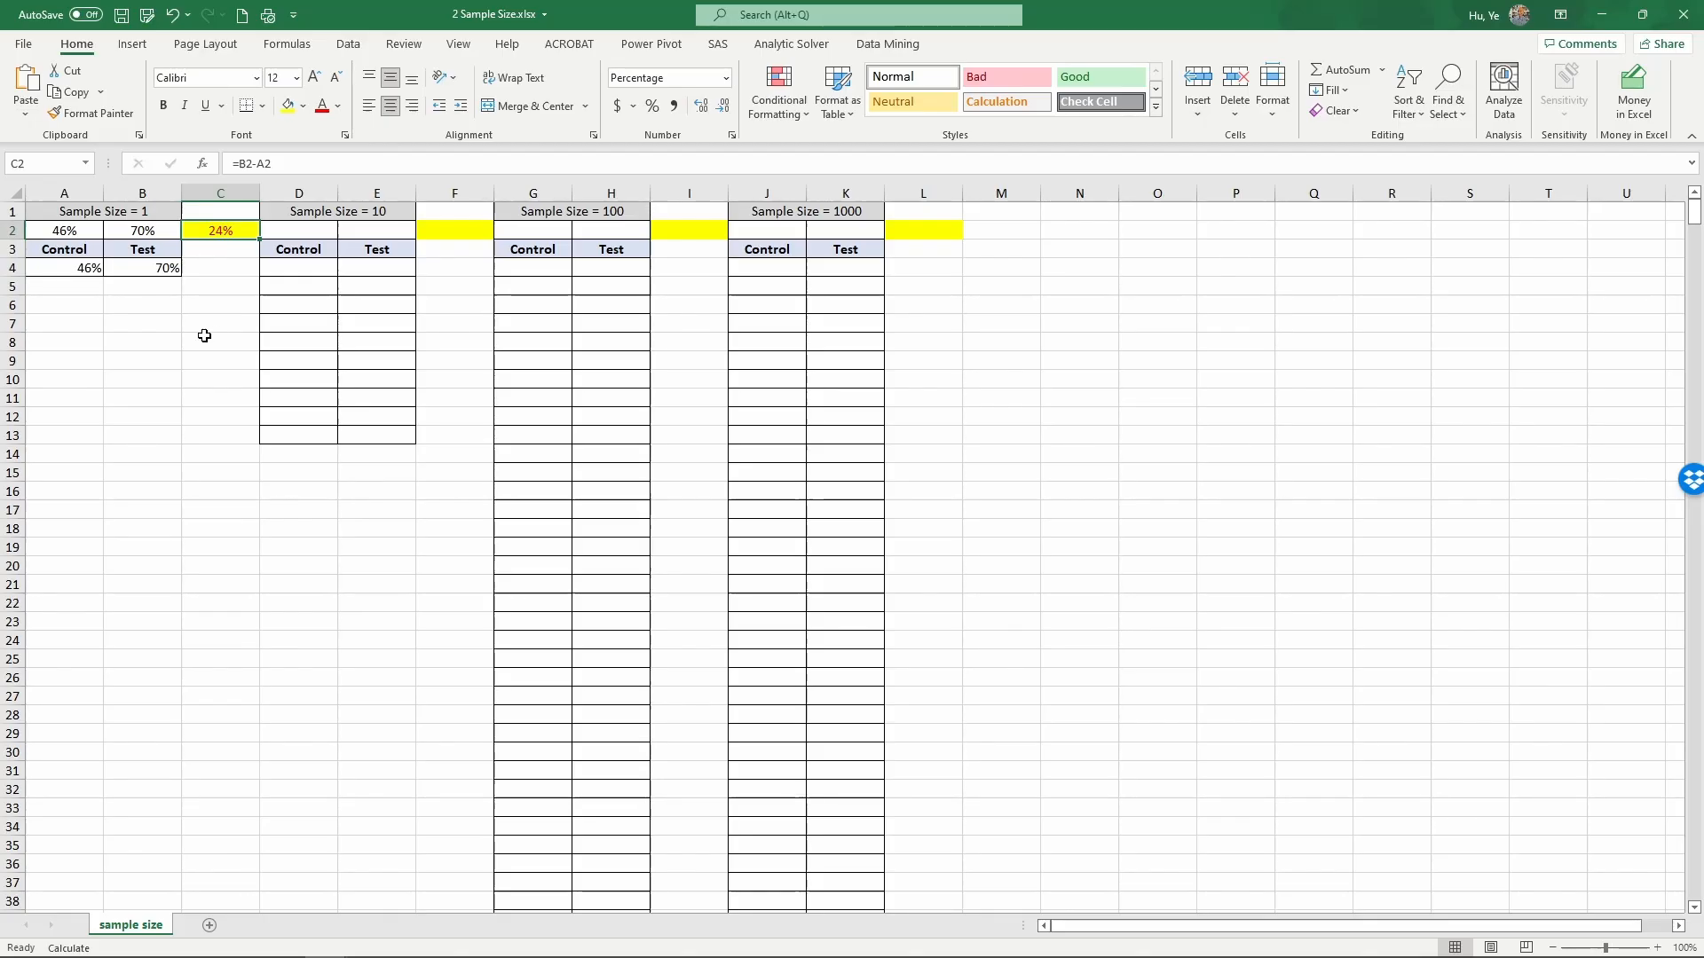
{"action": "mouse_move", "coordinate": [216, 268]}
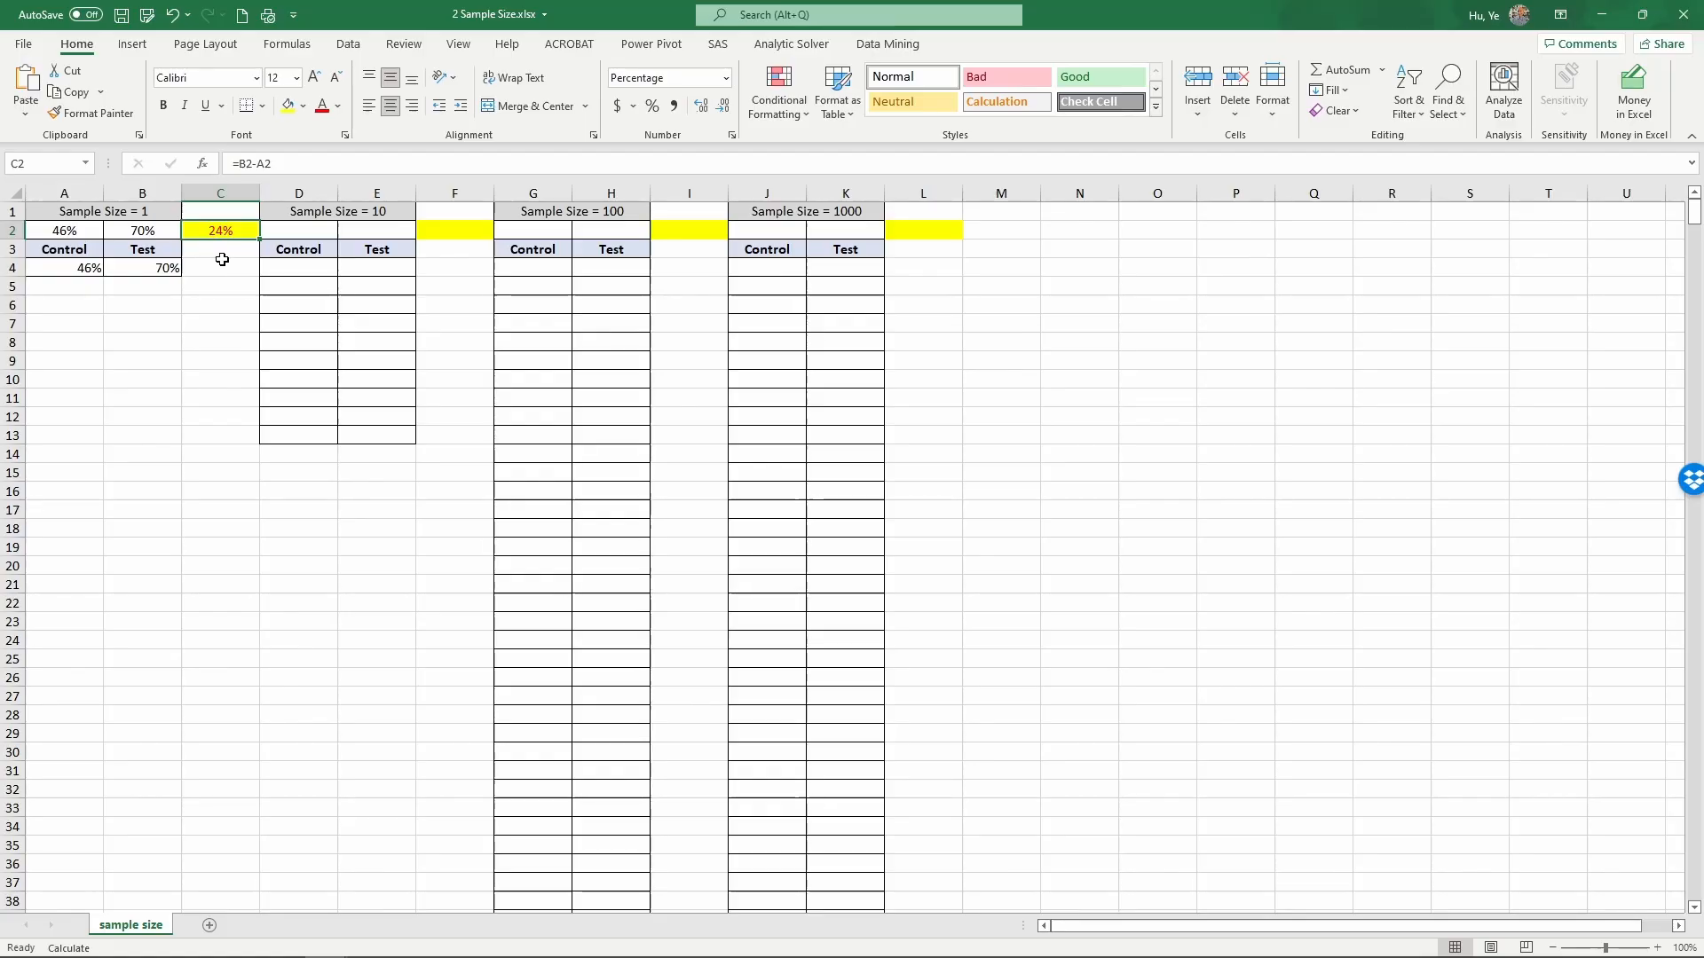
{"action": "left_click", "coordinate": [298, 268]}
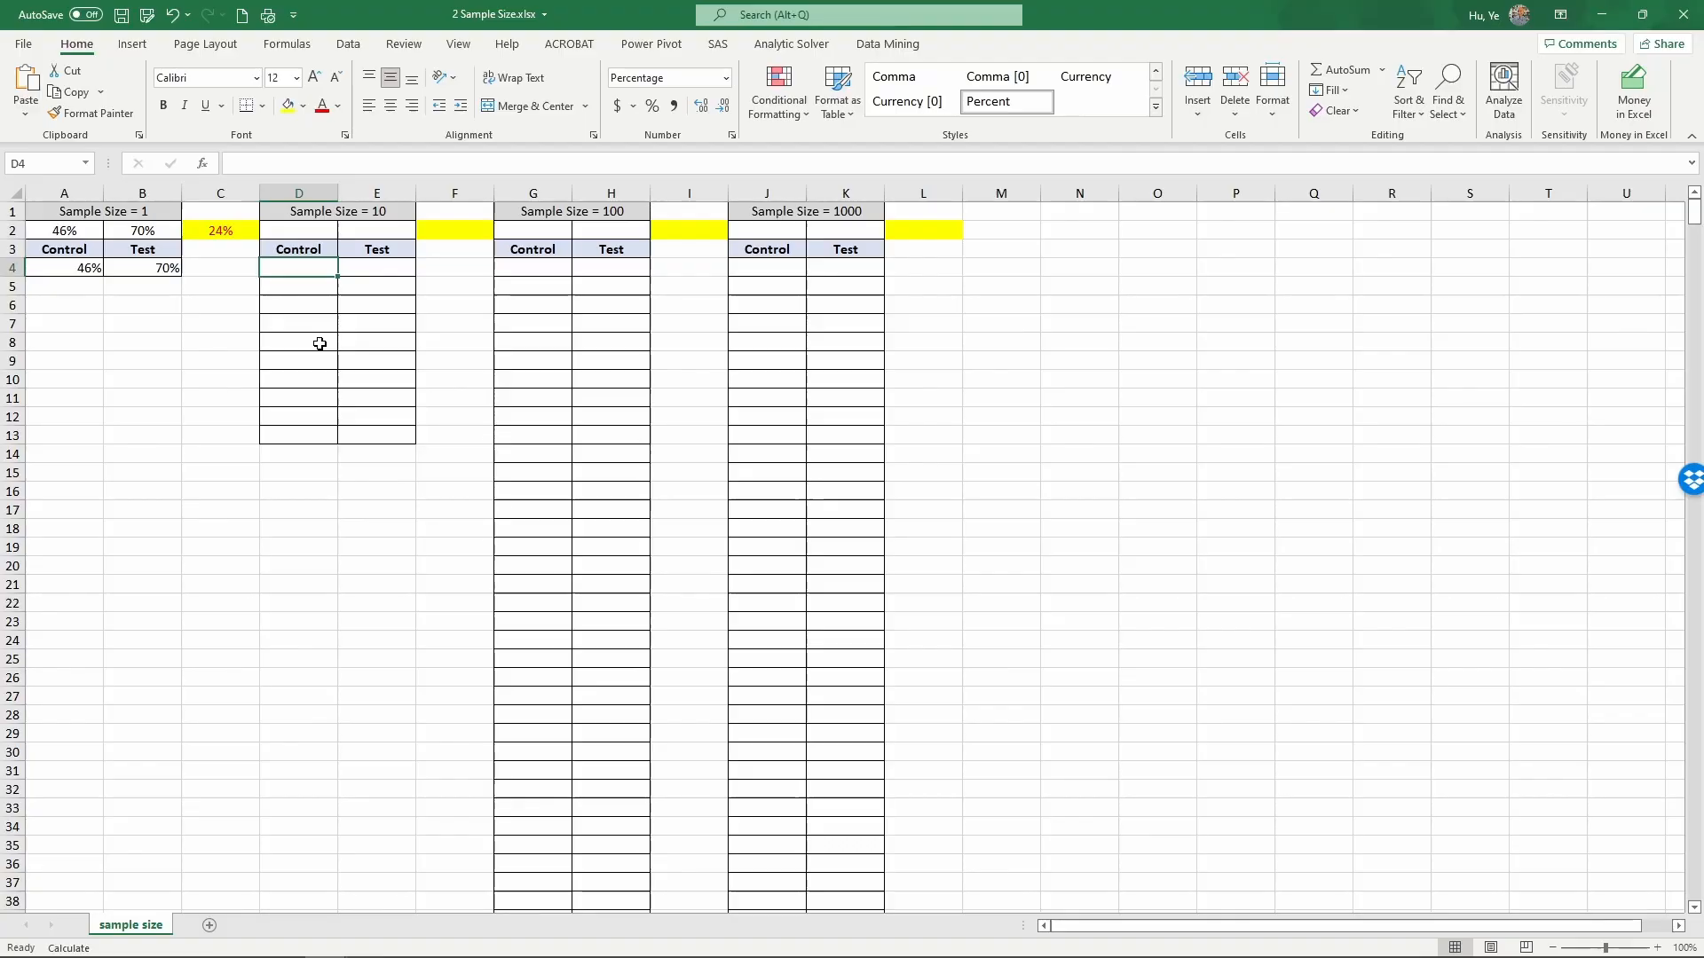
- Enter =RAND() in D4 and =RAND()+0.1 in E4 for the size-10 table
{"action": "left_click", "coordinate": [298, 191]}
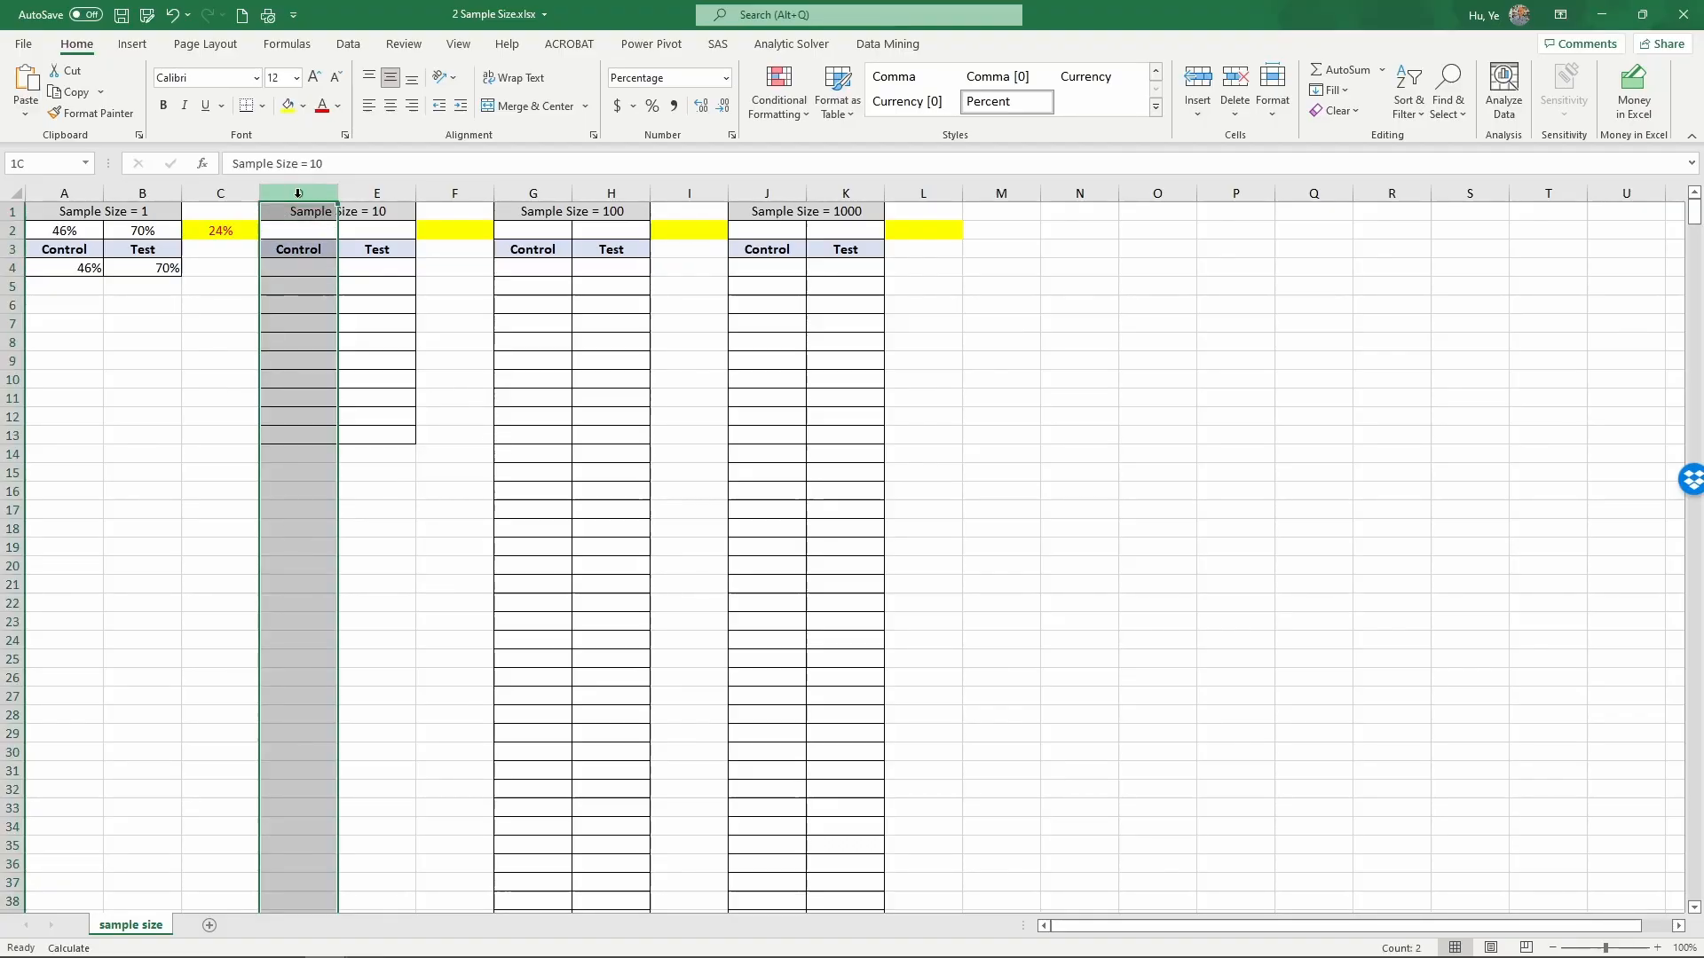
{"action": "left_click", "coordinate": [297, 229]}
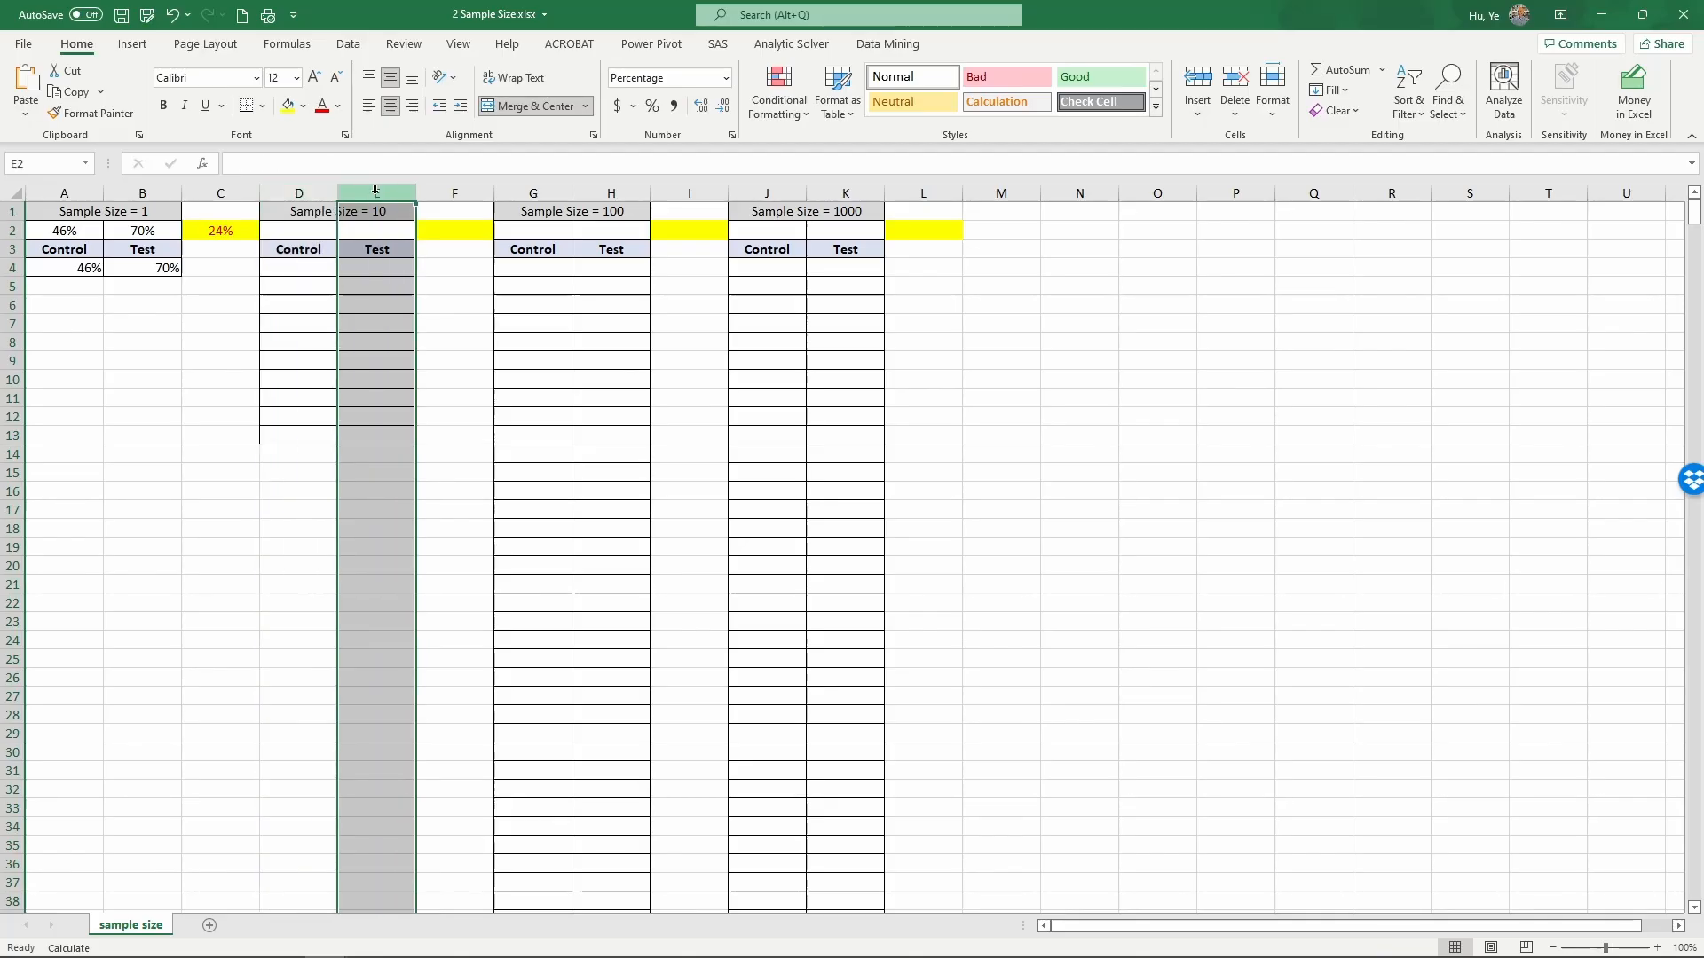
{"action": "left_click", "coordinate": [298, 285]}
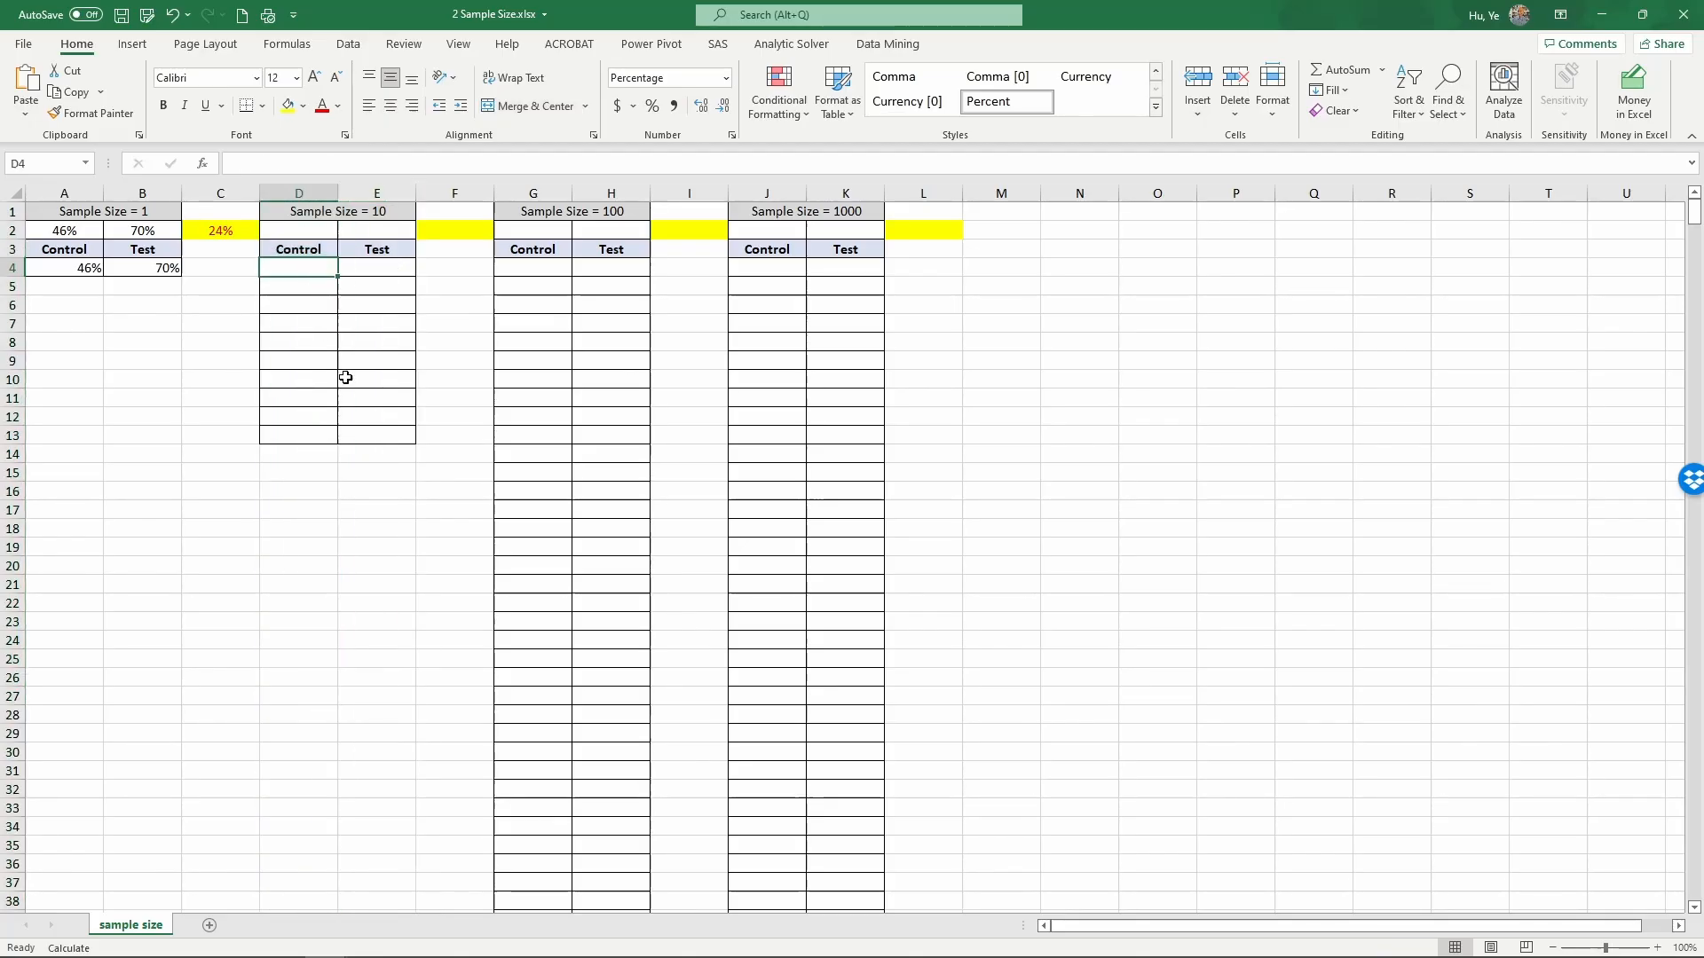
{"action": "type", "text": "=ra"}
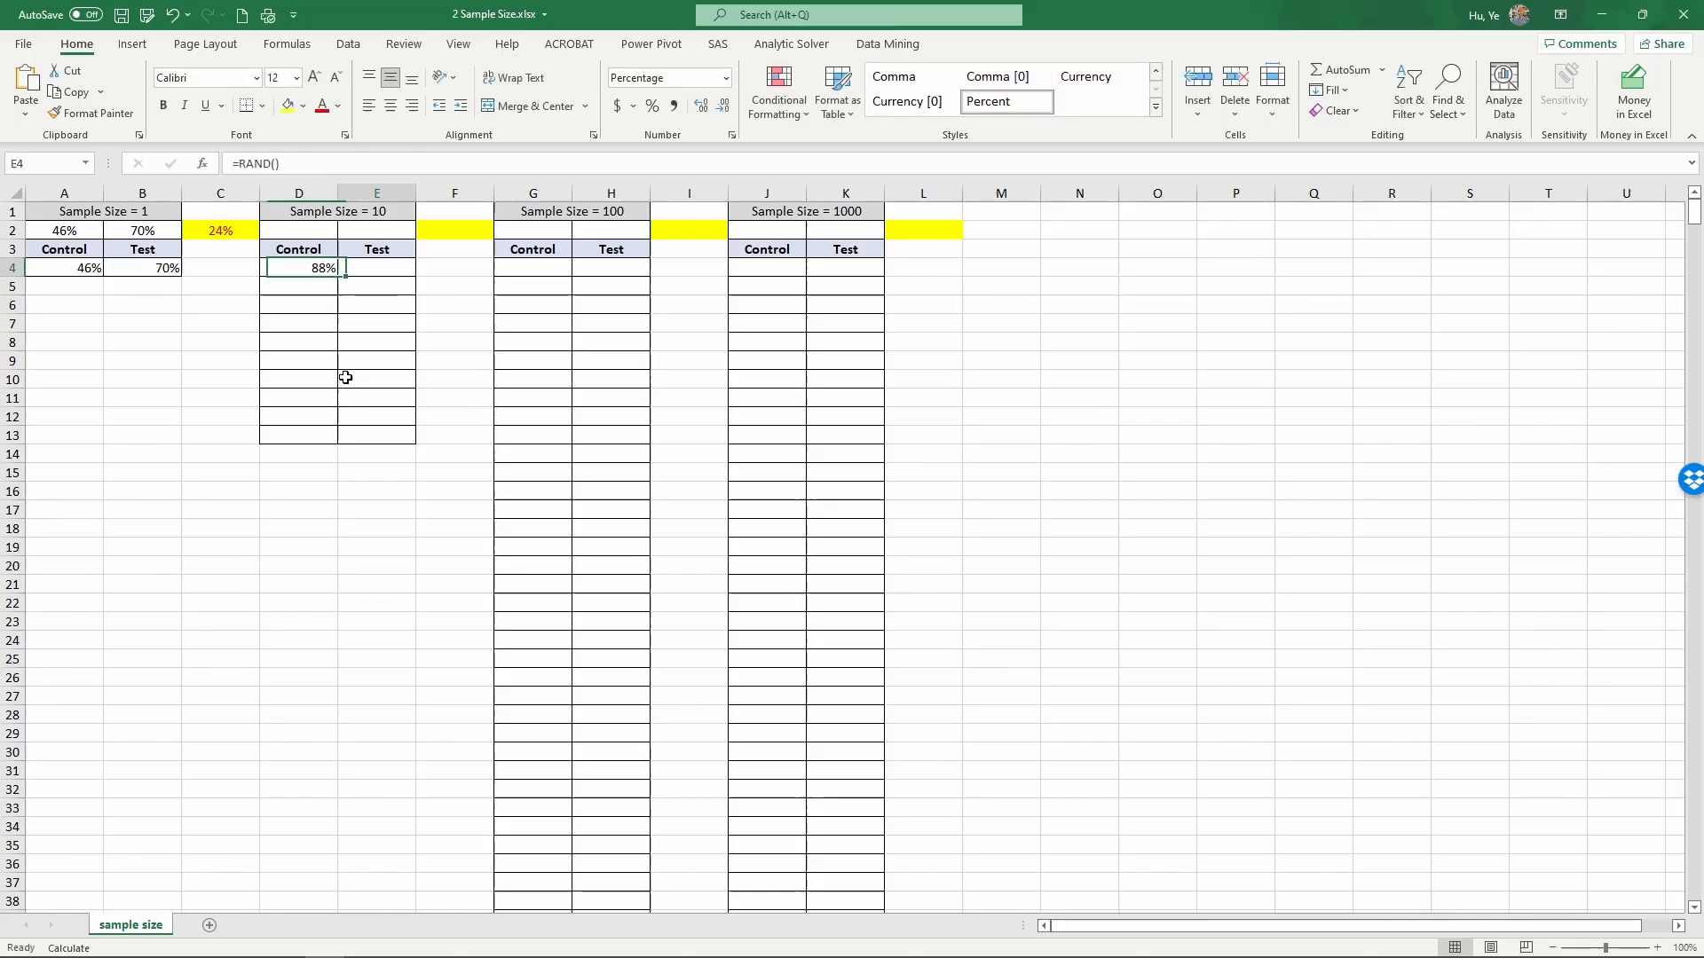
{"action": "type", "text": "="}
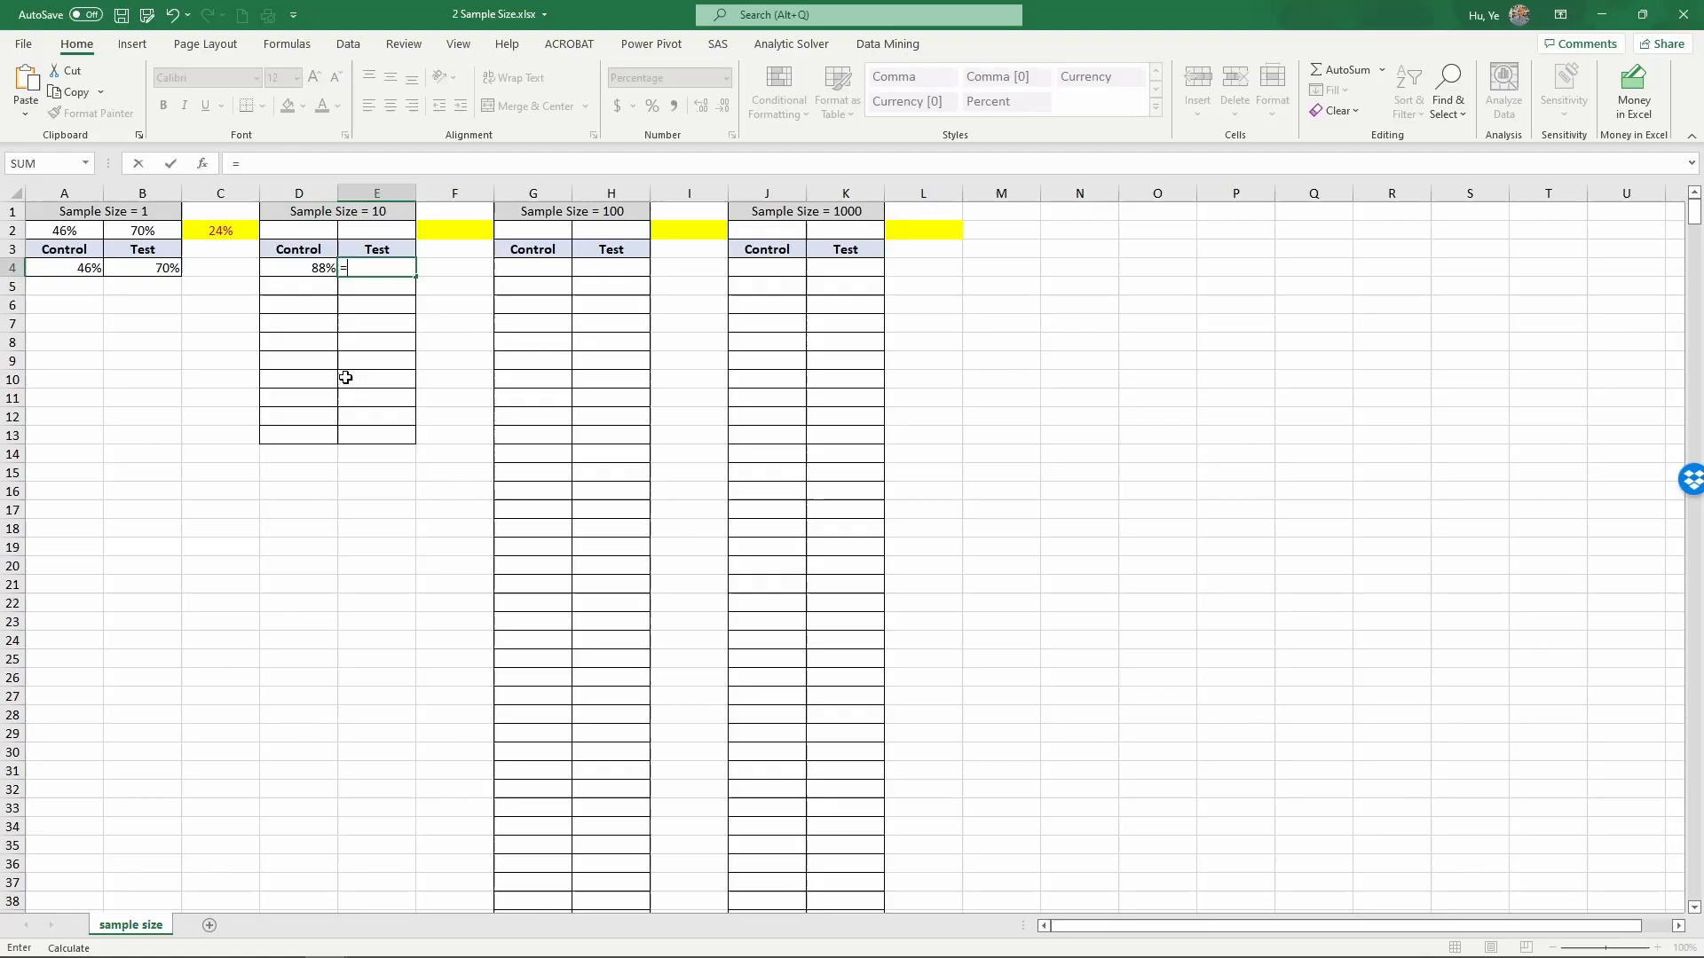
{"action": "type", "text": "rand()"}
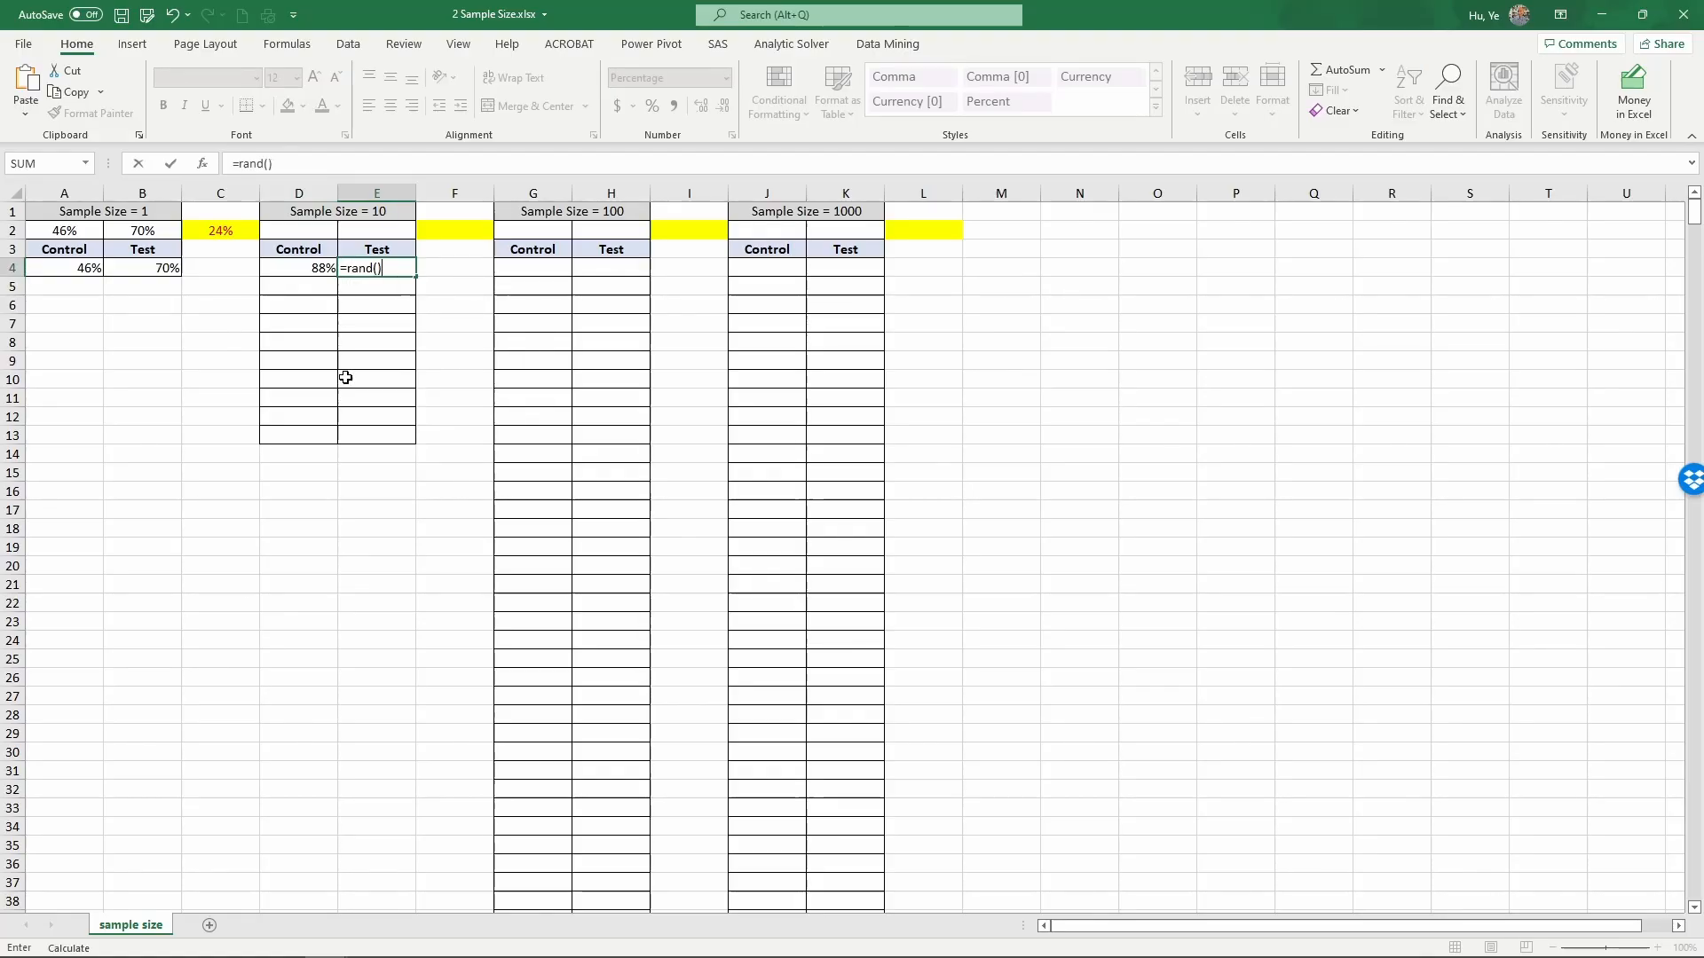
{"action": "type", "text": "+0.1"}
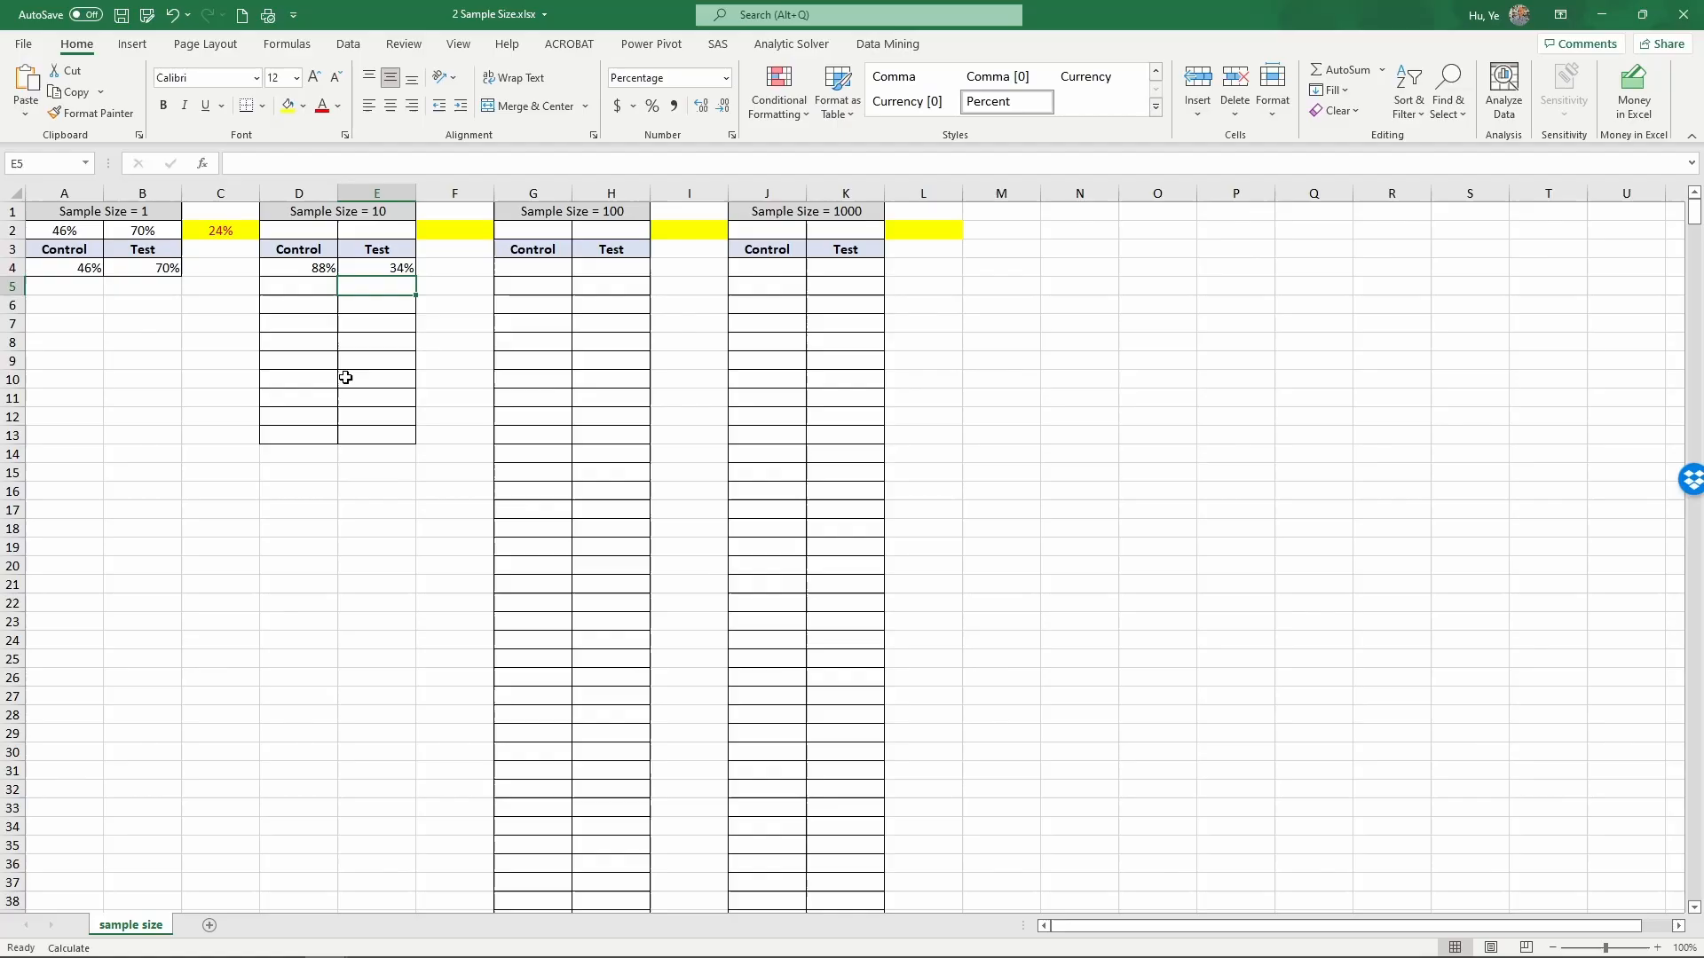
{"action": "mouse_move", "coordinate": [309, 271]}
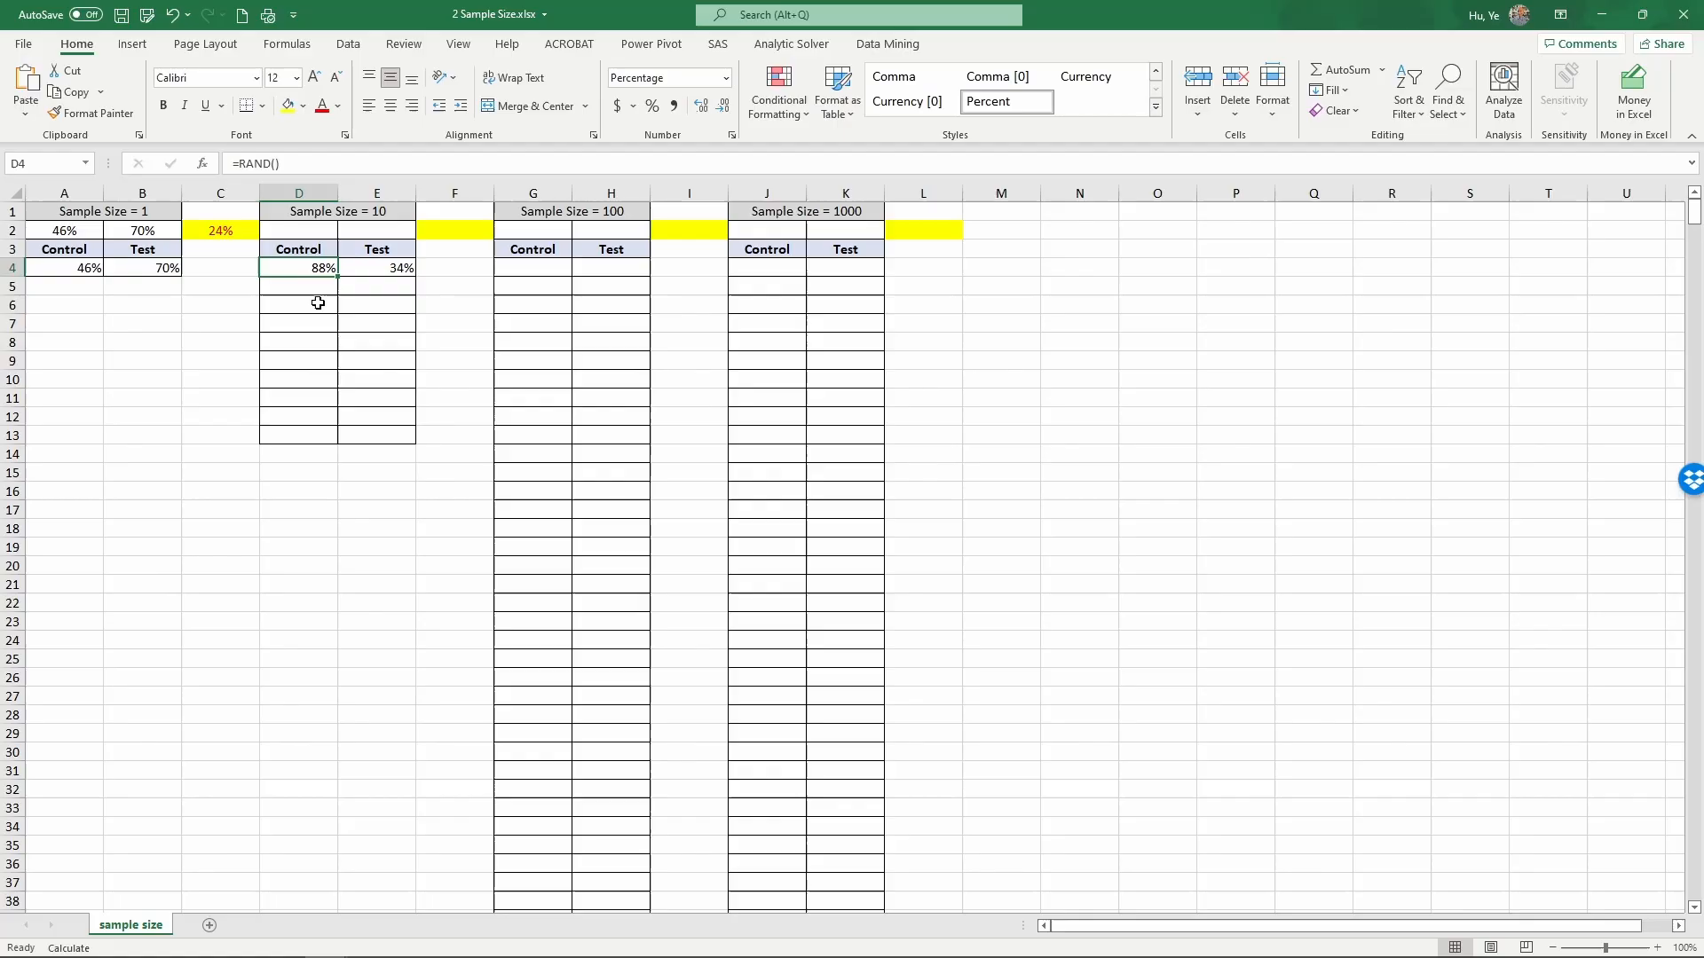
- Review the size-10 Control and Test random formulas in row 4
{"action": "left_click", "coordinate": [376, 268]}
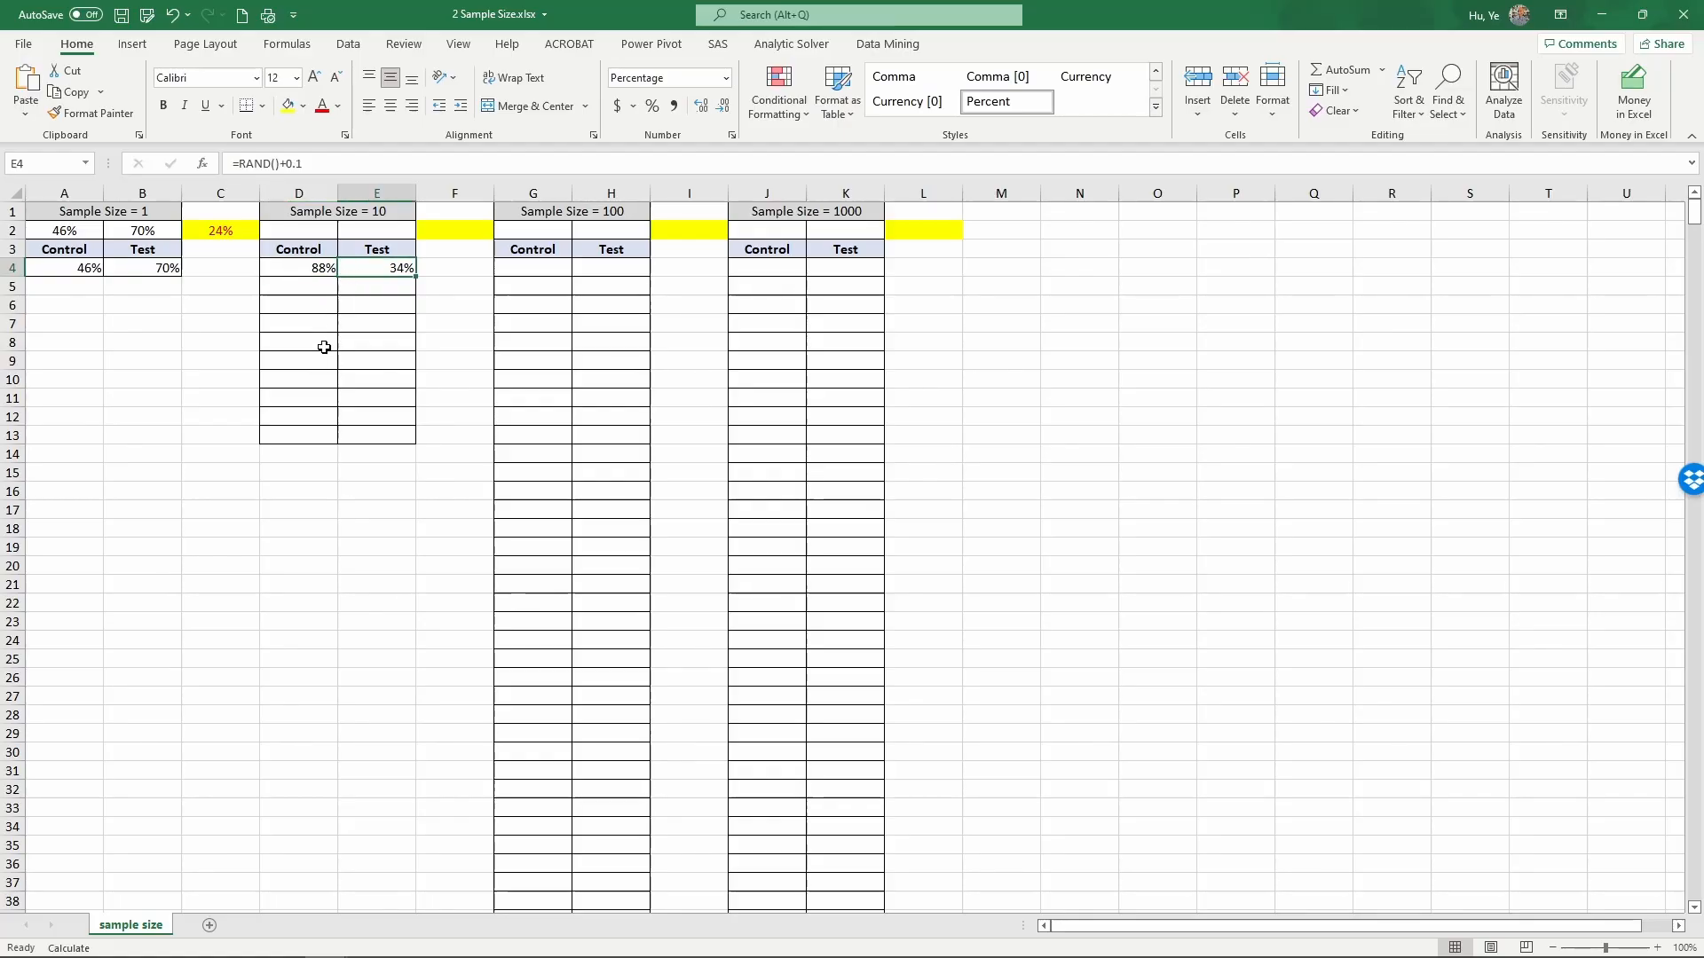
{"action": "left_click", "coordinate": [298, 268]}
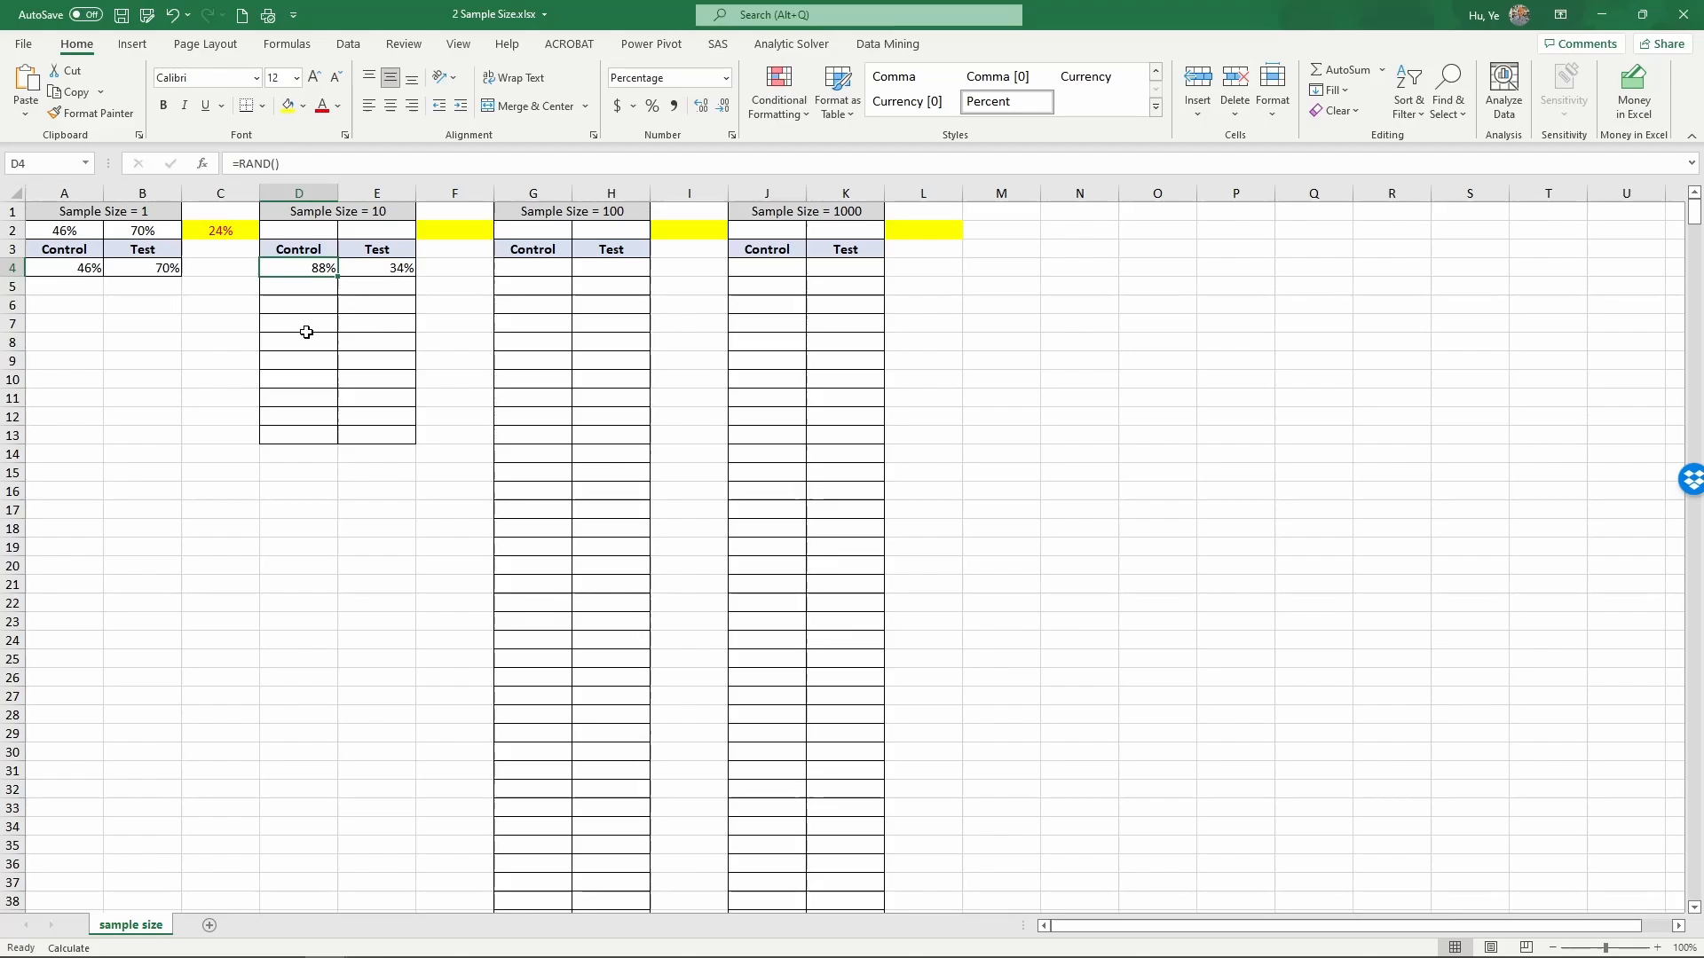
{"action": "mouse_move", "coordinate": [286, 269]}
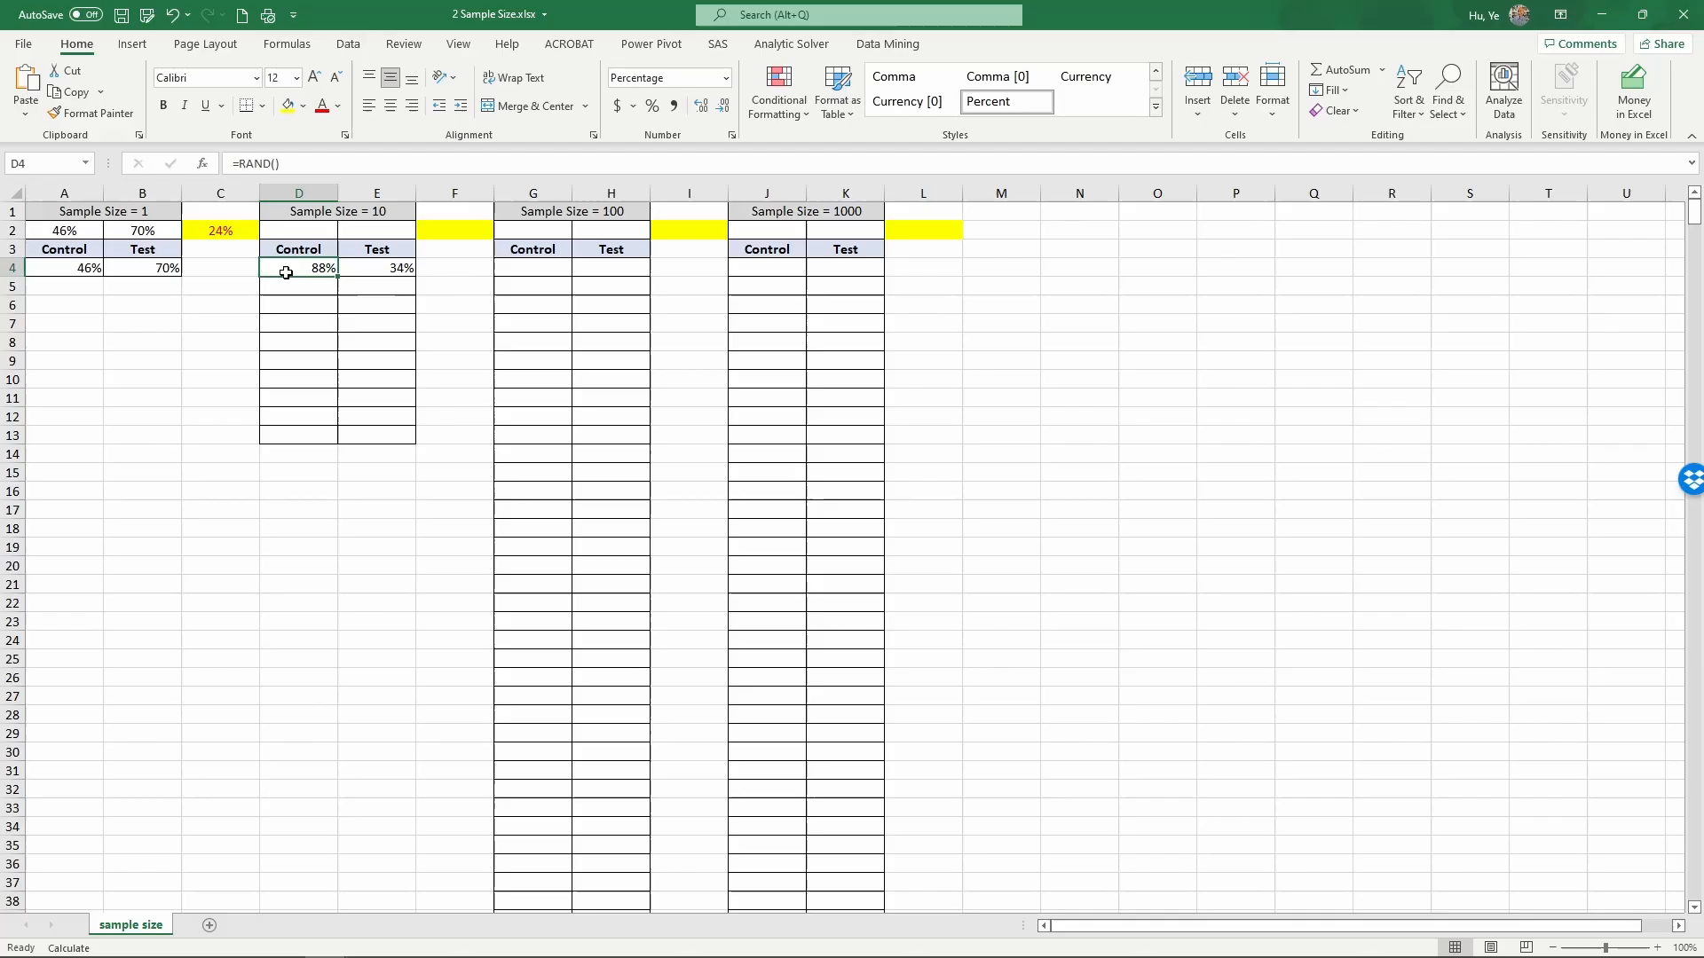
{"action": "left_click", "coordinate": [376, 268]}
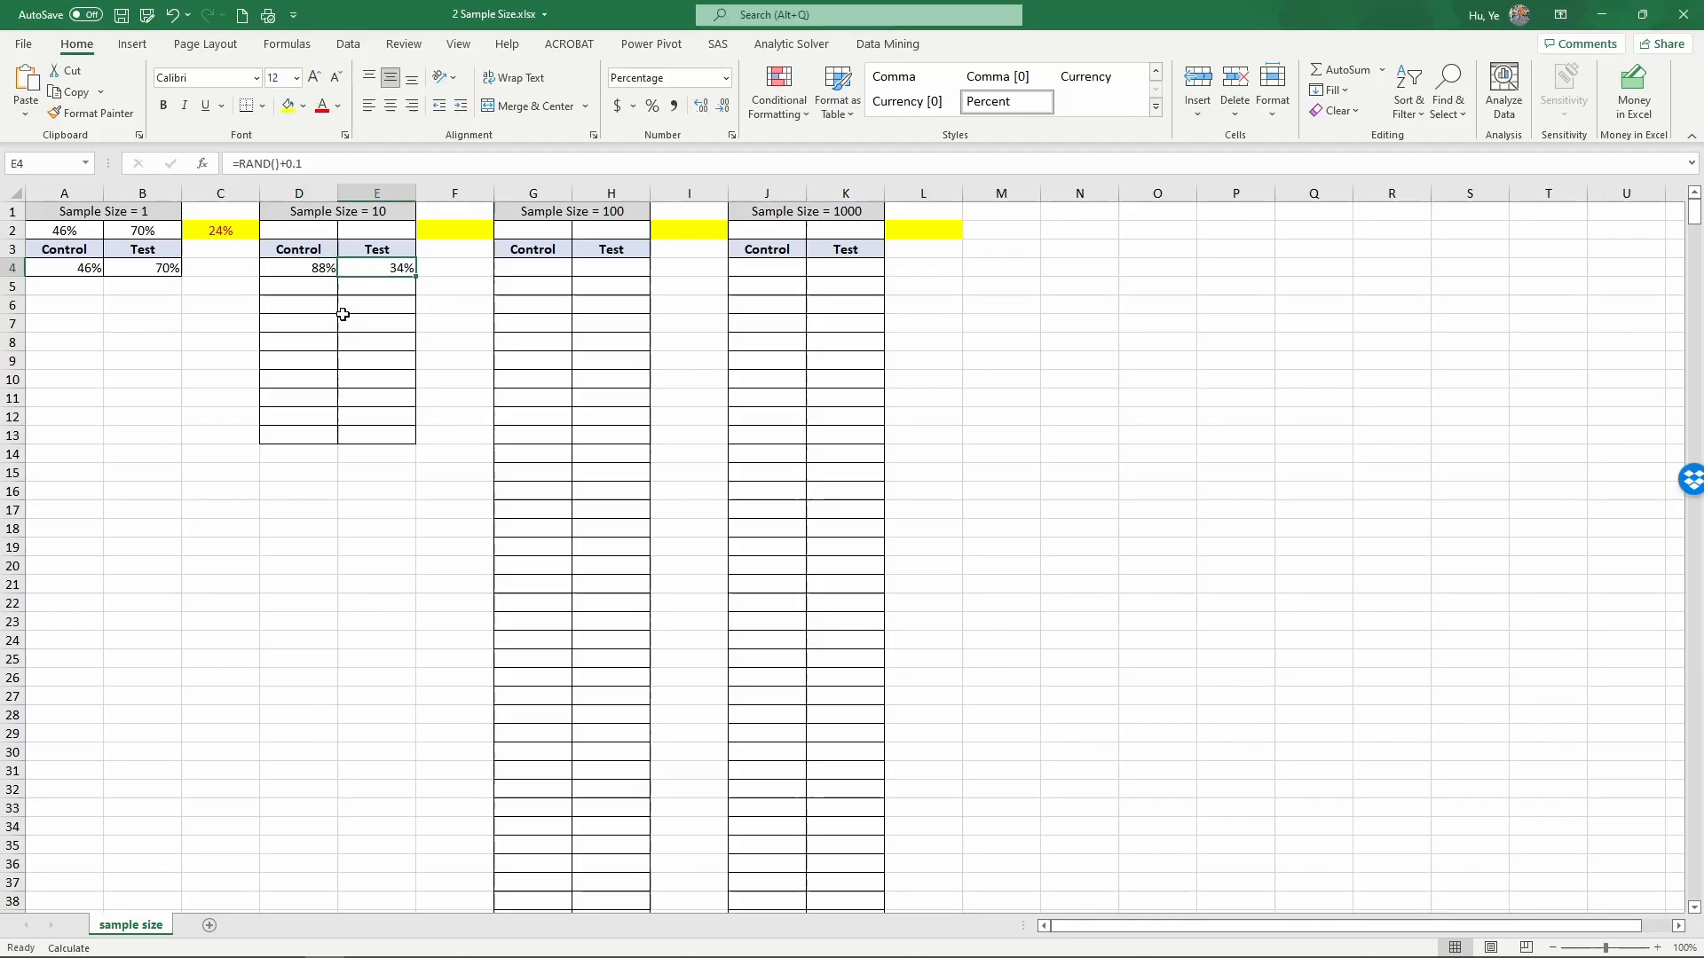
{"action": "left_click", "coordinate": [298, 268]}
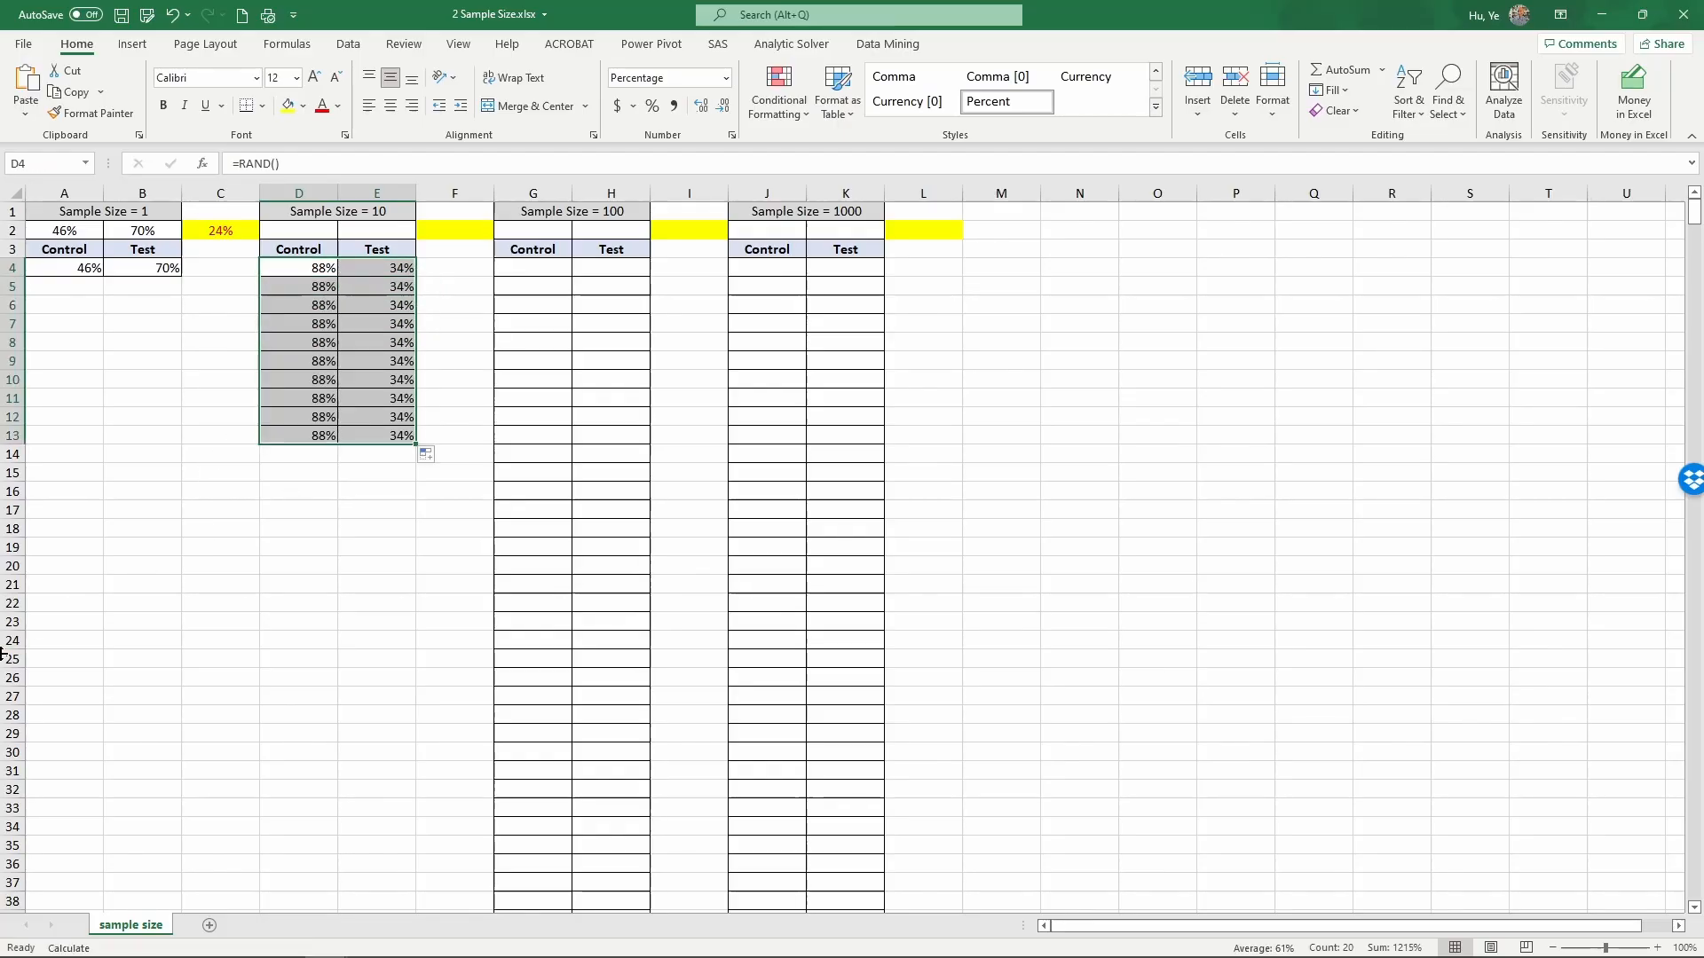
{"action": "mouse_move", "coordinate": [243, 366]}
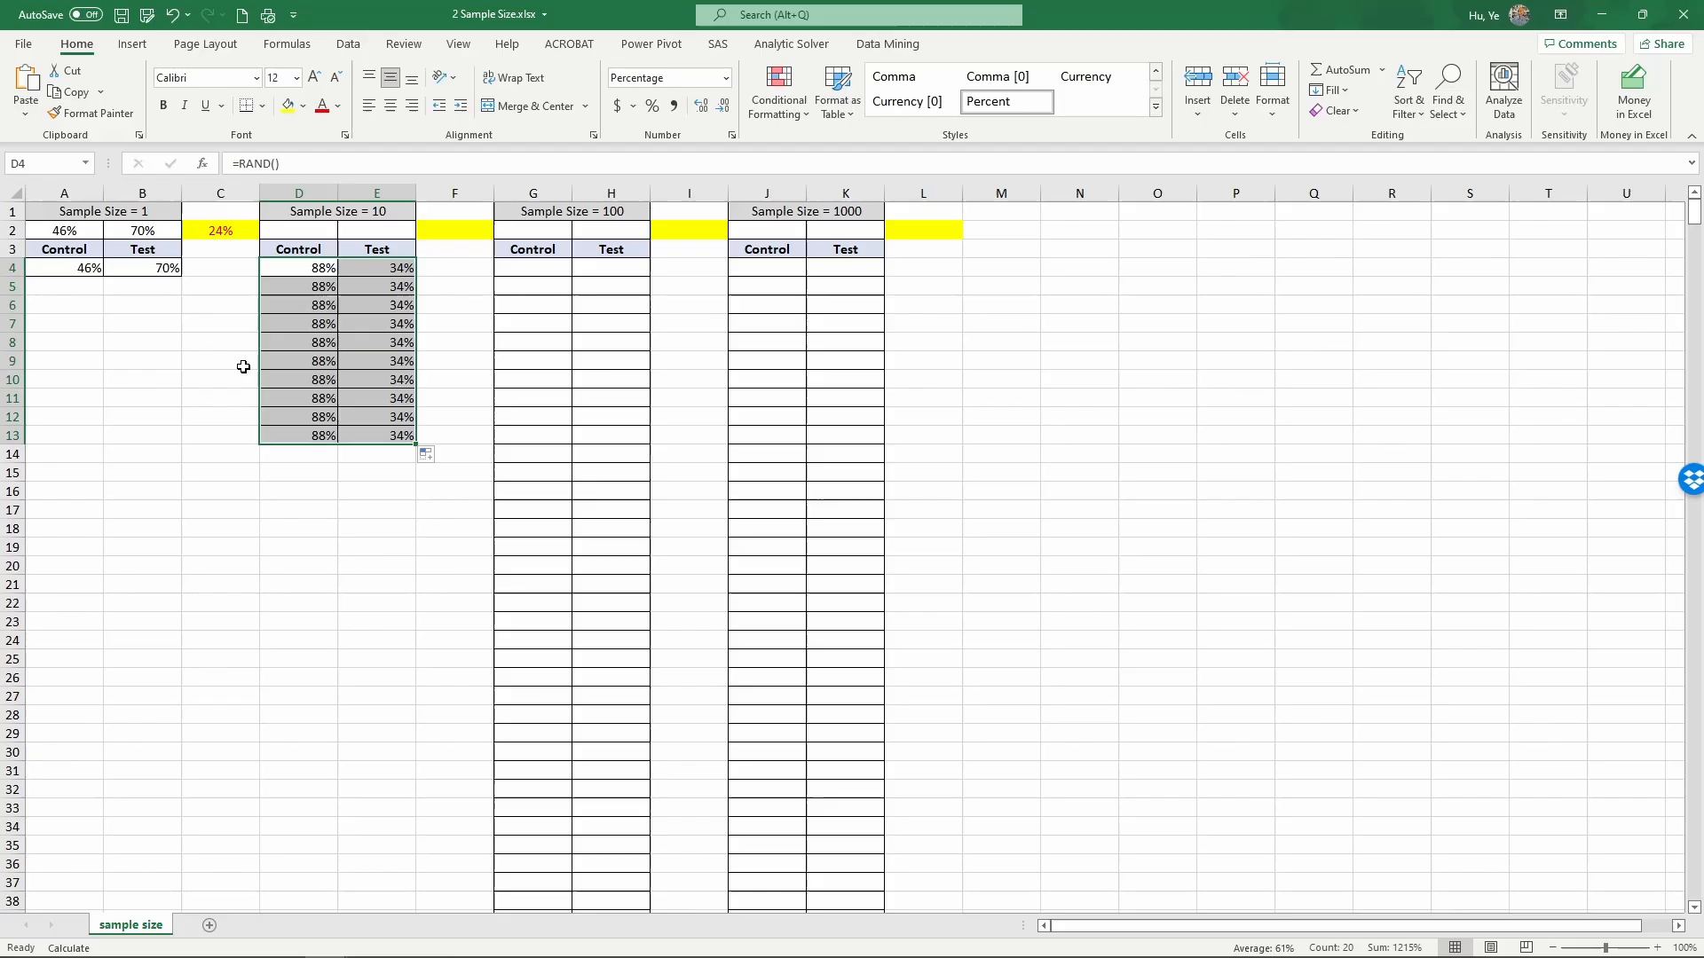
{"action": "mouse_move", "coordinate": [229, 374]}
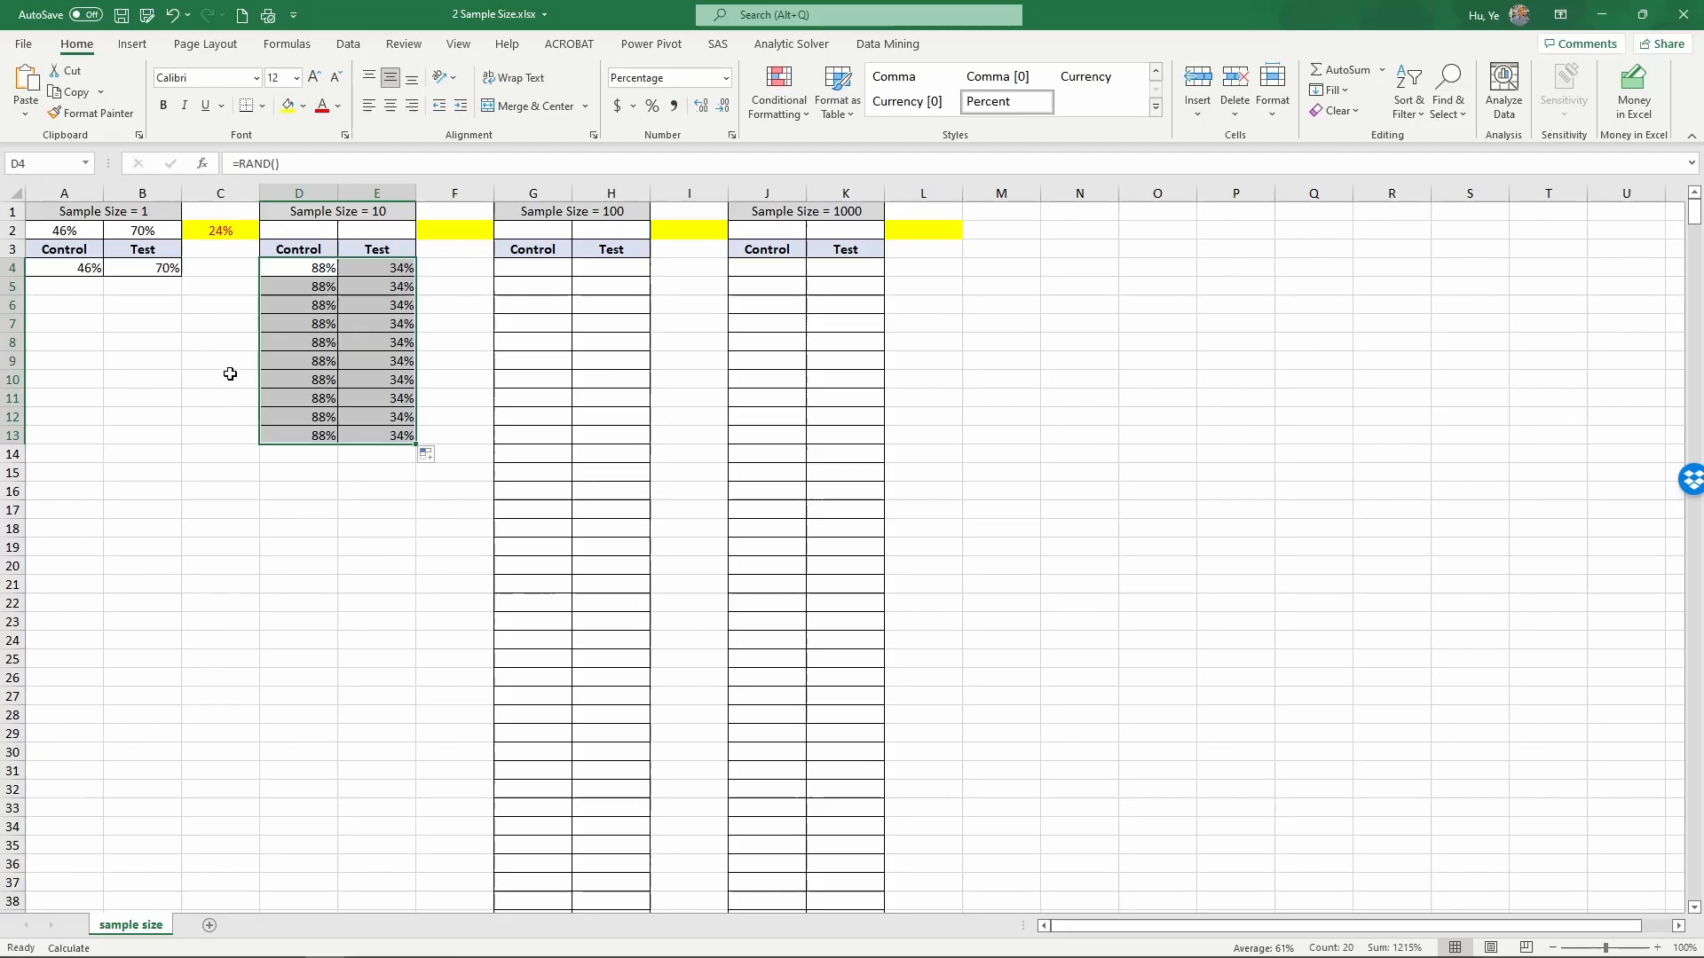
- Recalculate with F9 so the ten size-10 rows show varied random values
{"action": "key", "text": "f9"}
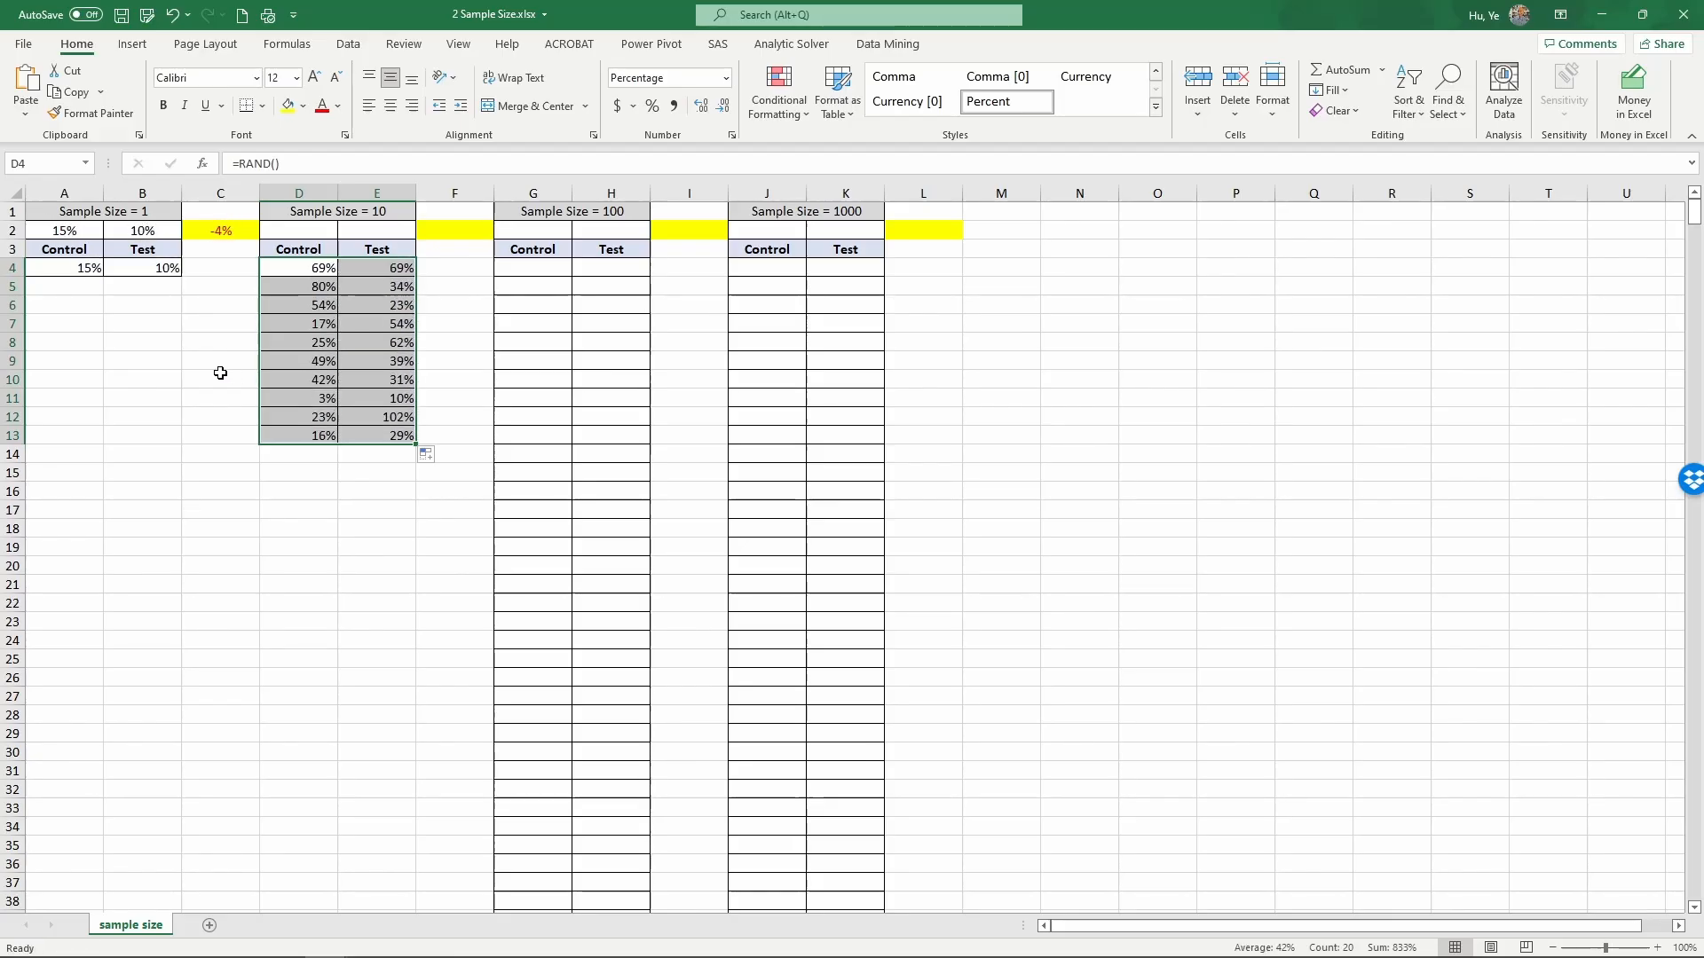
{"action": "left_click", "coordinate": [299, 229]}
{"action": "type", "text": "="}
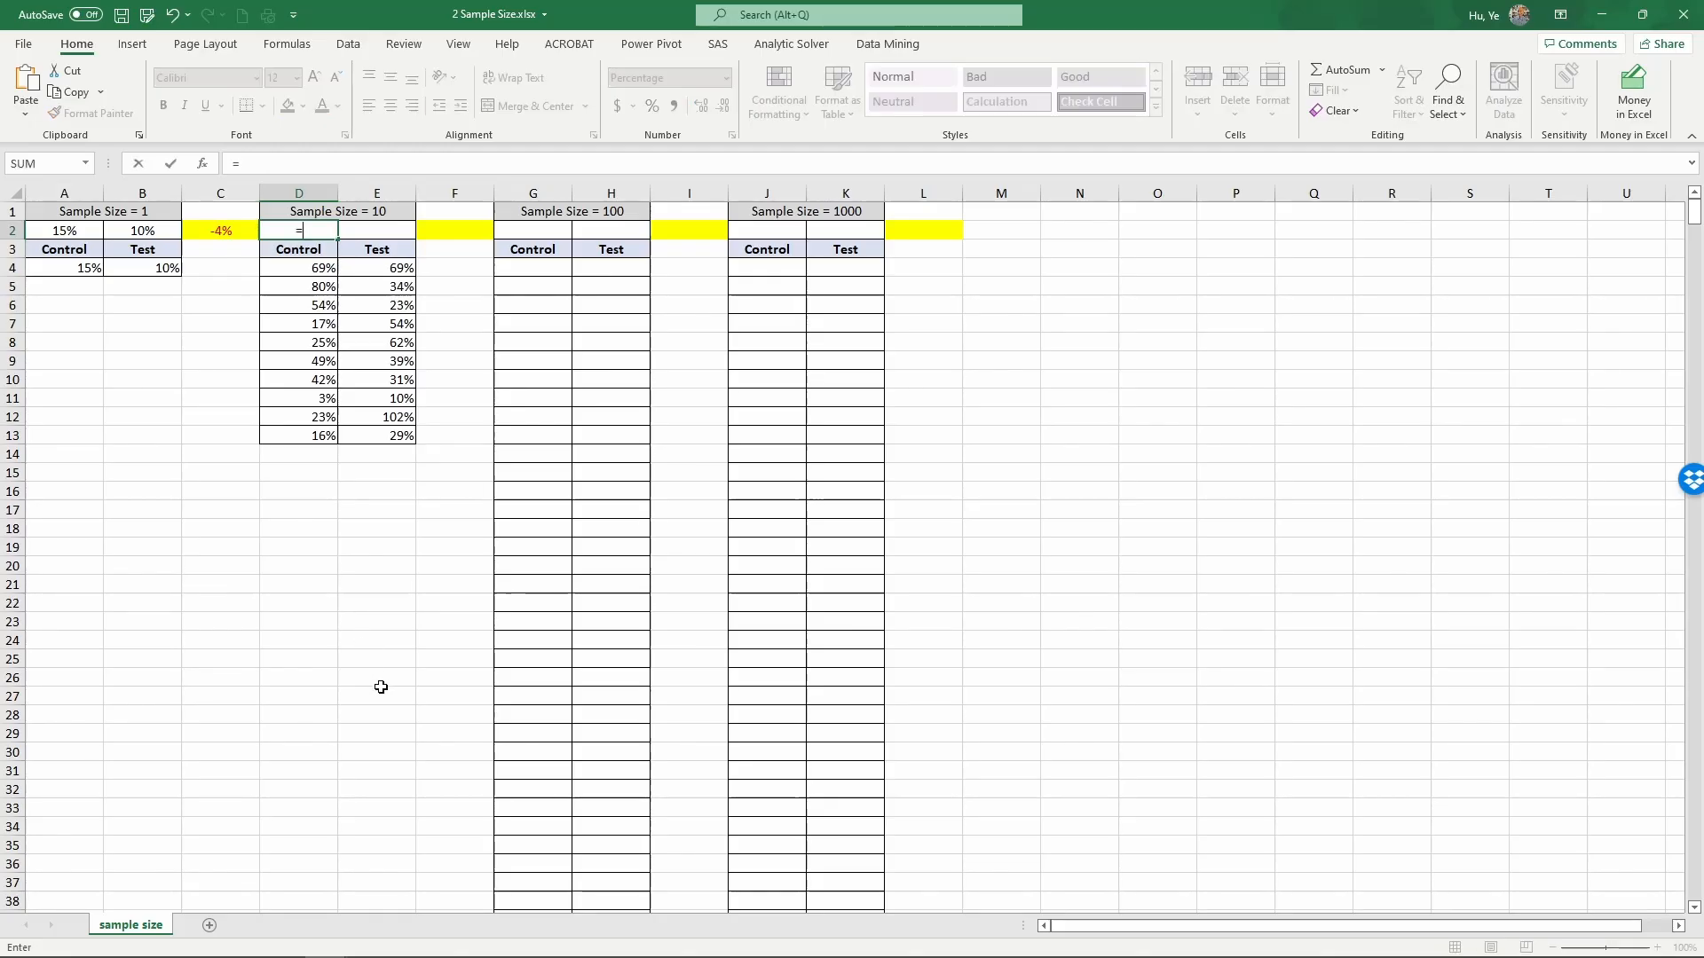
- Average the ten size-10 Control and Test values into D2:E2, both reading 38%
{"action": "type", "text": "average("}
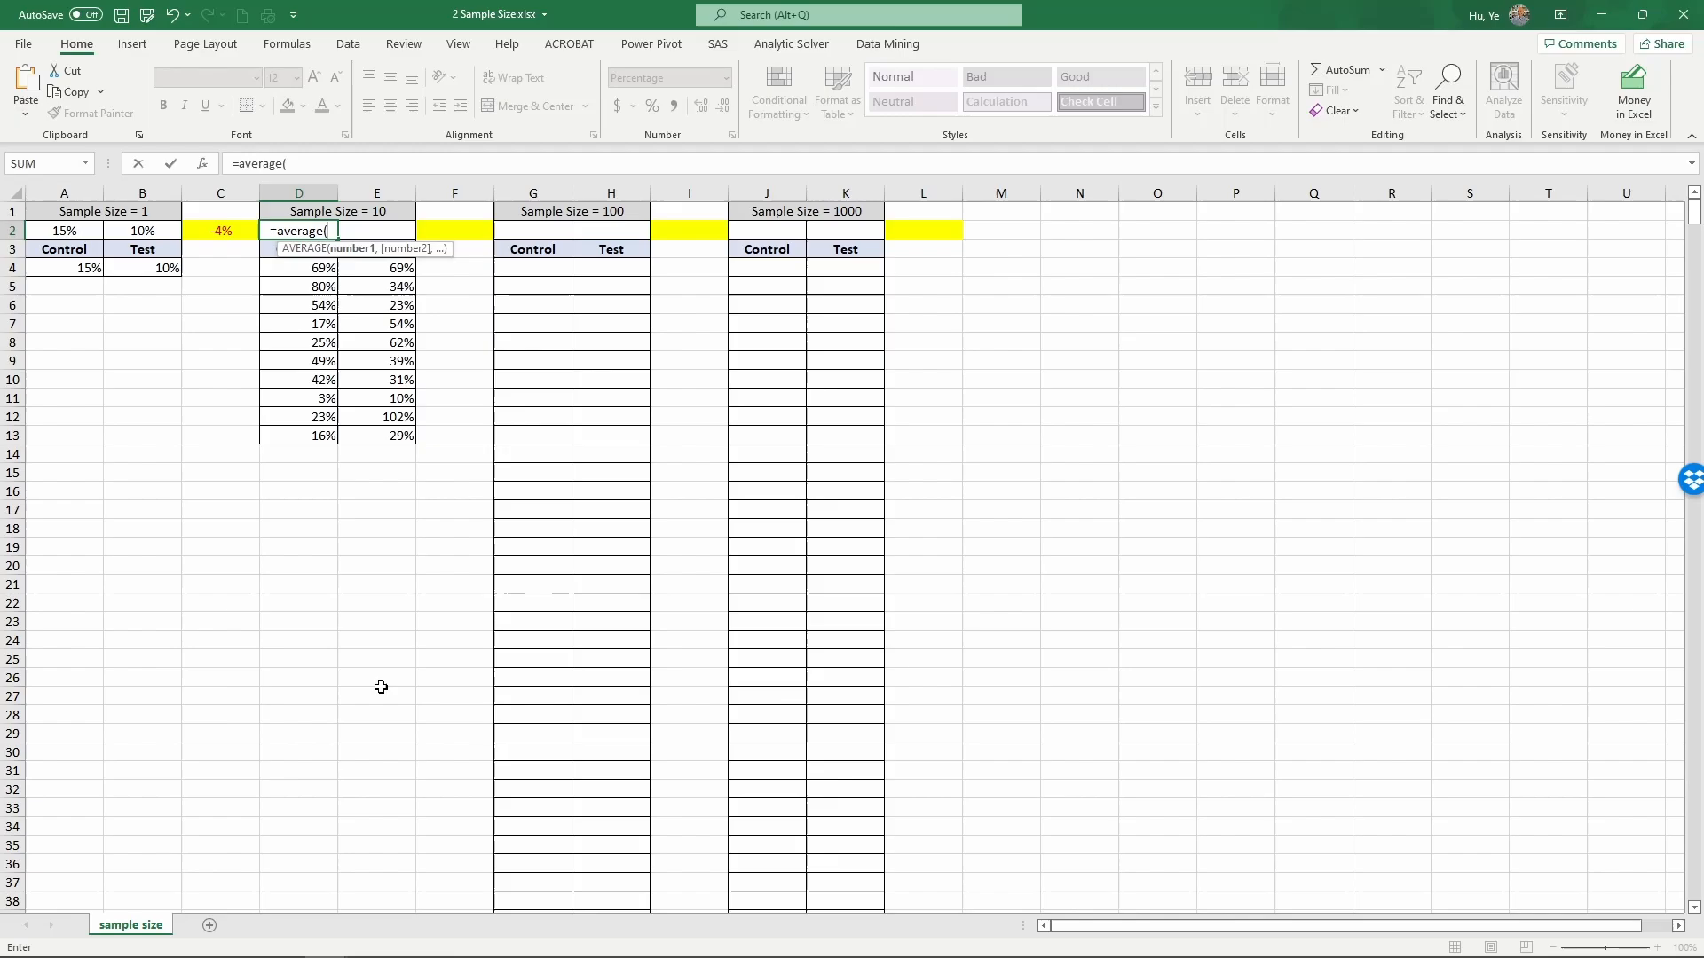
{"action": "left_click", "coordinate": [298, 268]}
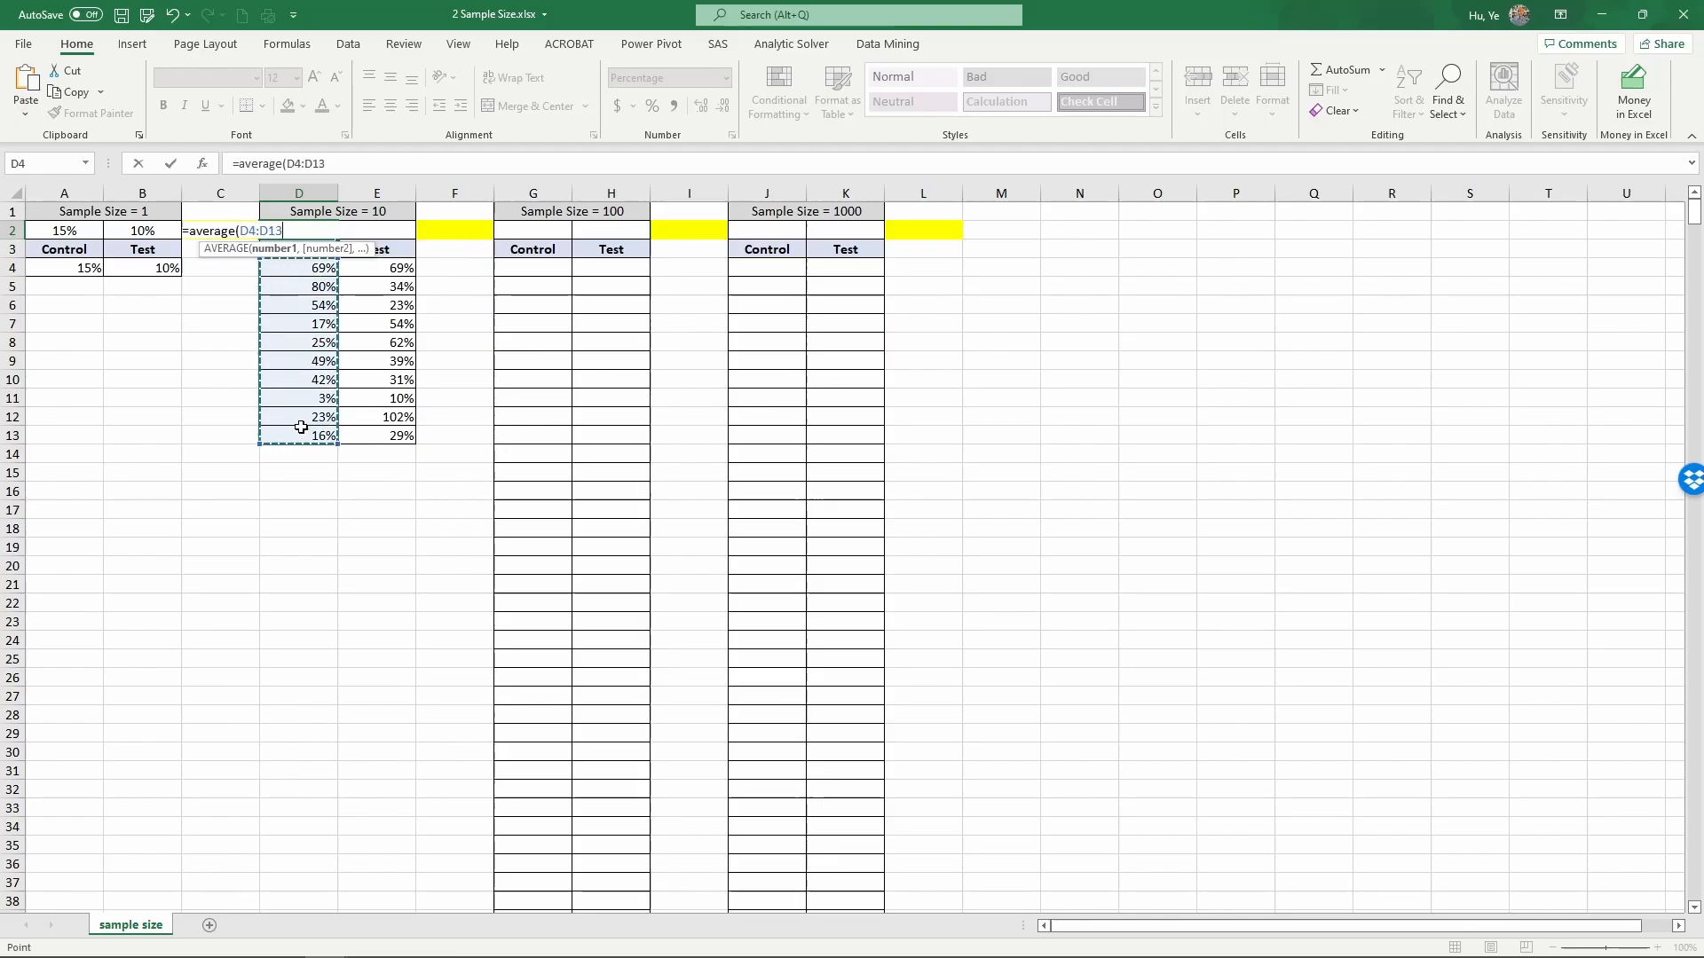
{"action": "key", "text": "Return"}
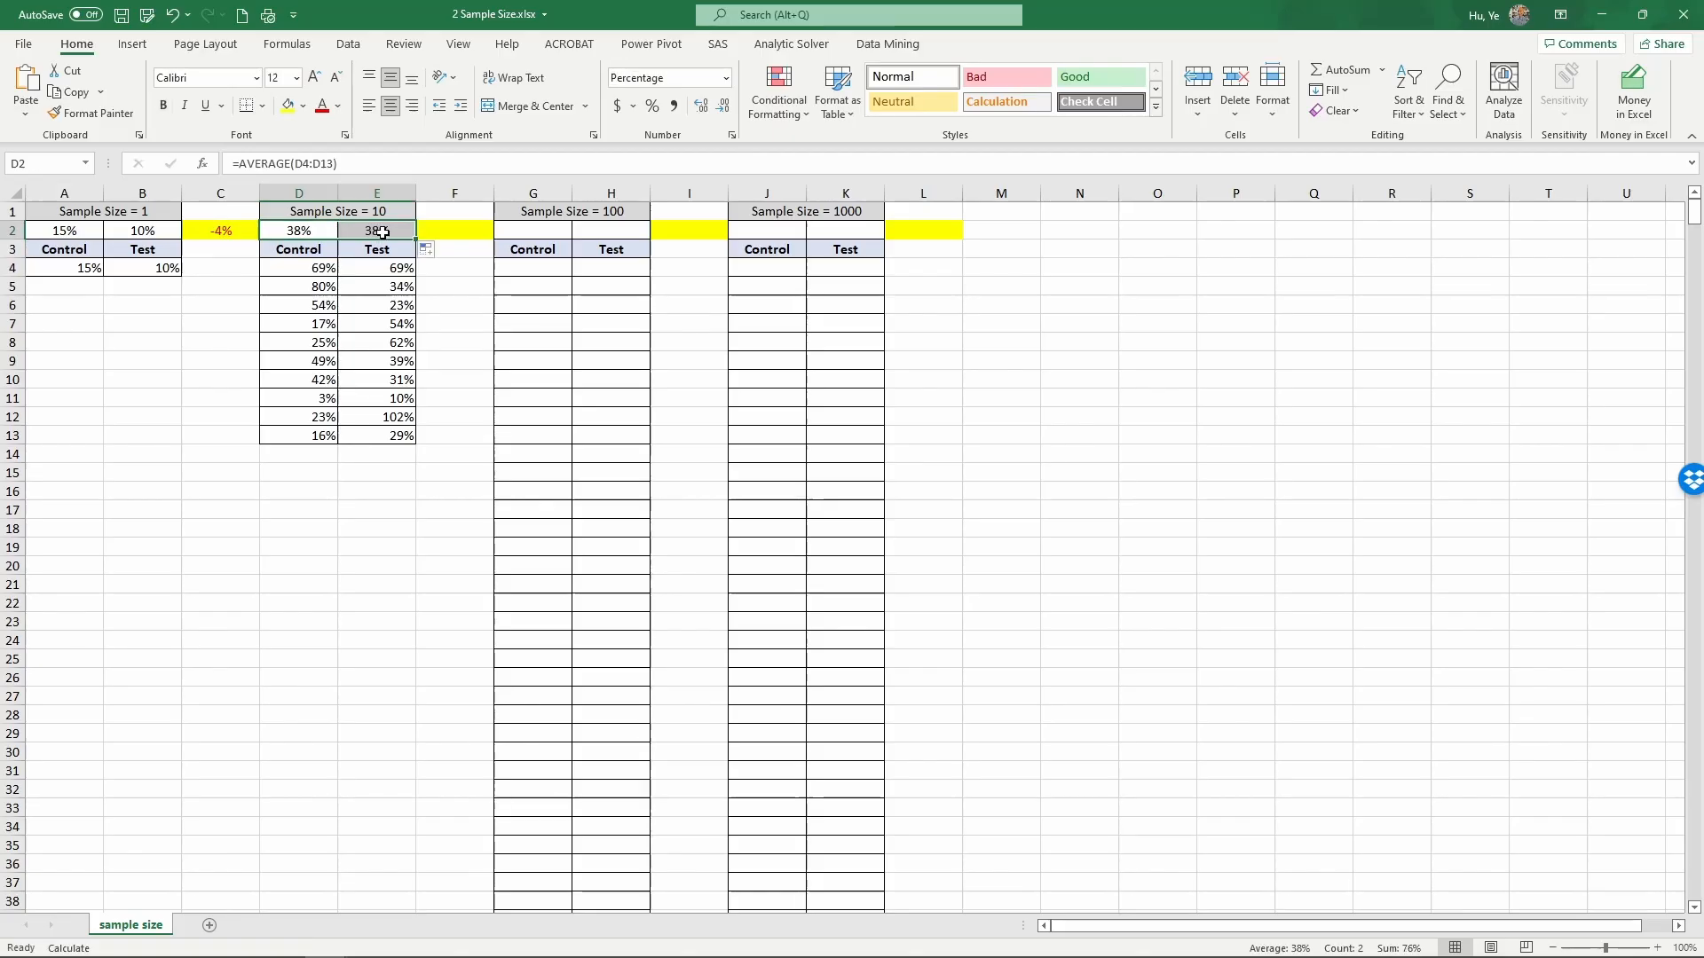
{"action": "left_click", "coordinate": [454, 230]}
{"action": "type", "text": "="}
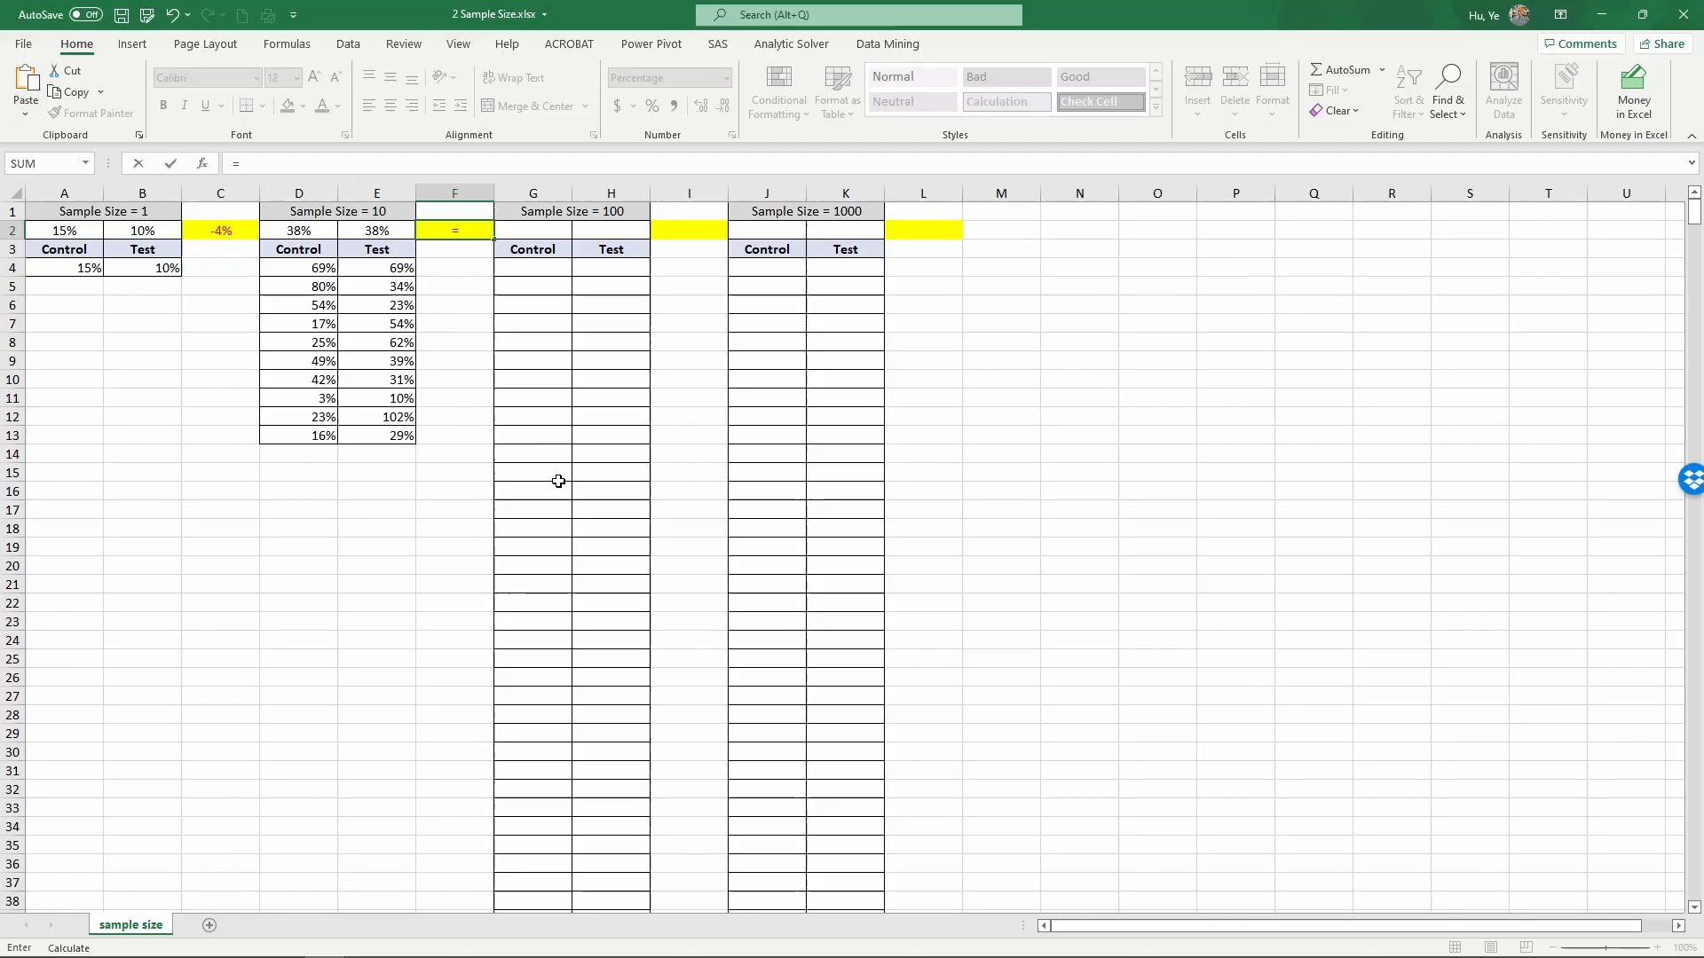
- Enter =E2-D2 in the yellow F2 cell and recalculate to show 14%
{"action": "left_click", "coordinate": [376, 229]}
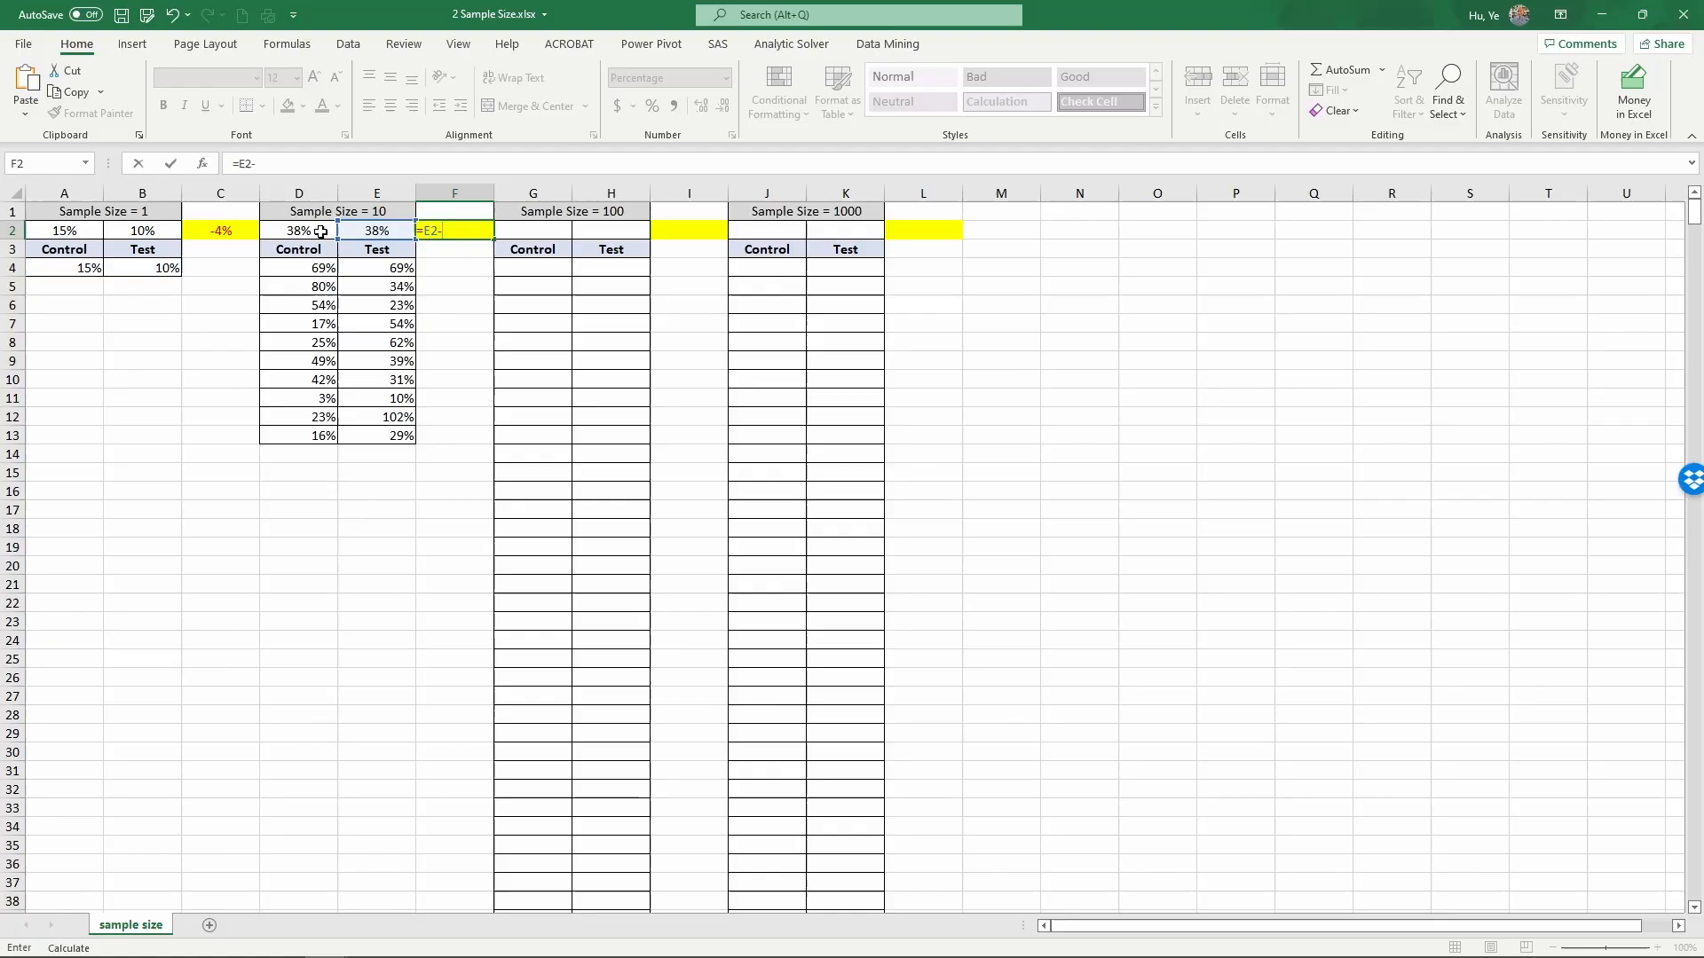
{"action": "left_click", "coordinate": [298, 231]}
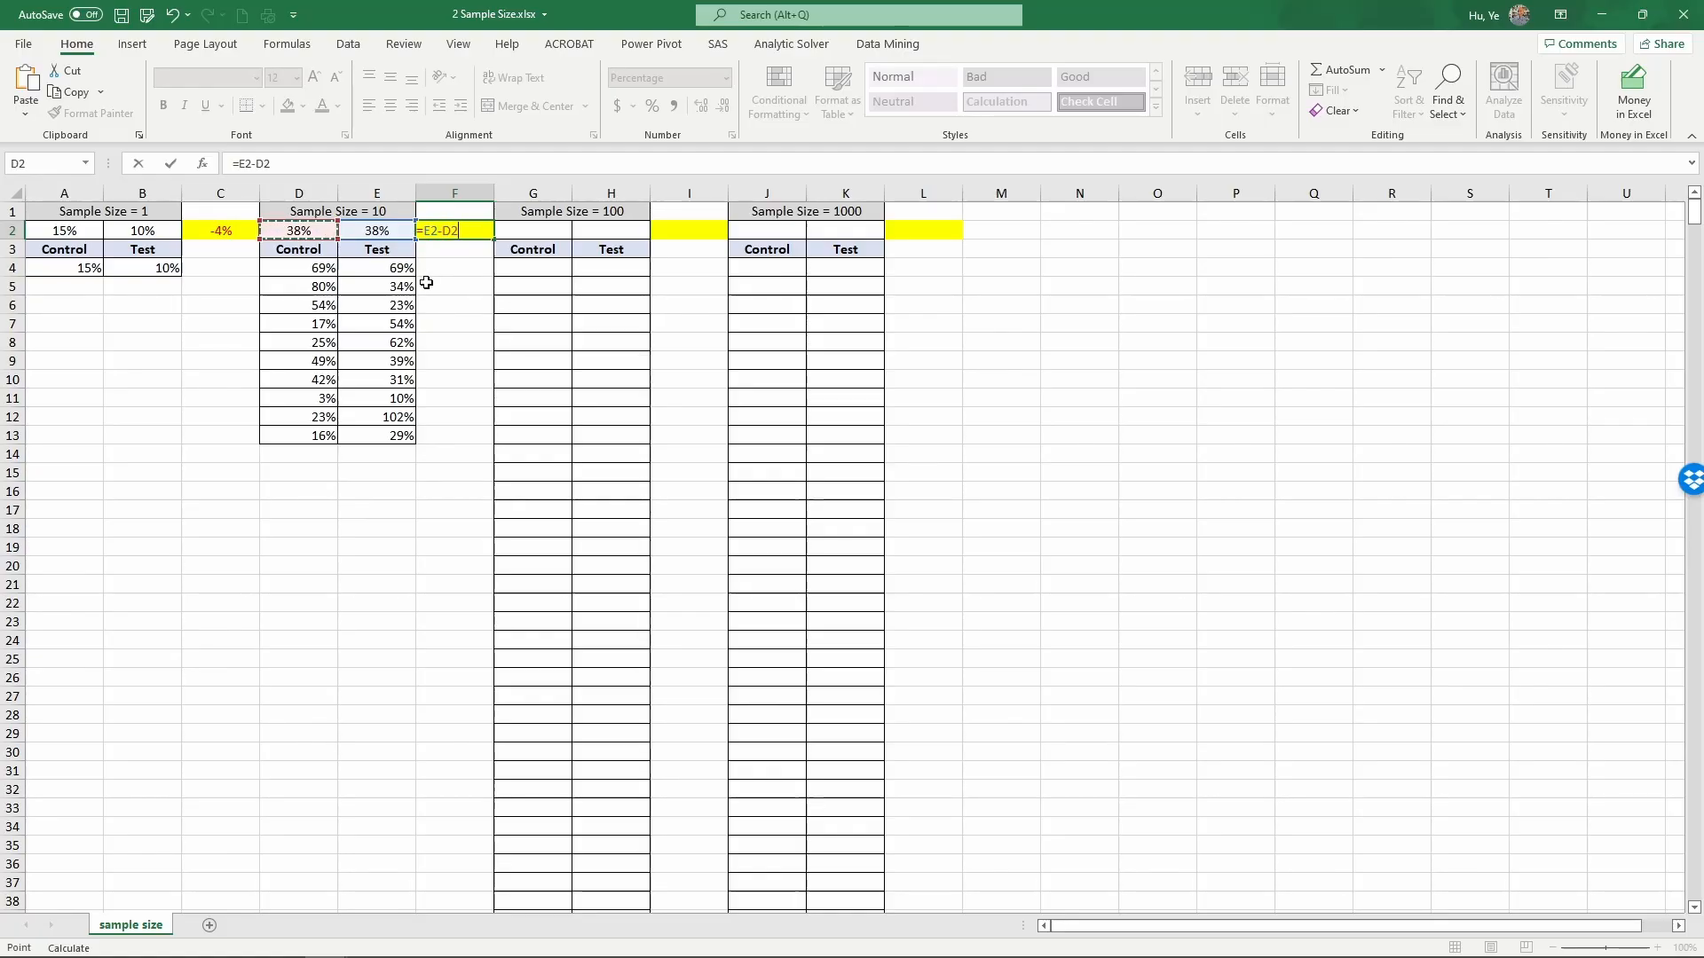
{"action": "key", "text": "Return"}
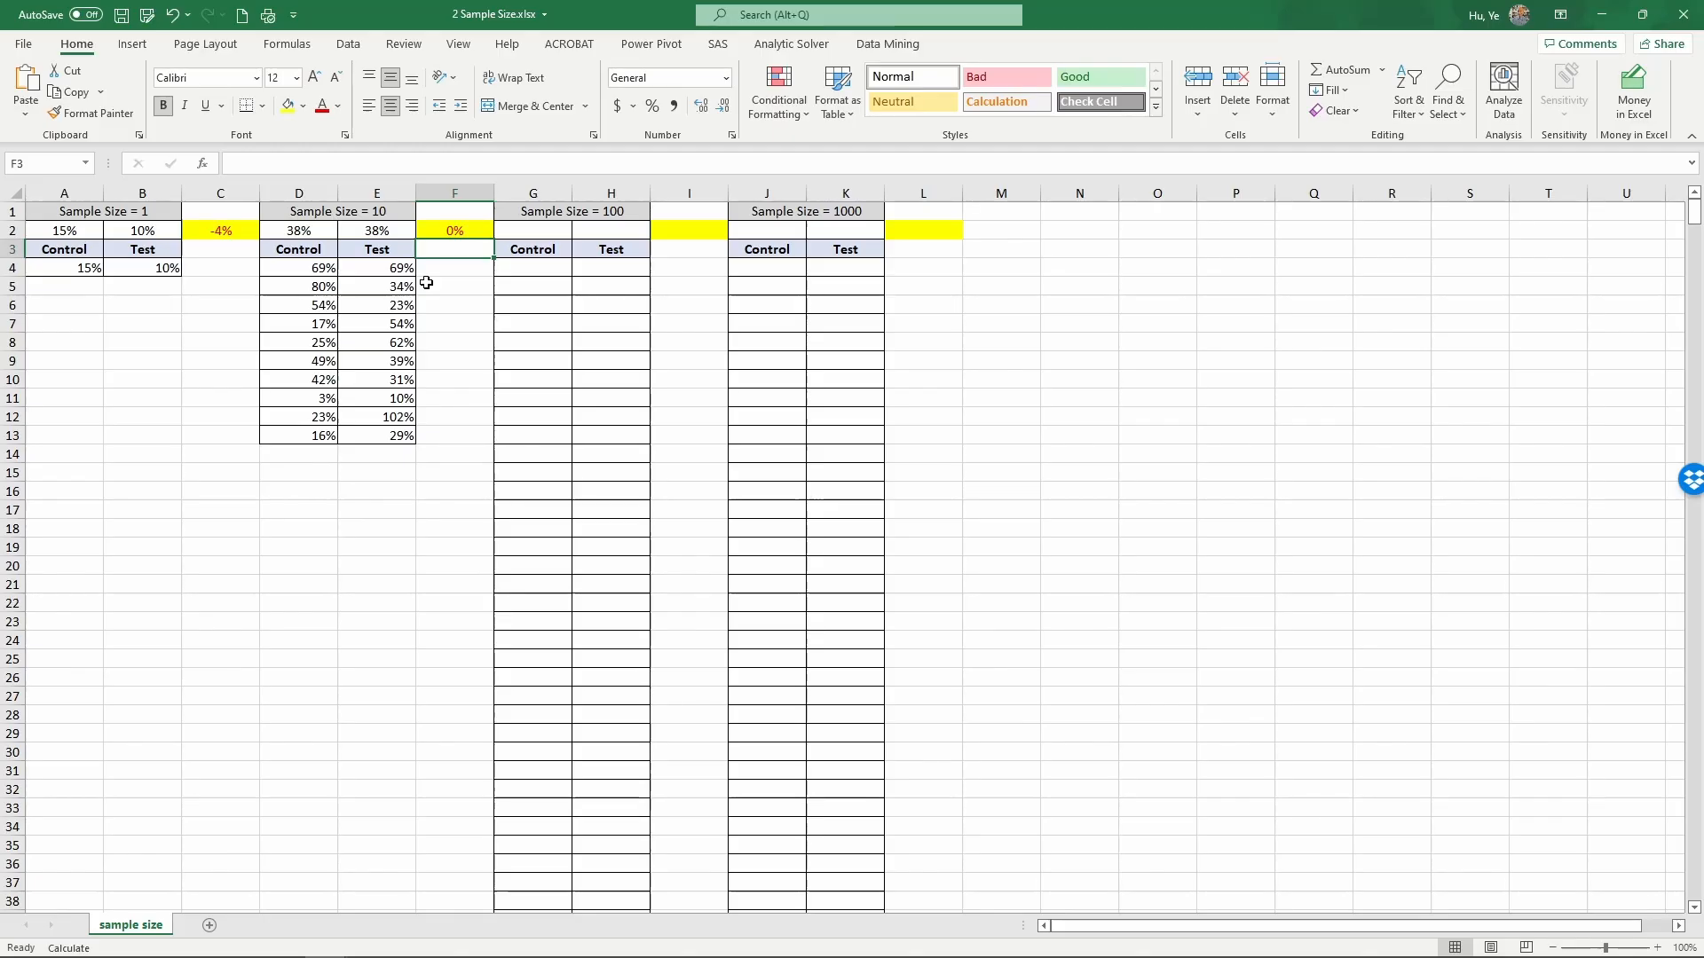
{"action": "key", "text": "f9"}
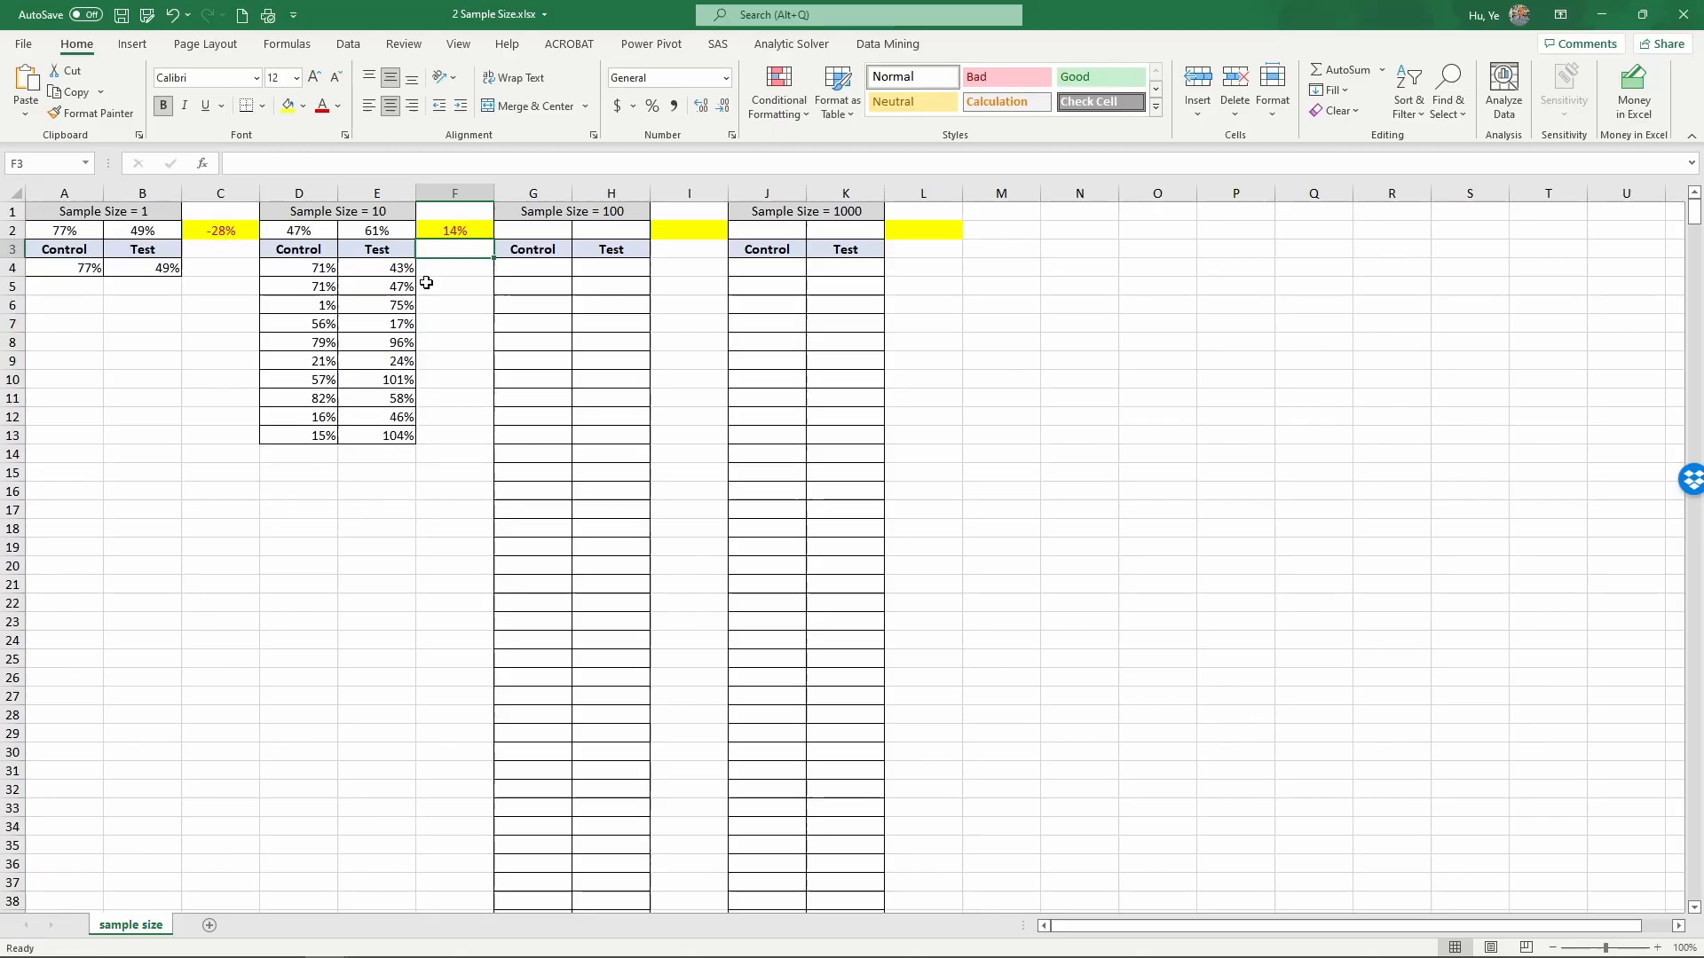
{"action": "mouse_move", "coordinate": [465, 277]}
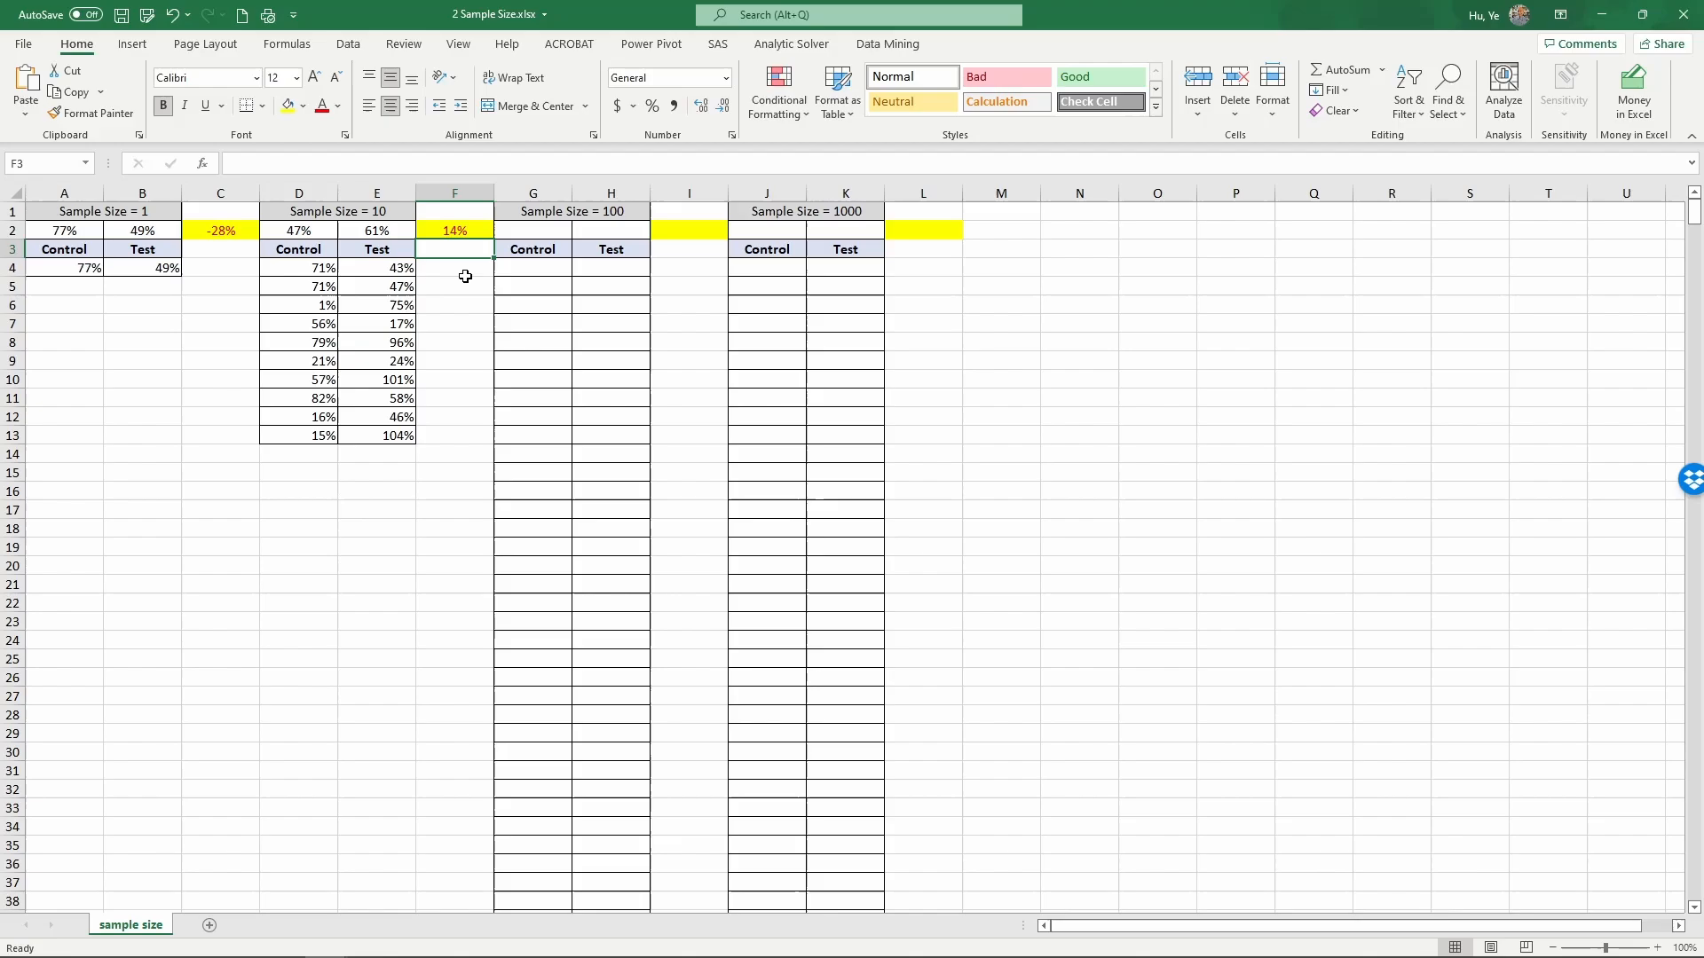
{"action": "mouse_move", "coordinate": [179, 388]}
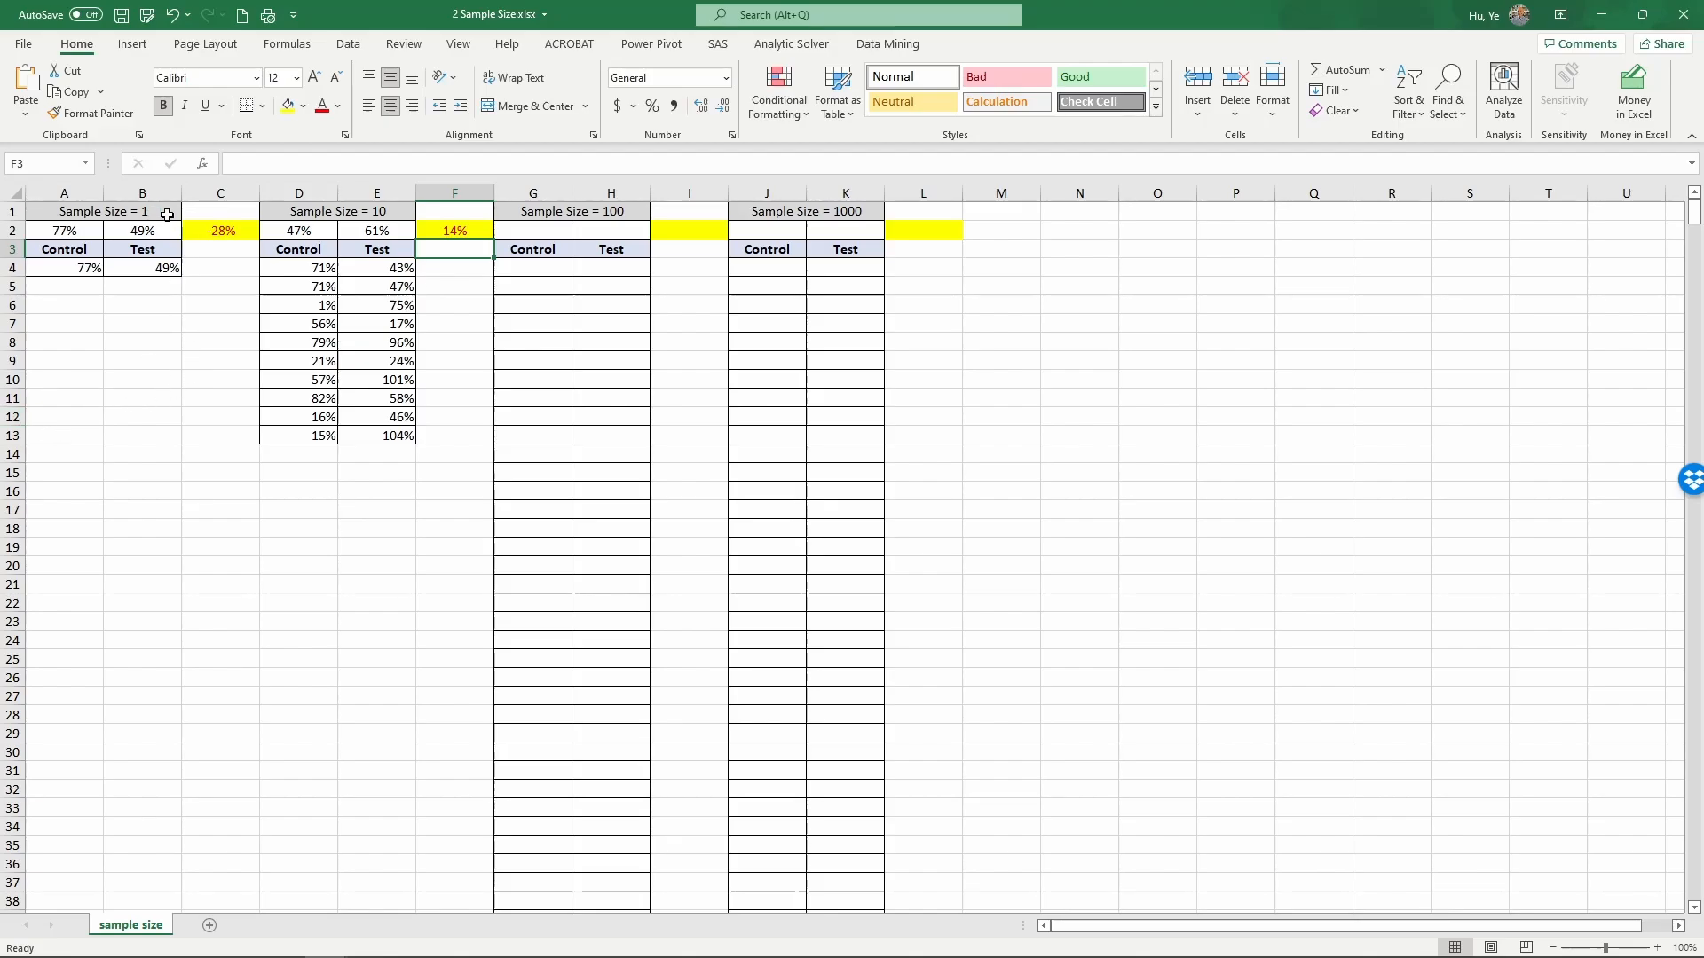
- Compare the size-1 and size-10 difference formulas in C2 and F2
{"action": "left_click", "coordinate": [220, 229]}
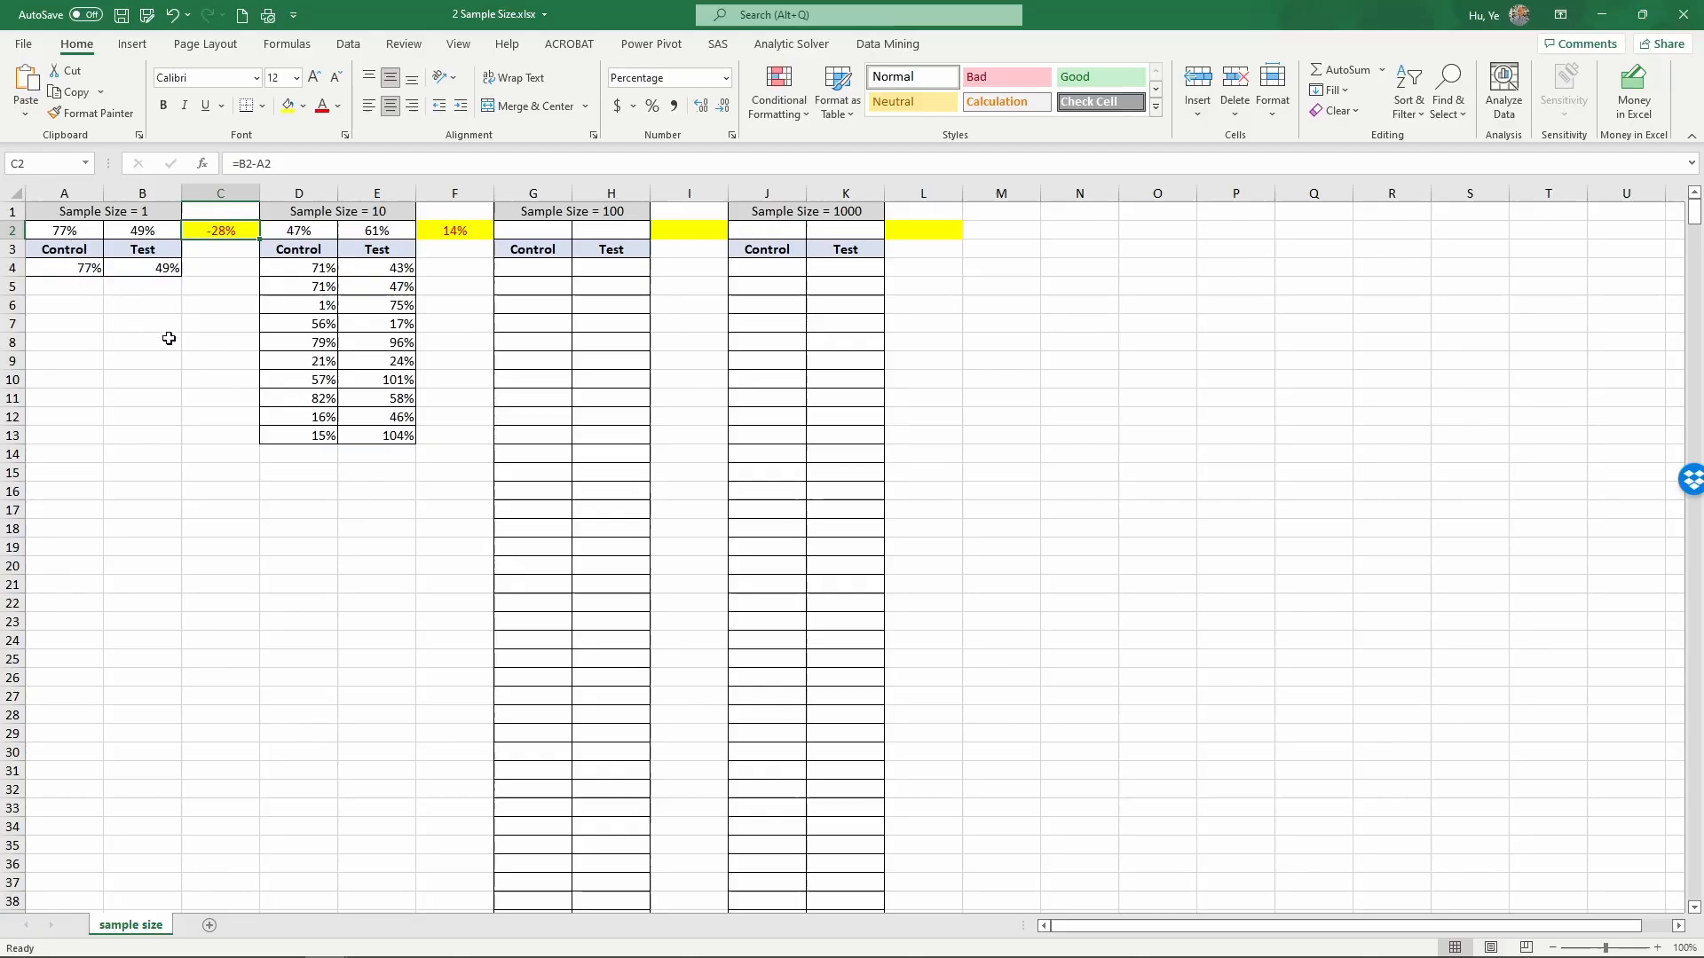
{"action": "left_click", "coordinate": [454, 229]}
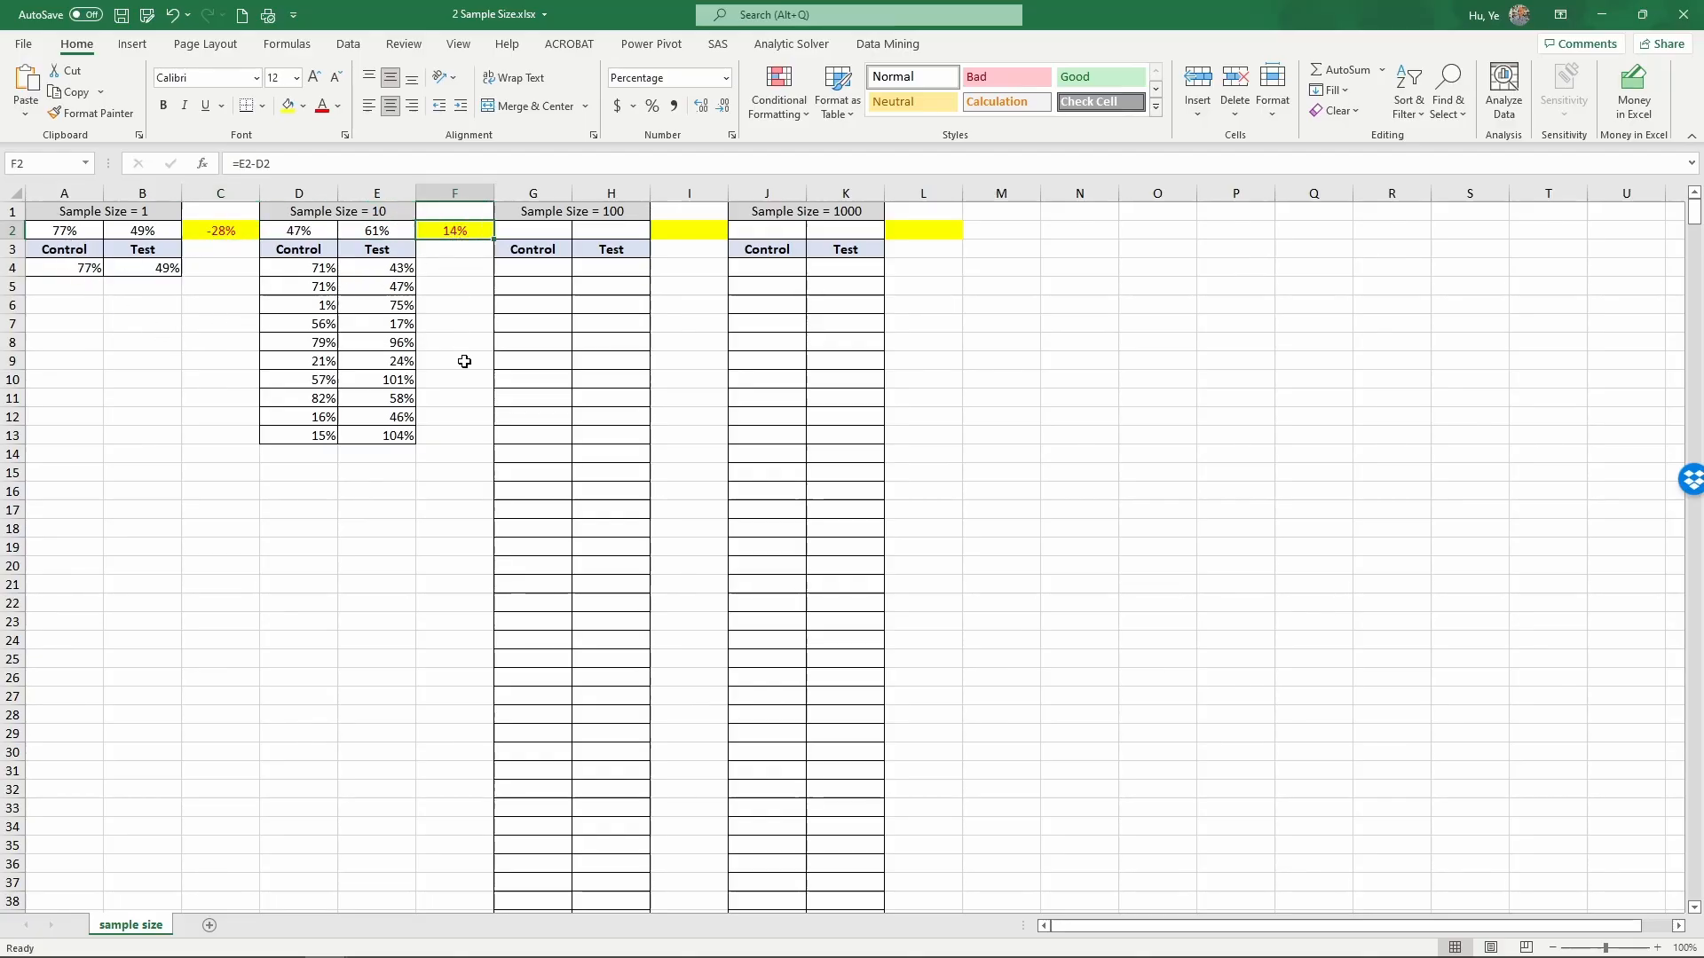
{"action": "mouse_move", "coordinate": [331, 229]}
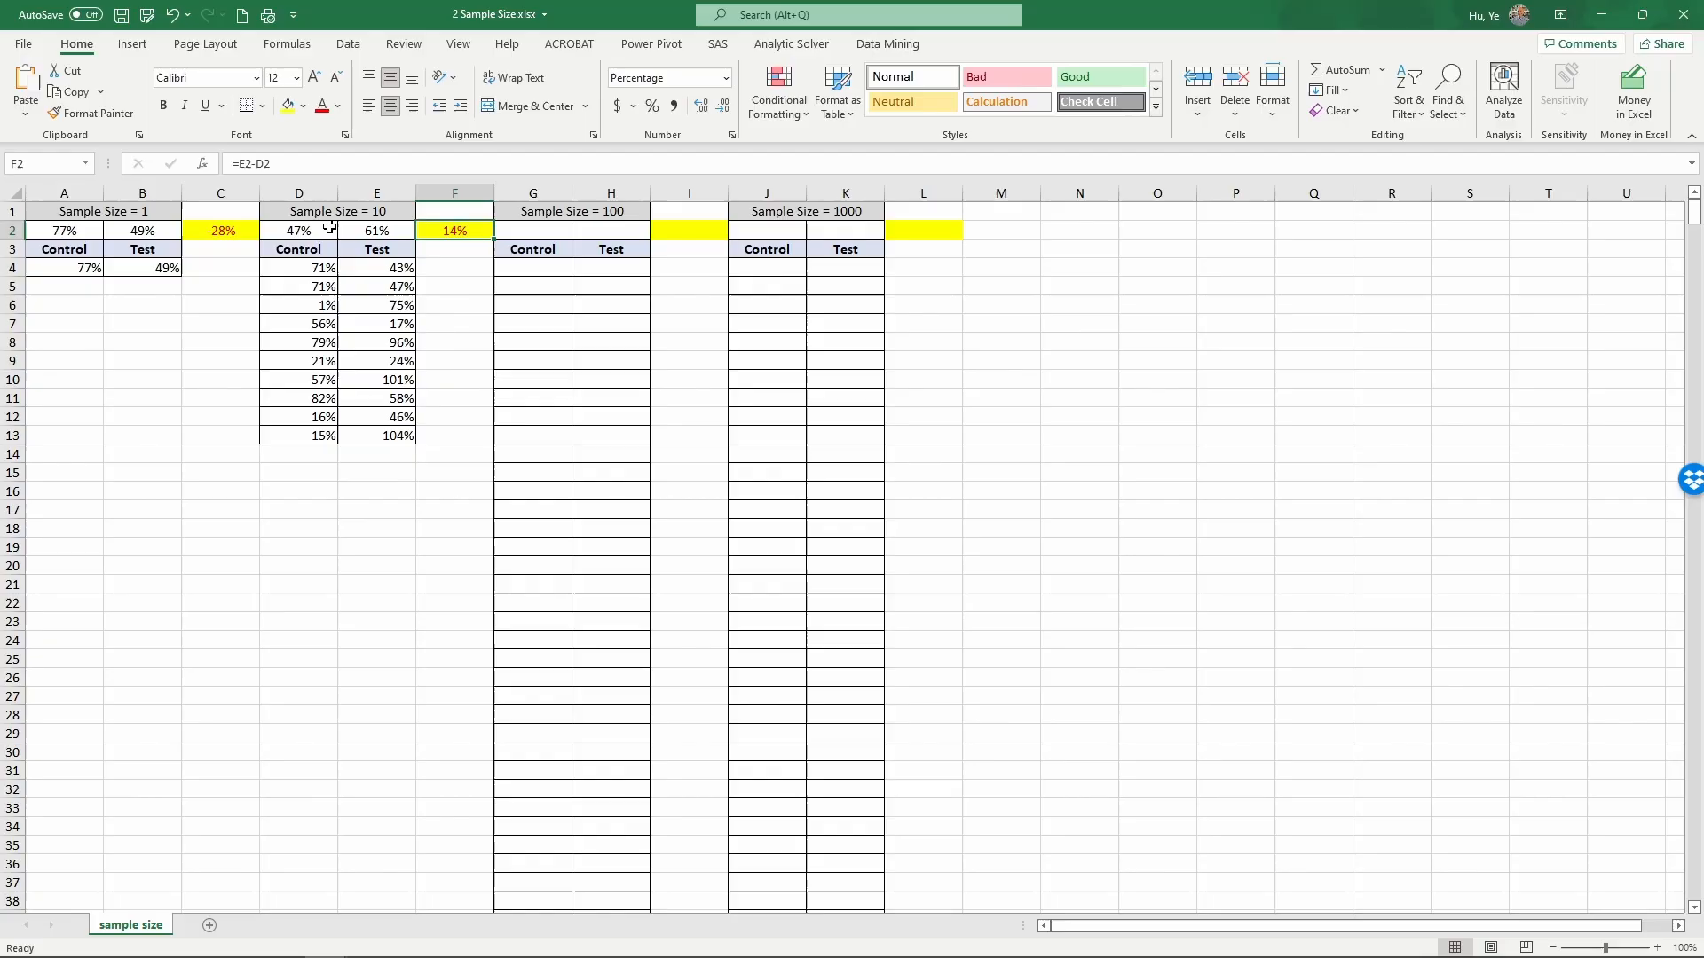
{"action": "mouse_move", "coordinate": [449, 323]}
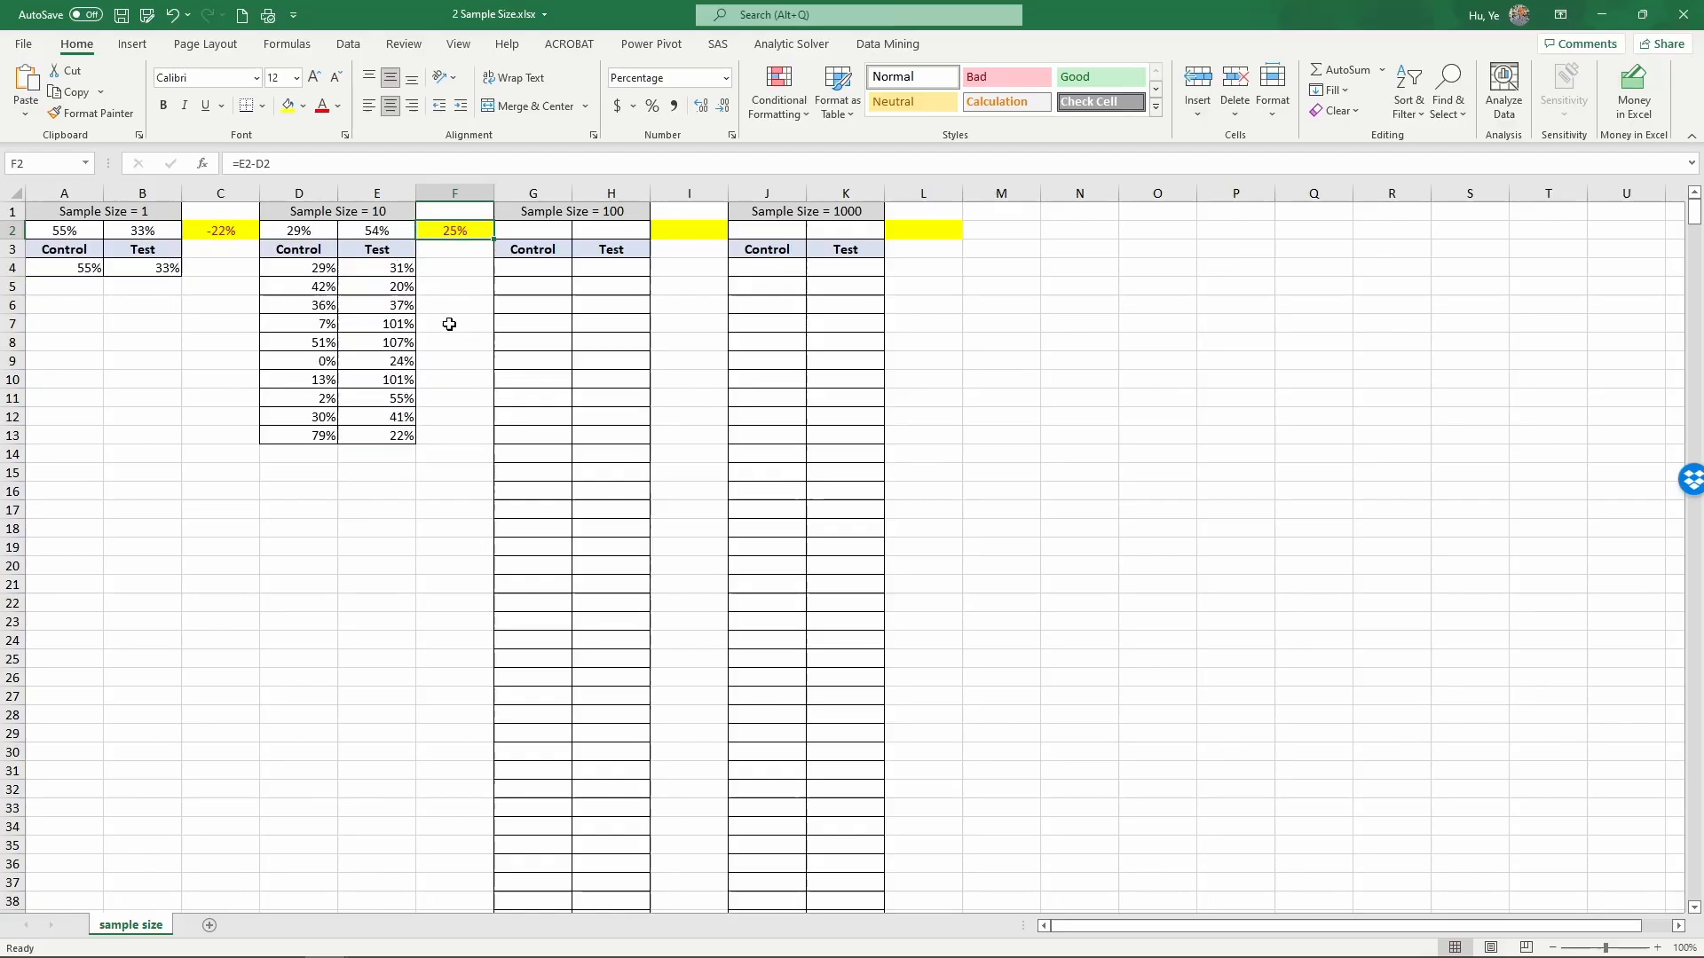
{"action": "mouse_move", "coordinate": [457, 307]}
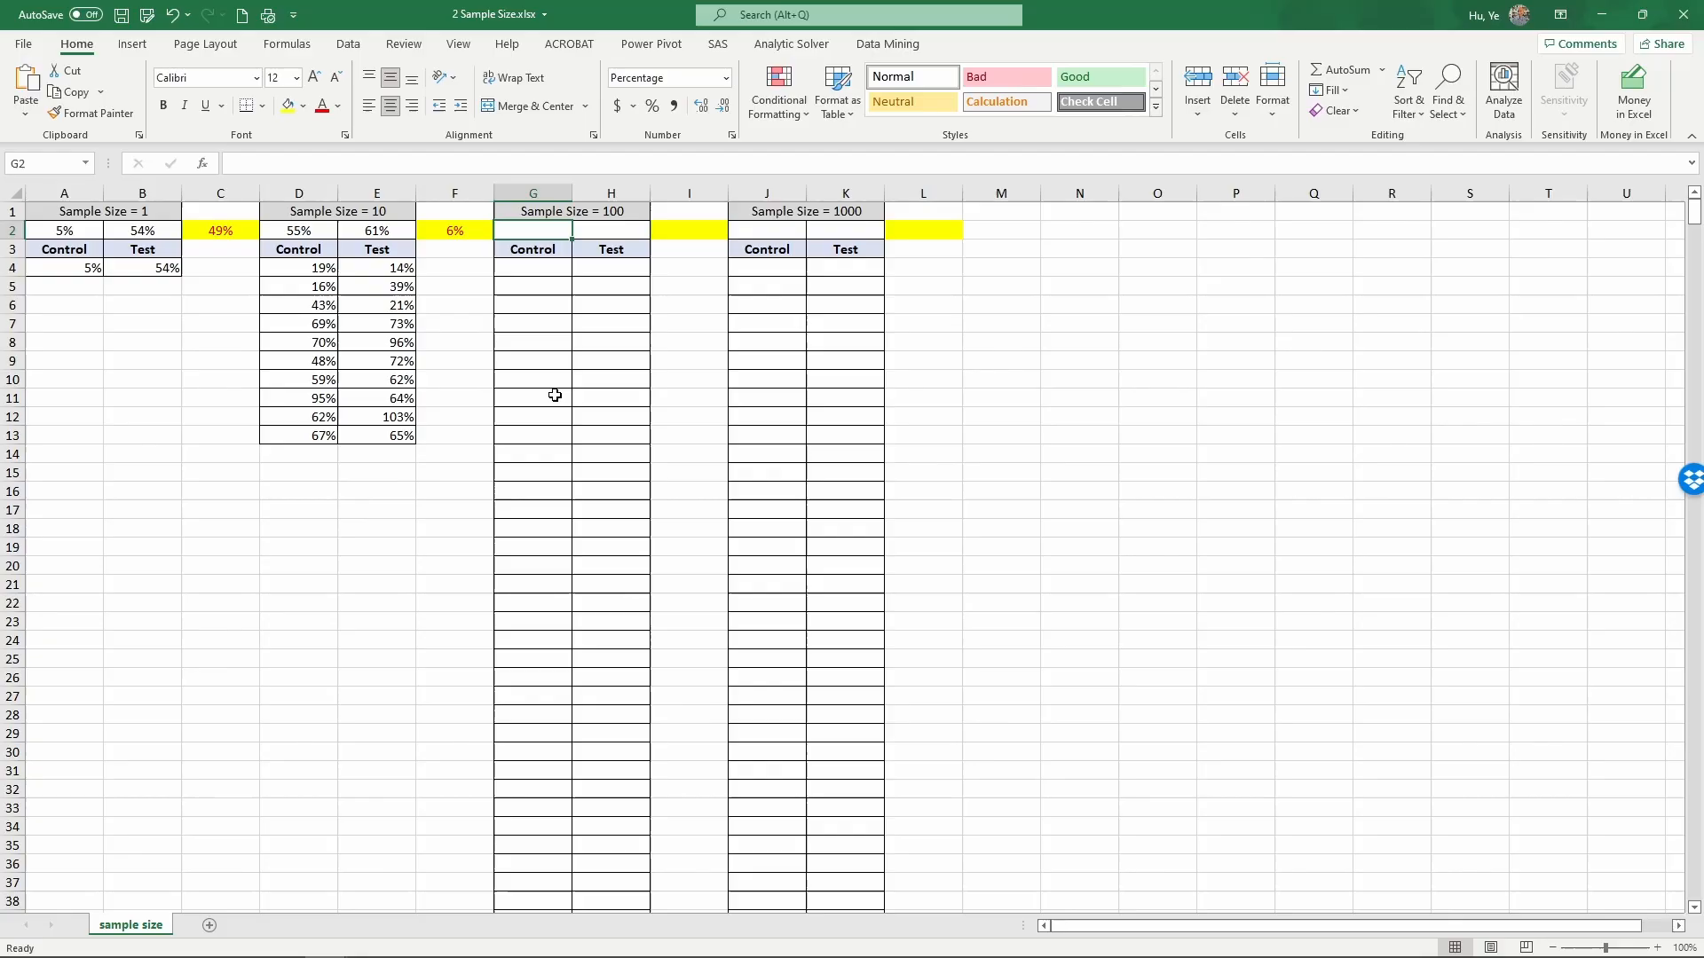
- Fill G4:H103 with =RAND() Control and =RAND()+0.1 Test formulas for size 100
{"action": "left_click", "coordinate": [532, 268]}
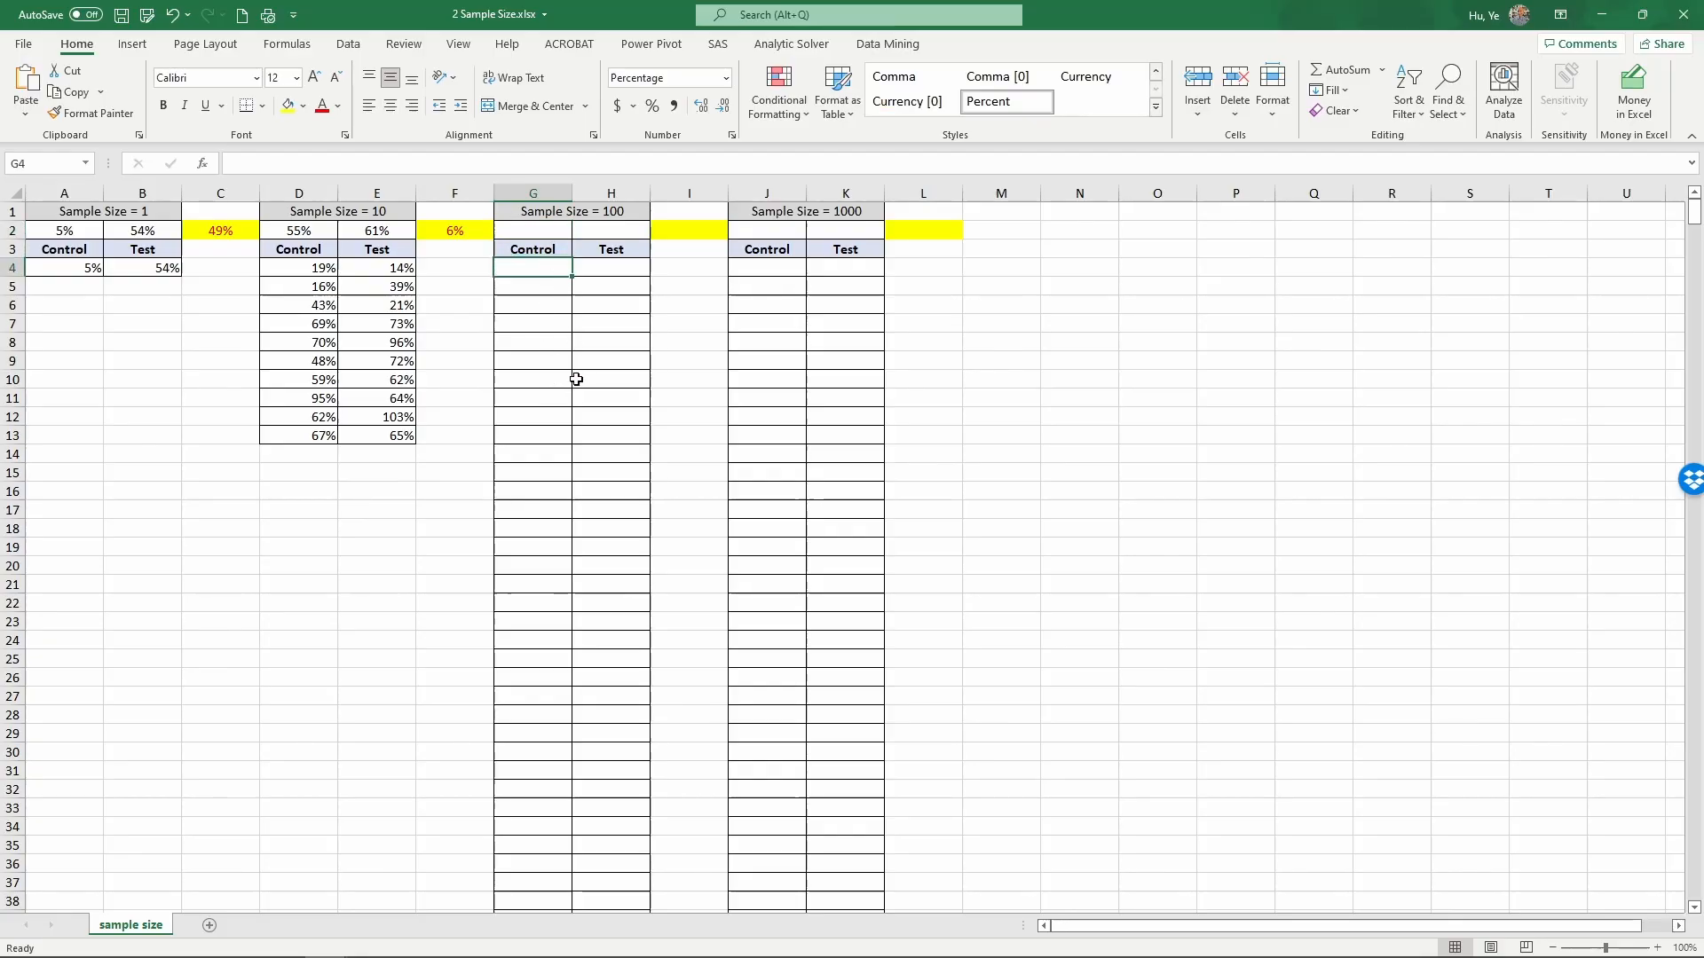
{"action": "type", "text": "=r"}
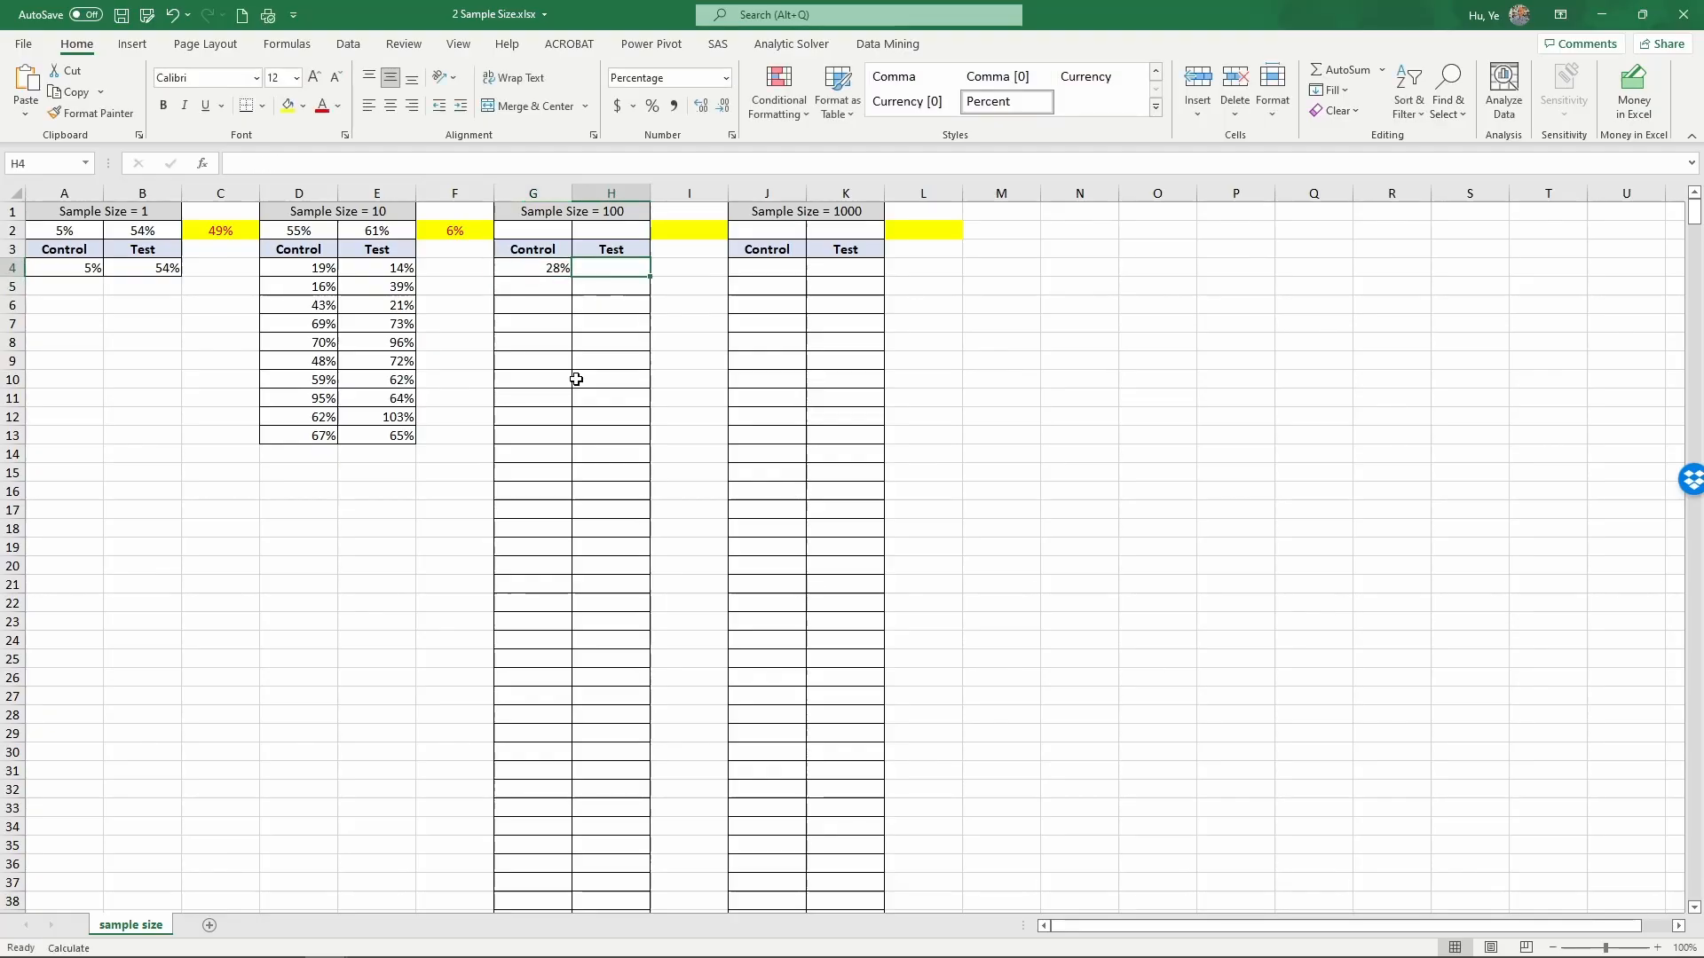
{"action": "type", "text": "=rand"}
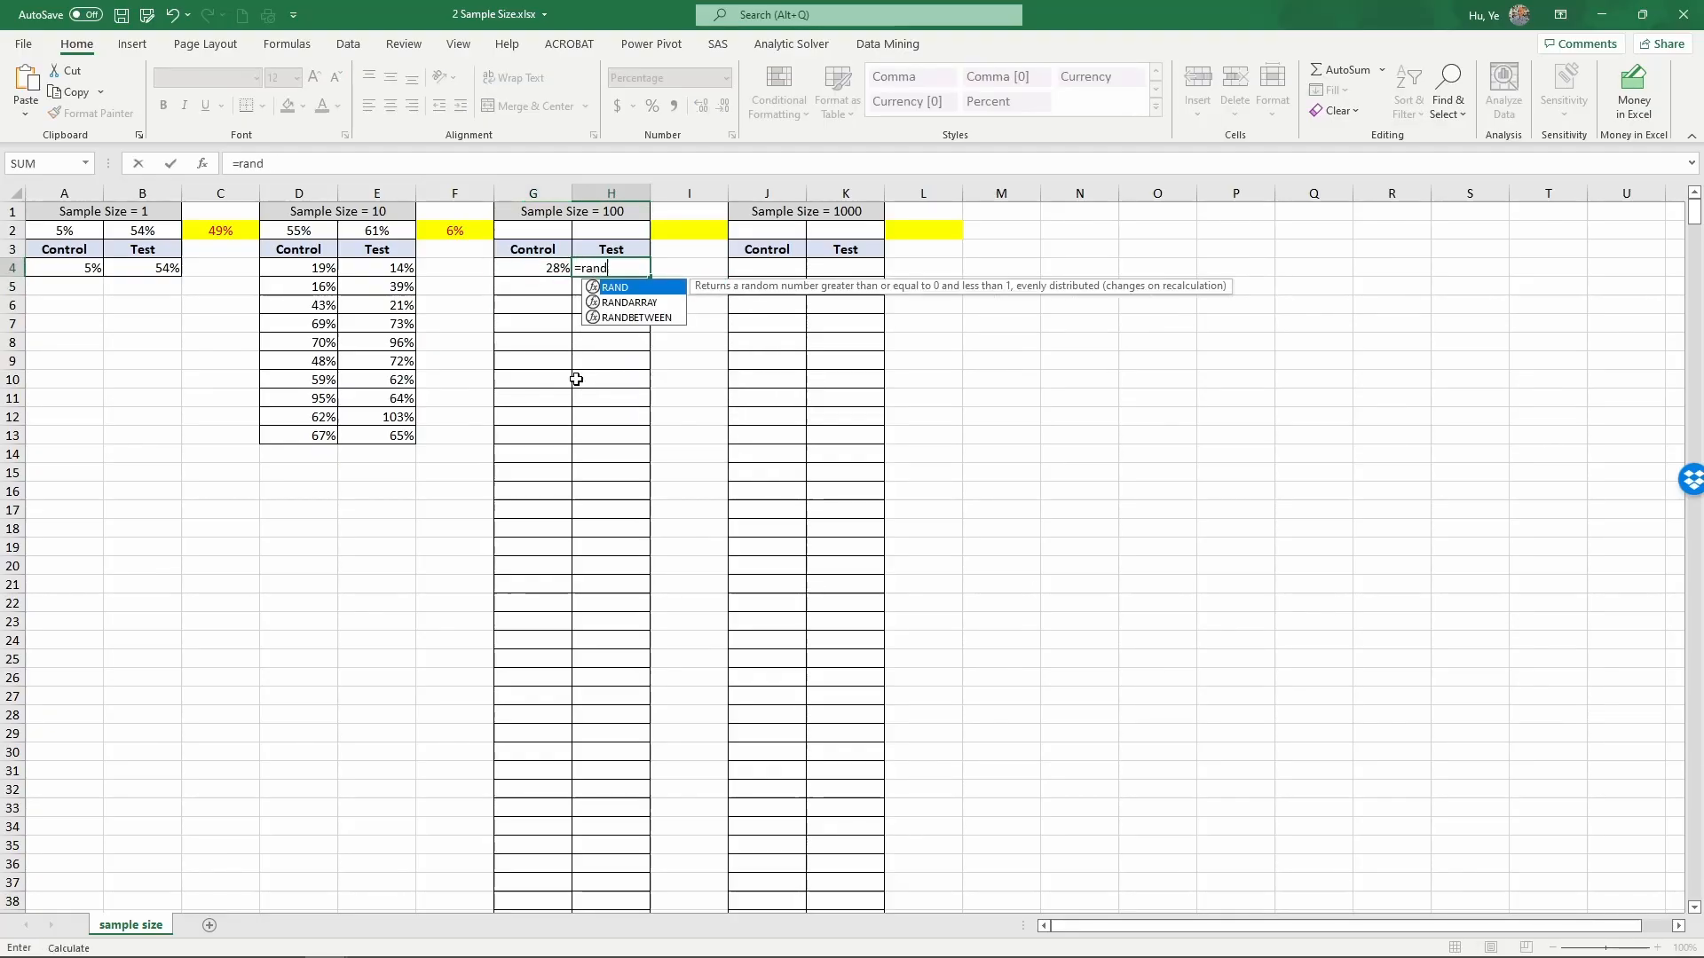
{"action": "type", "text": "()+0.1"}
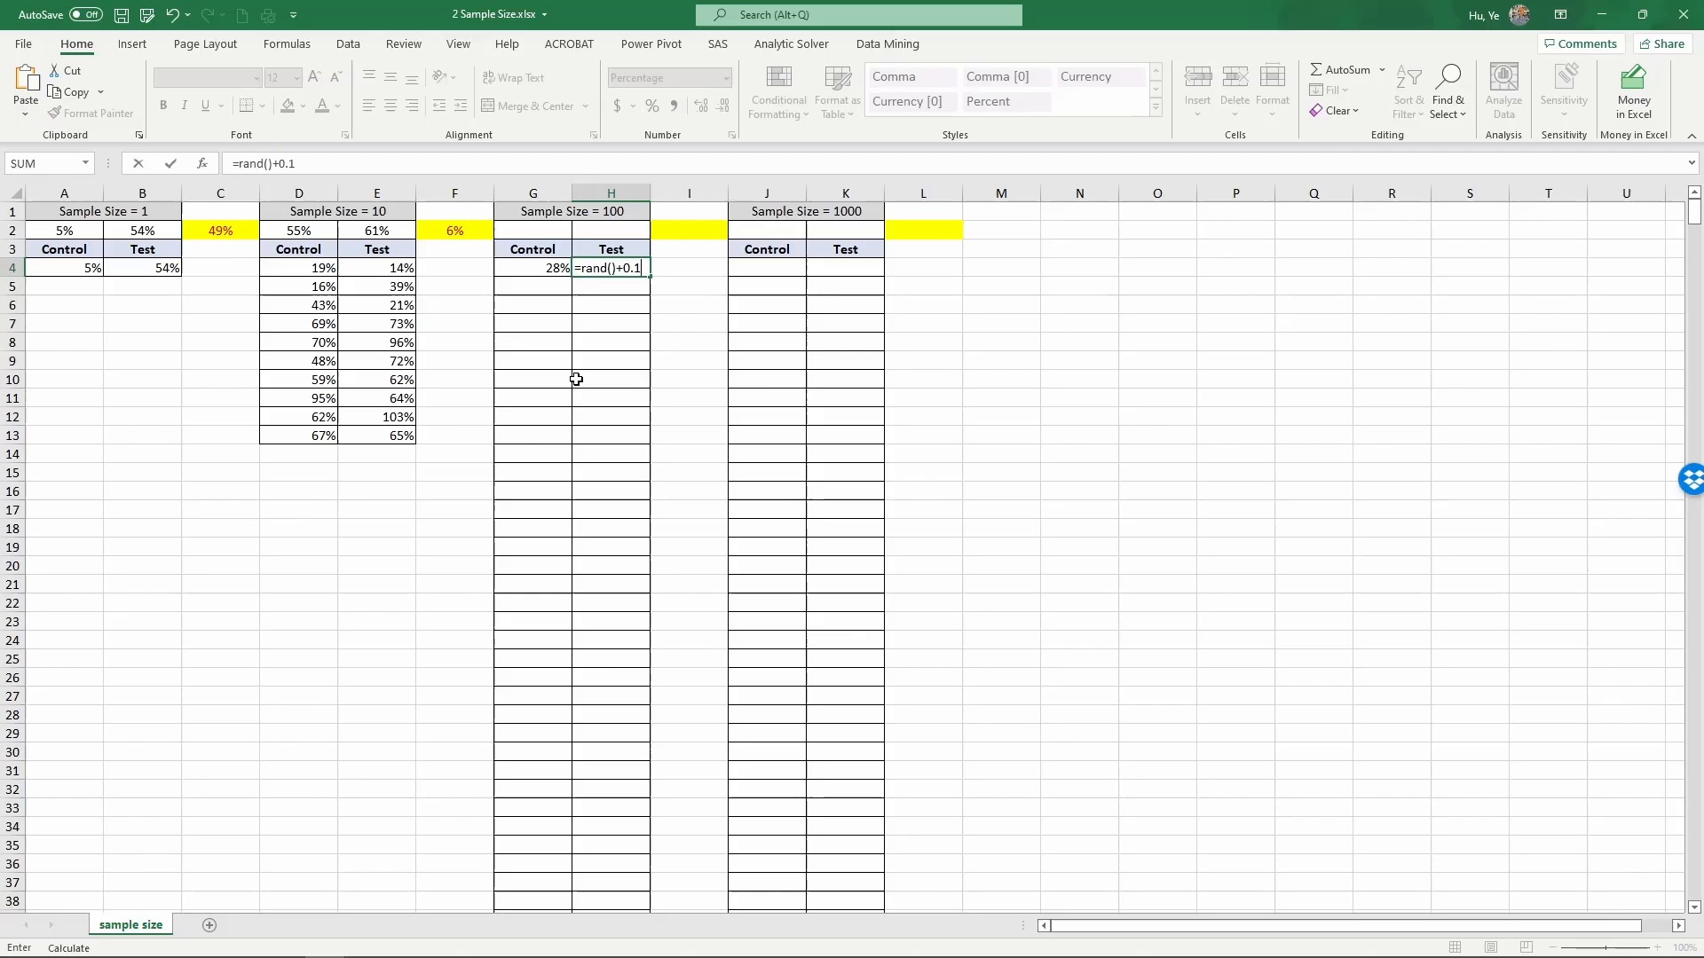
{"action": "key", "text": "Return"}
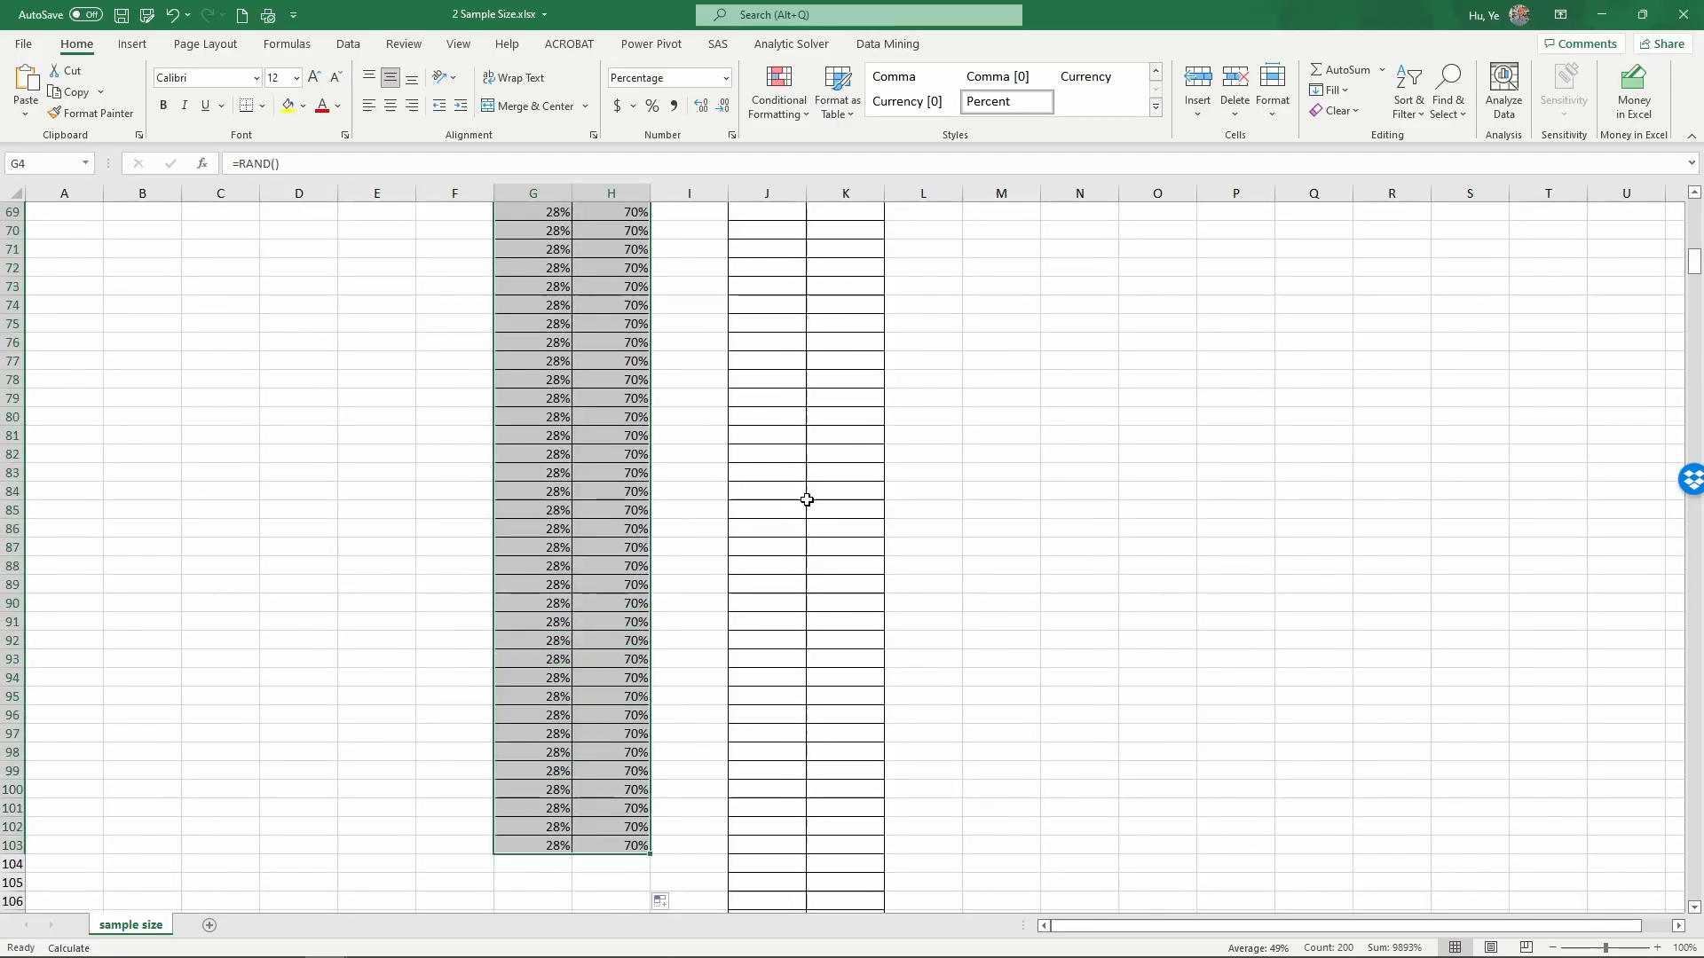
{"action": "scroll", "scroll_direction": "up", "scroll_amount": 3}
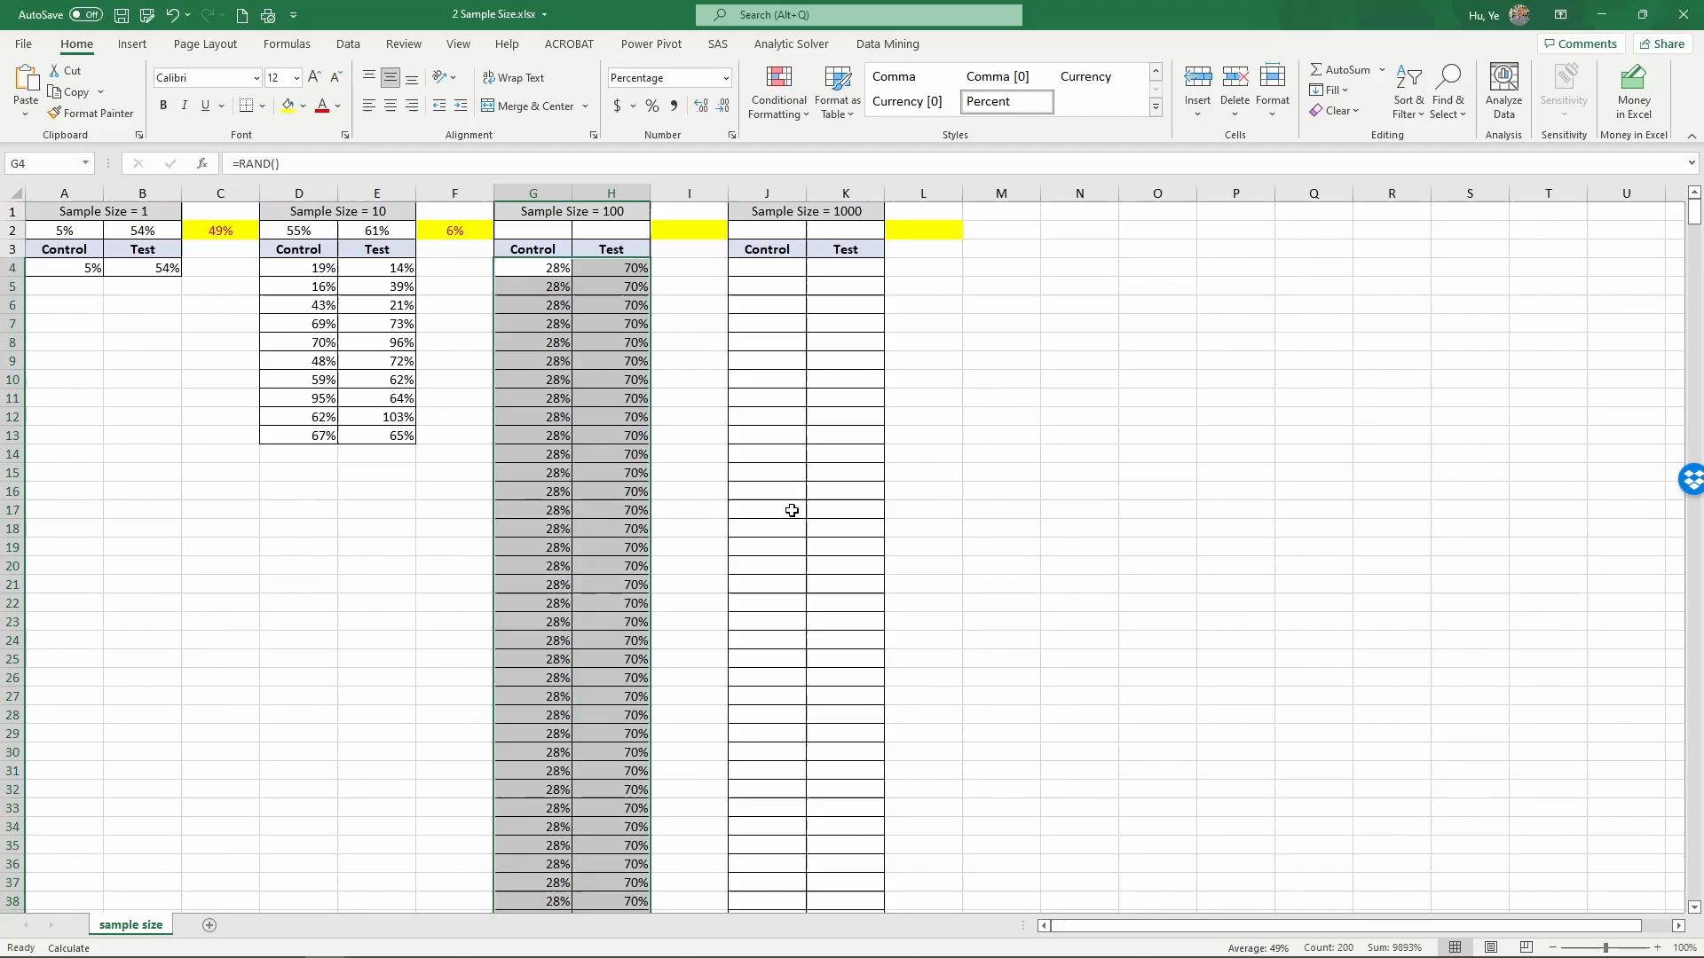
{"action": "mouse_move", "coordinate": [696, 403]}
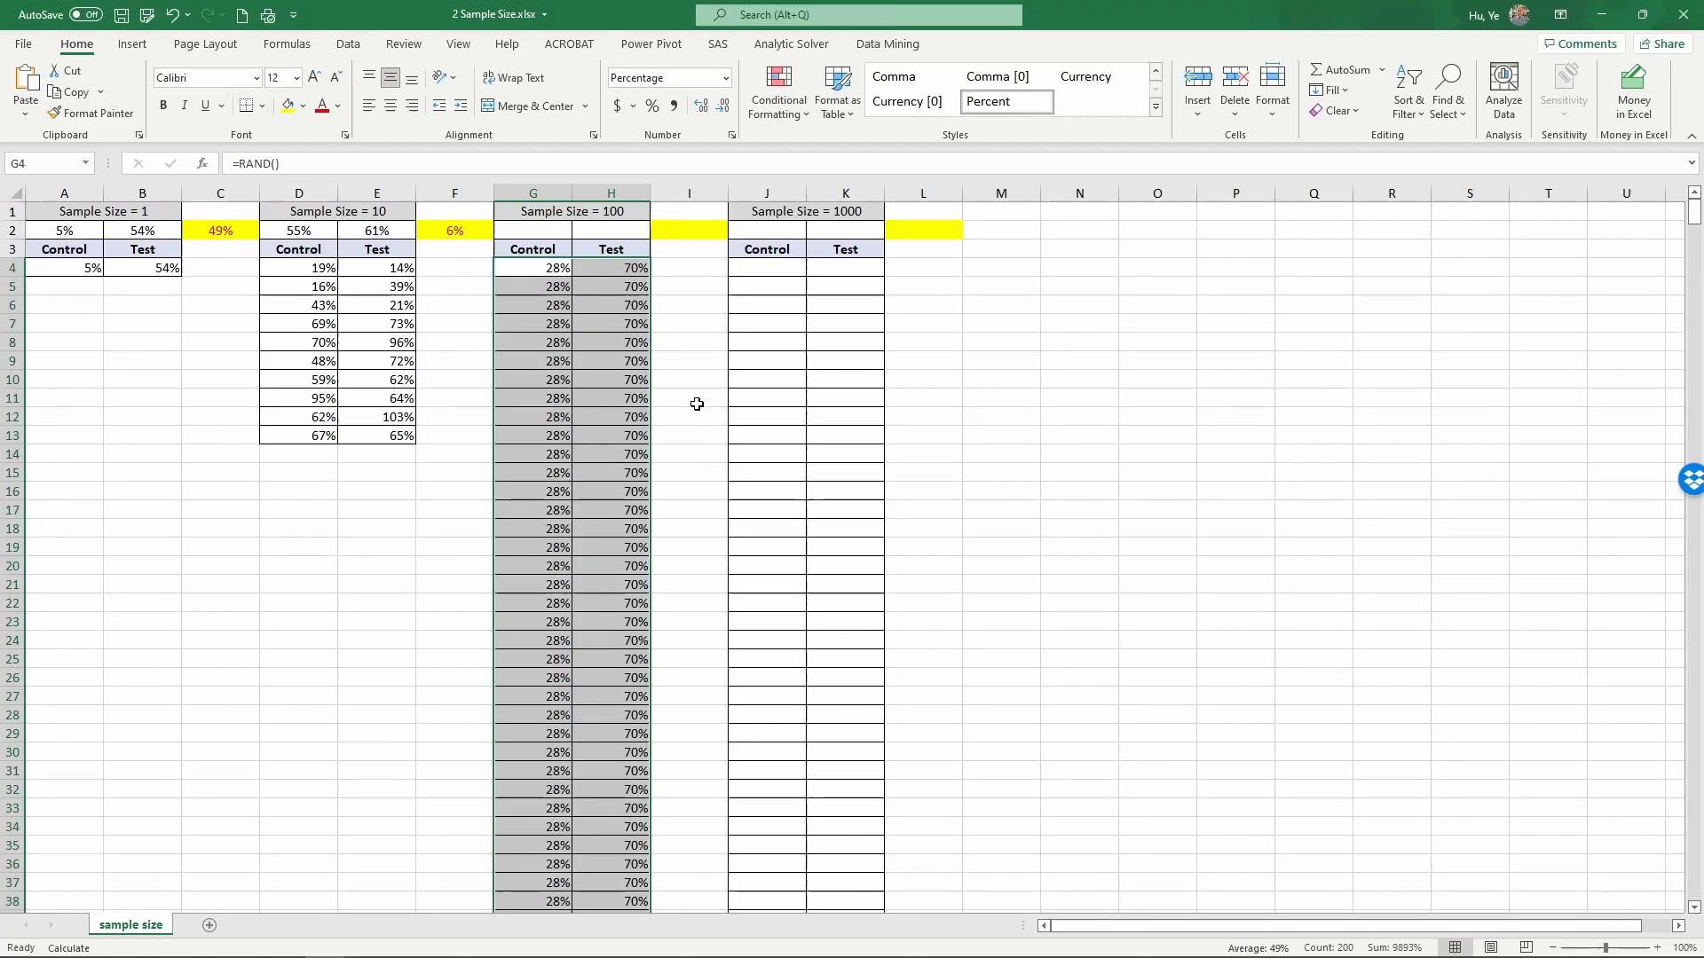
- Recalculate the random values and review the size-10 difference formula in F2
{"action": "key", "text": "f9"}
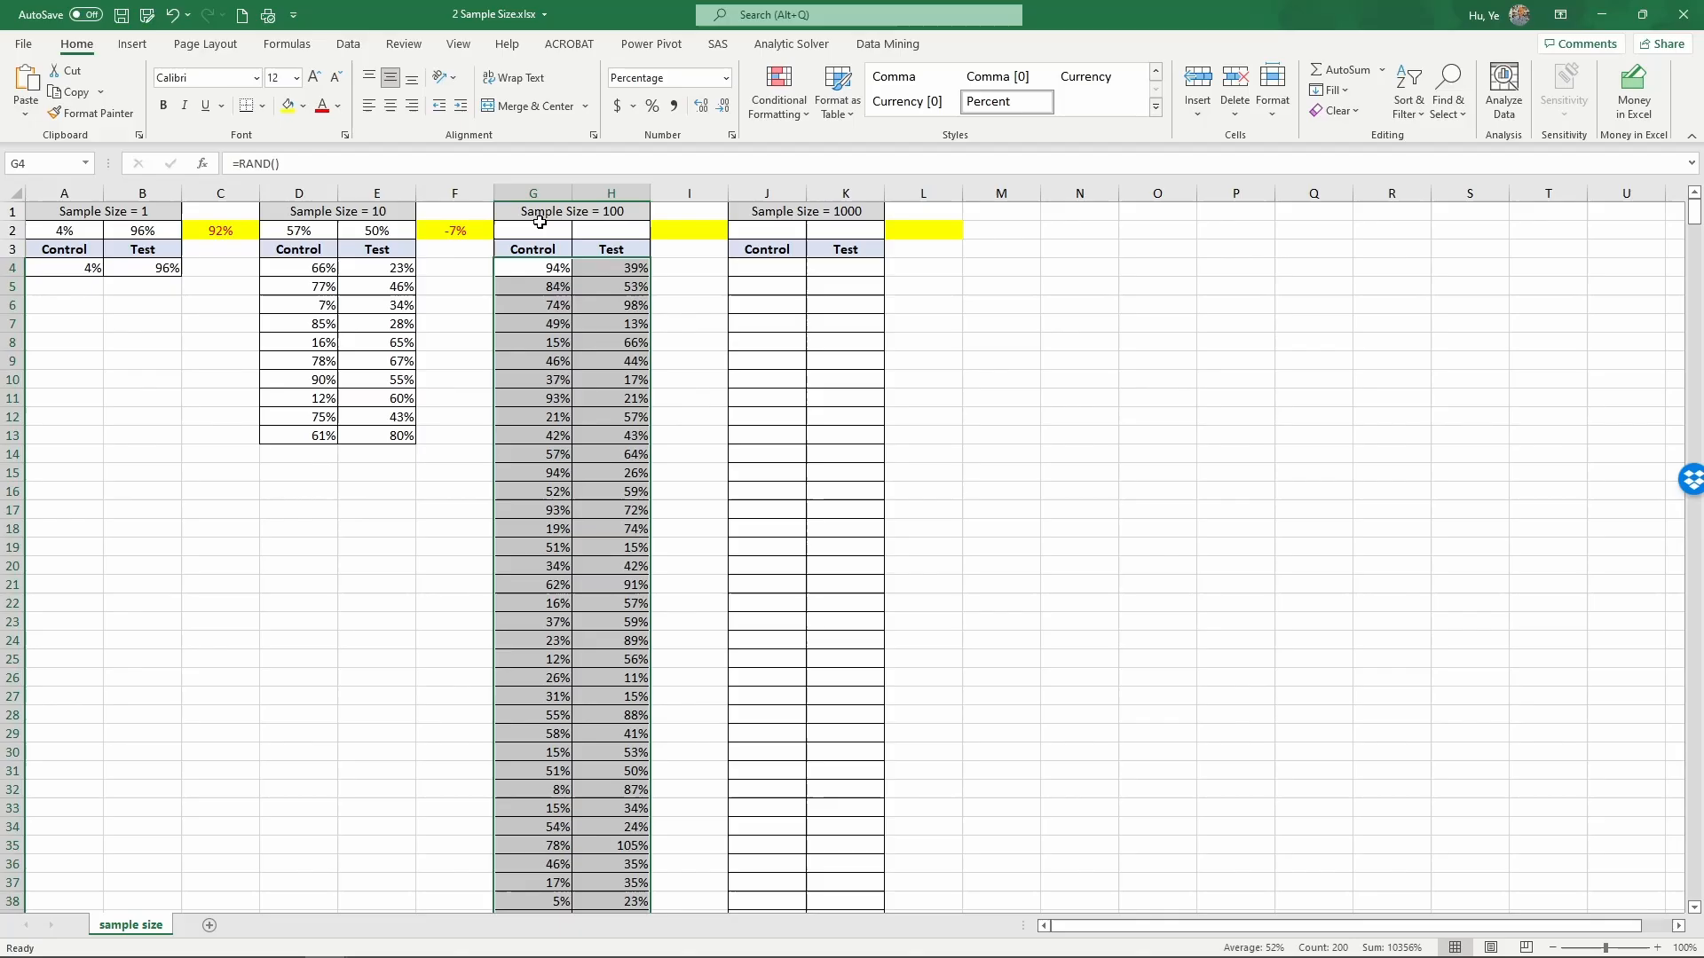
{"action": "left_click", "coordinate": [454, 229]}
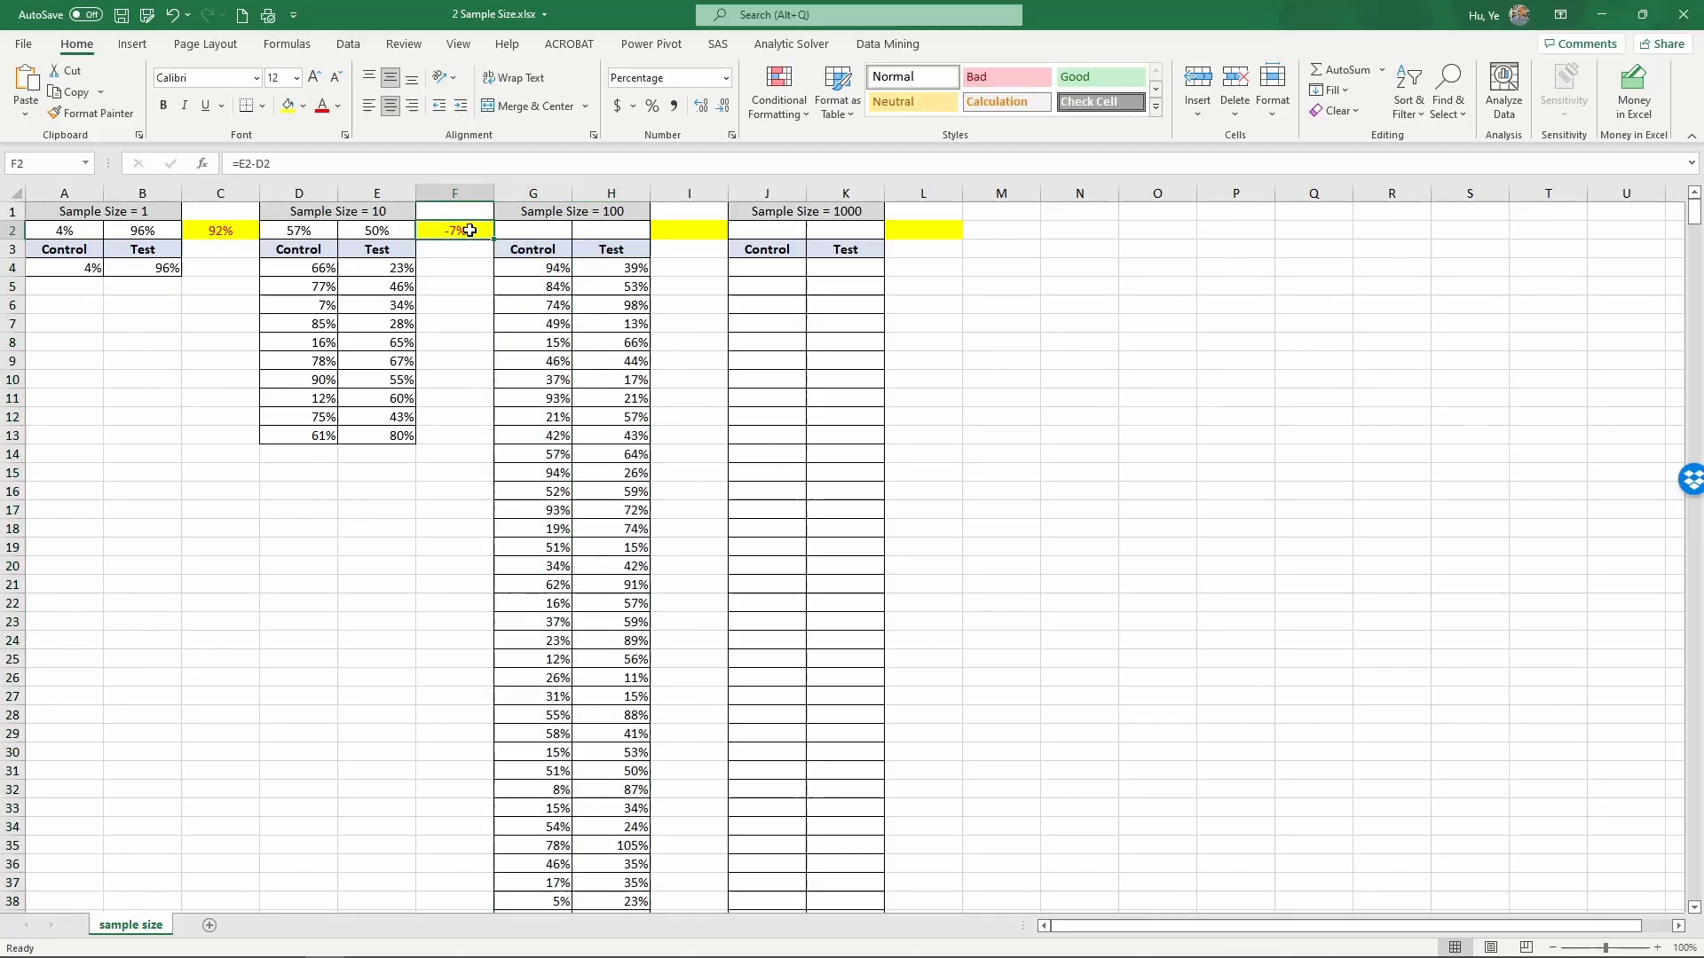
{"action": "mouse_move", "coordinate": [368, 248]}
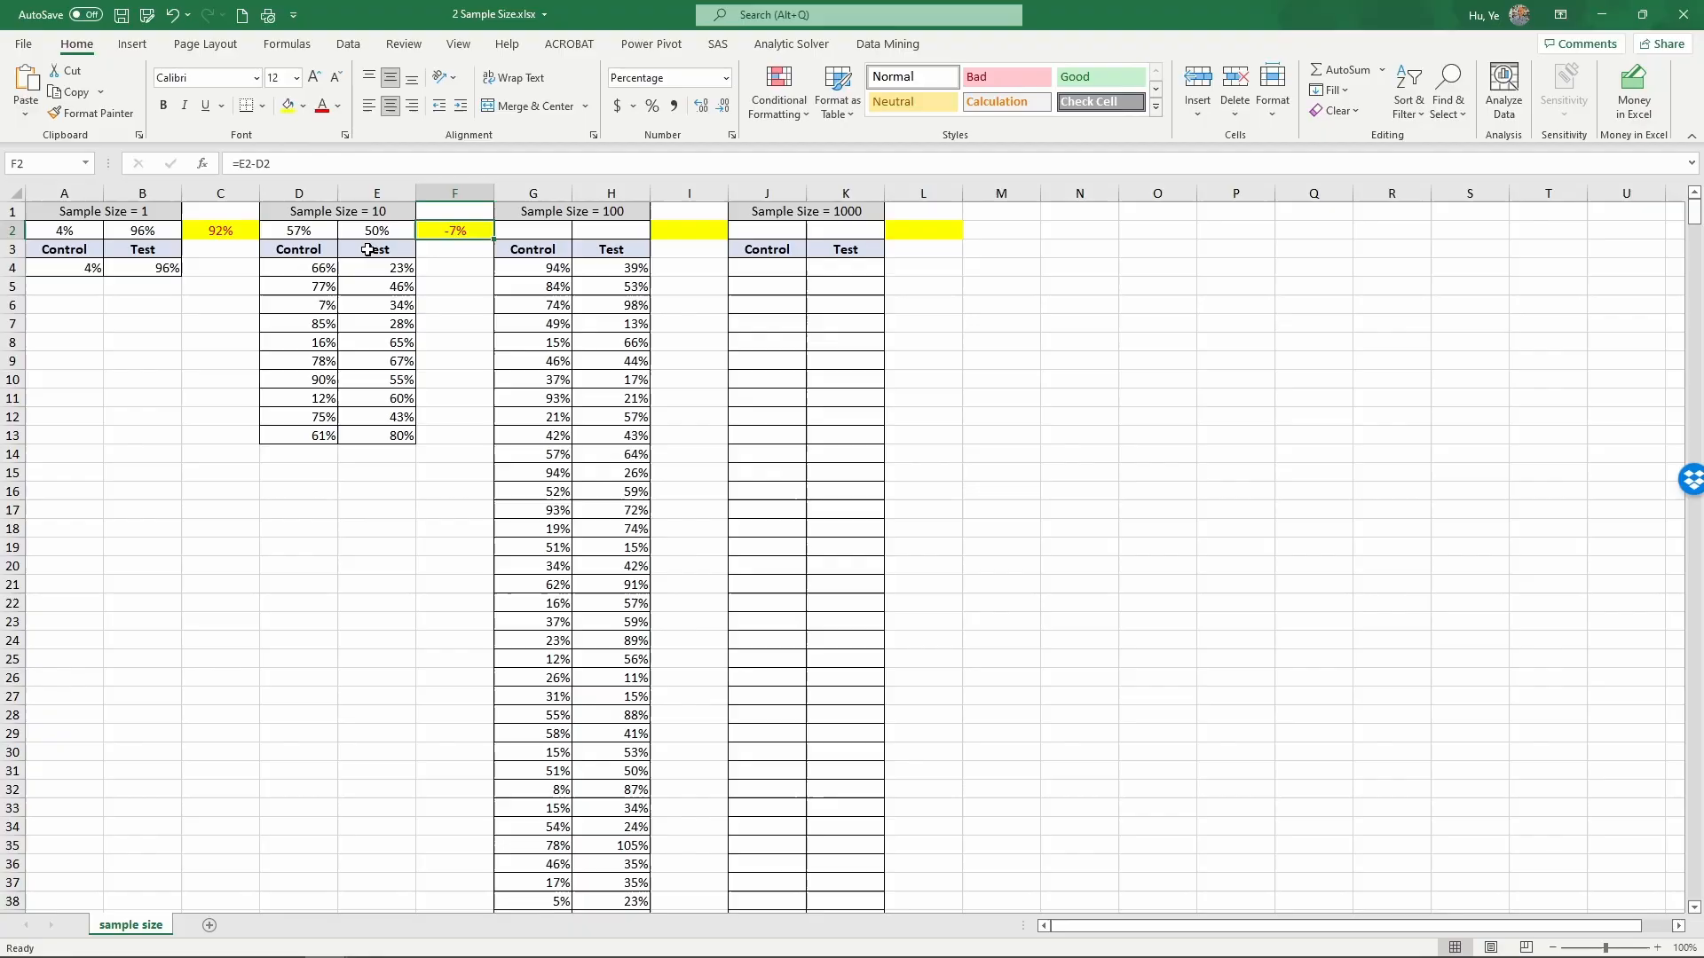
{"action": "mouse_move", "coordinate": [332, 231]}
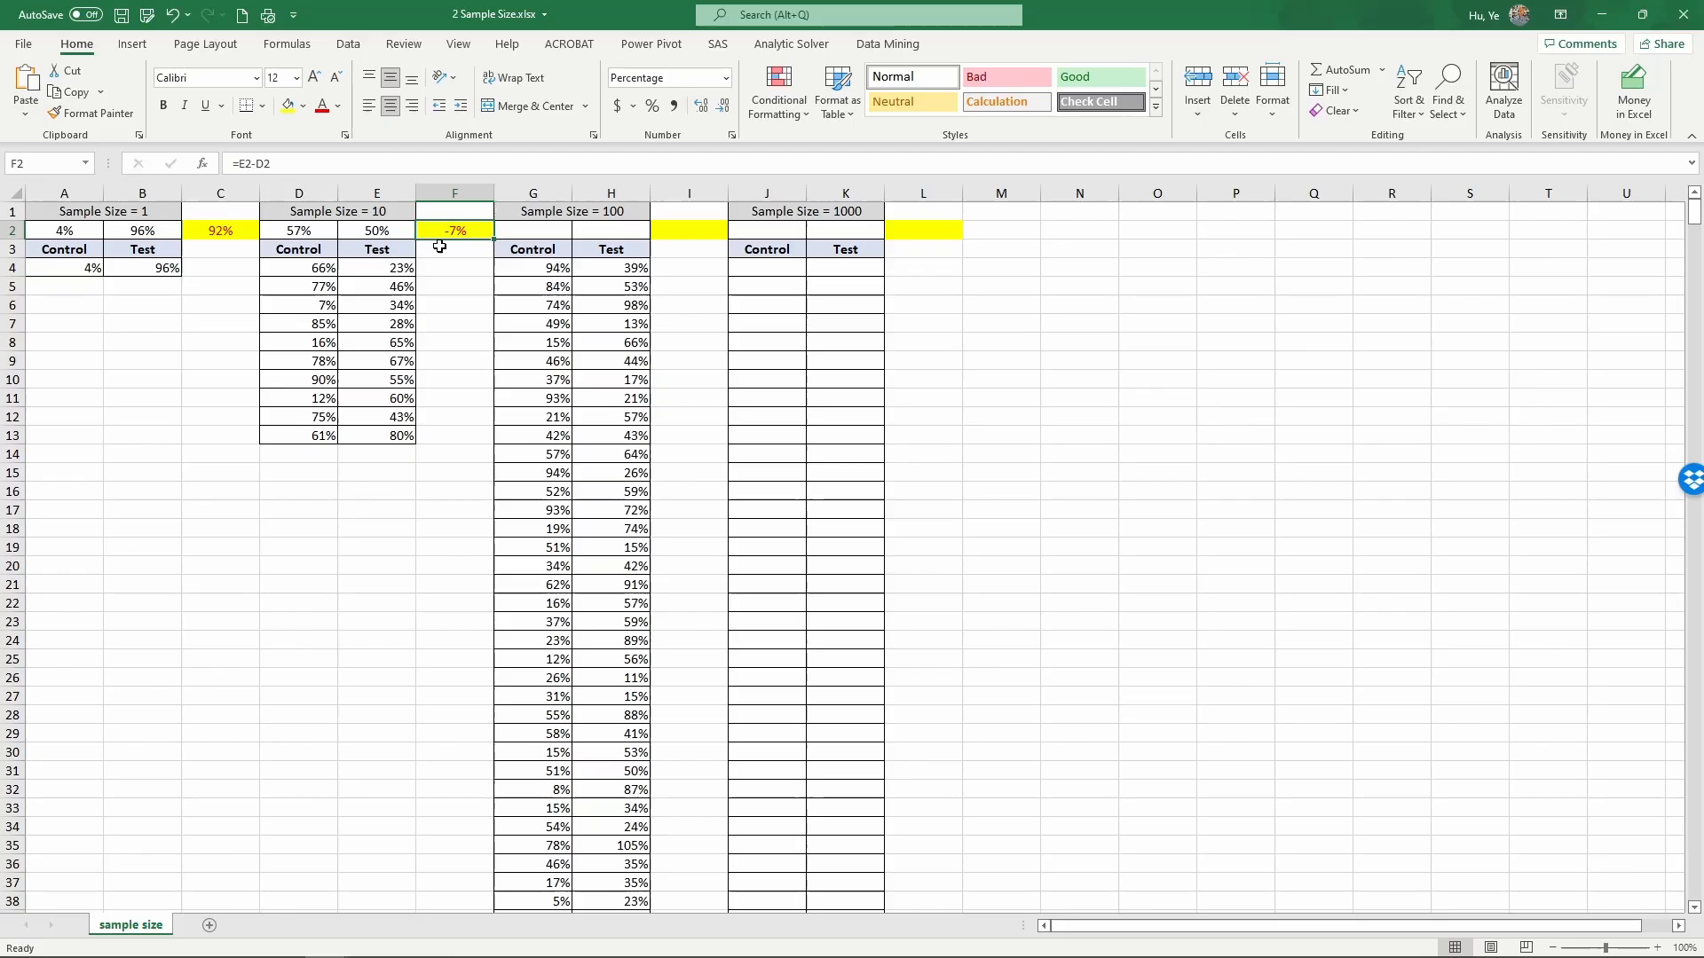
{"action": "mouse_move", "coordinate": [502, 229]}
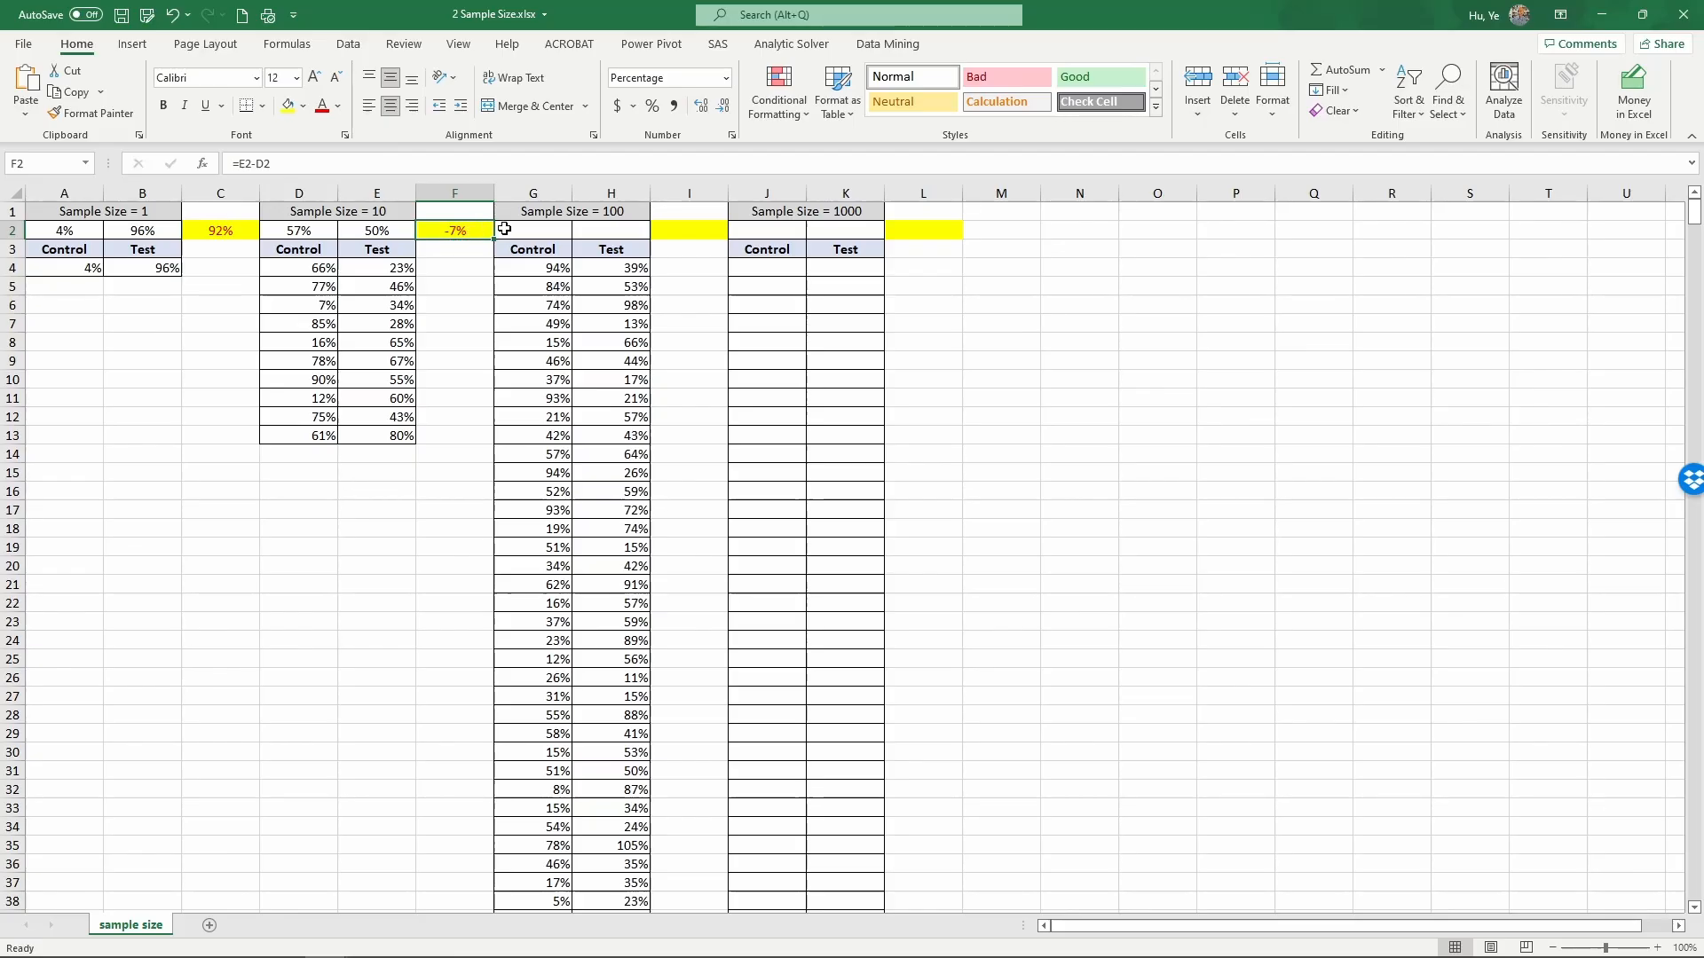
{"action": "left_click", "coordinate": [533, 229]}
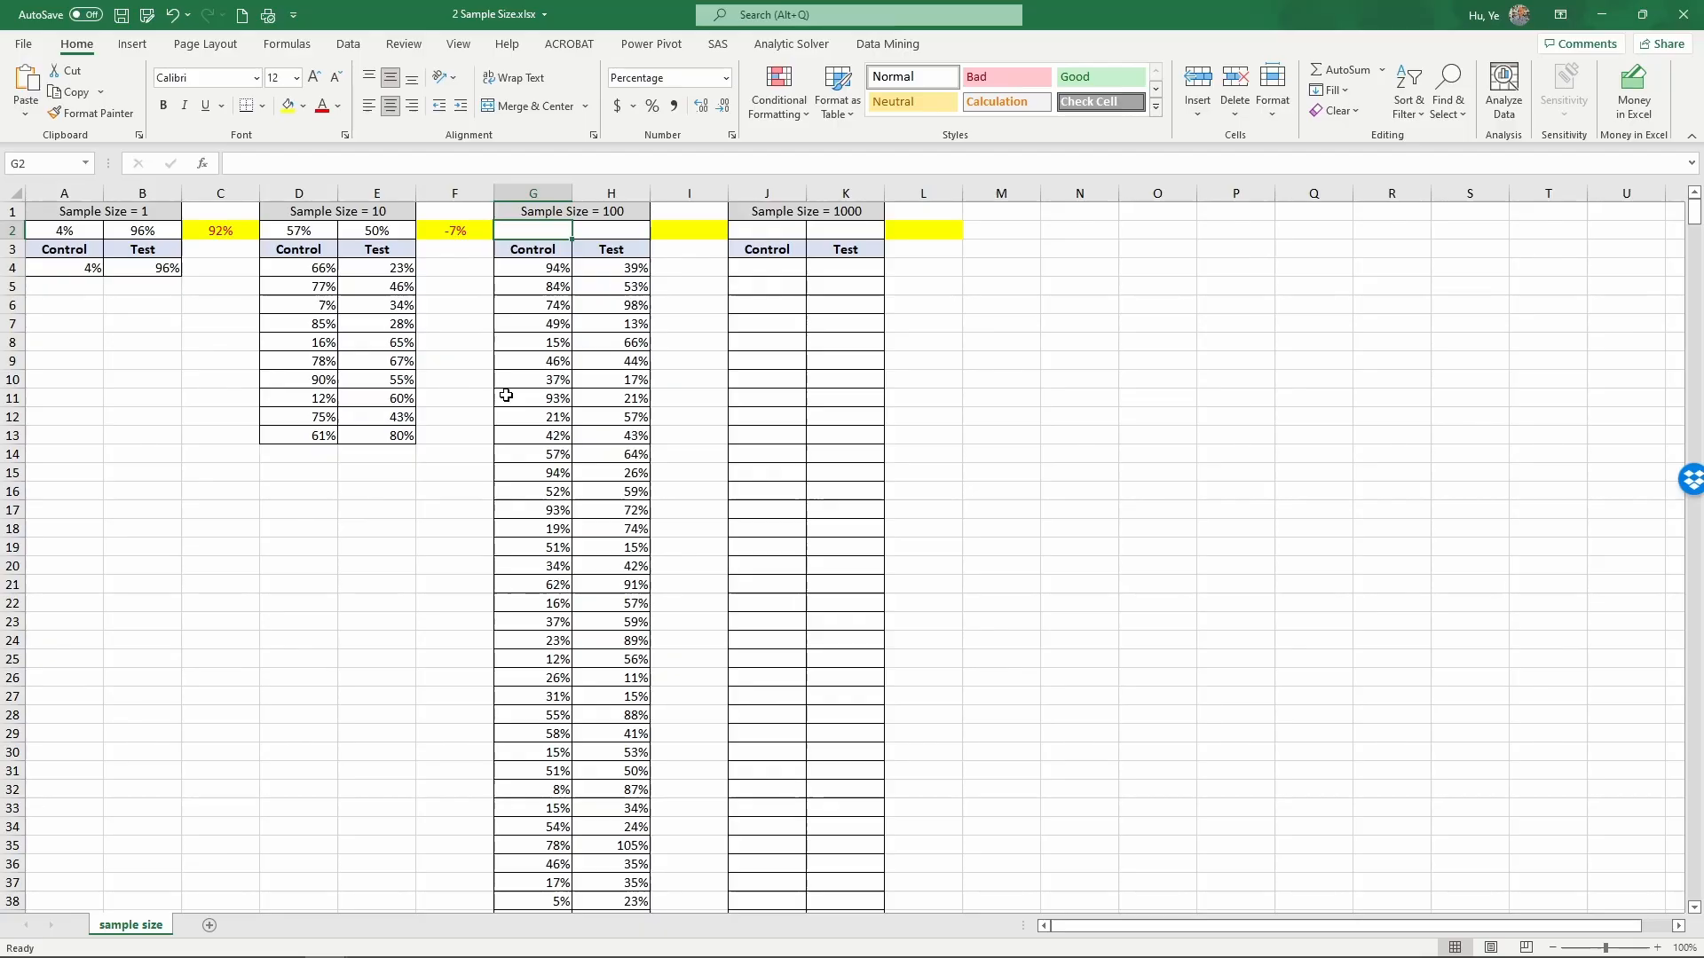
- Add size-100 averages in G2:H2 and the difference =H2-G2 in I2
{"action": "type", "text": "=aver"}
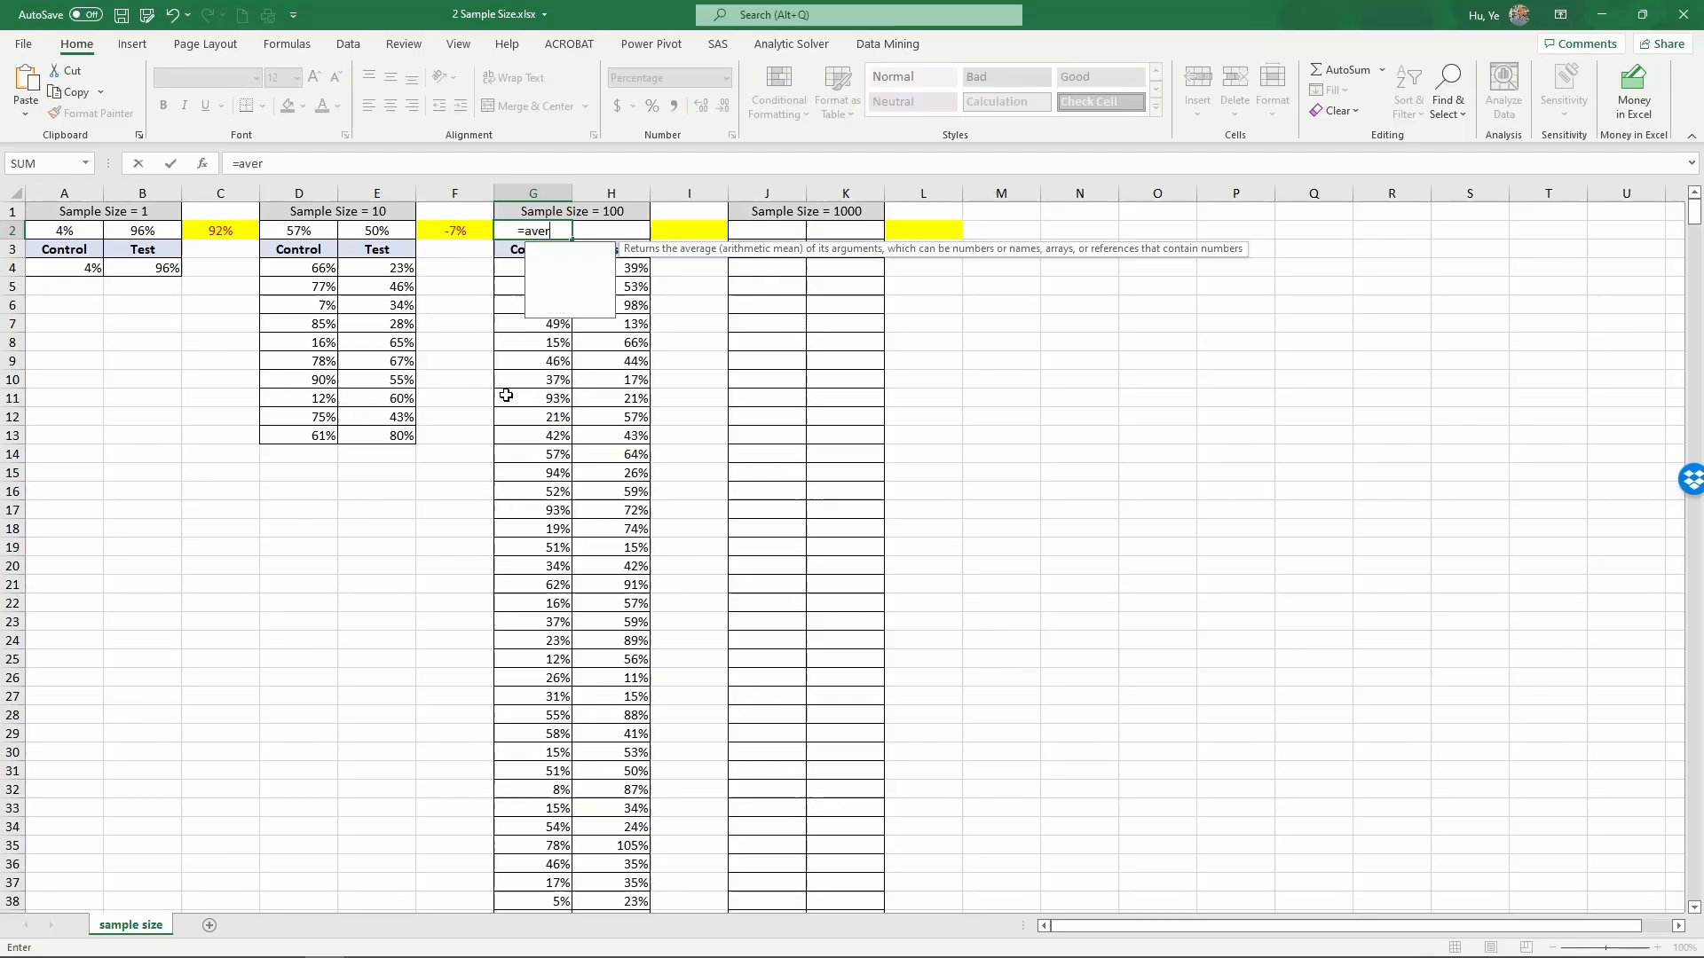
{"action": "left_click", "coordinate": [533, 268]}
{"action": "type", "text": "=H2-"}
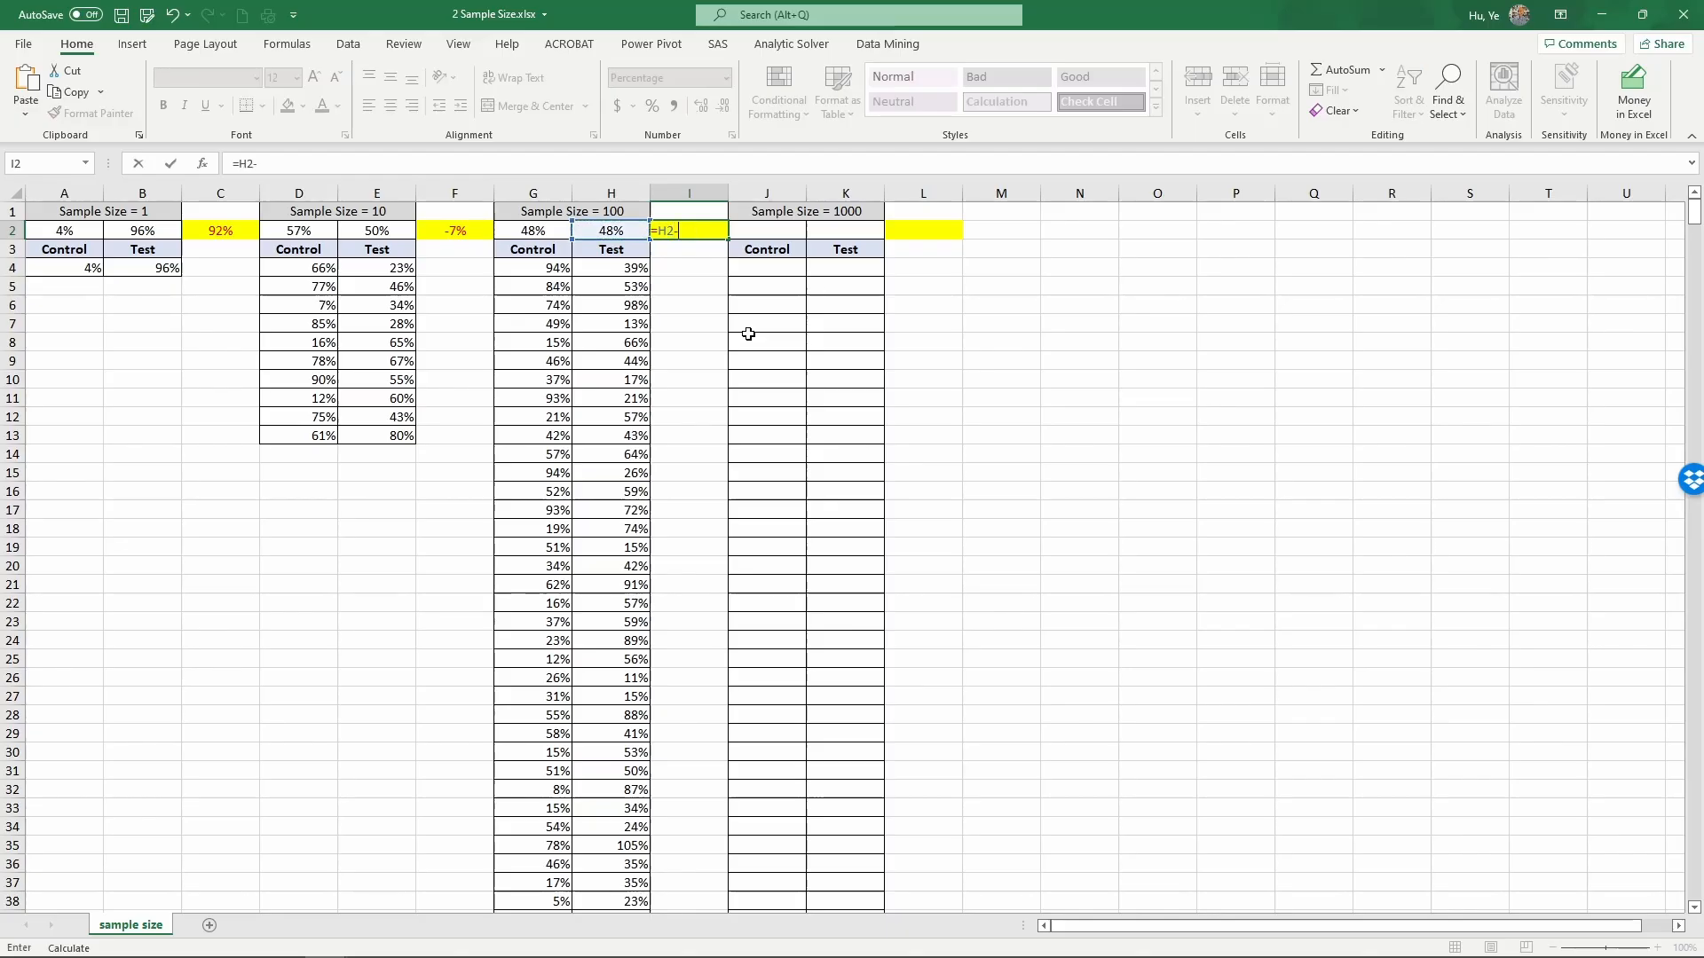
{"action": "left_click", "coordinate": [533, 231]}
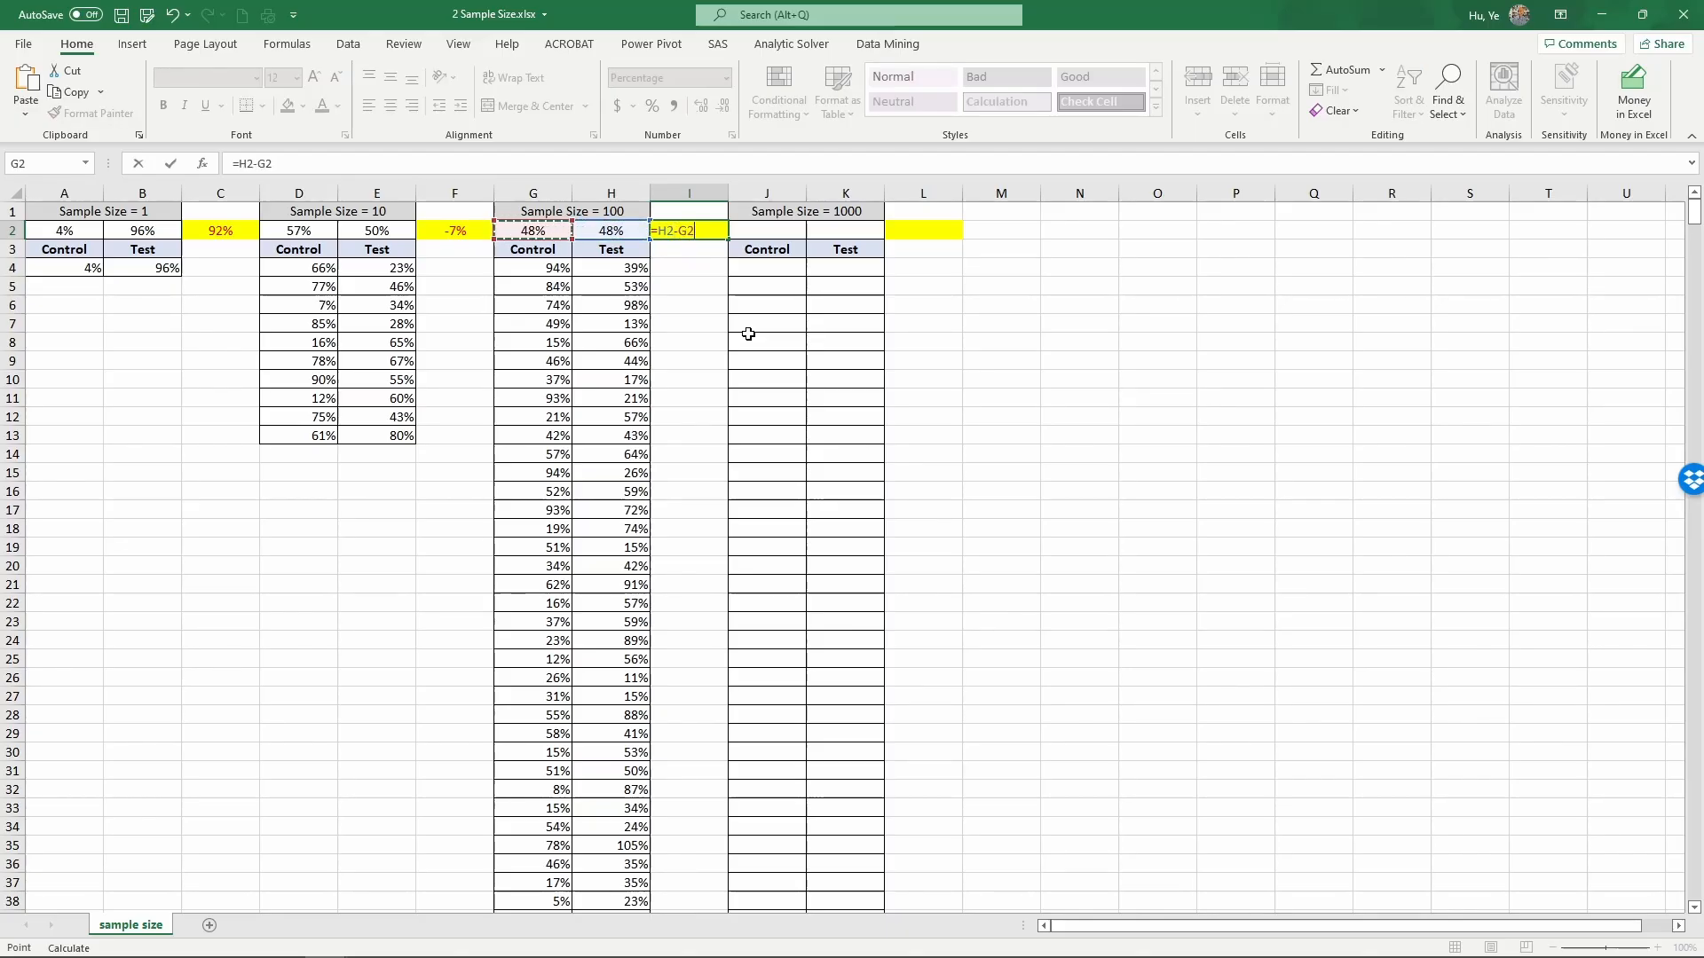
{"action": "key", "text": "Return"}
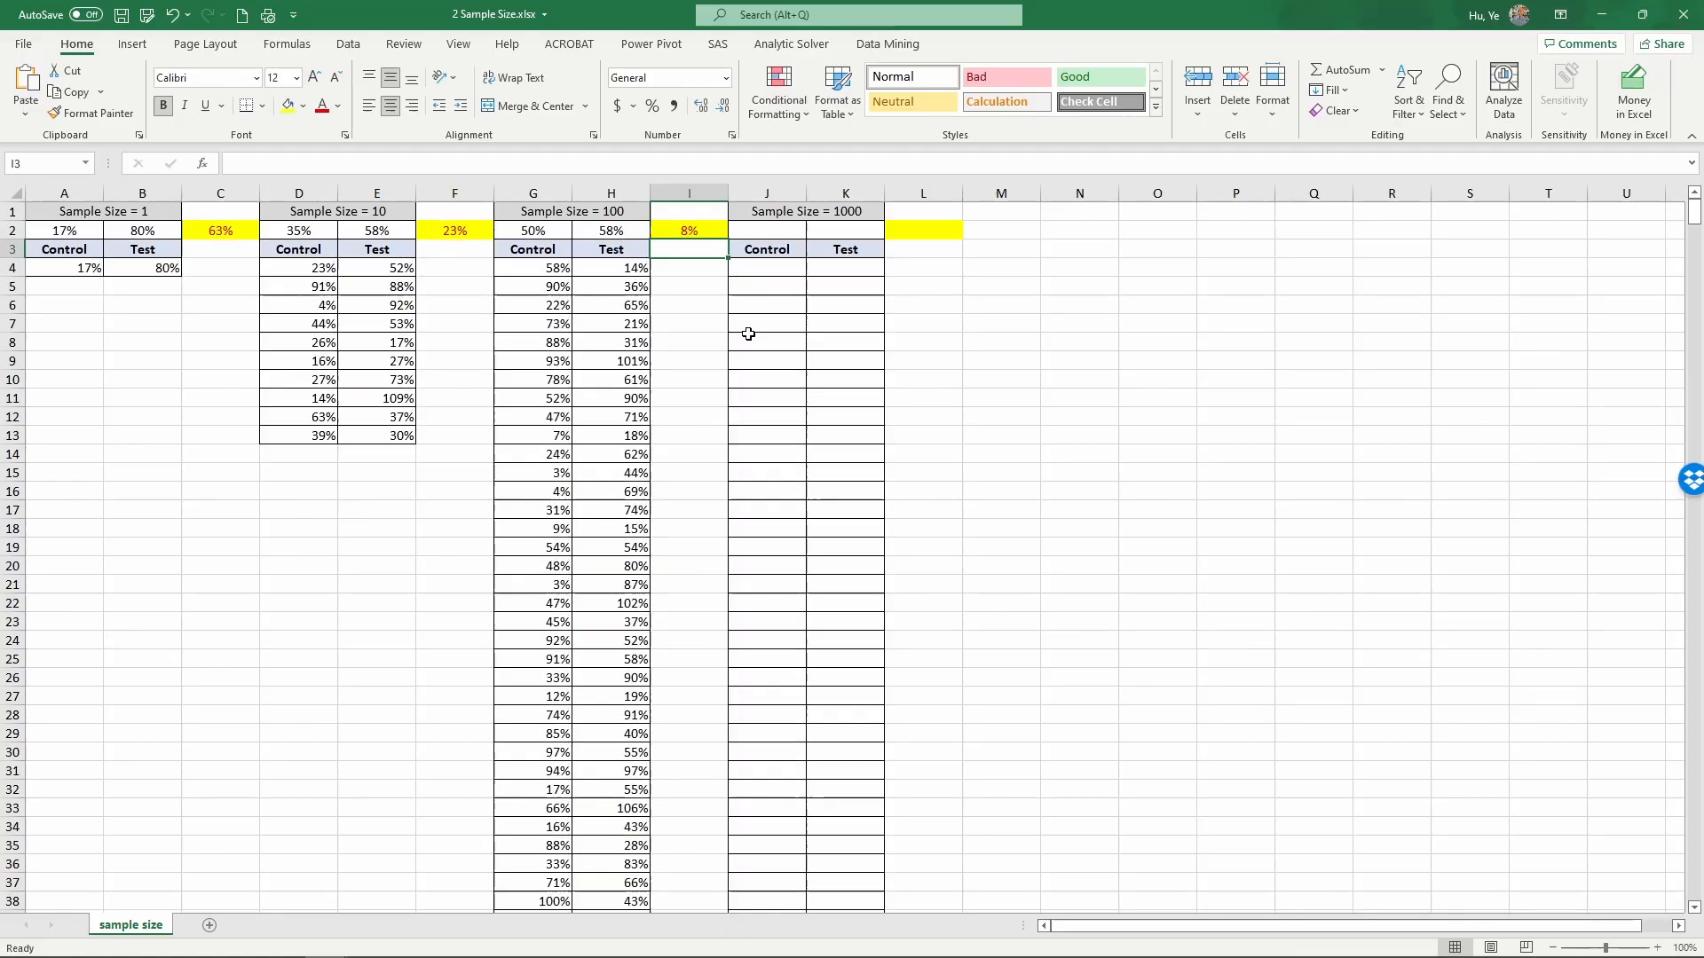
- Recalculate with F9 several times, watching the size-100 difference settle near 13%
{"action": "key", "text": "f9"}
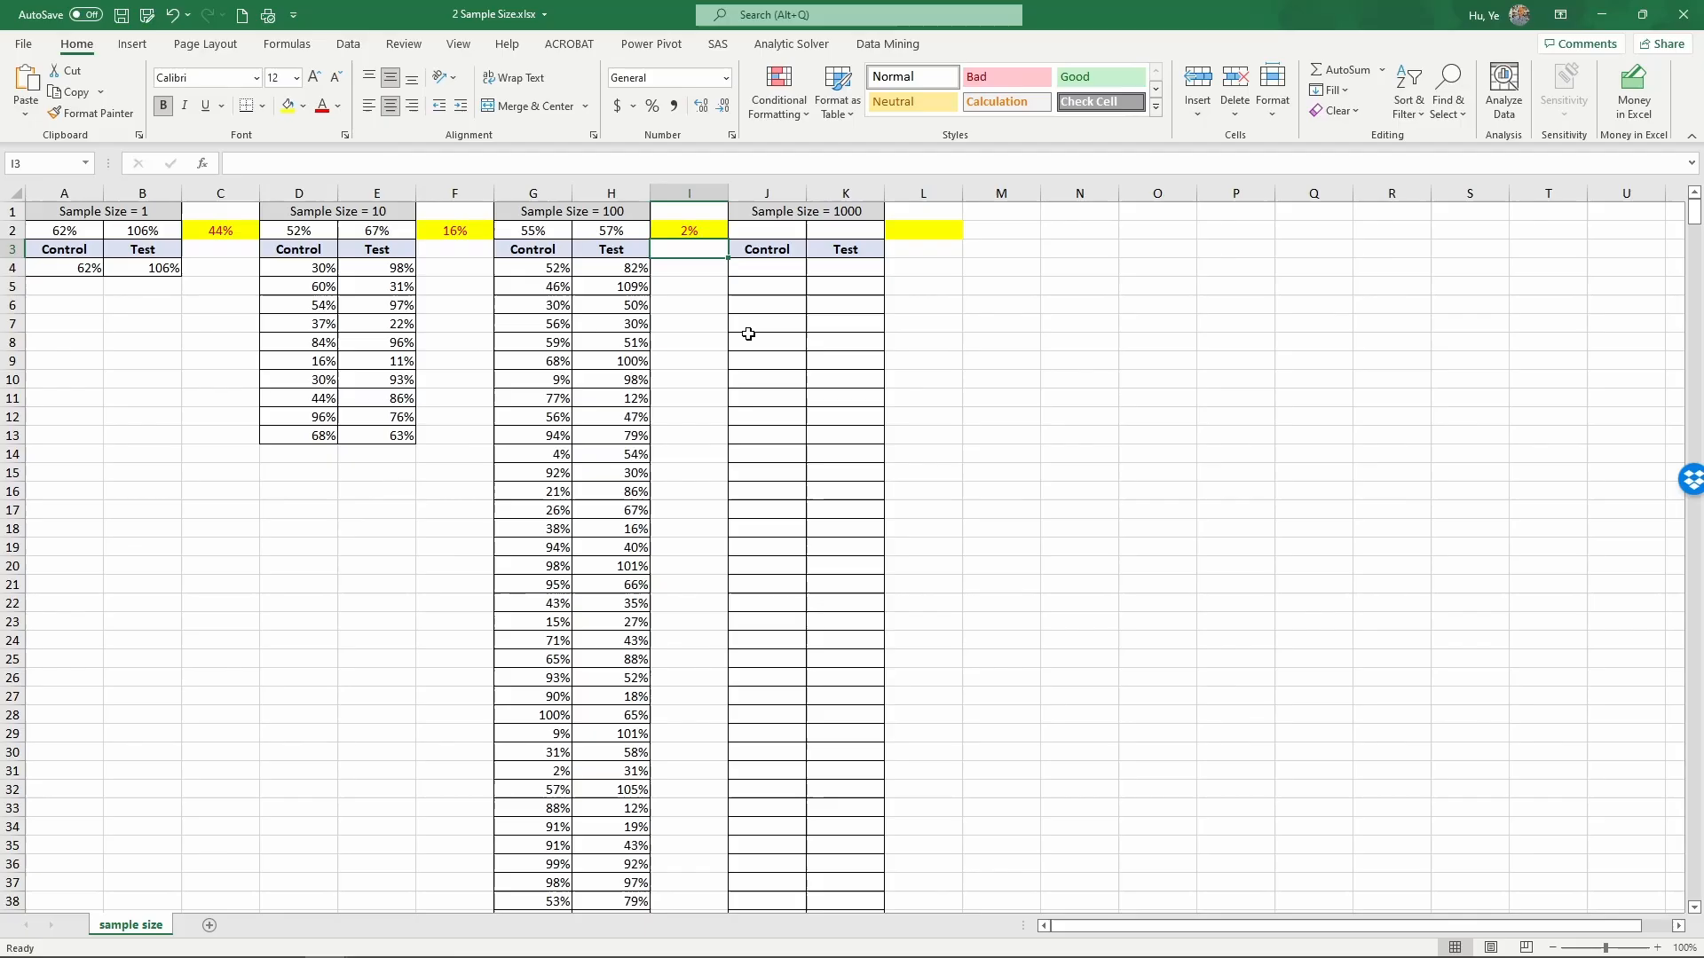
{"action": "left_click", "coordinate": [689, 230]}
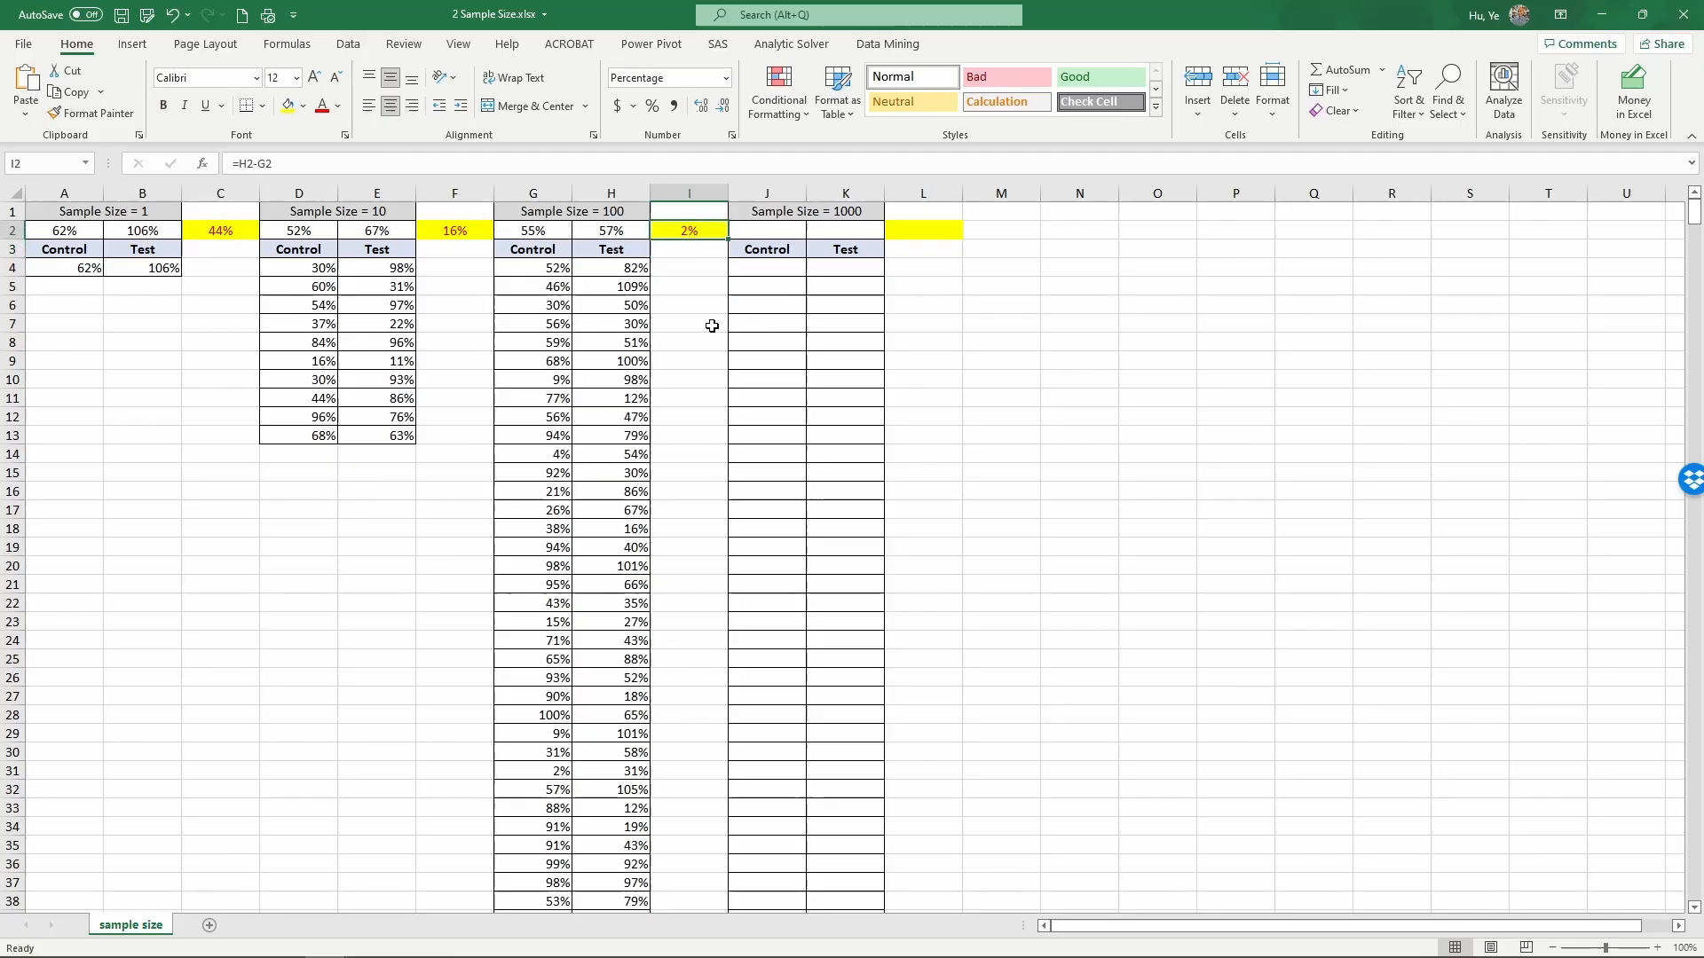
{"action": "key", "text": "F9"}
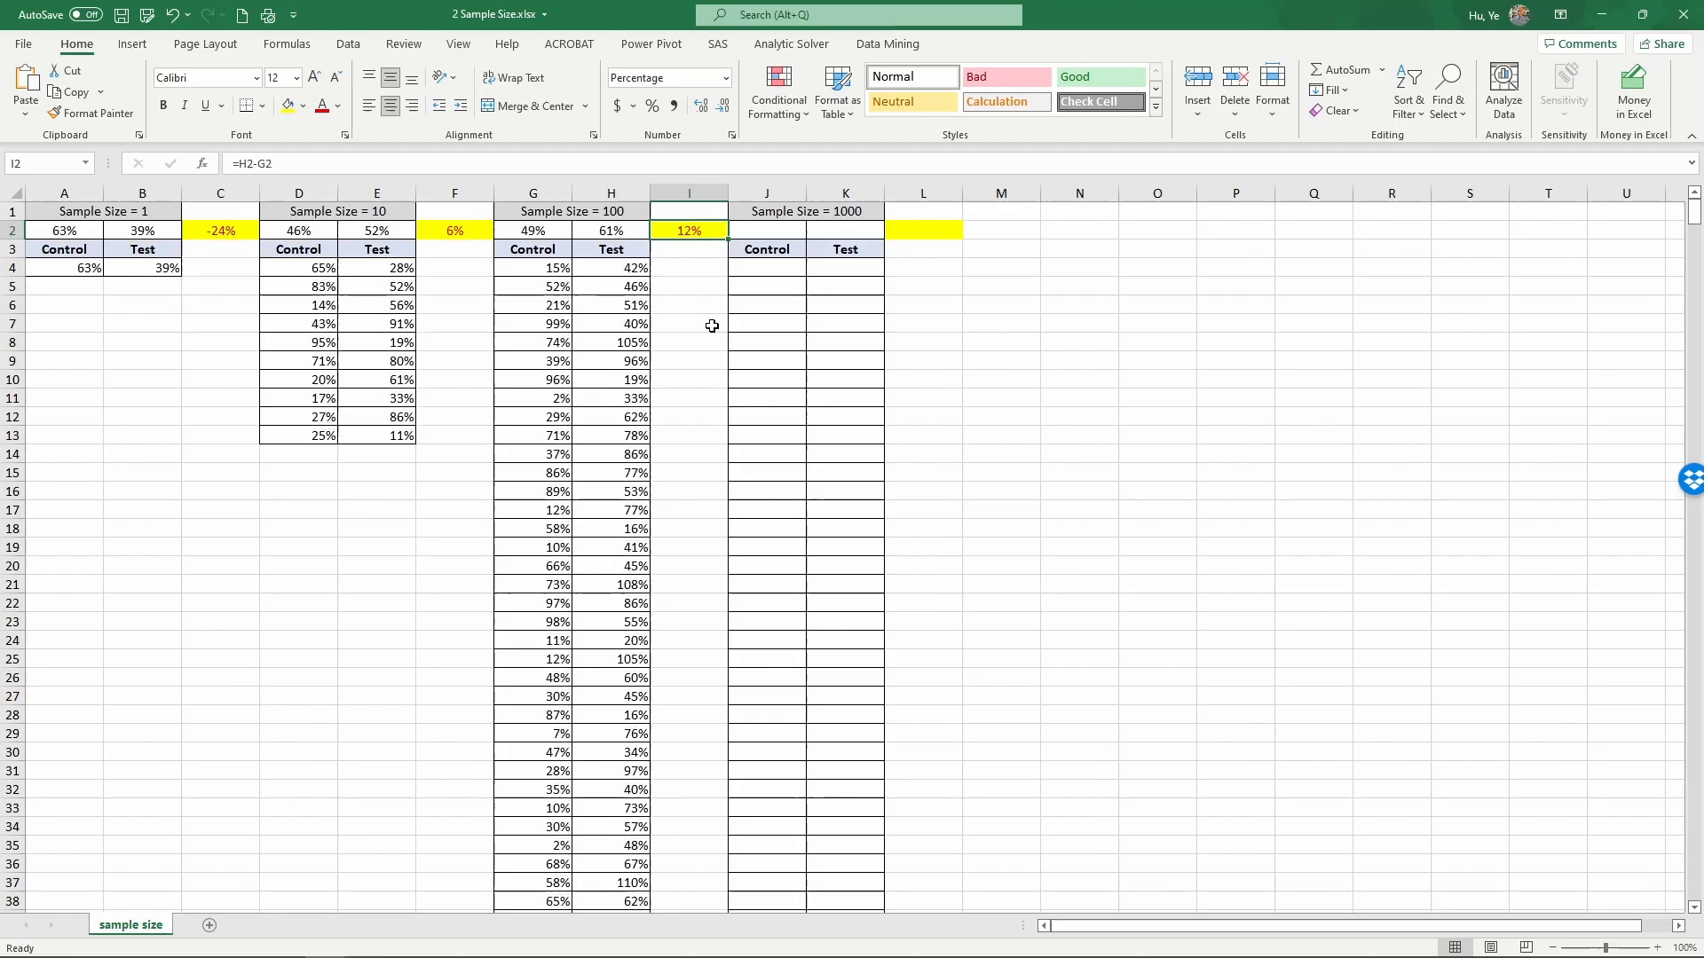
{"action": "key", "text": "f9"}
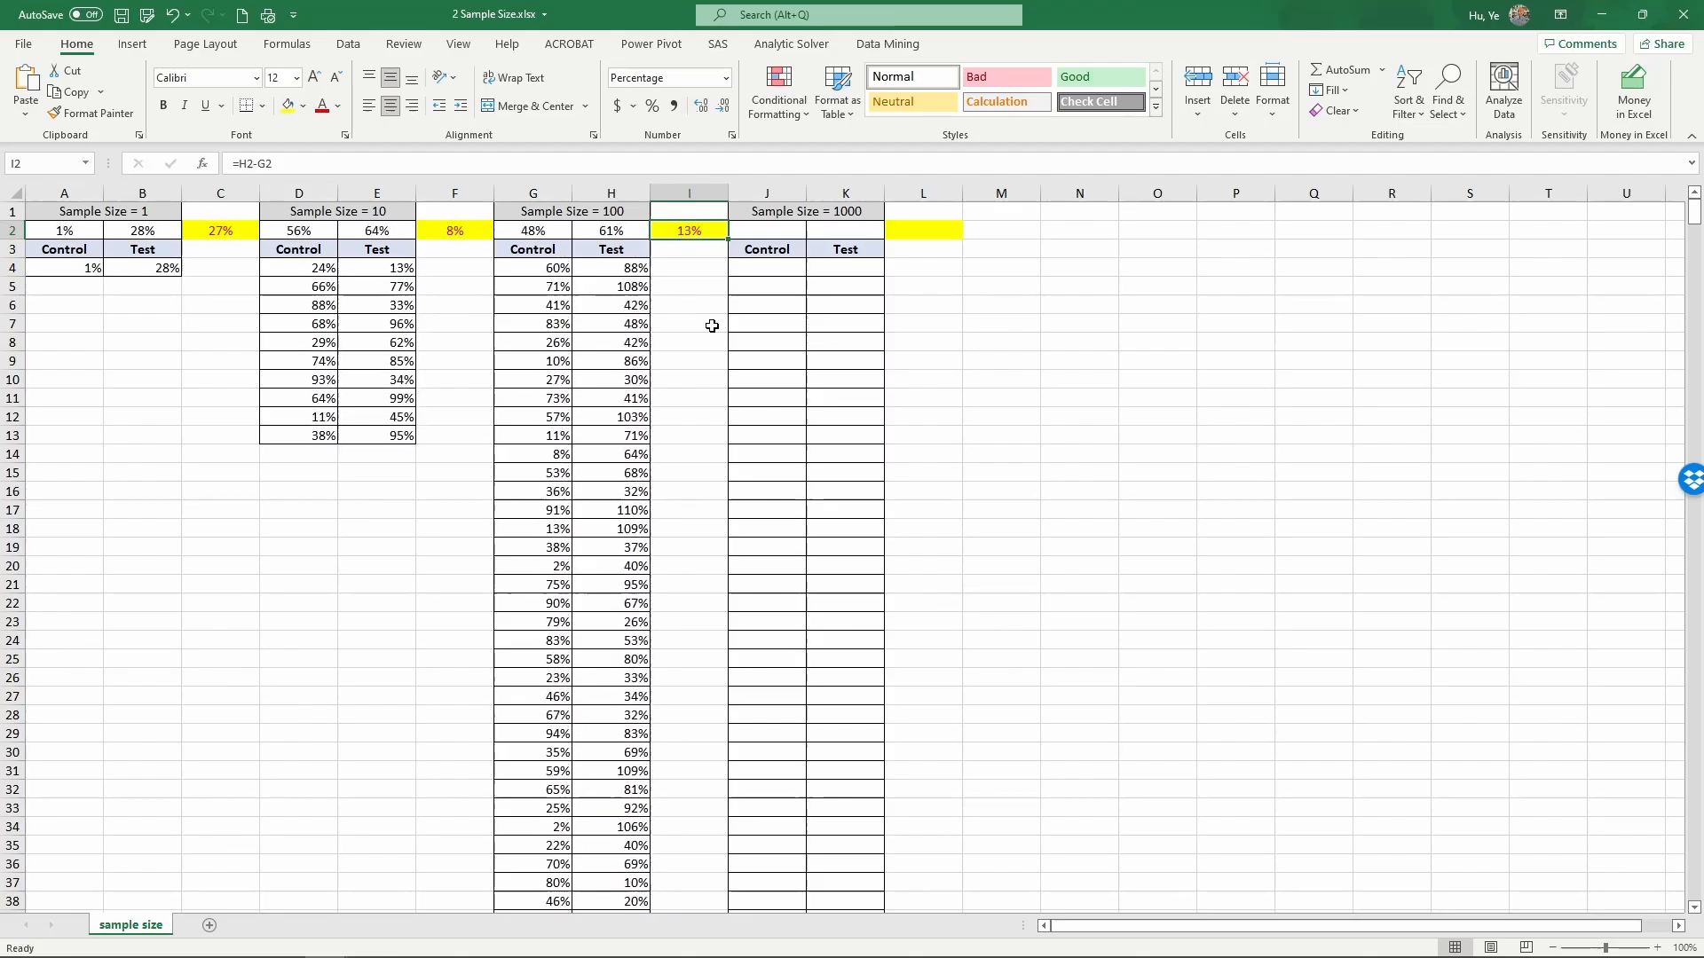
{"action": "mouse_move", "coordinate": [625, 211]}
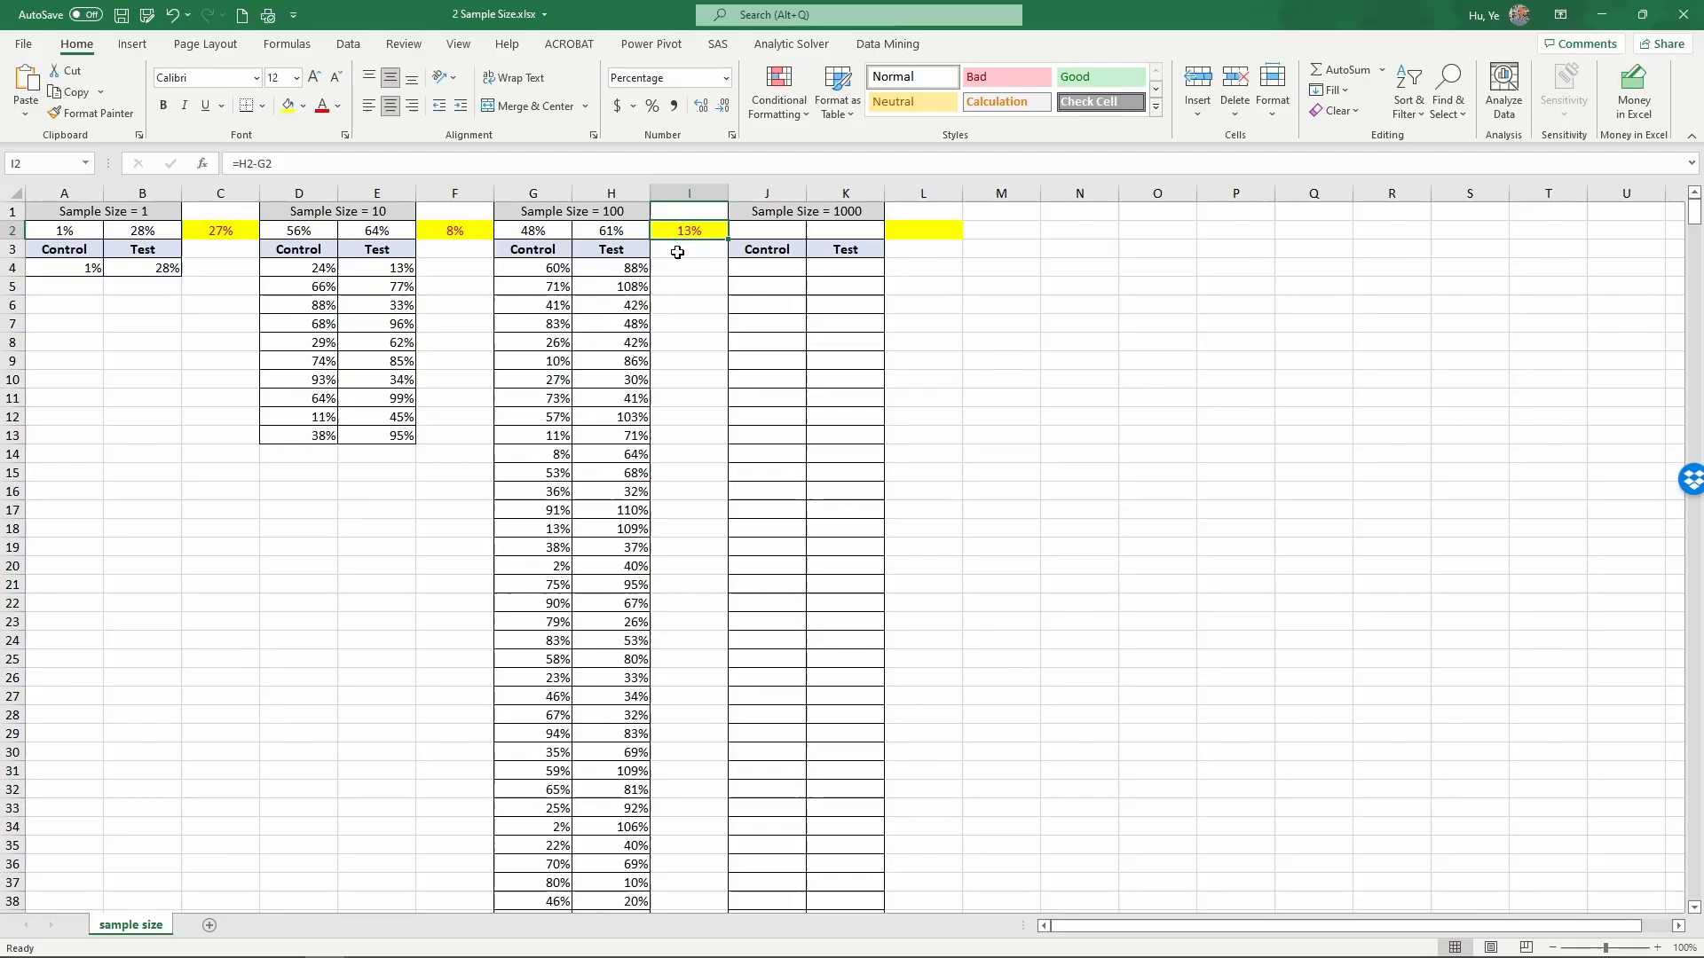
{"action": "left_click", "coordinate": [766, 229]}
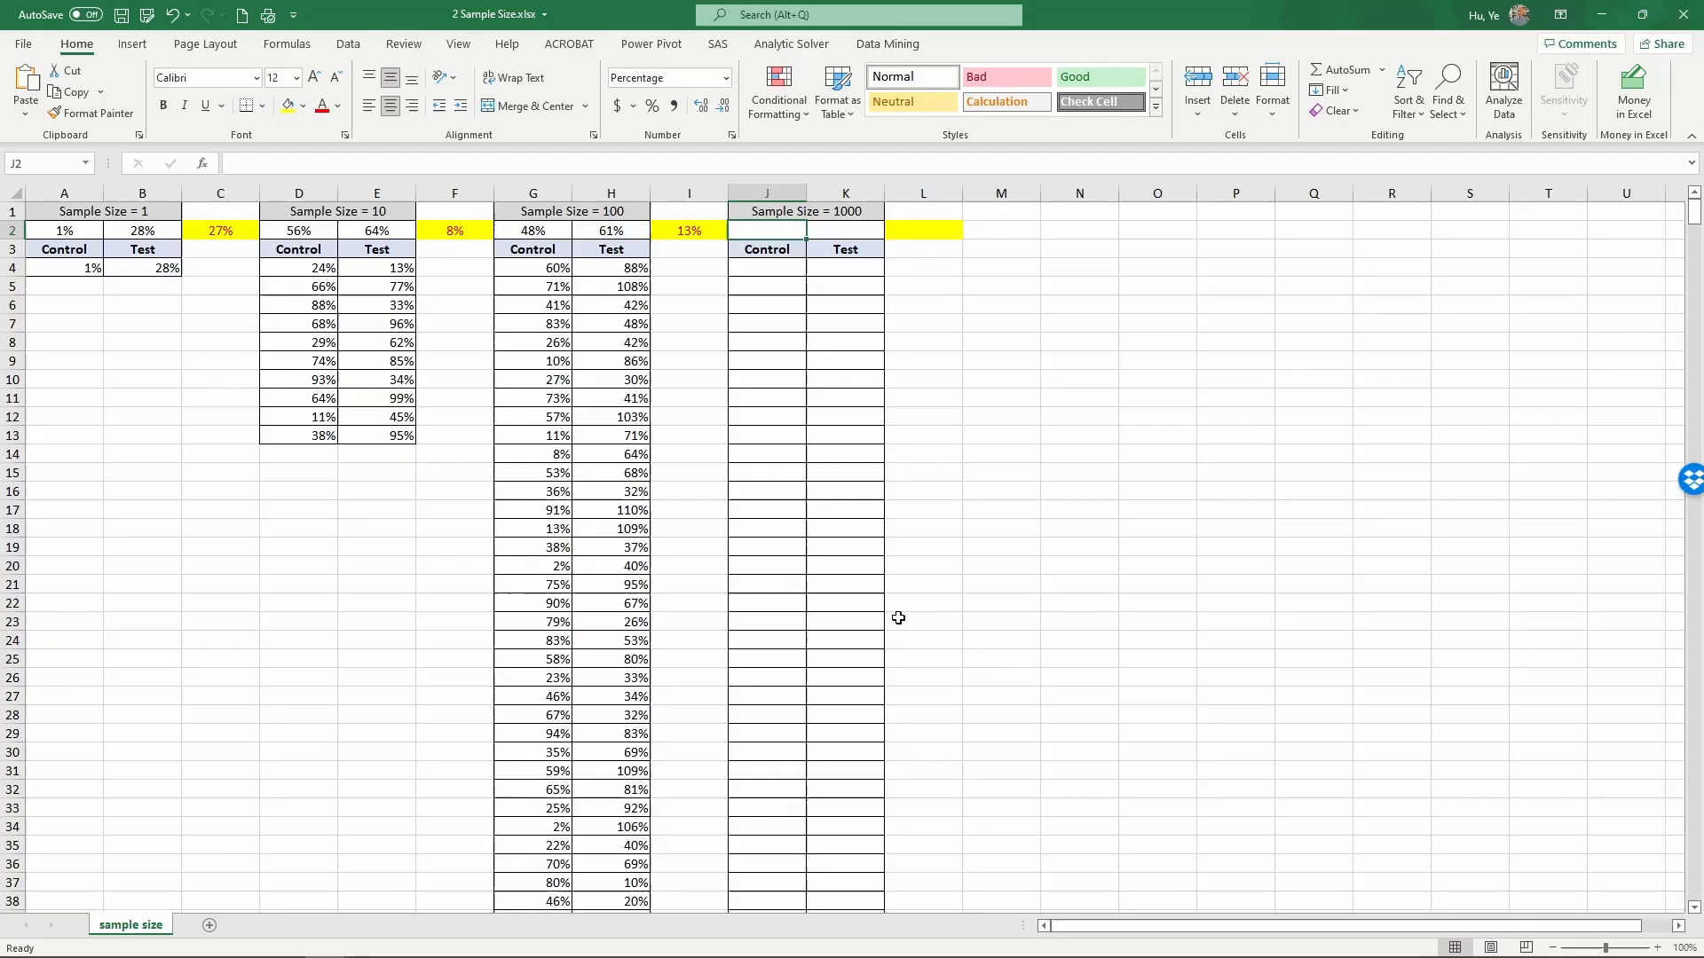
{"action": "mouse_move", "coordinate": [799, 272]}
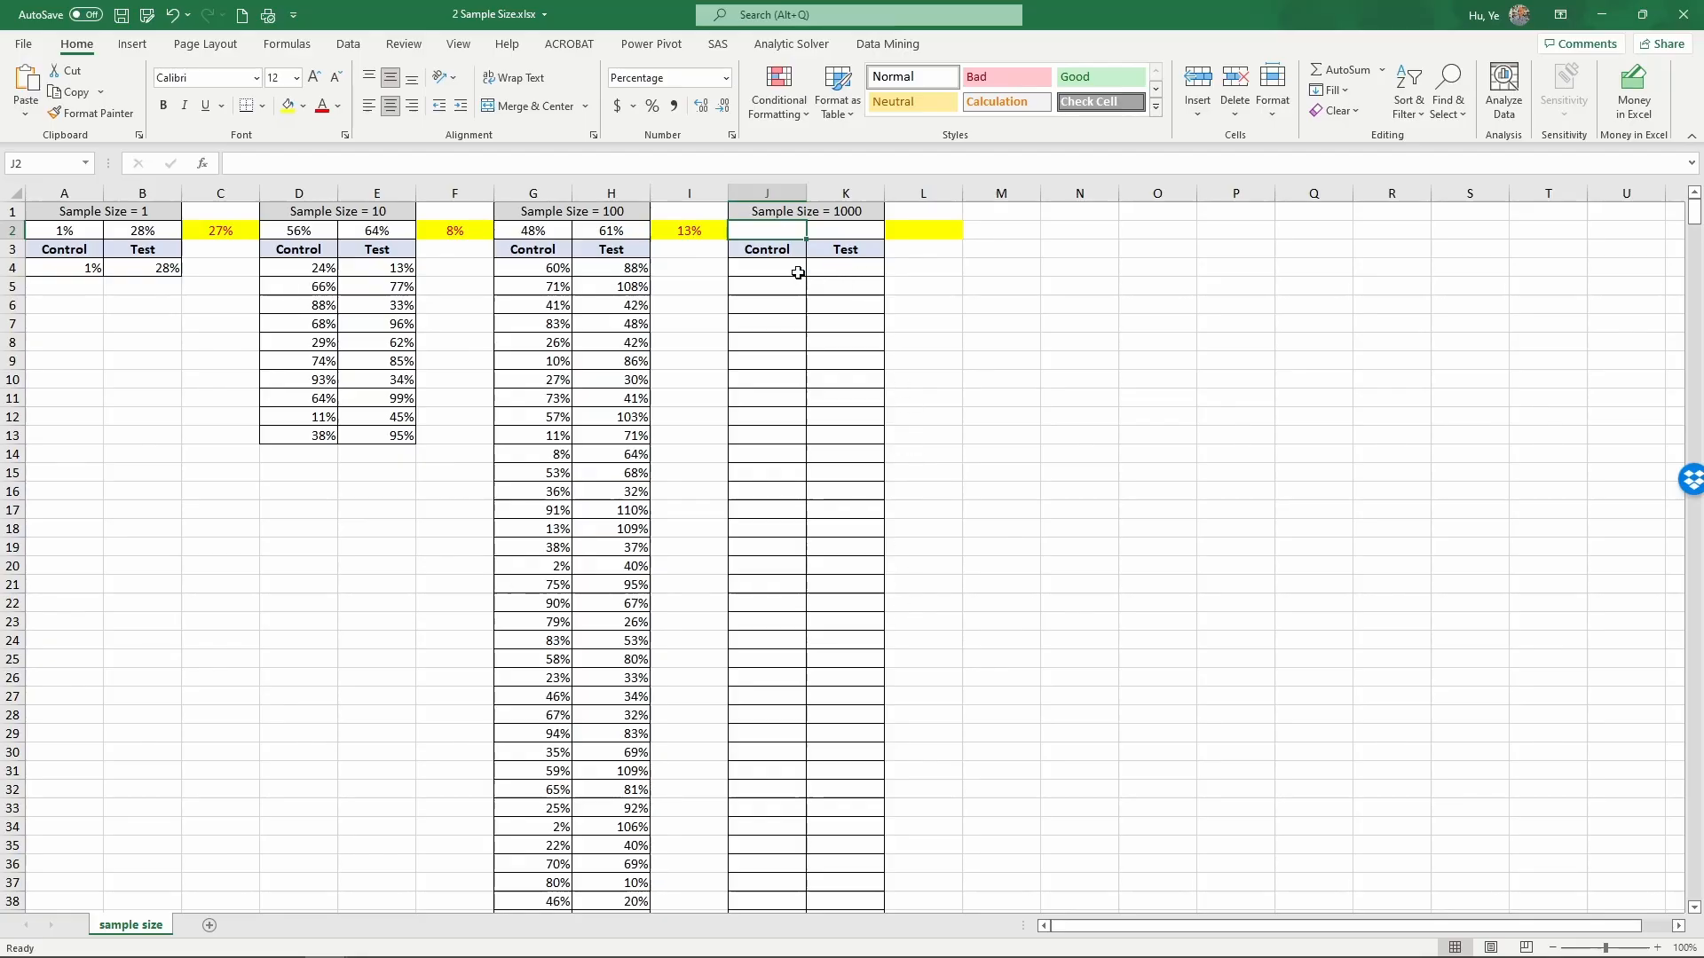
- Enter =RAND() in J4 and =RAND()+0.1 in K4 as the first size-1000 control and test values
{"action": "left_click", "coordinate": [767, 268]}
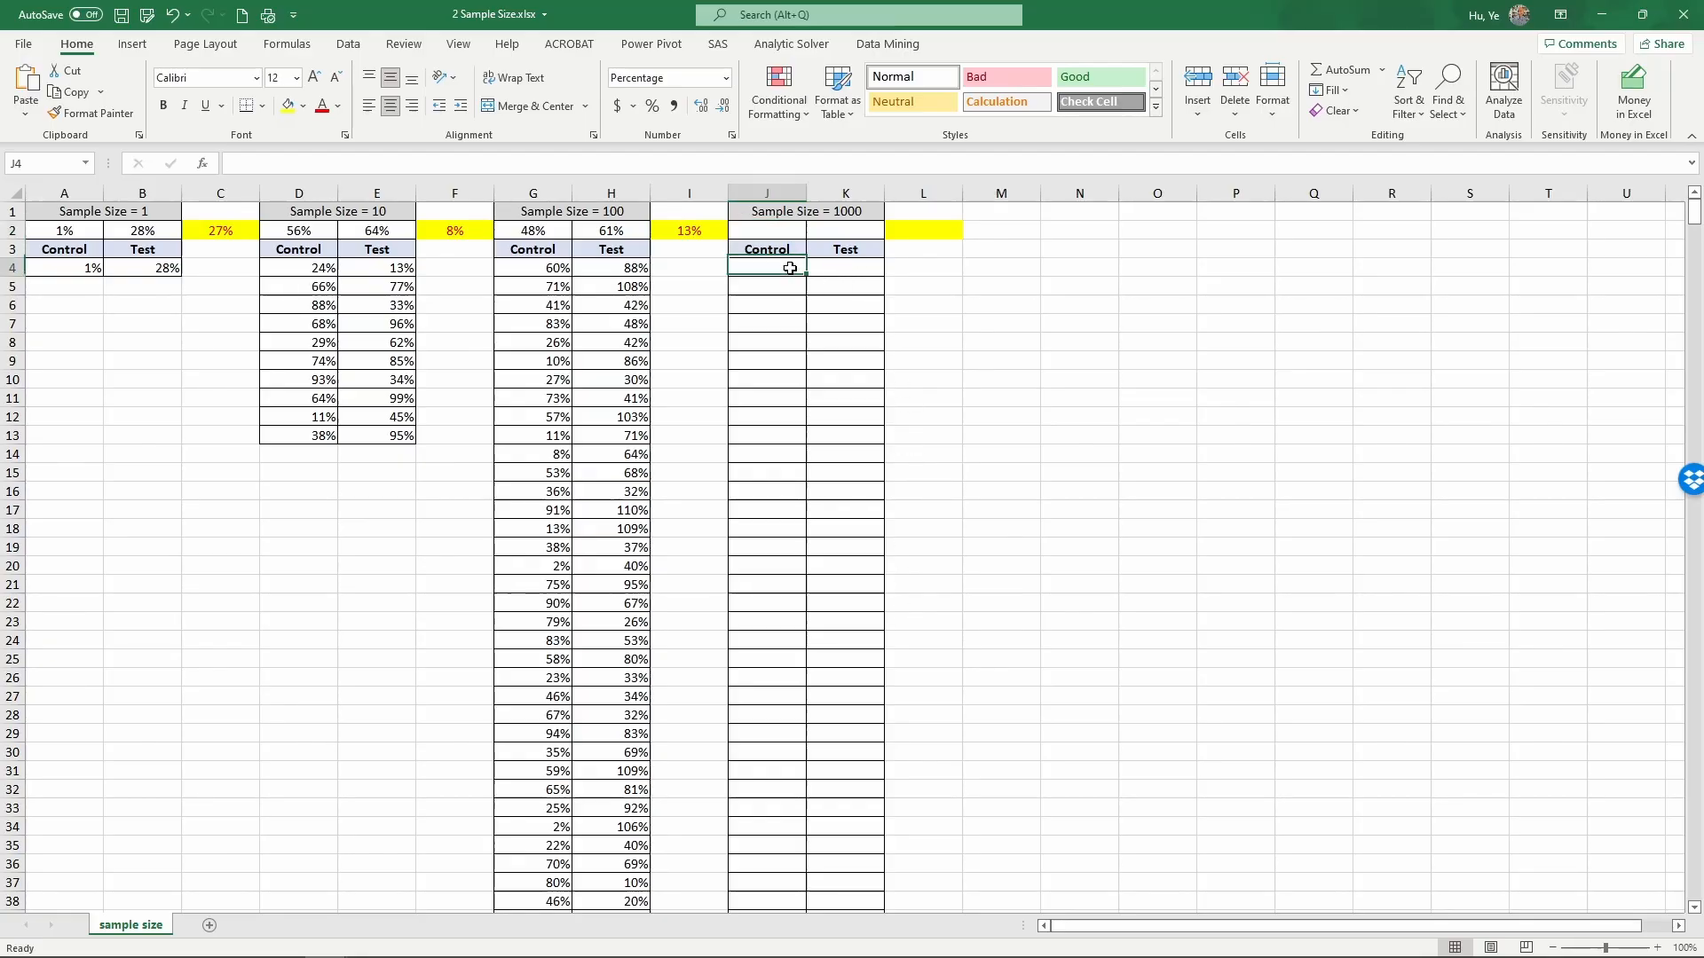
{"action": "type", "text": "="}
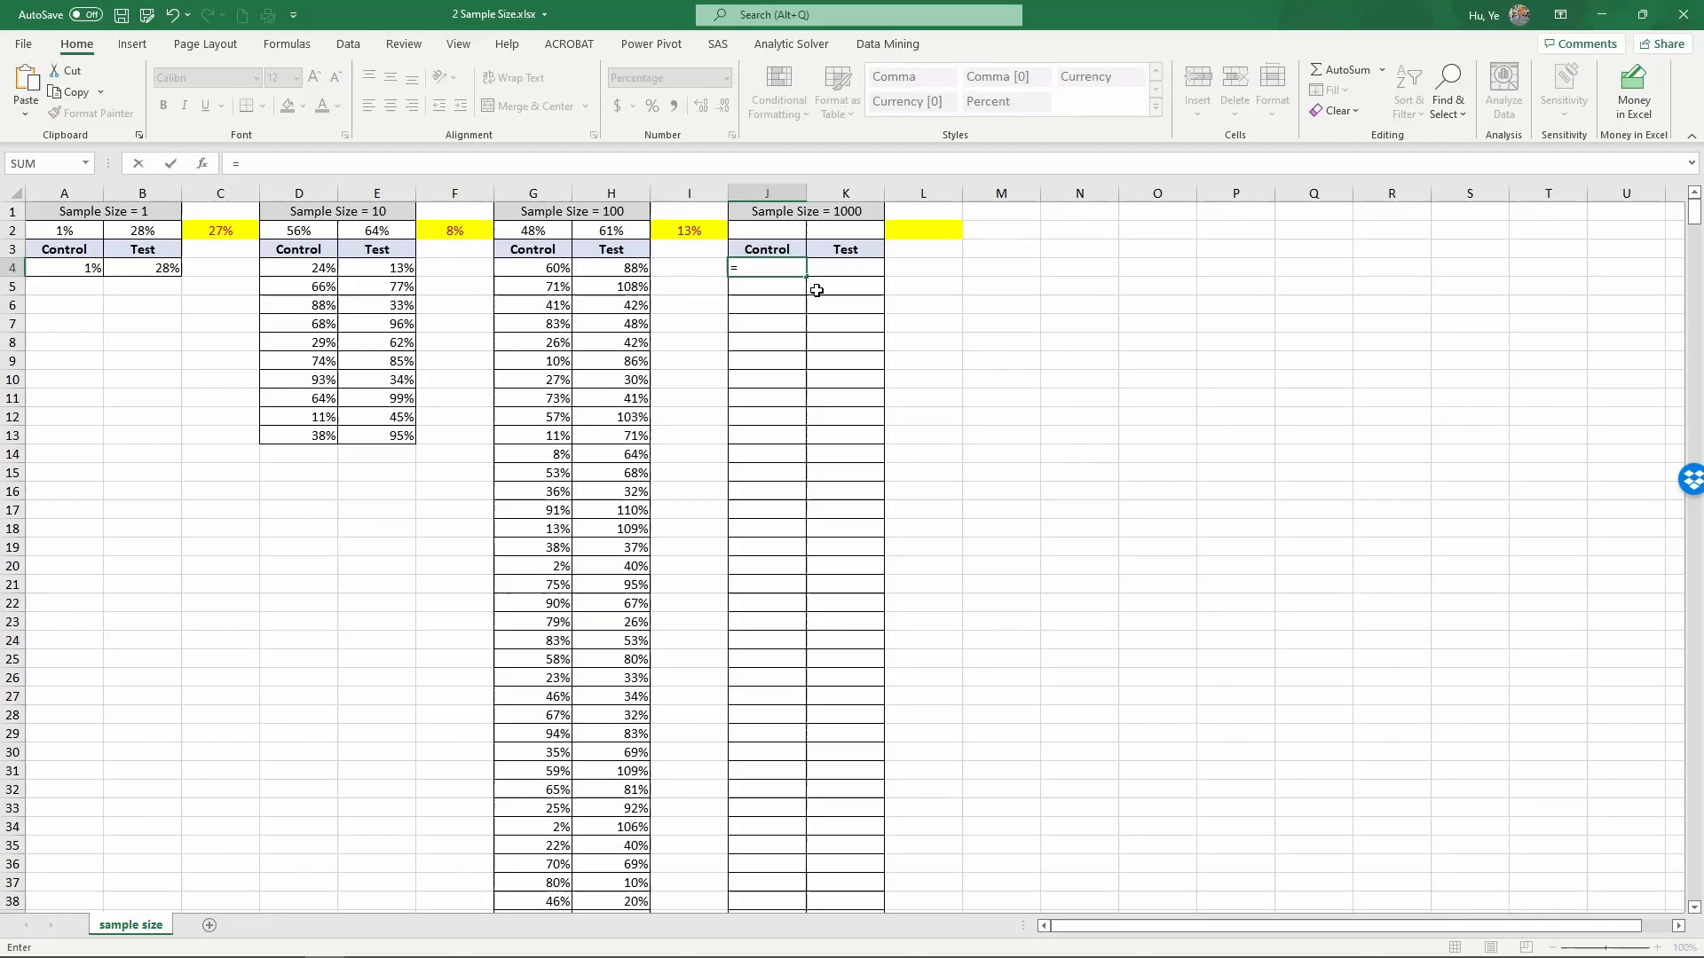
{"action": "key", "text": "Return"}
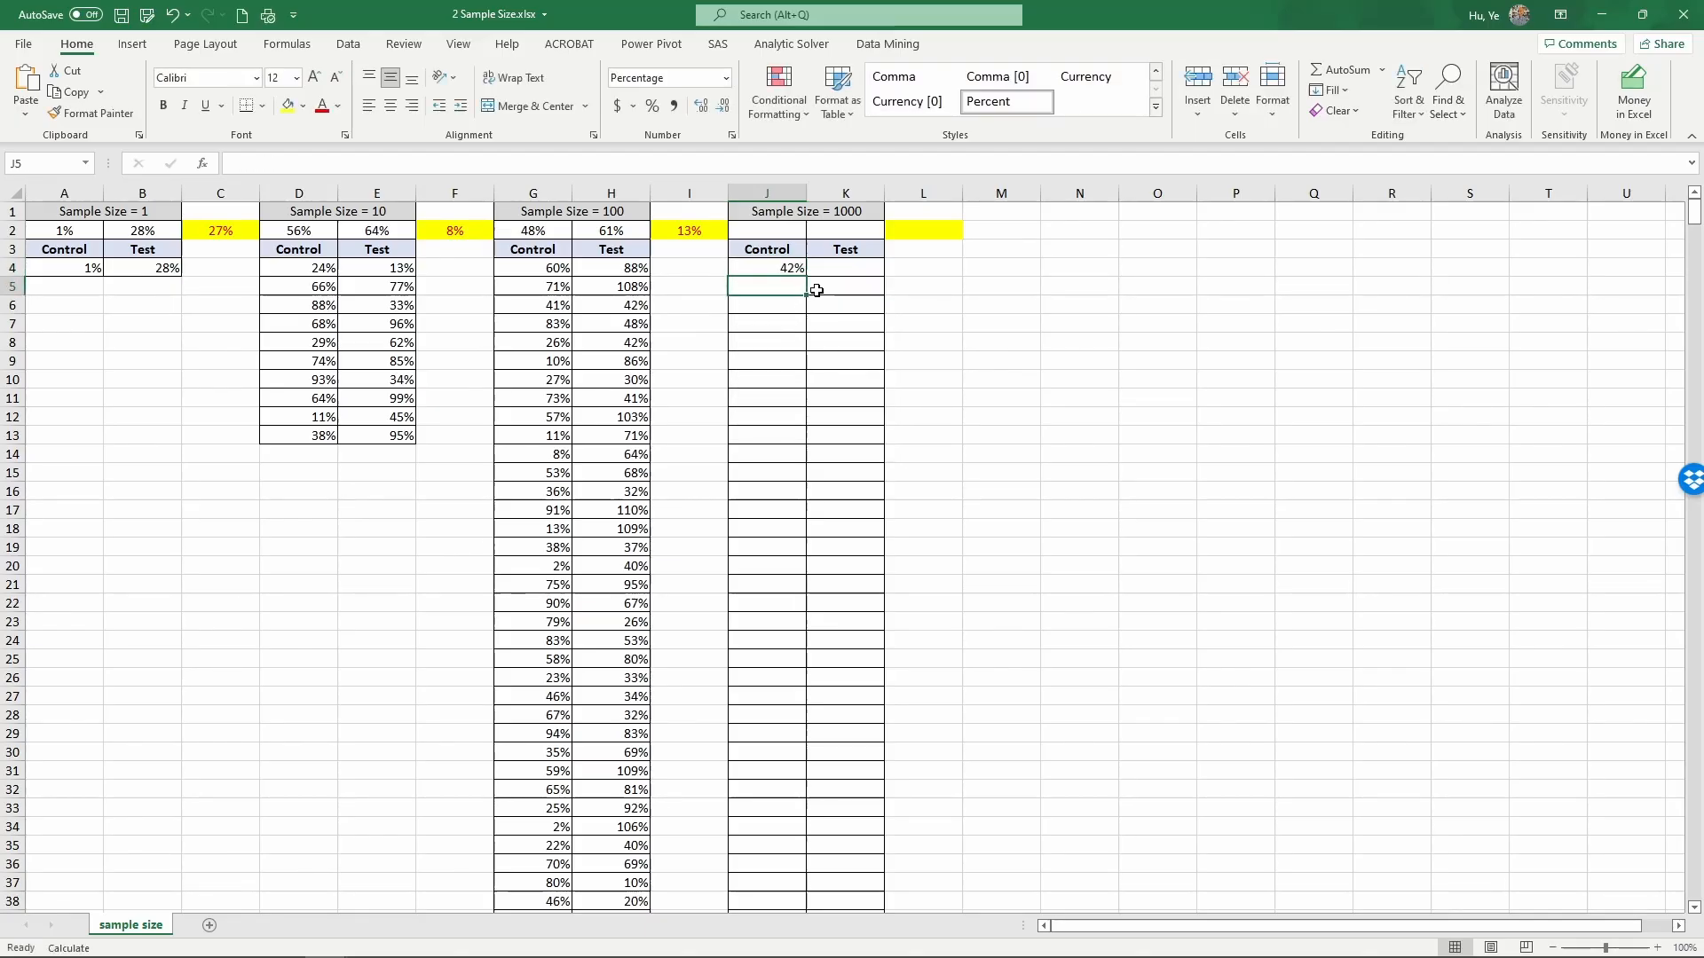
{"action": "type", "text": "="}
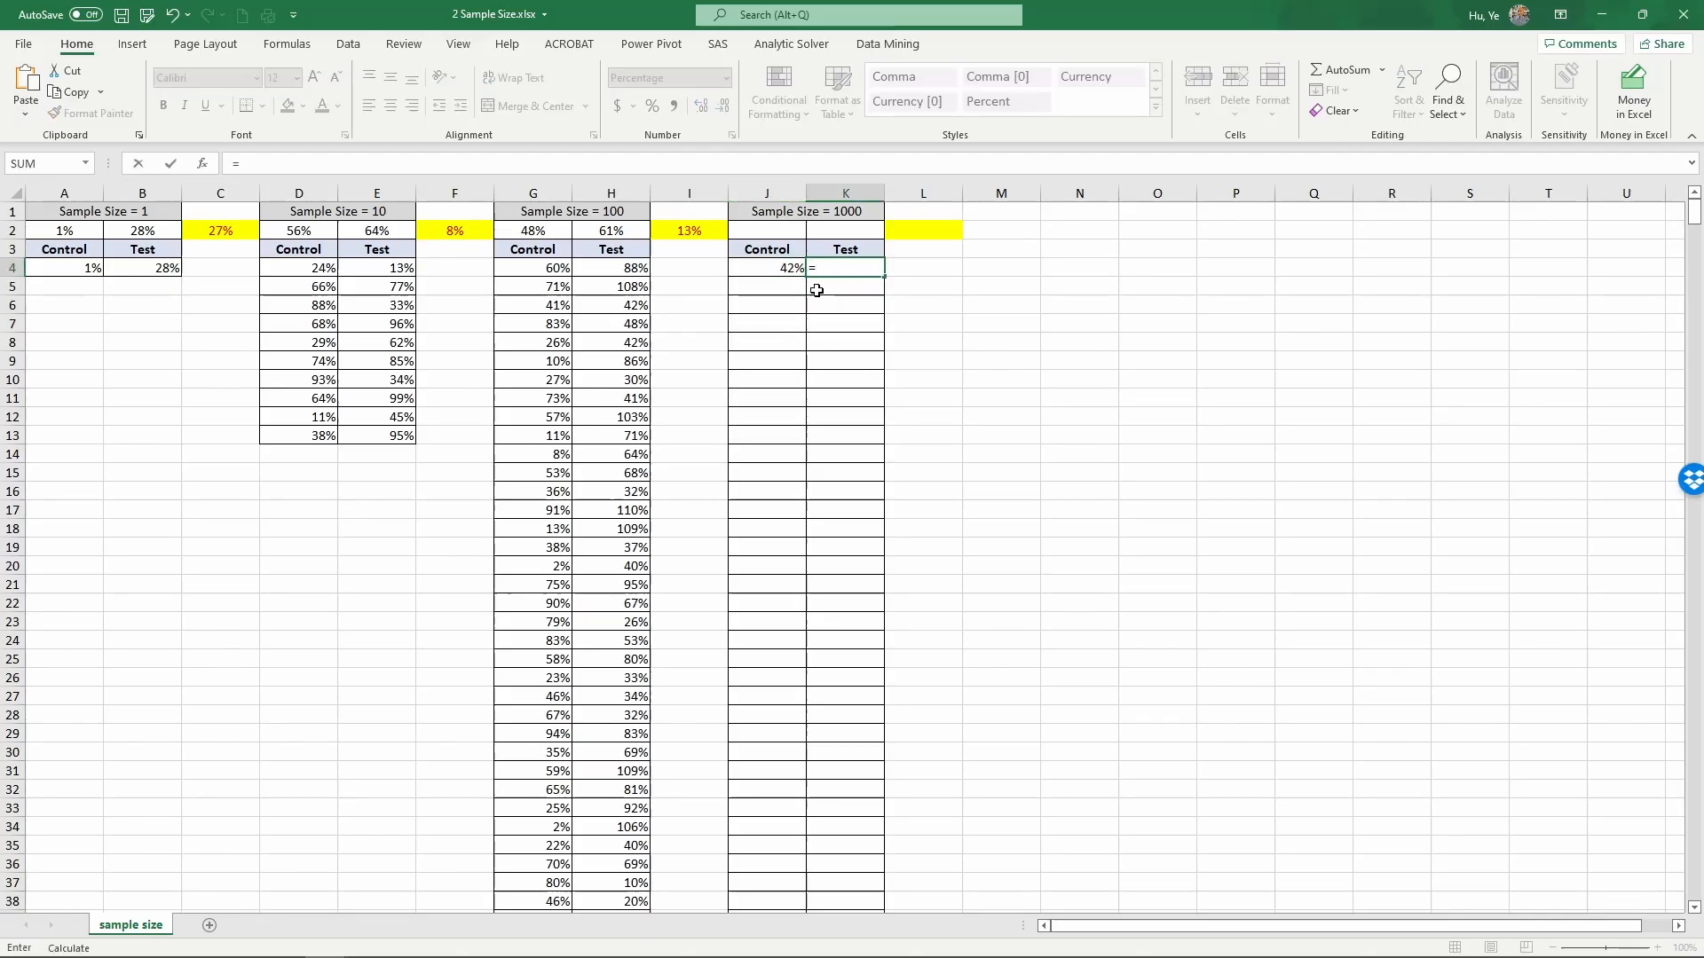
{"action": "type", "text": "rand()"}
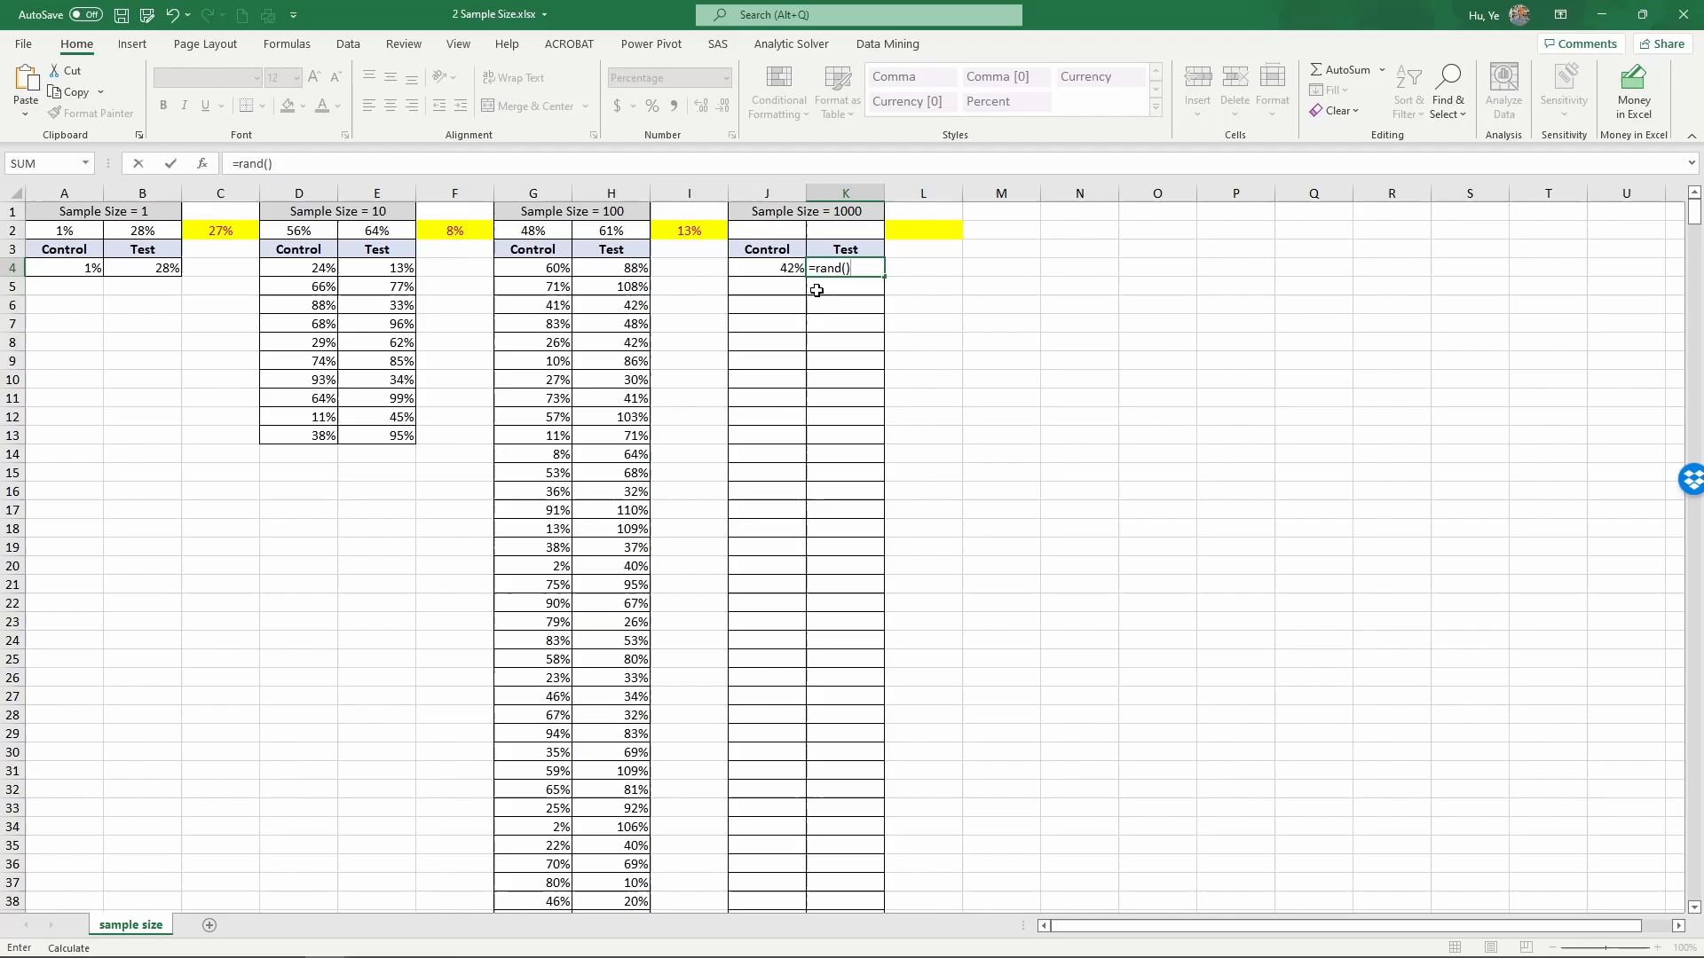
{"action": "type", "text": "+0.1"}
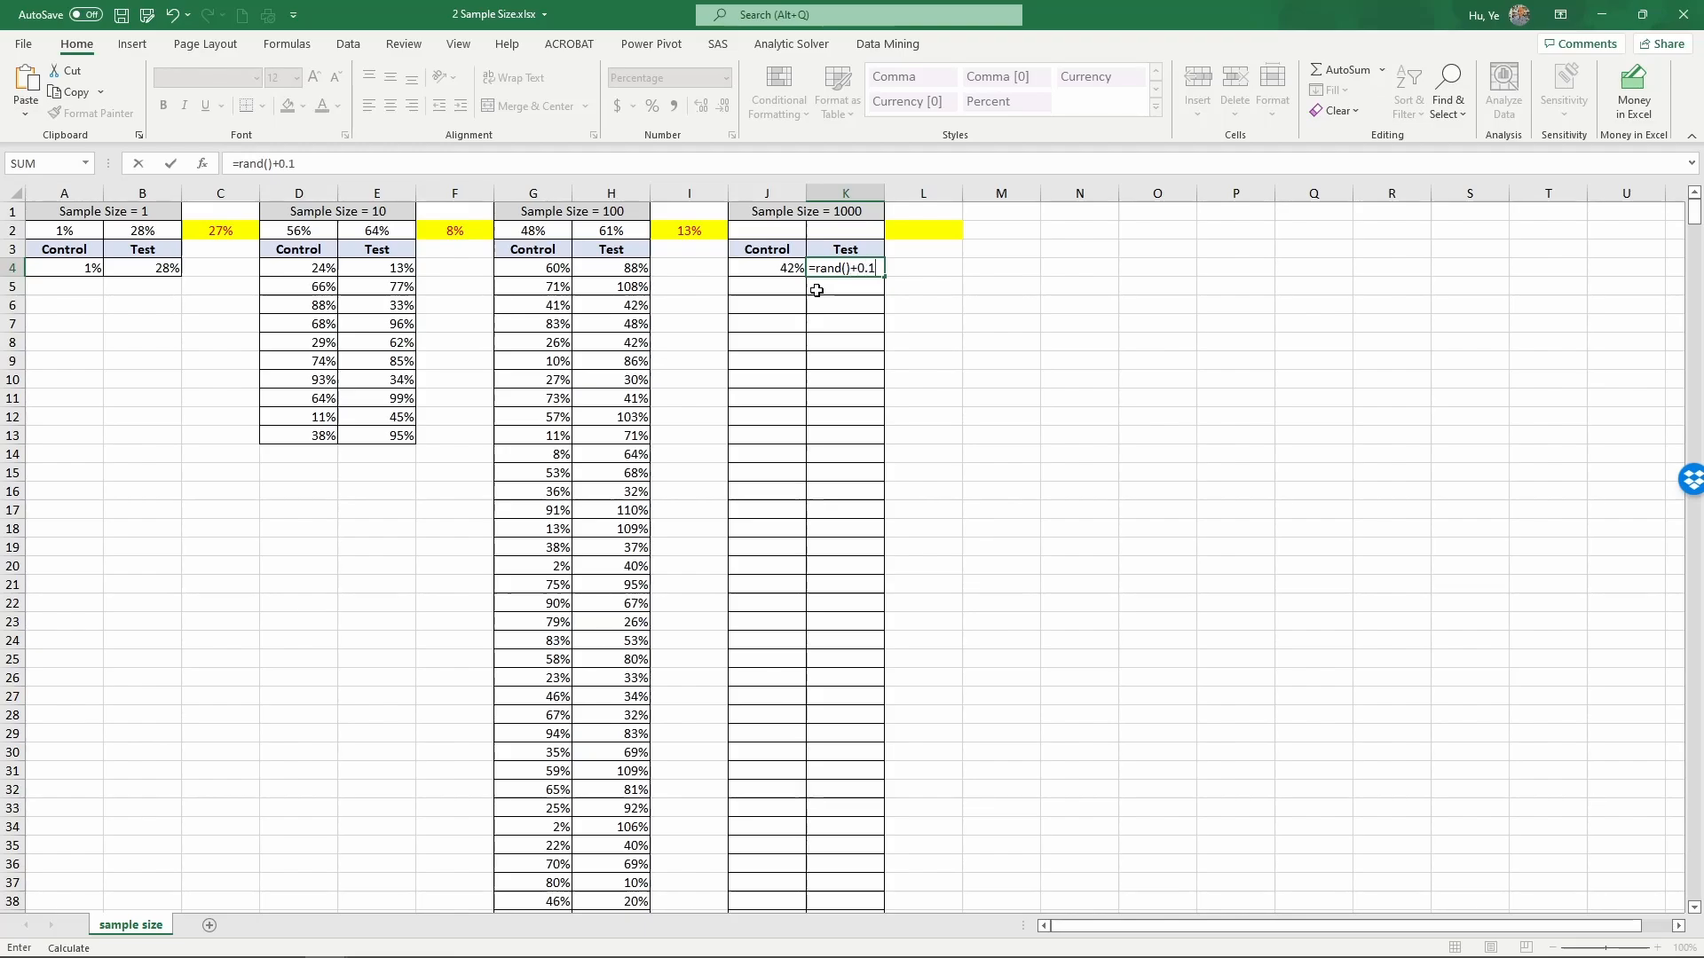
{"action": "key", "text": "Return"}
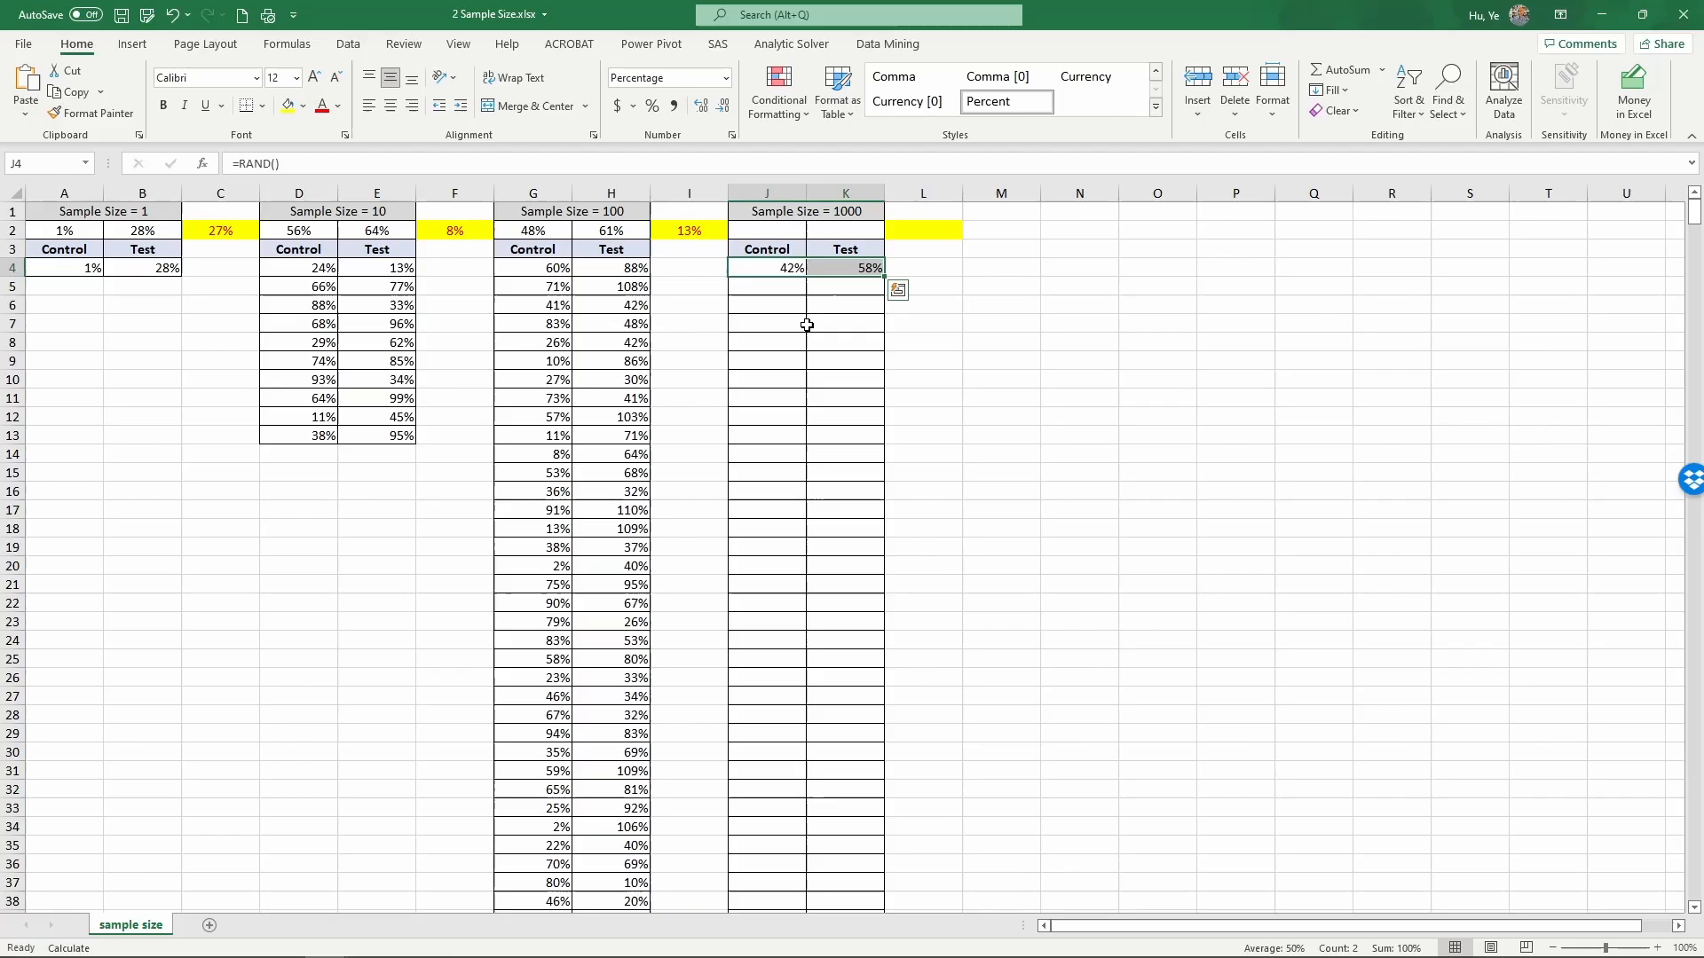
{"action": "mouse_move", "coordinate": [805, 332]}
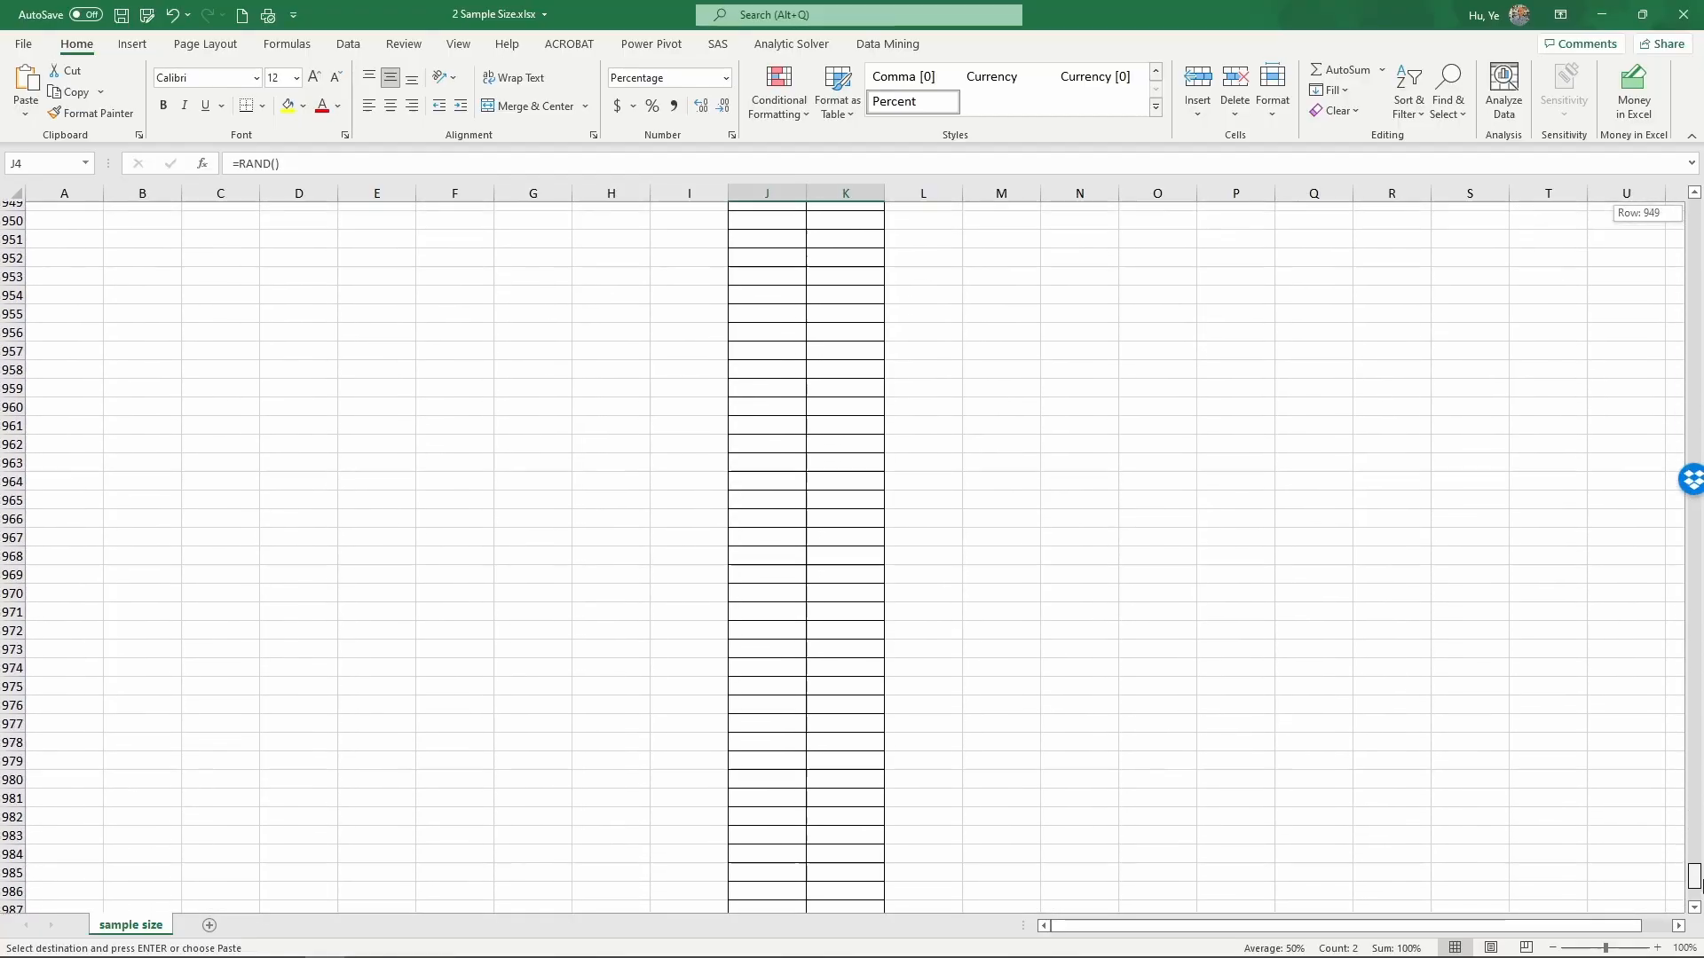
- Fill the Control and Test RAND formulas down columns J and K to row 1003, then return to the top
{"action": "scroll", "scroll_direction": "down", "scroll_amount": 3}
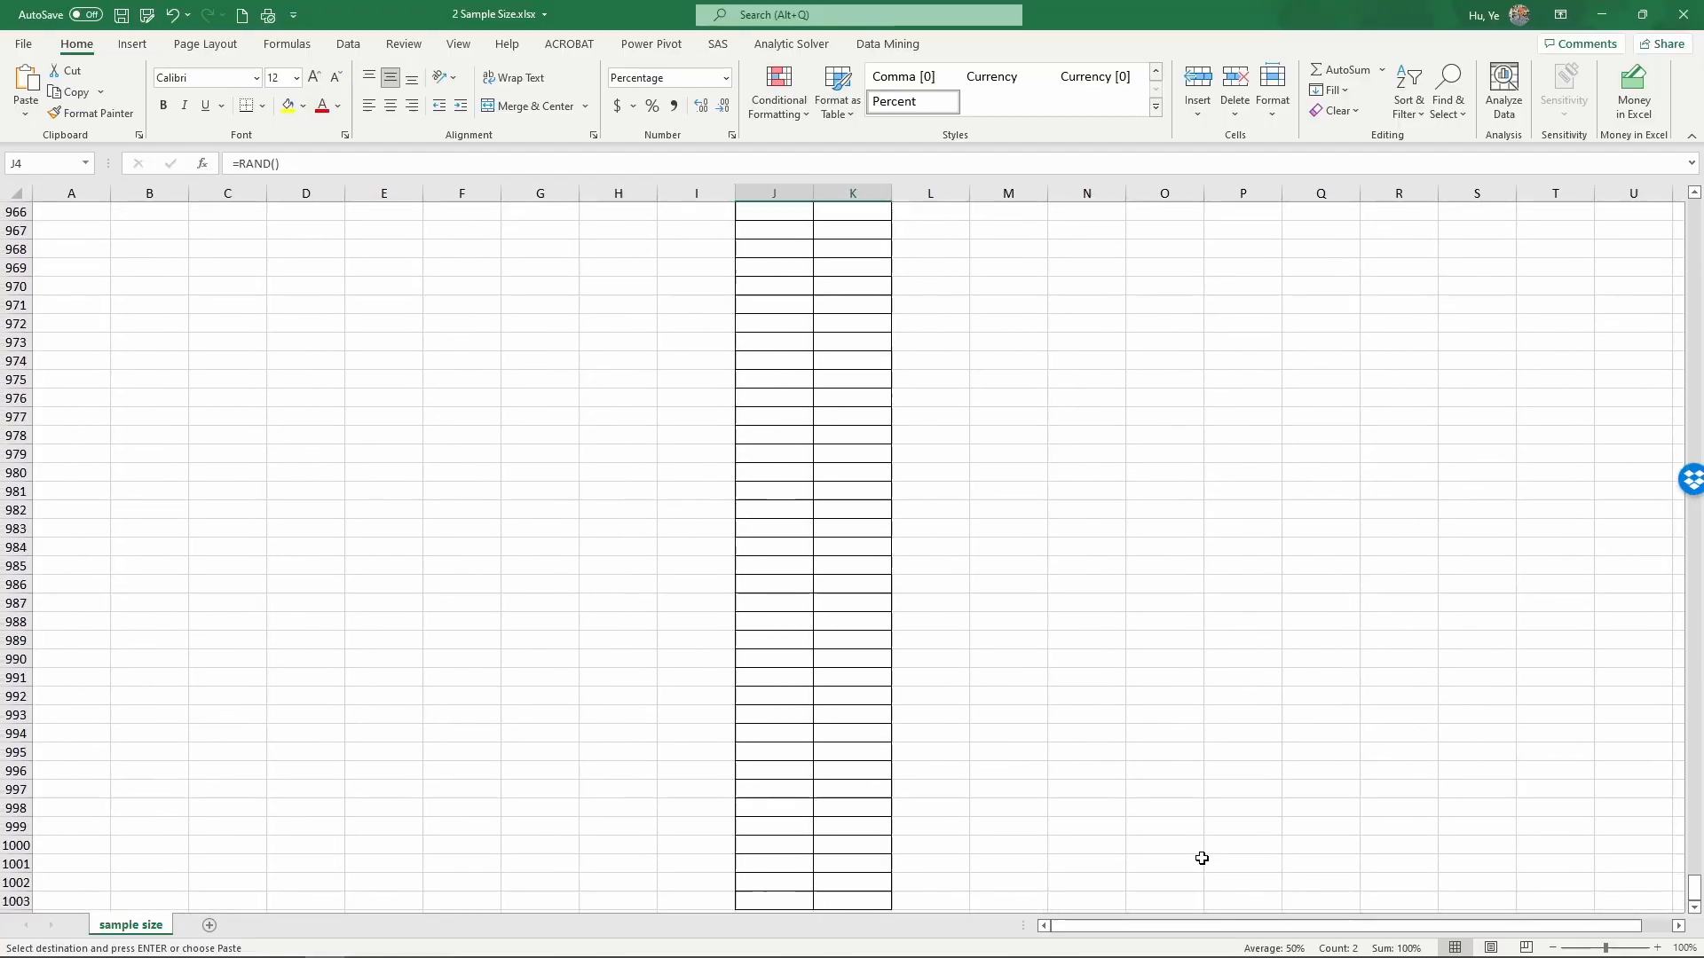
{"action": "mouse_move", "coordinate": [779, 896]}
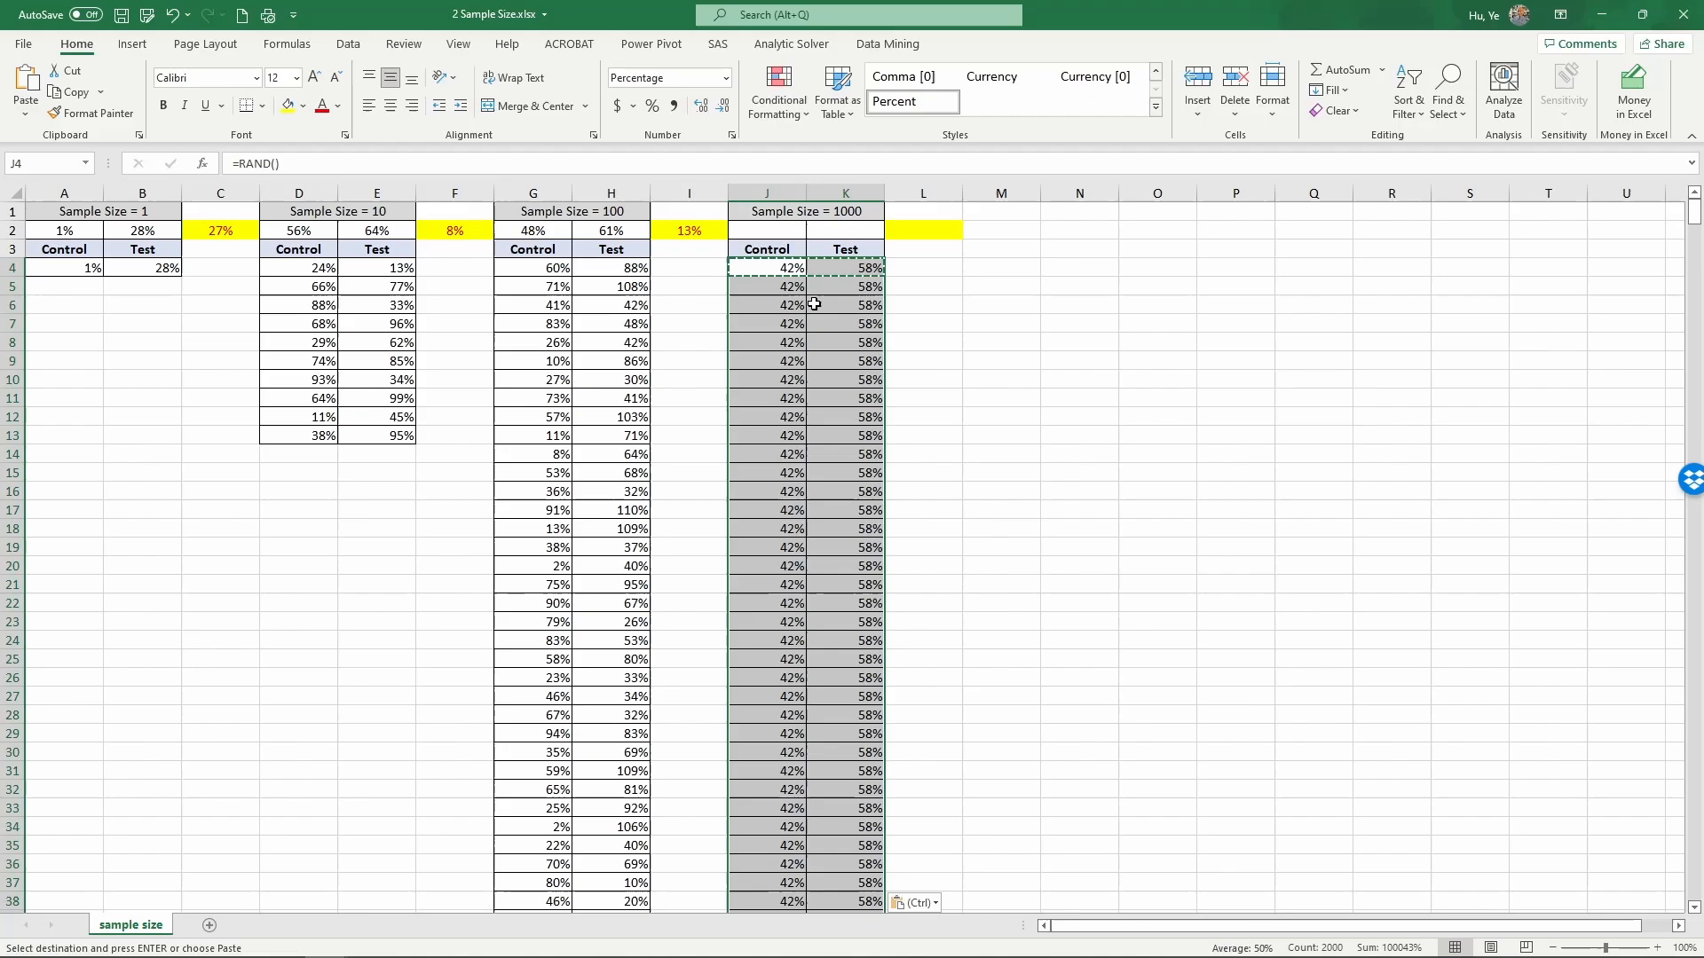
{"action": "mouse_move", "coordinate": [1582, 290]}
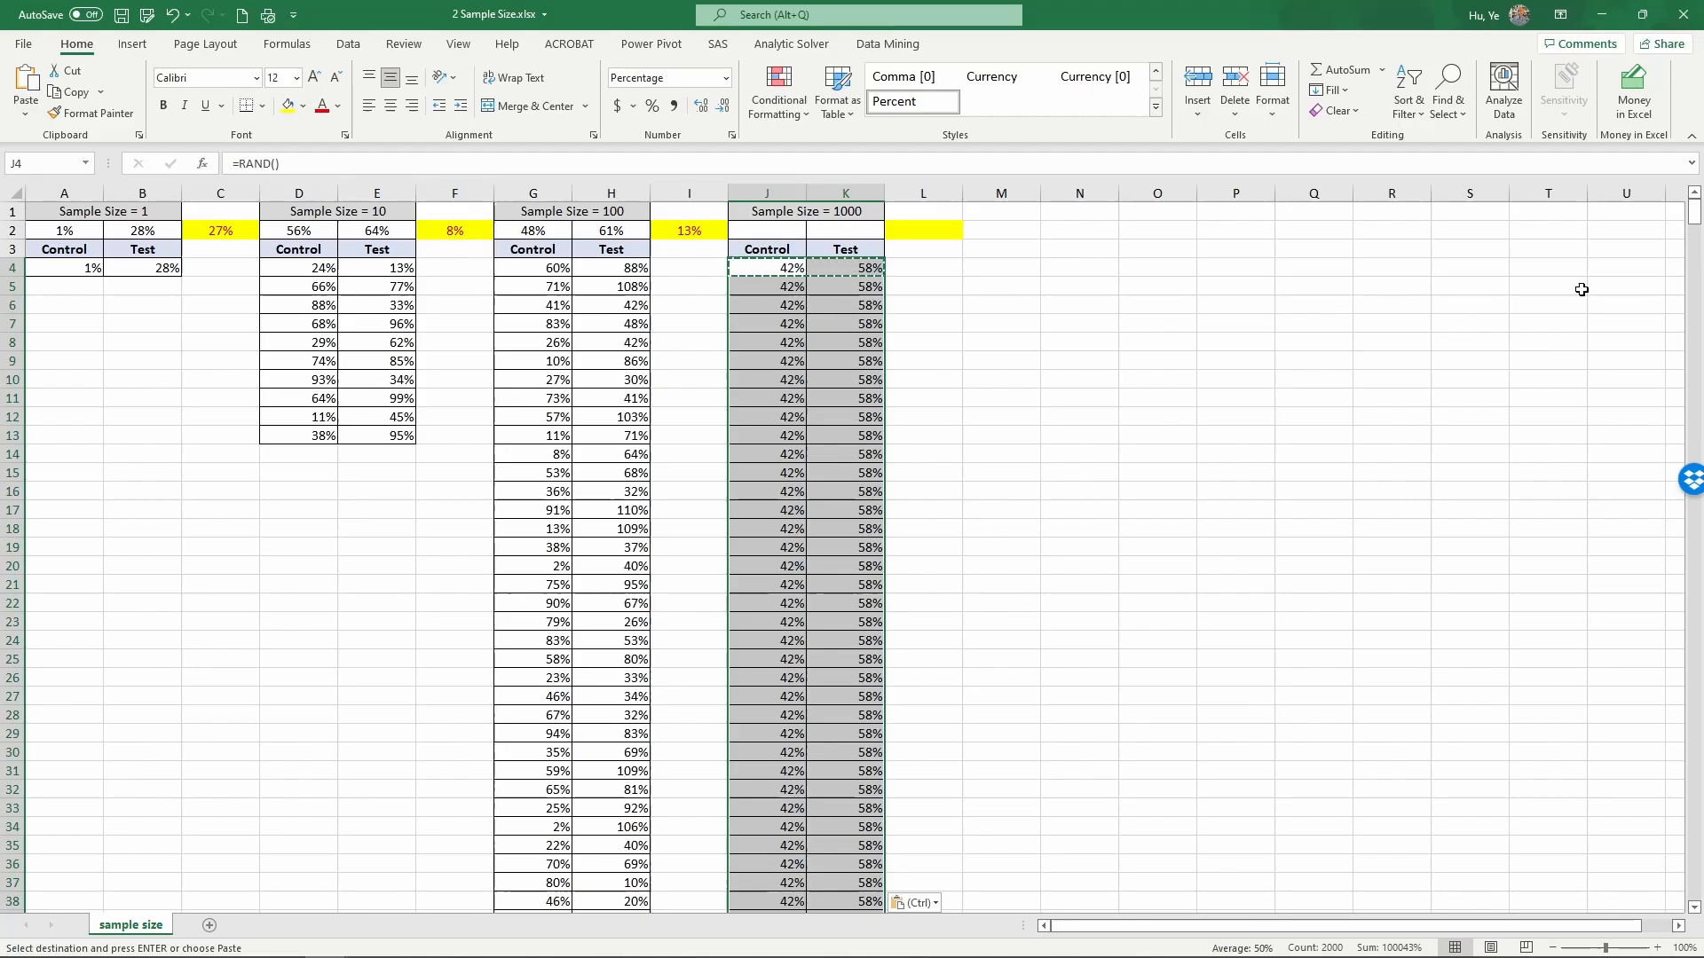
{"action": "scroll", "scroll_direction": "down", "scroll_amount": 3}
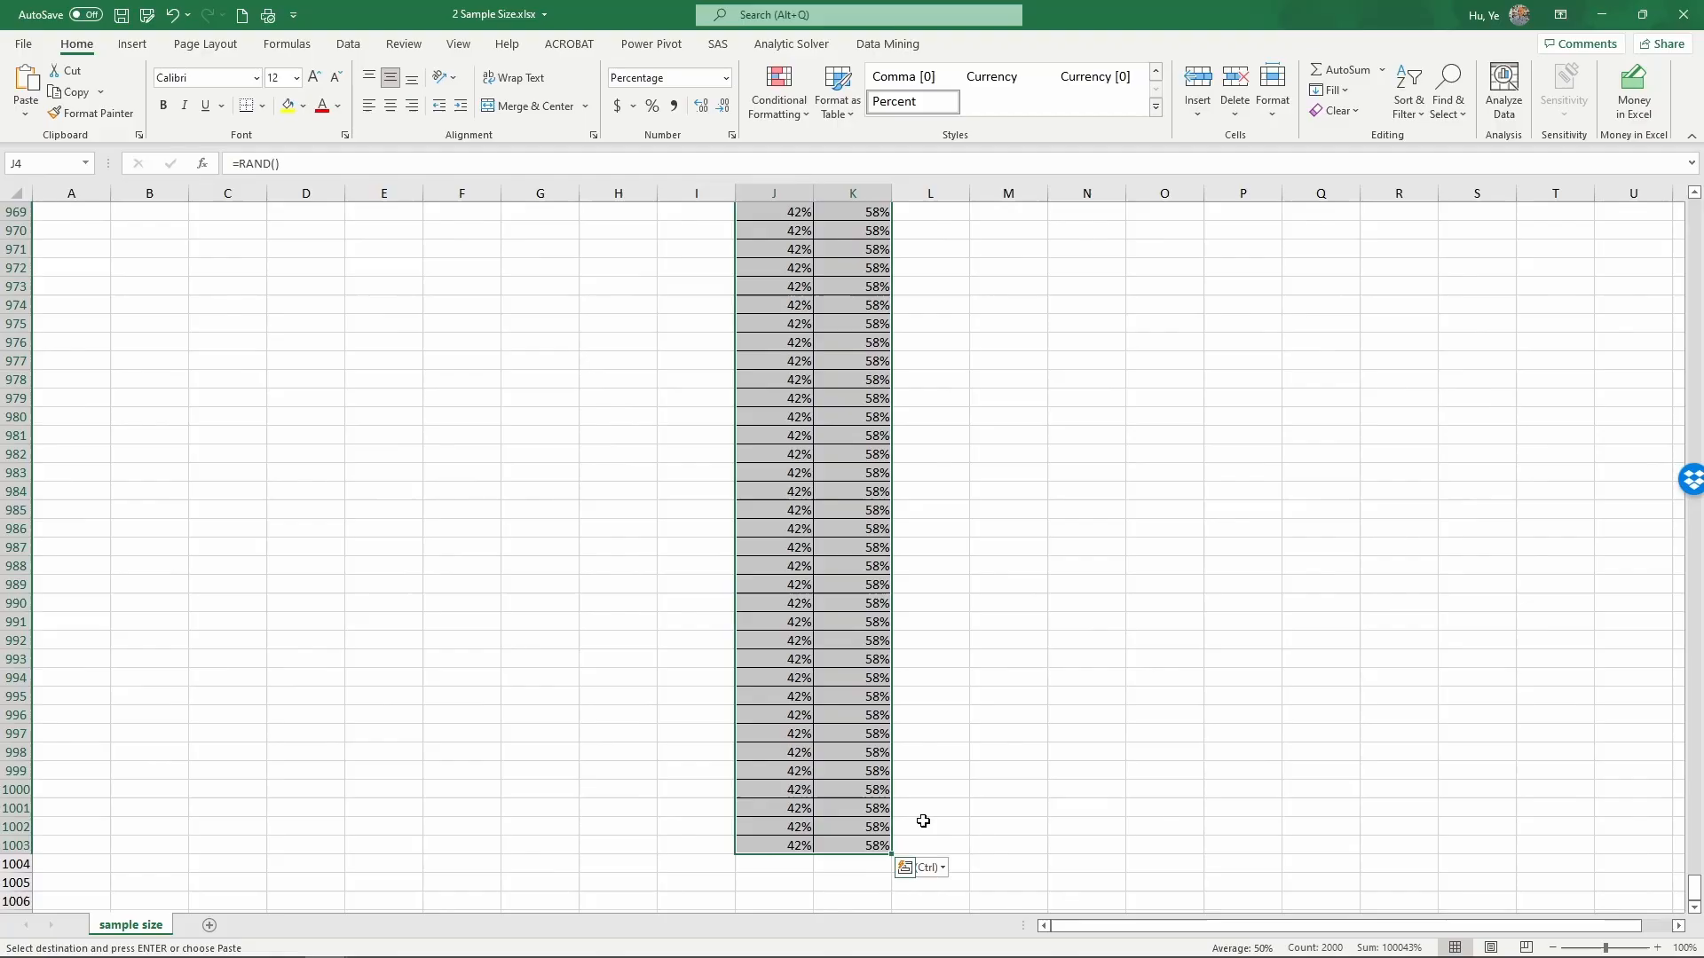
{"action": "scroll", "scroll_direction": "up", "scroll_amount": 3}
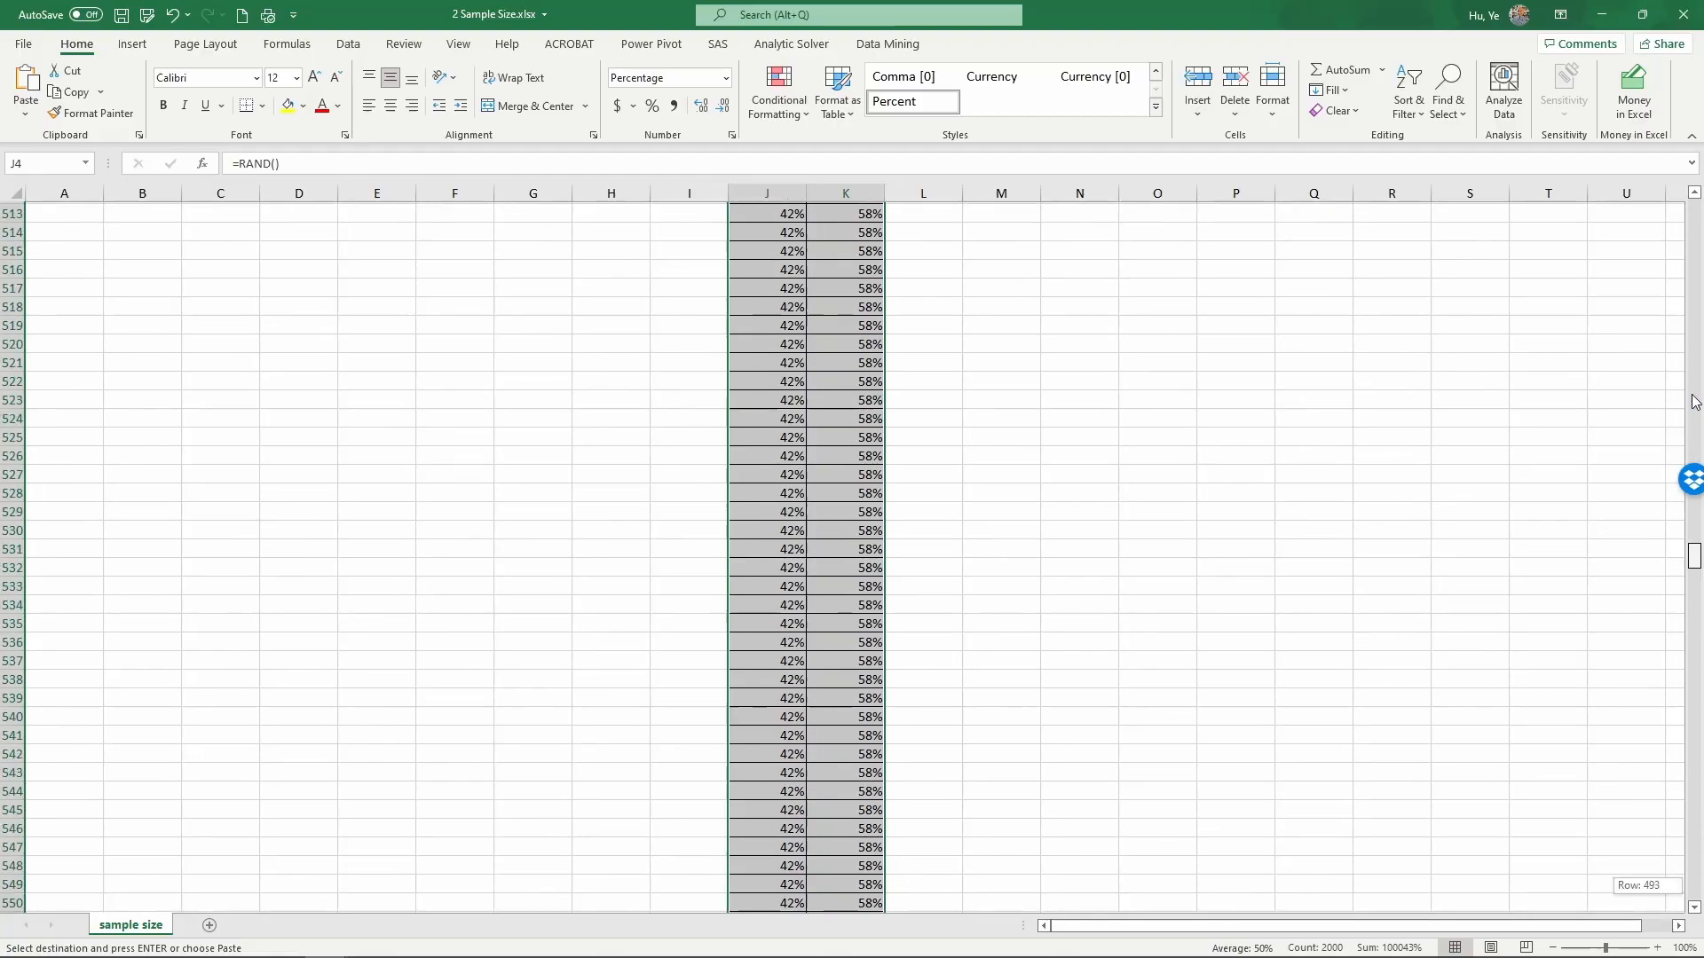
{"action": "key", "text": "Ctrl+Home"}
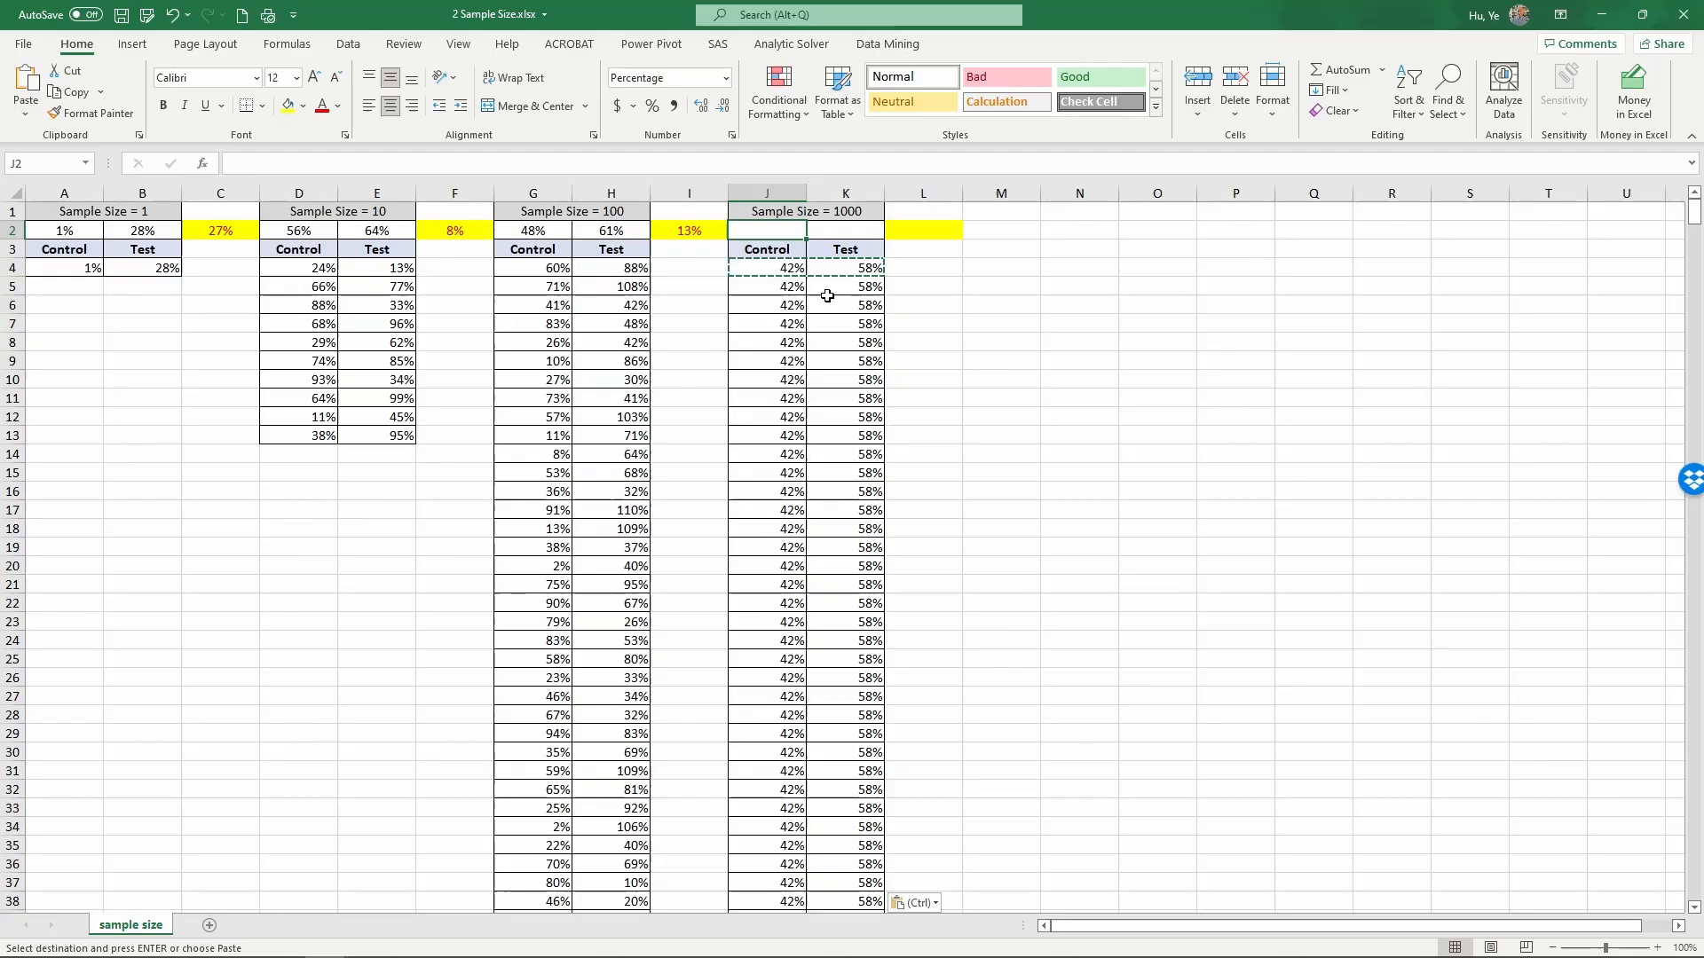
- Average J4:J1003 and K4:K1003 into J2 and K2, enter =K2-J2 in L2, and recalculate with F9
{"action": "type", "text": "=aver"}
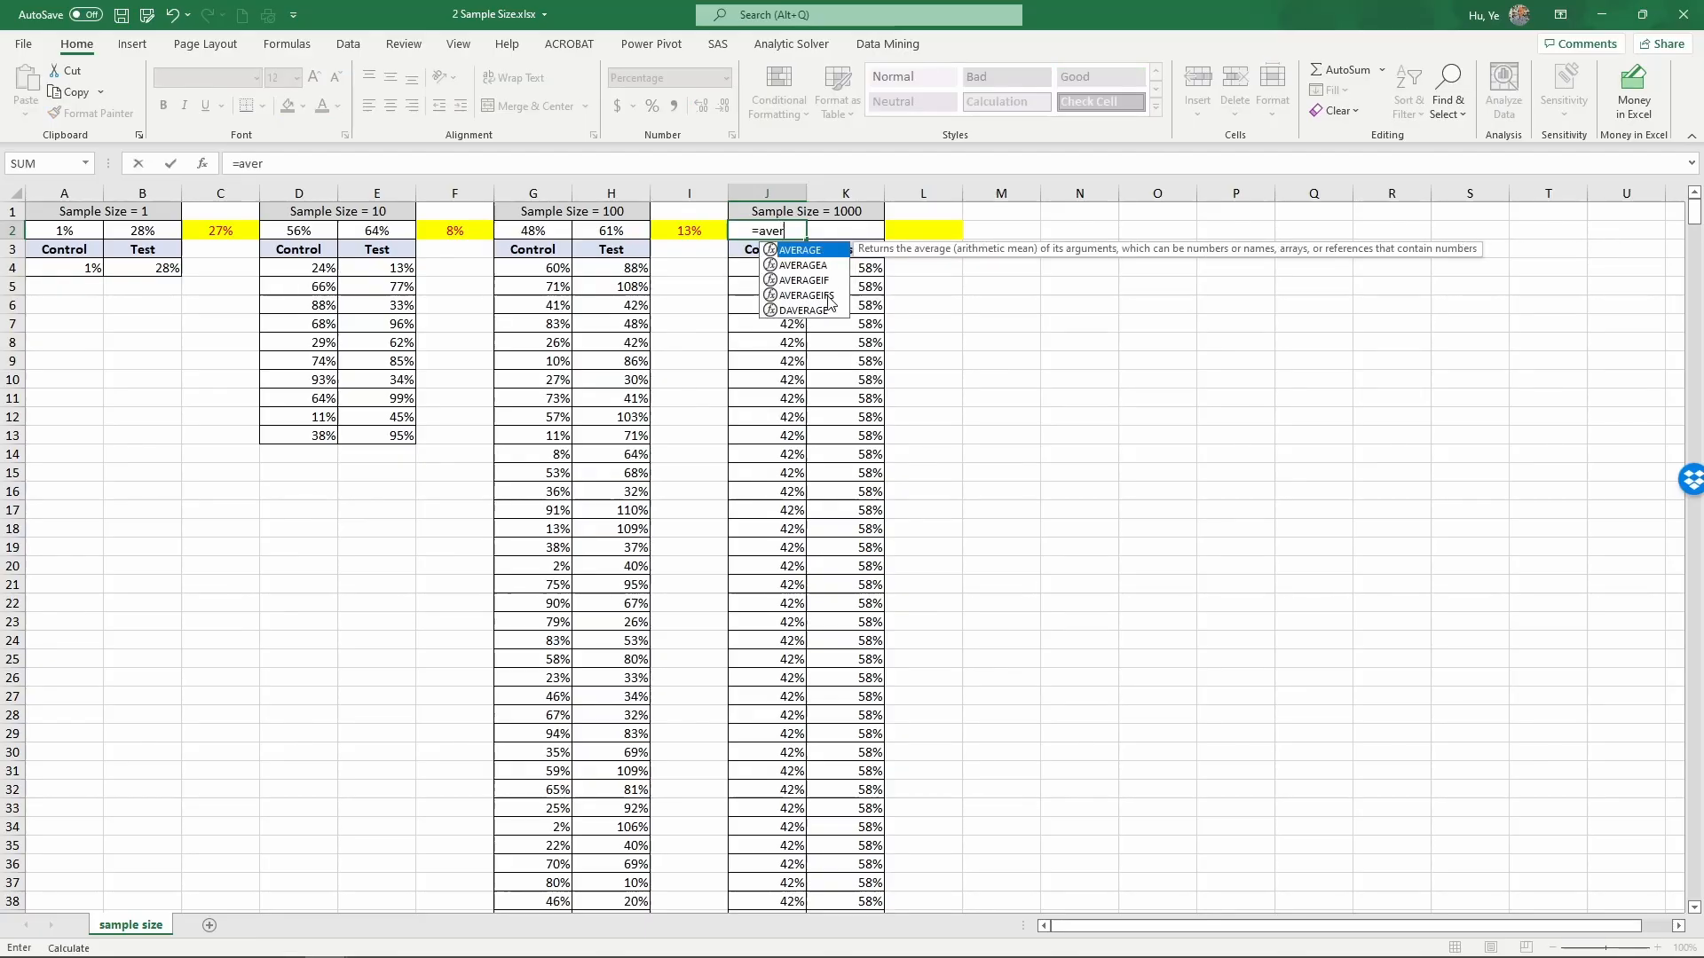
{"action": "left_click", "coordinate": [767, 268]}
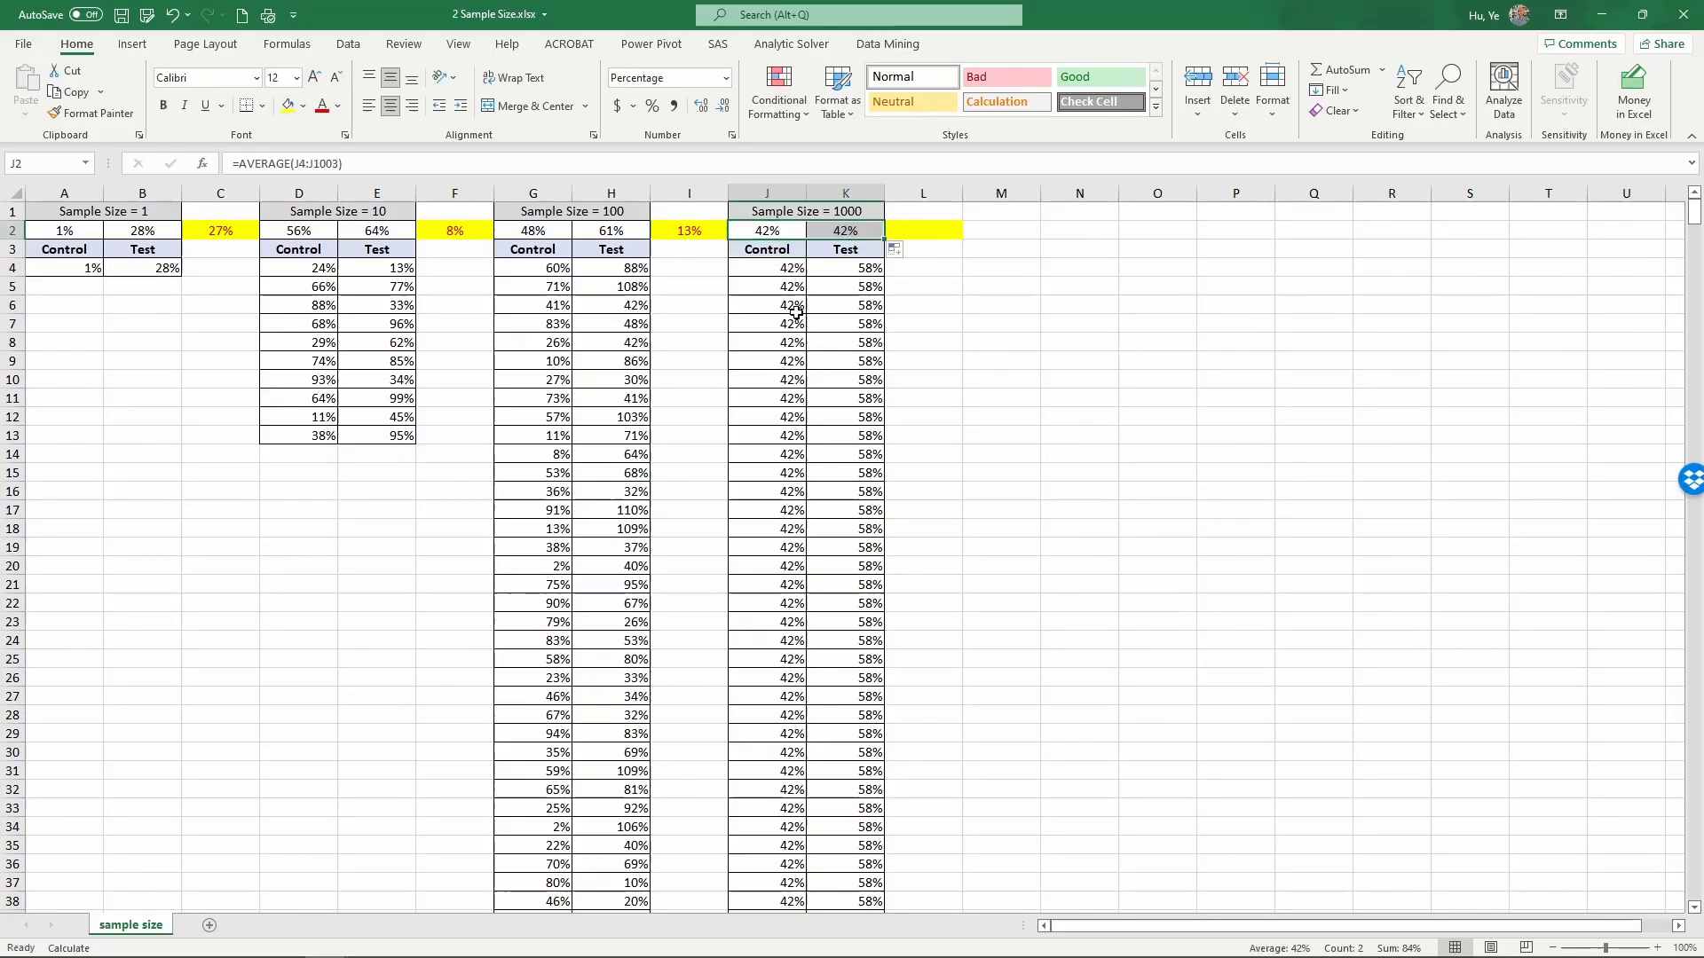
{"action": "left_click", "coordinate": [923, 229]}
{"action": "type", "text": "=K2"}
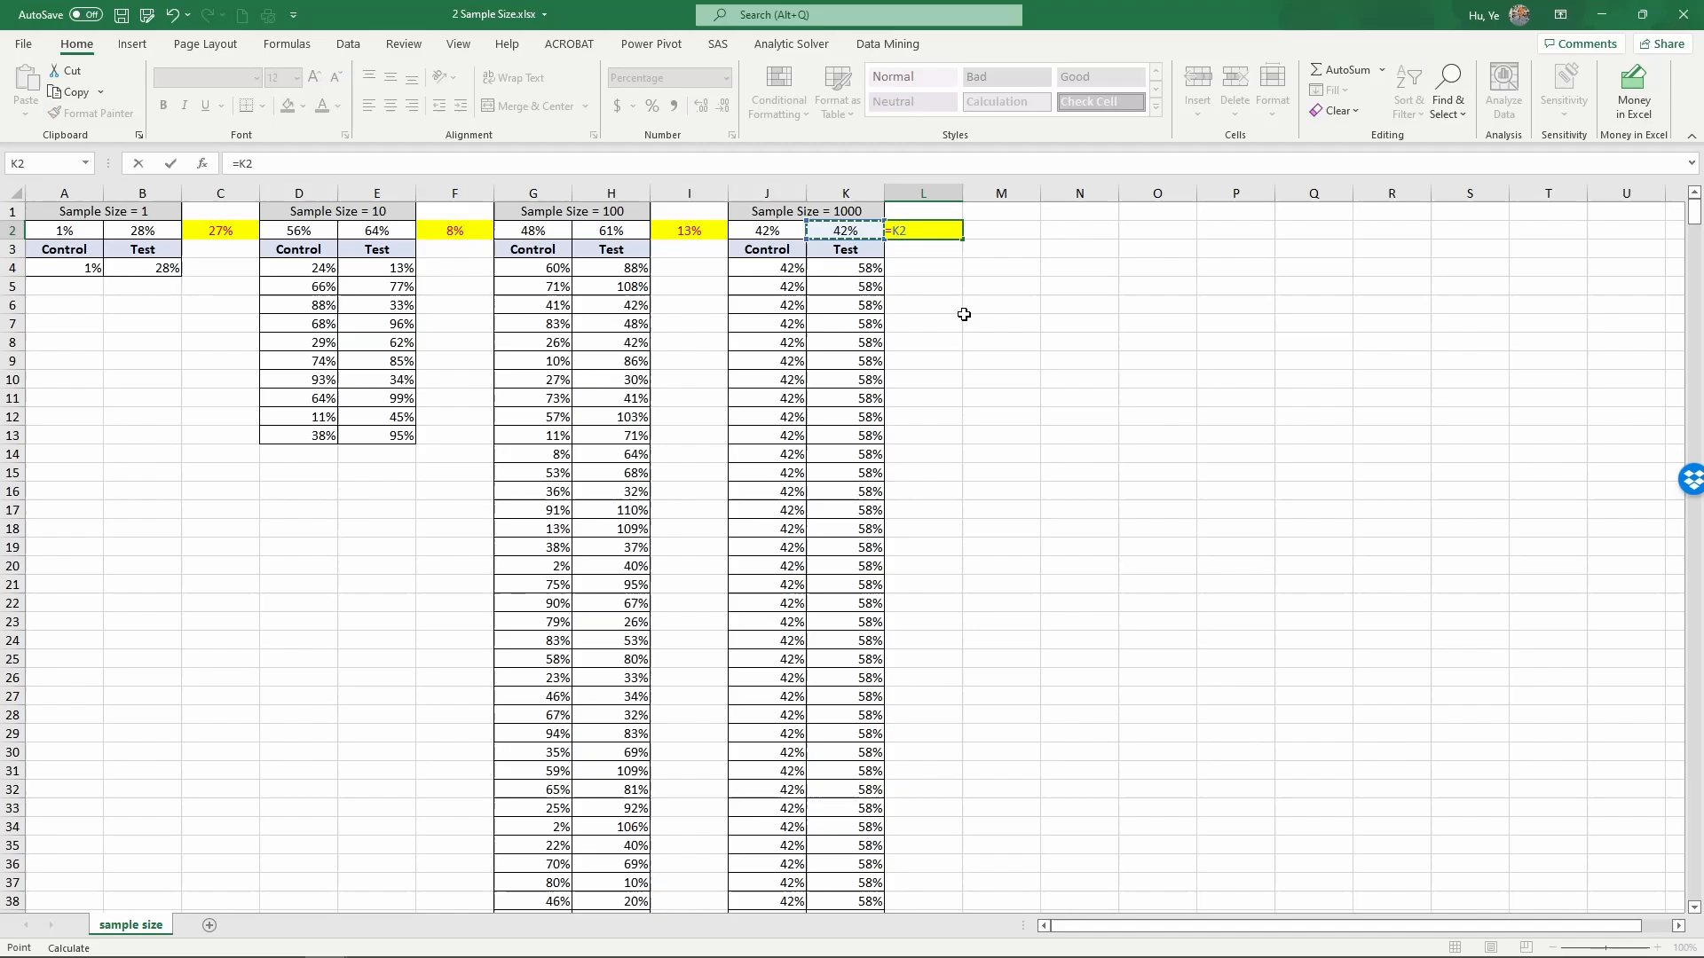
{"action": "type", "text": "-"}
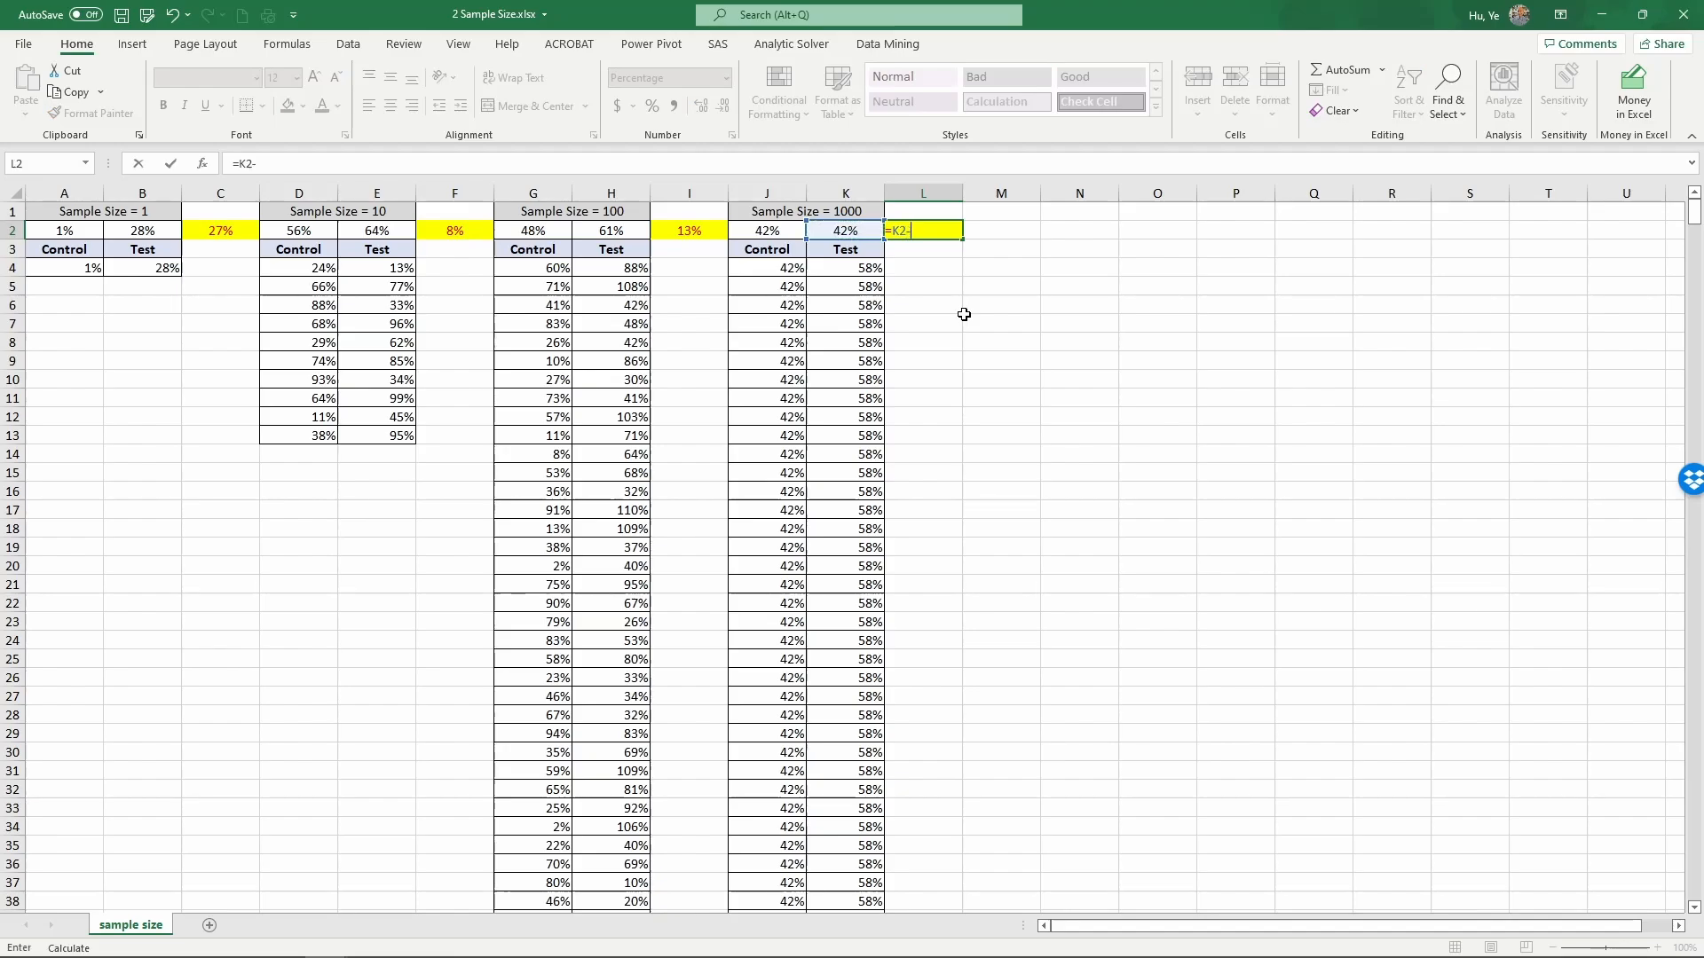
{"action": "left_click", "coordinate": [767, 229]}
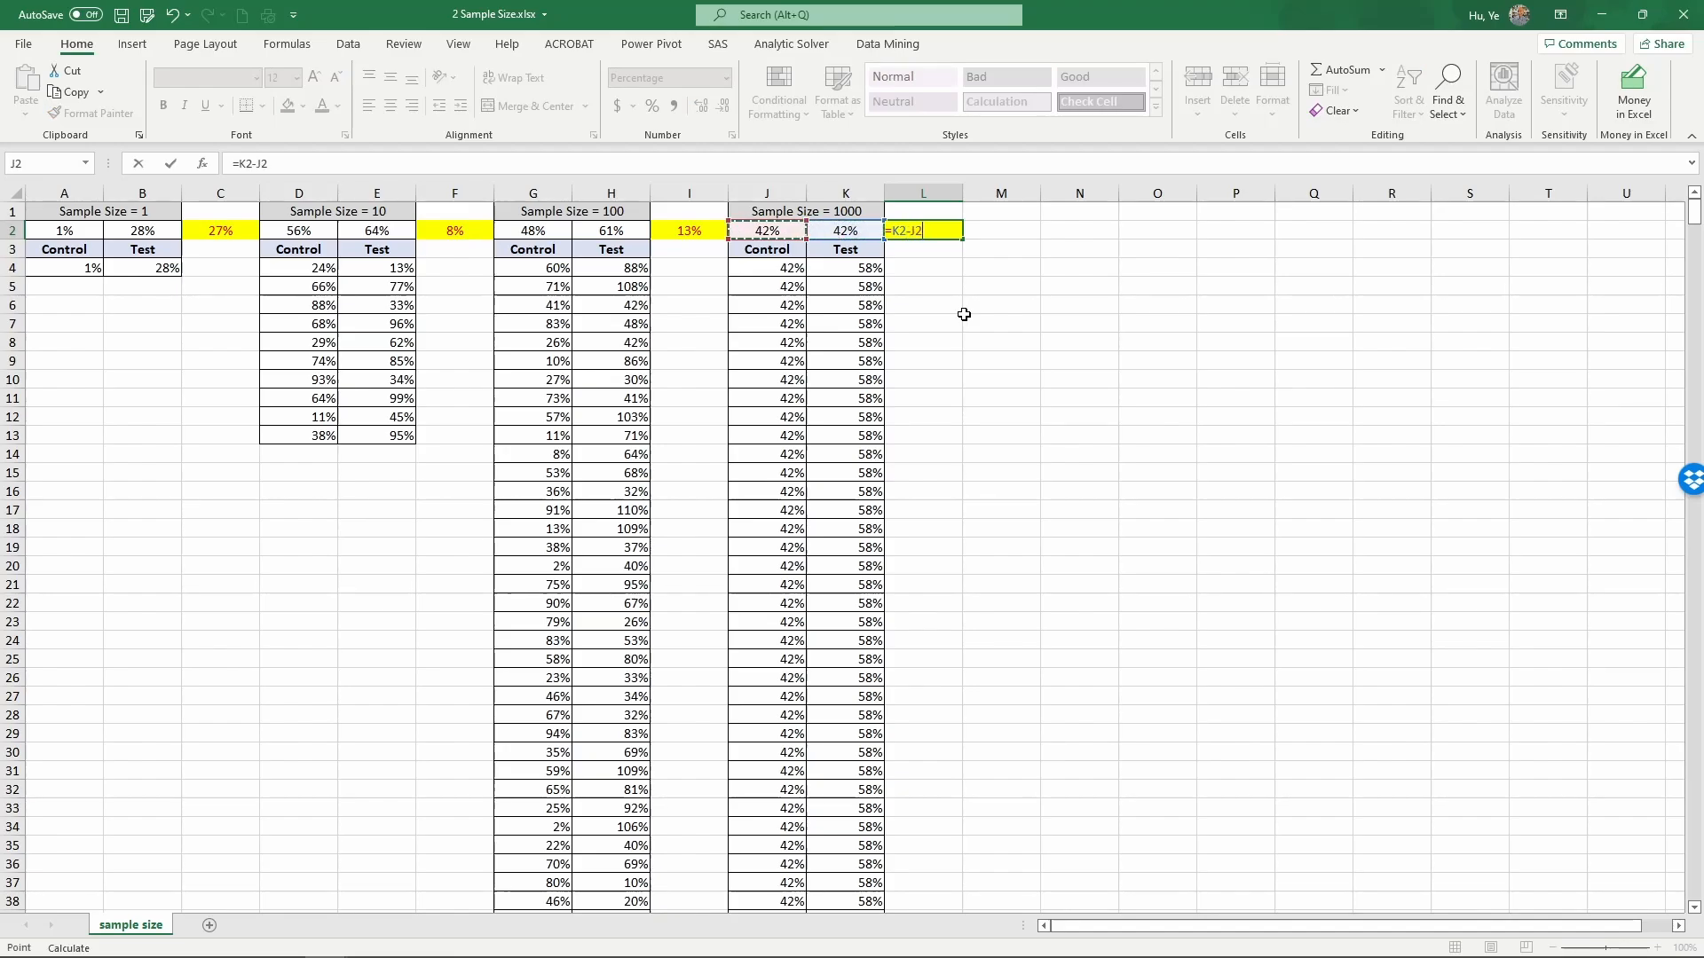
{"action": "key", "text": "Return"}
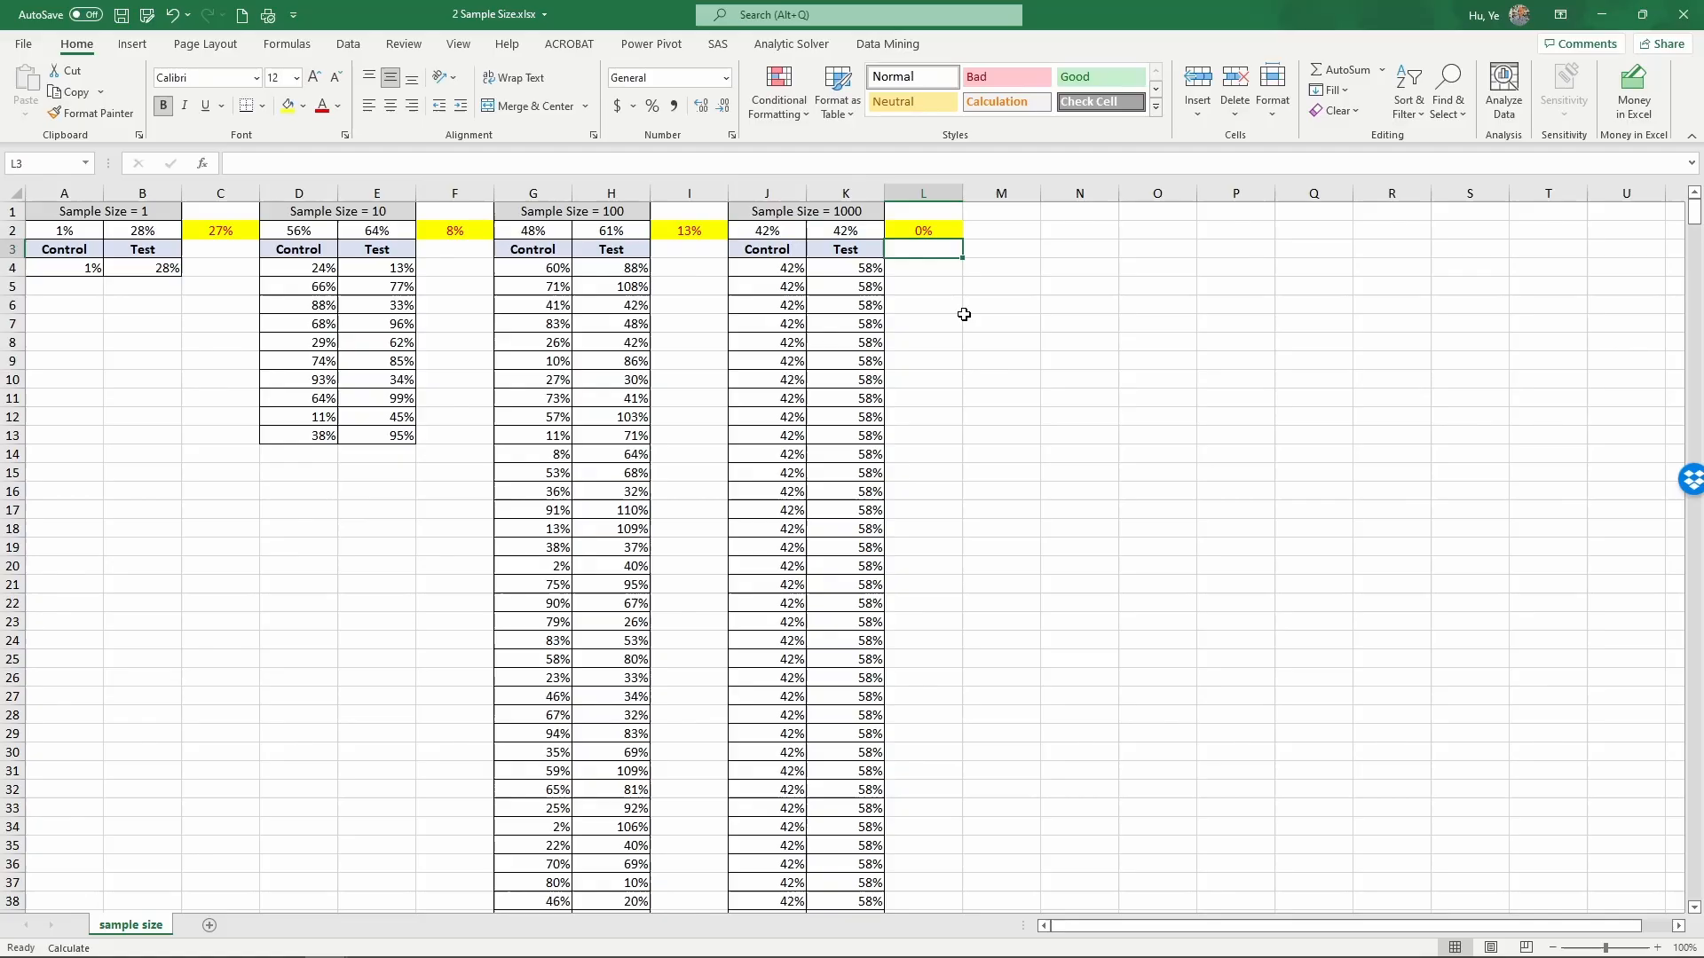
{"action": "key", "text": "F9"}
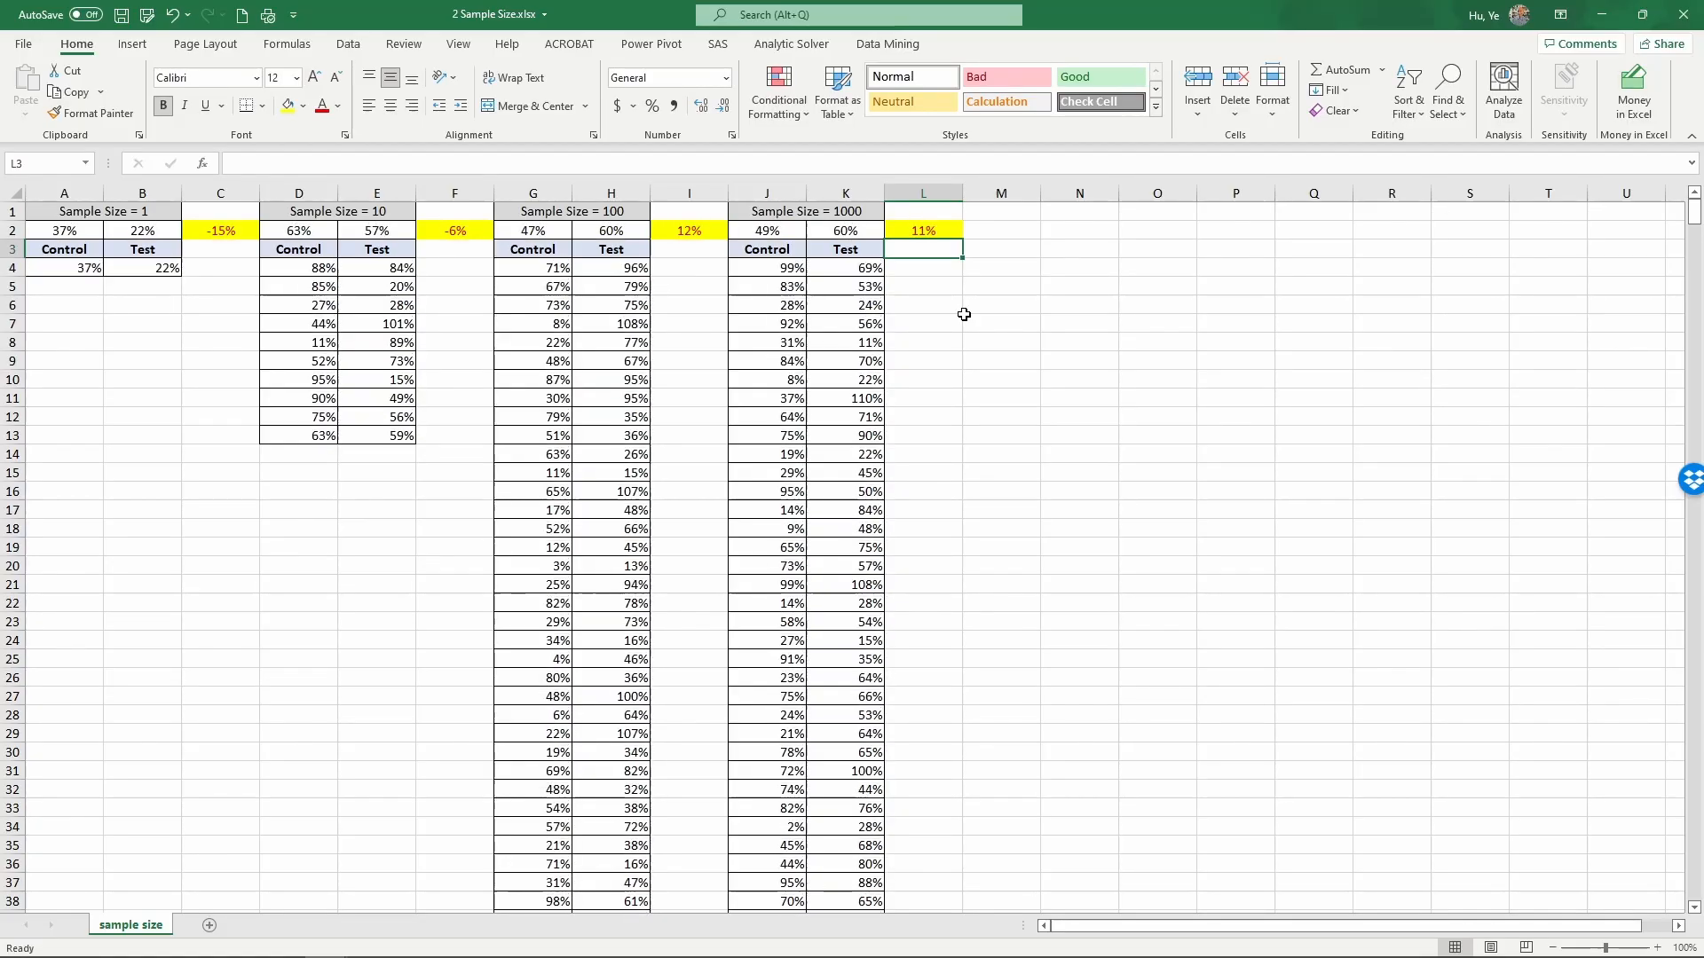
- With L2 selected, recalculate six times, the size-1000 difference holding near 9–11%
{"action": "left_click", "coordinate": [923, 229]}
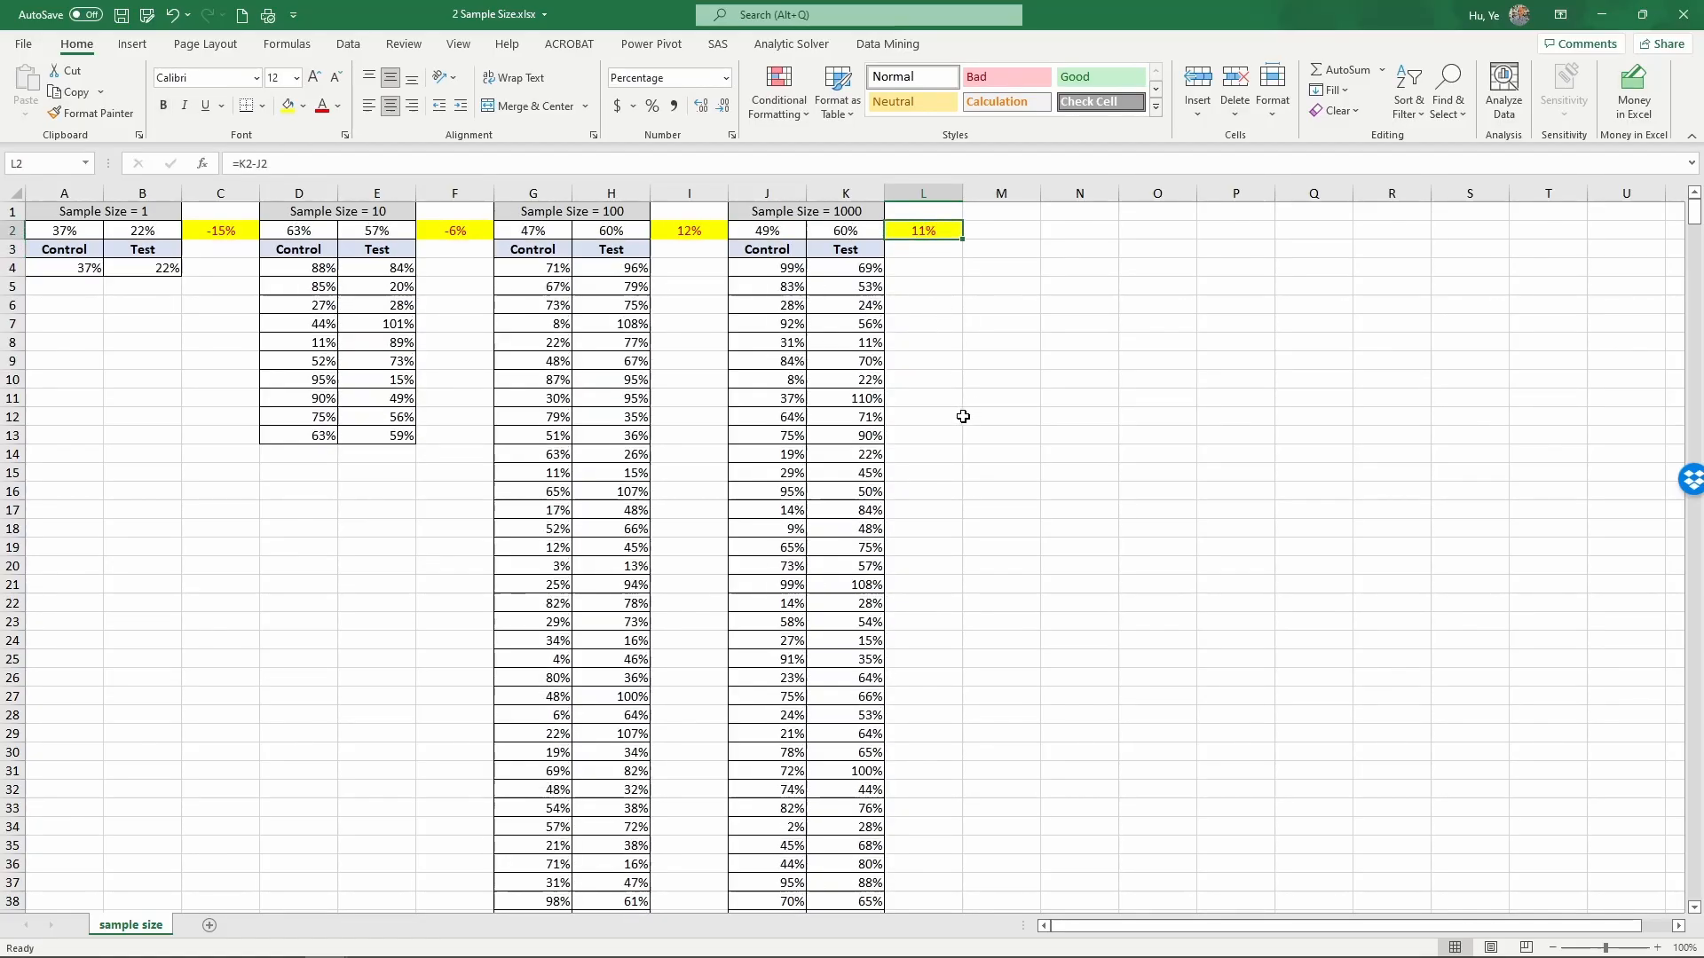
{"action": "mouse_move", "coordinate": [951, 416]}
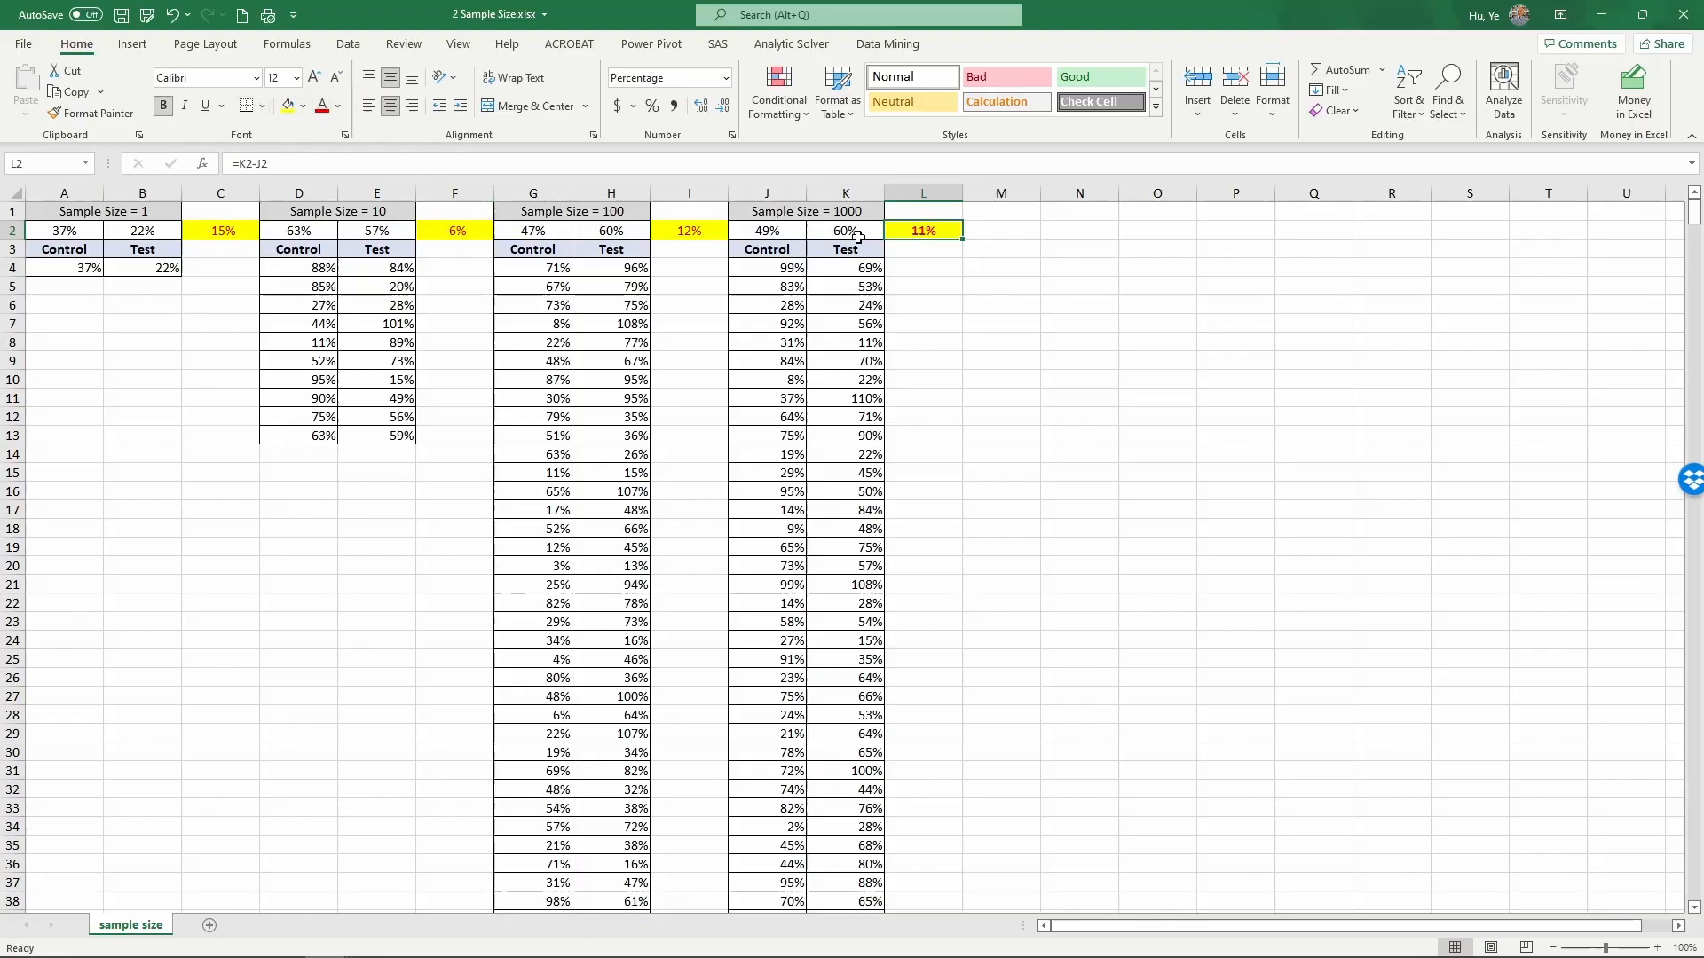
{"action": "mouse_move", "coordinate": [1059, 318]}
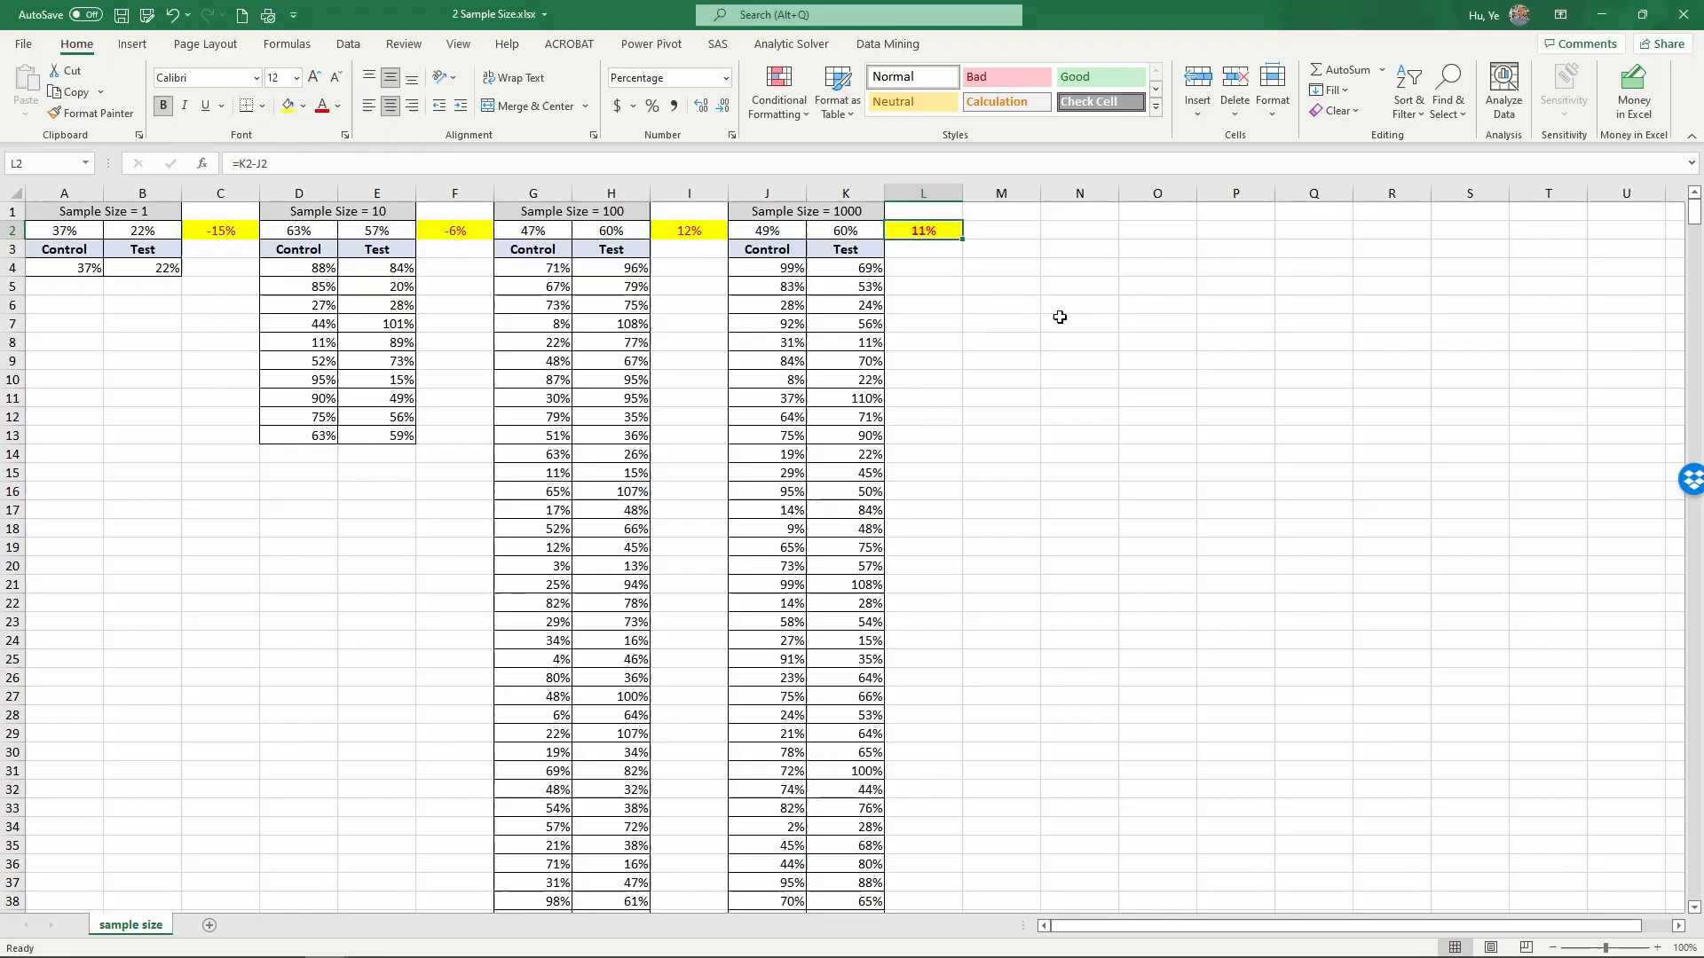
{"action": "key", "text": "F9"}
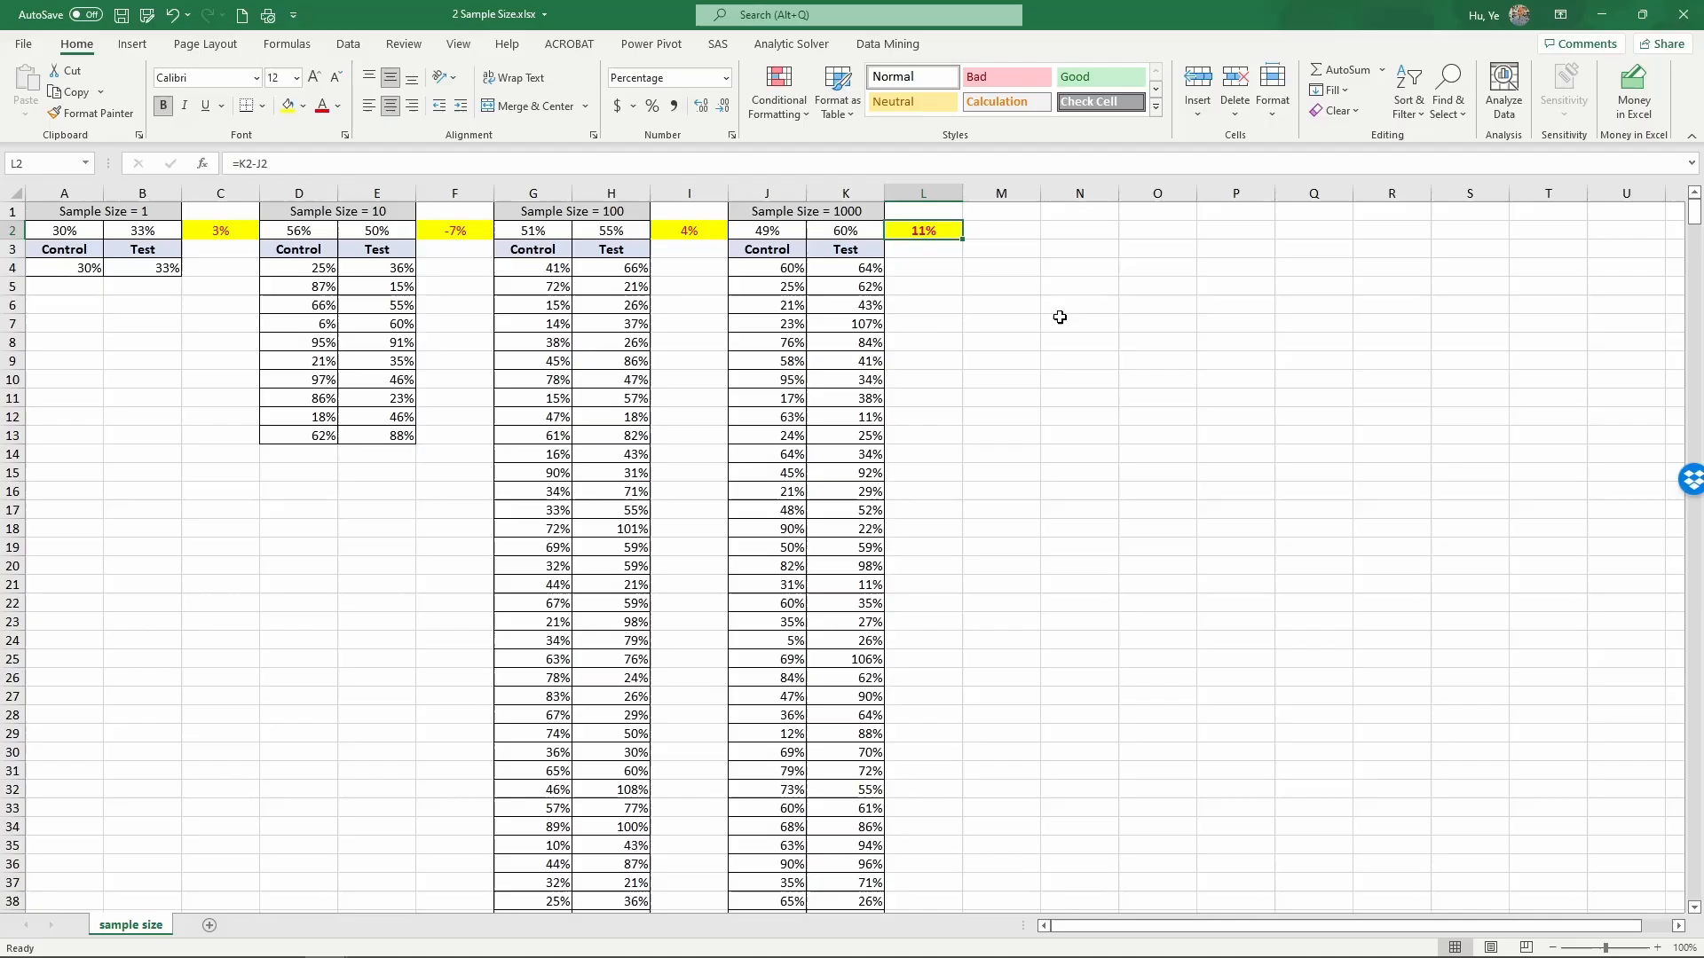
{"action": "key", "text": "f9"}
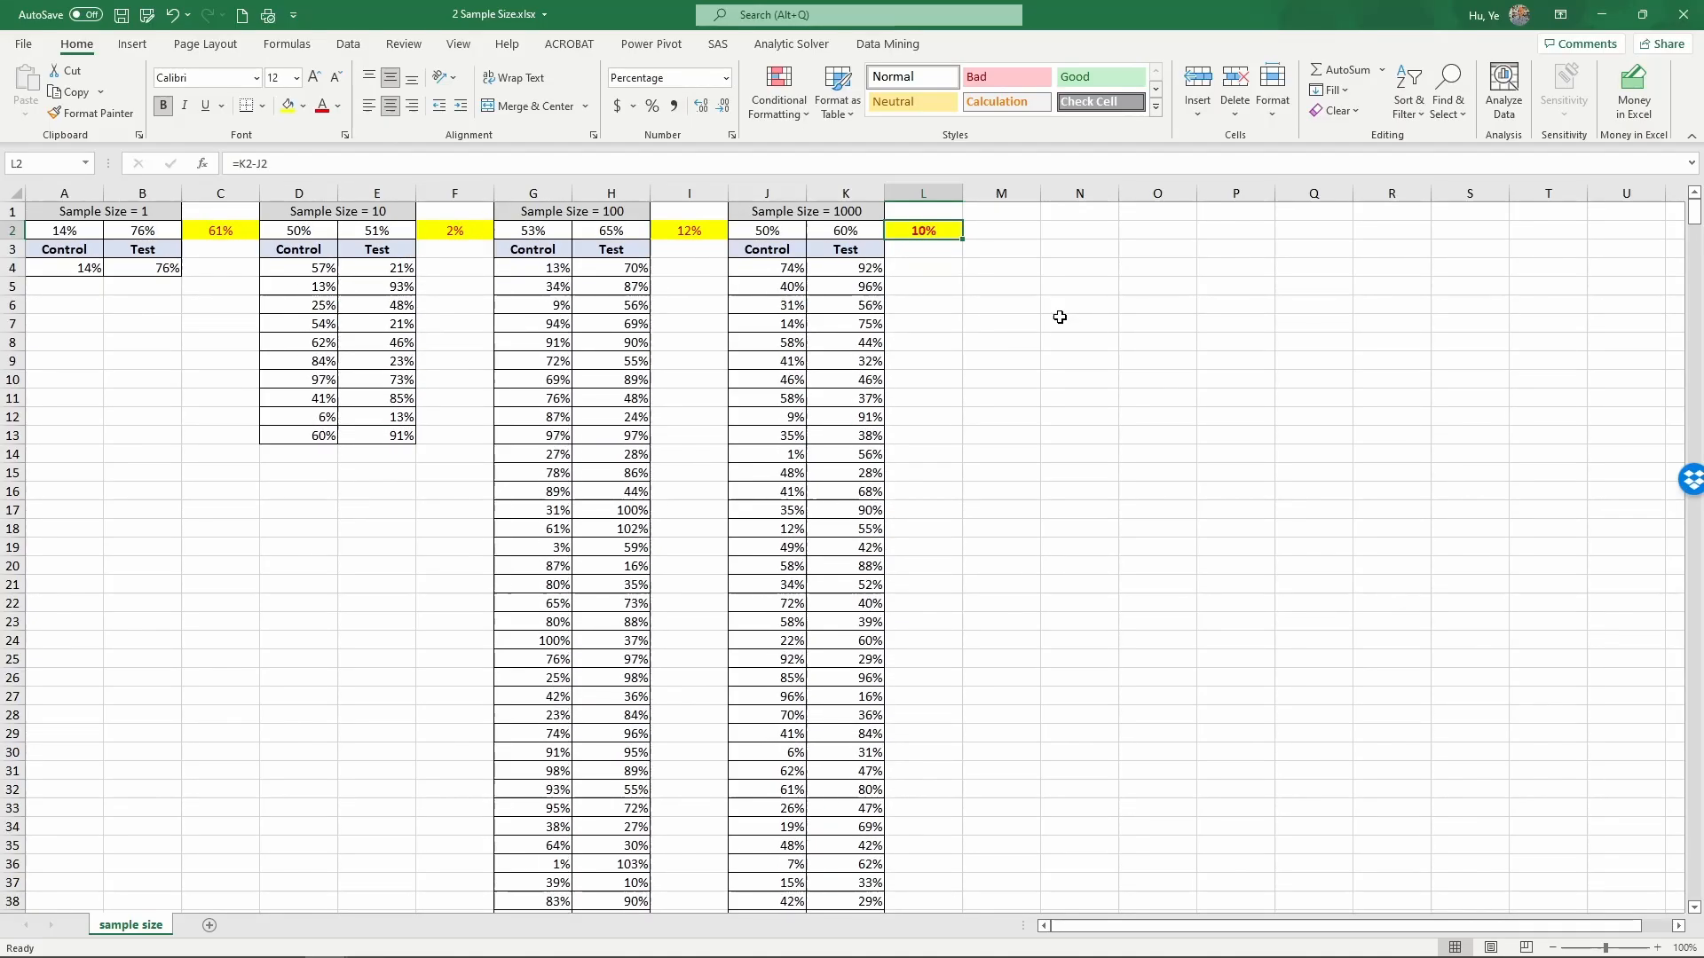
{"action": "key", "text": "f9"}
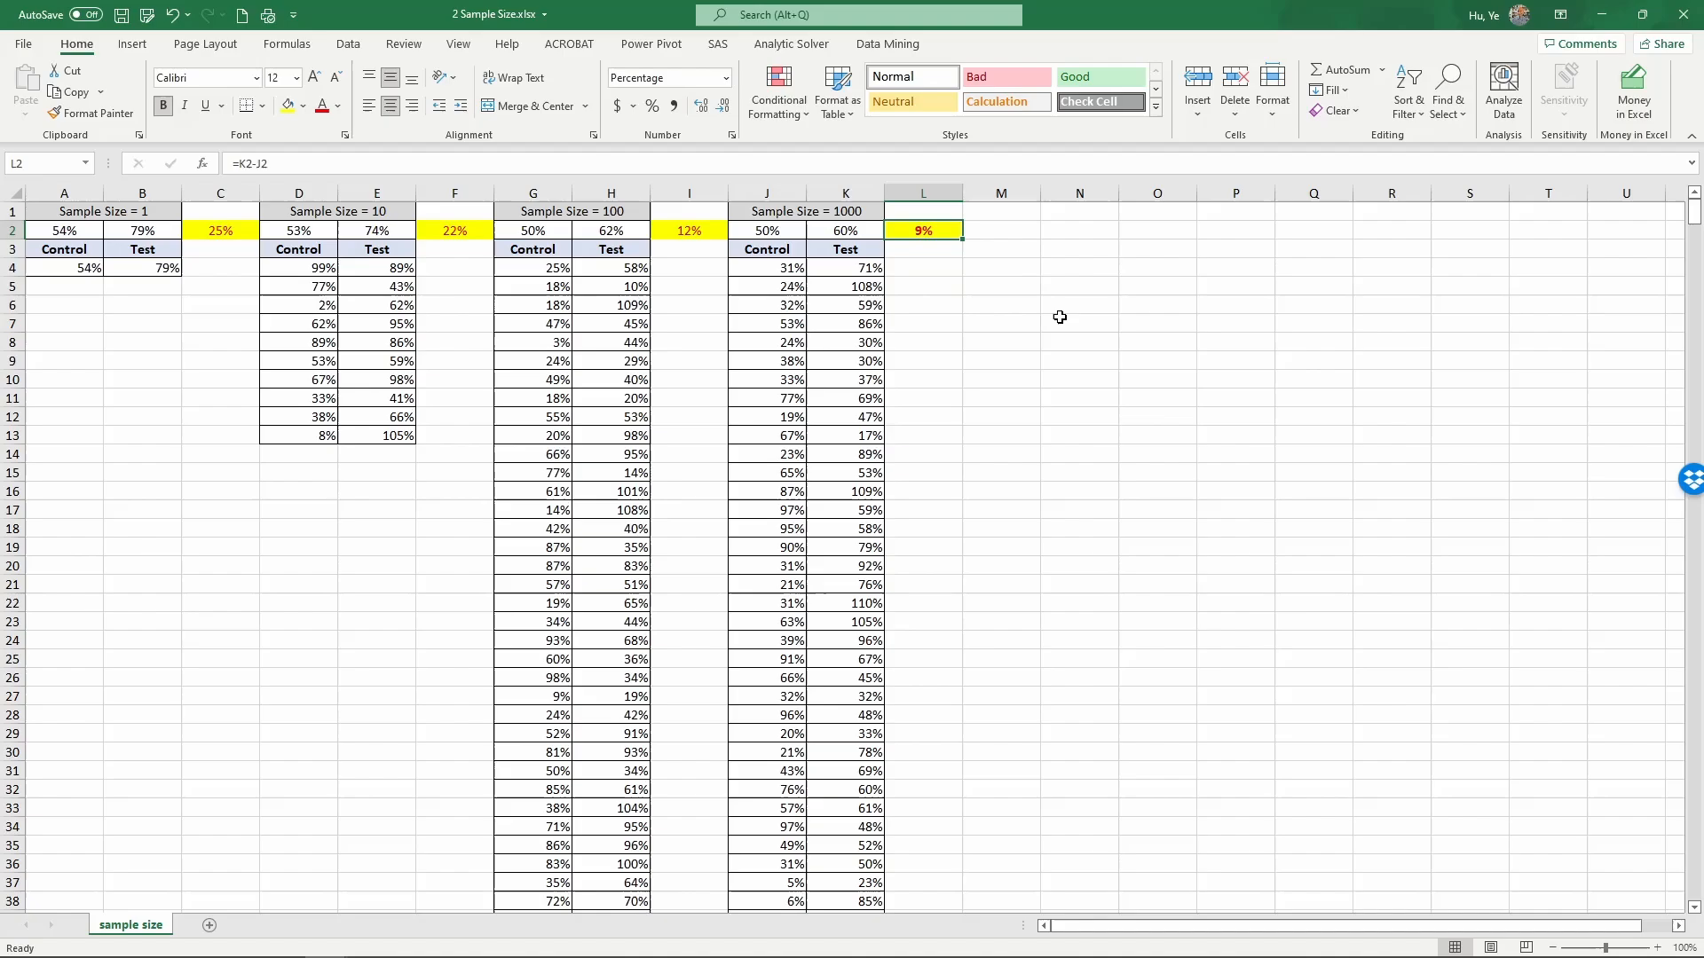
{"action": "key", "text": "F9"}
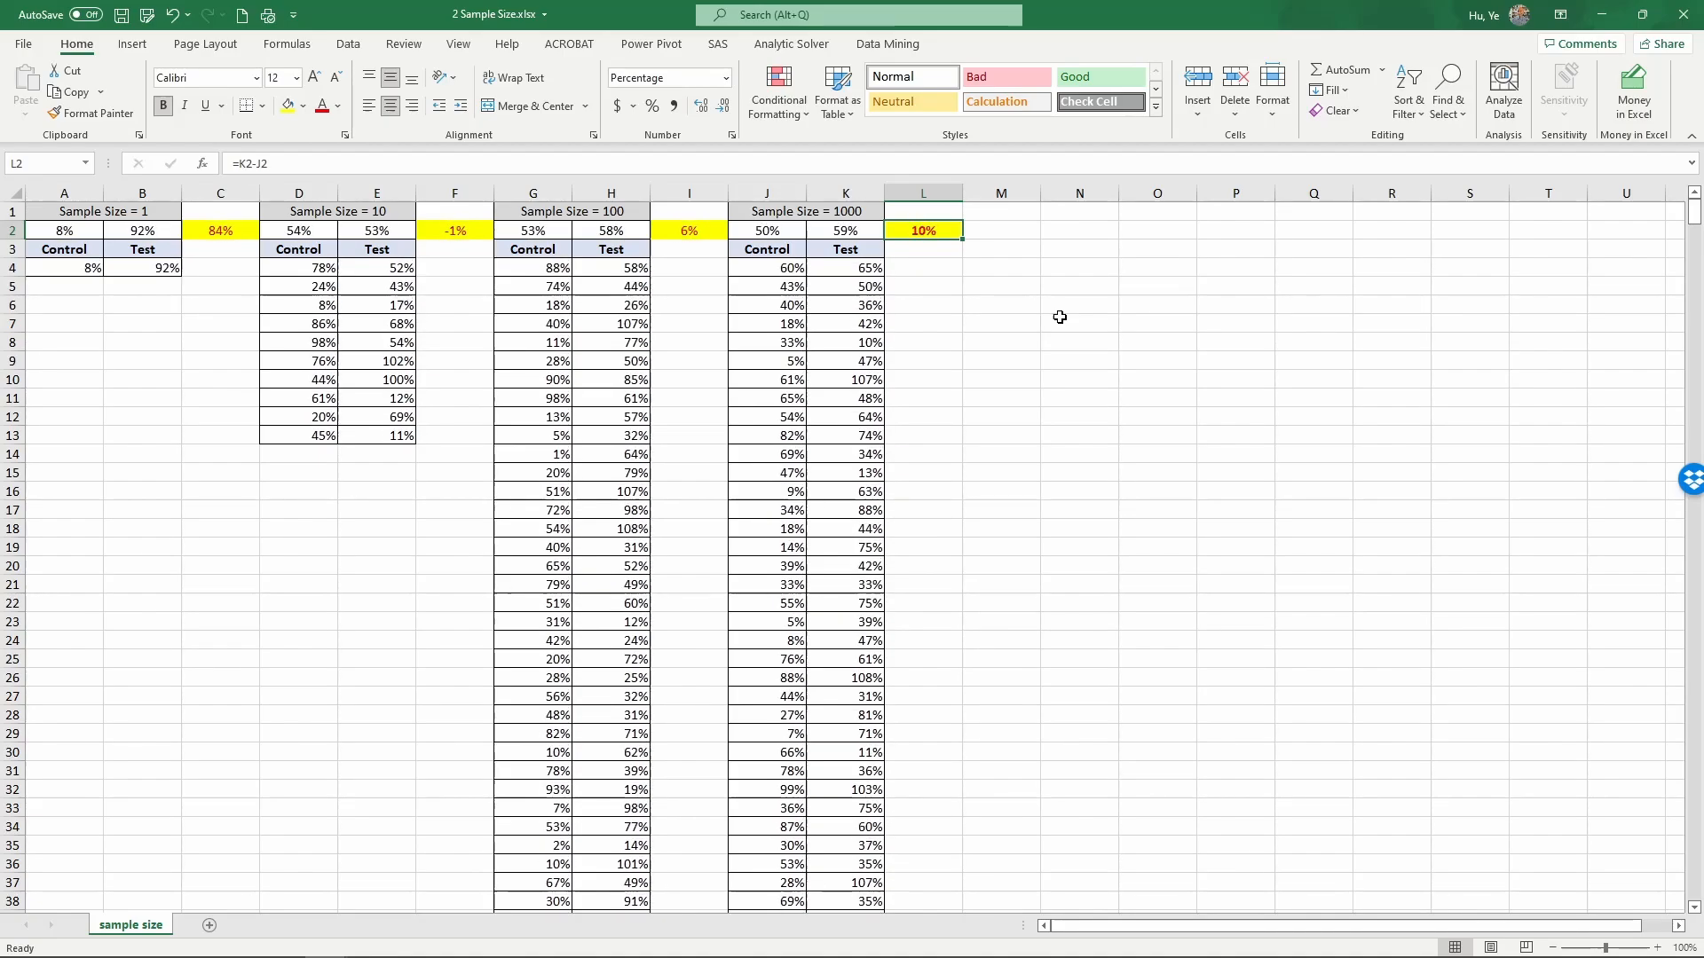
{"action": "key", "text": "f9"}
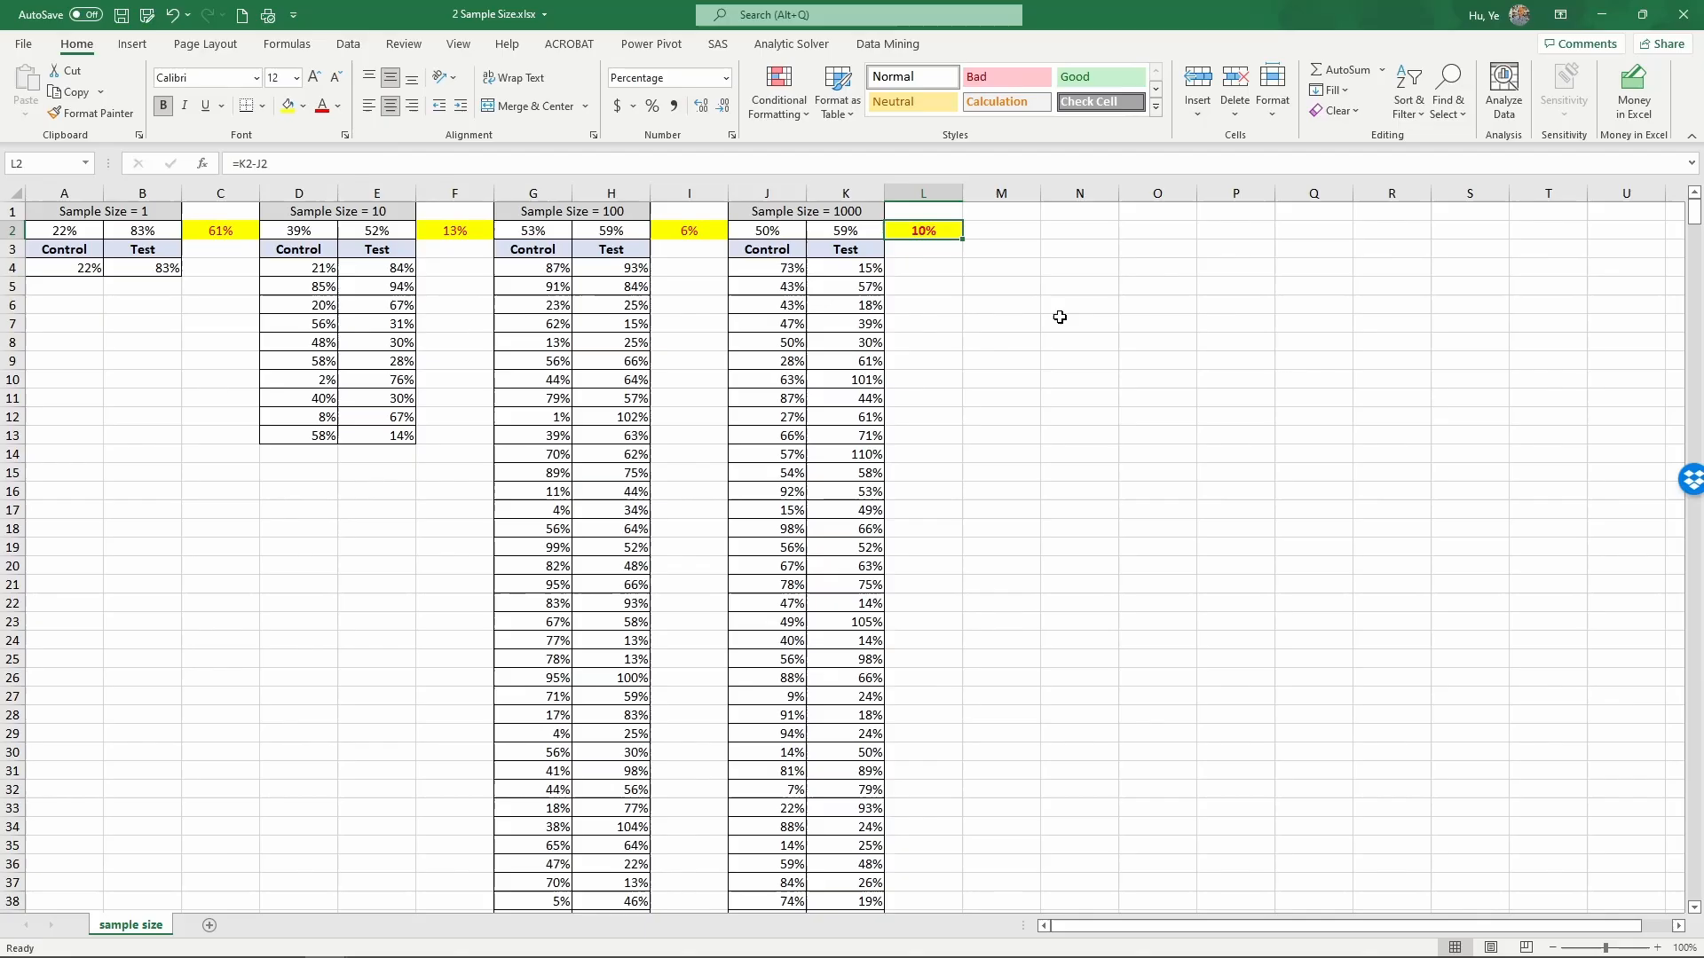
{"action": "key", "text": "F9"}
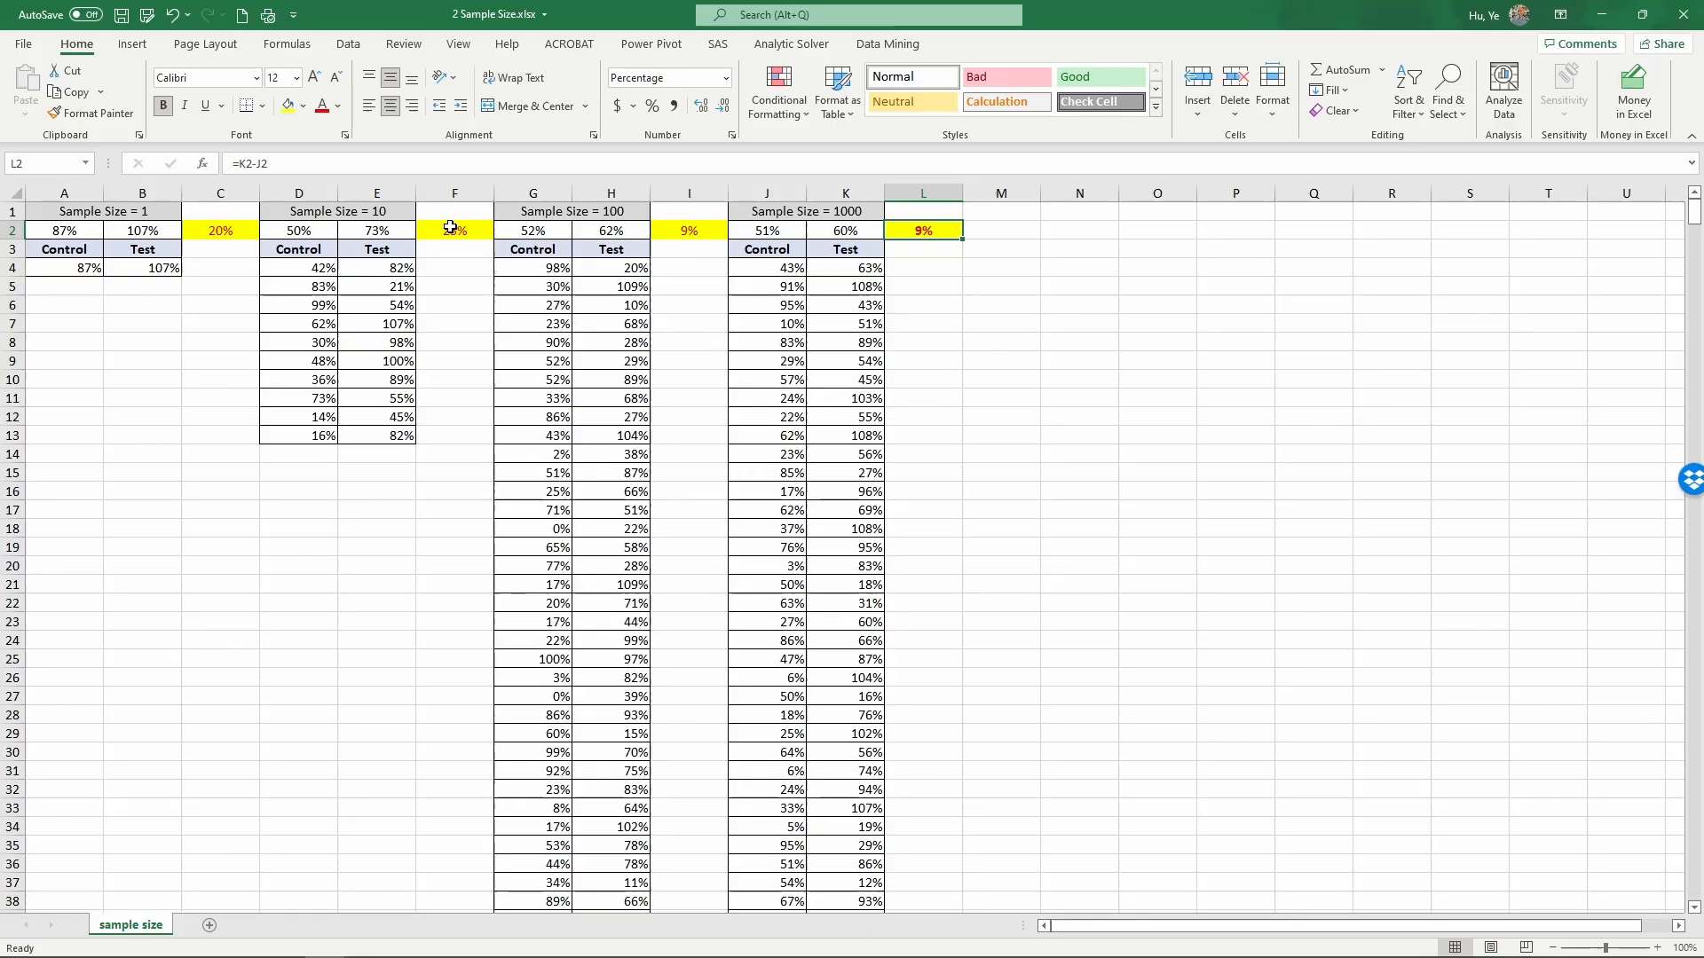
- Inspect the size-1 and size-10 difference cells C2 and F2, recalculating after each
{"action": "left_click", "coordinate": [221, 229]}
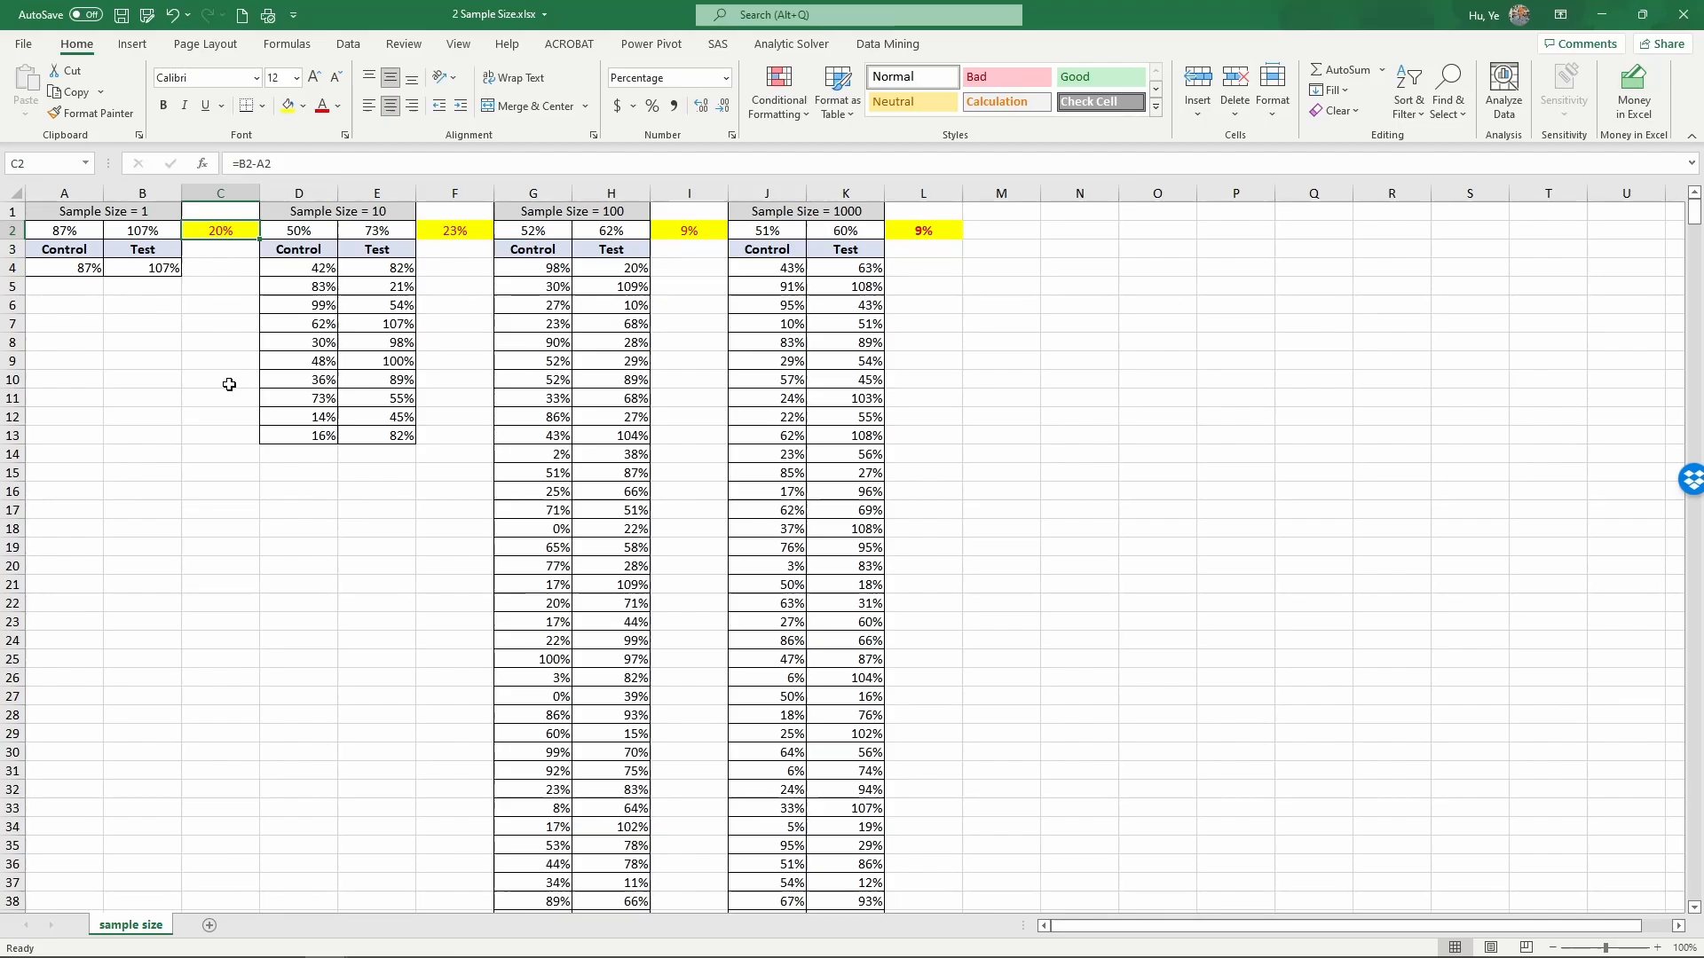
{"action": "key", "text": "F9"}
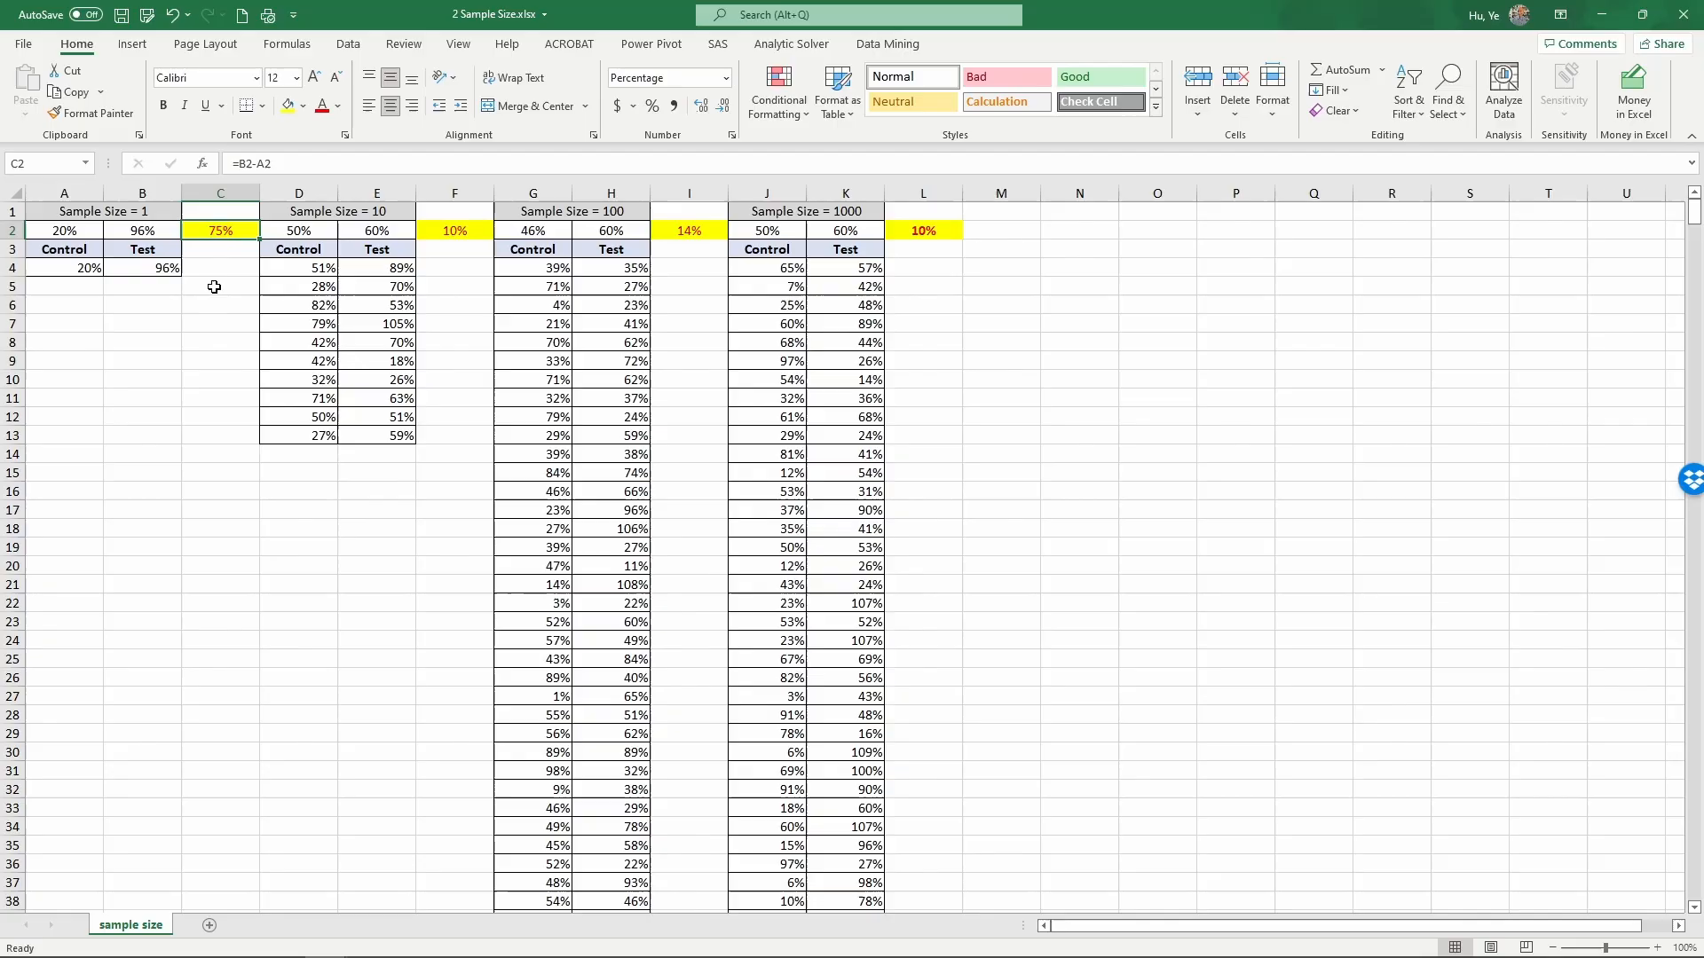
{"action": "left_click", "coordinate": [454, 229]}
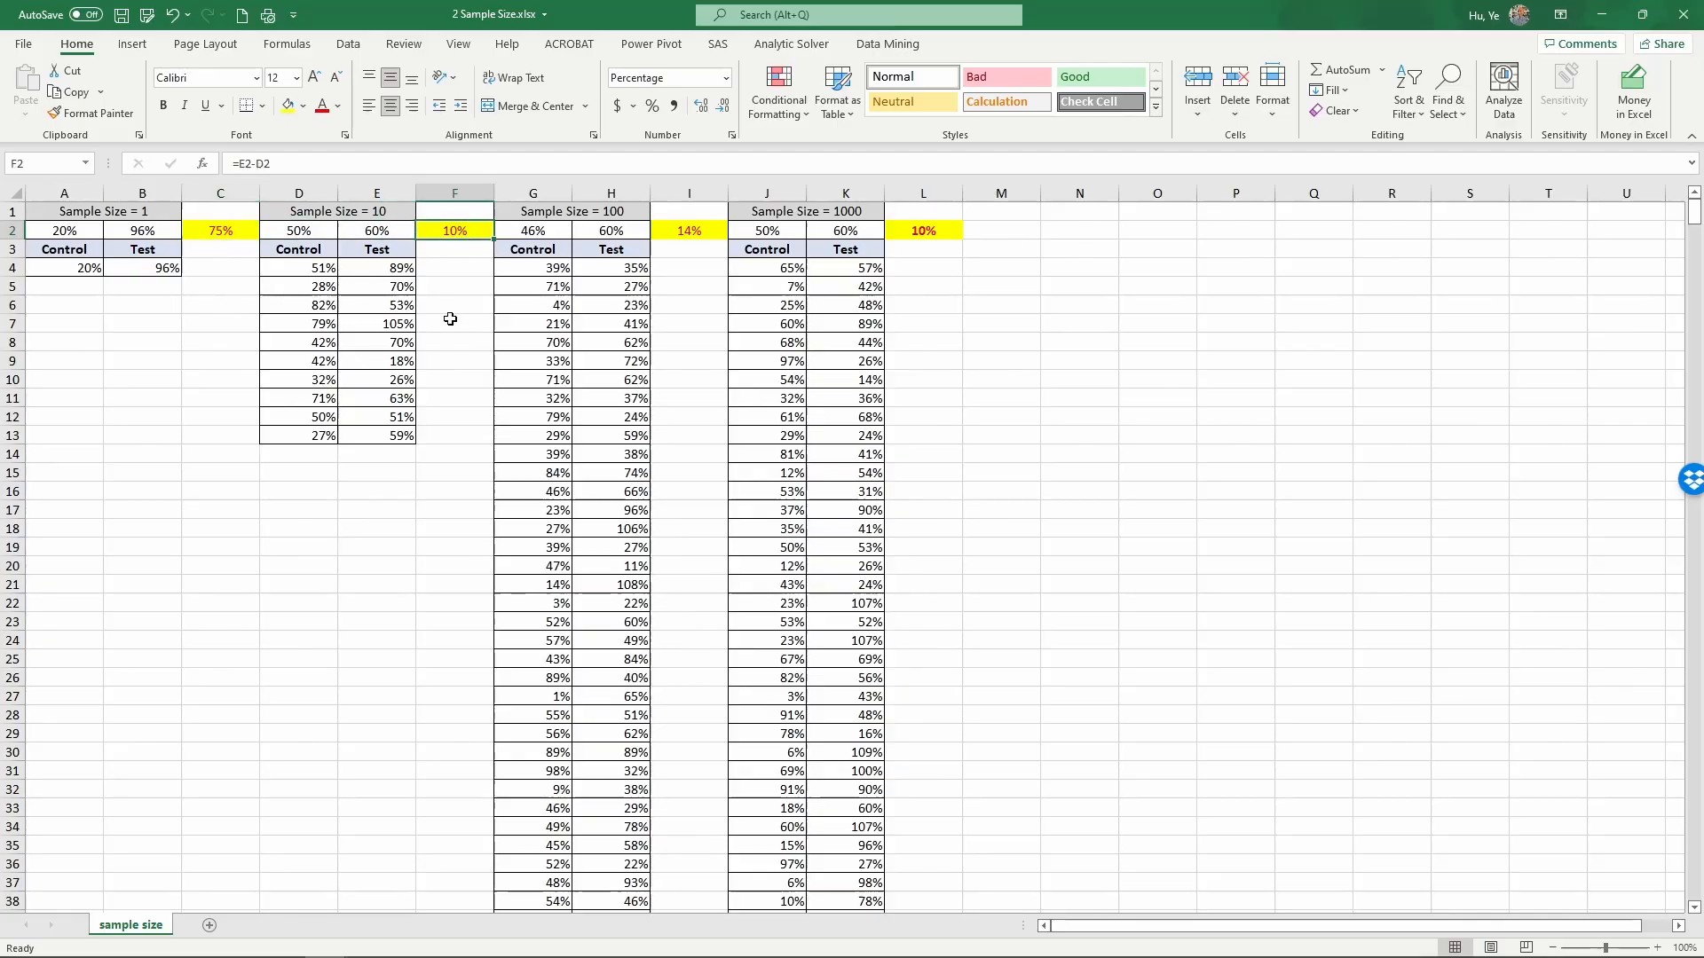
{"action": "key", "text": "F9"}
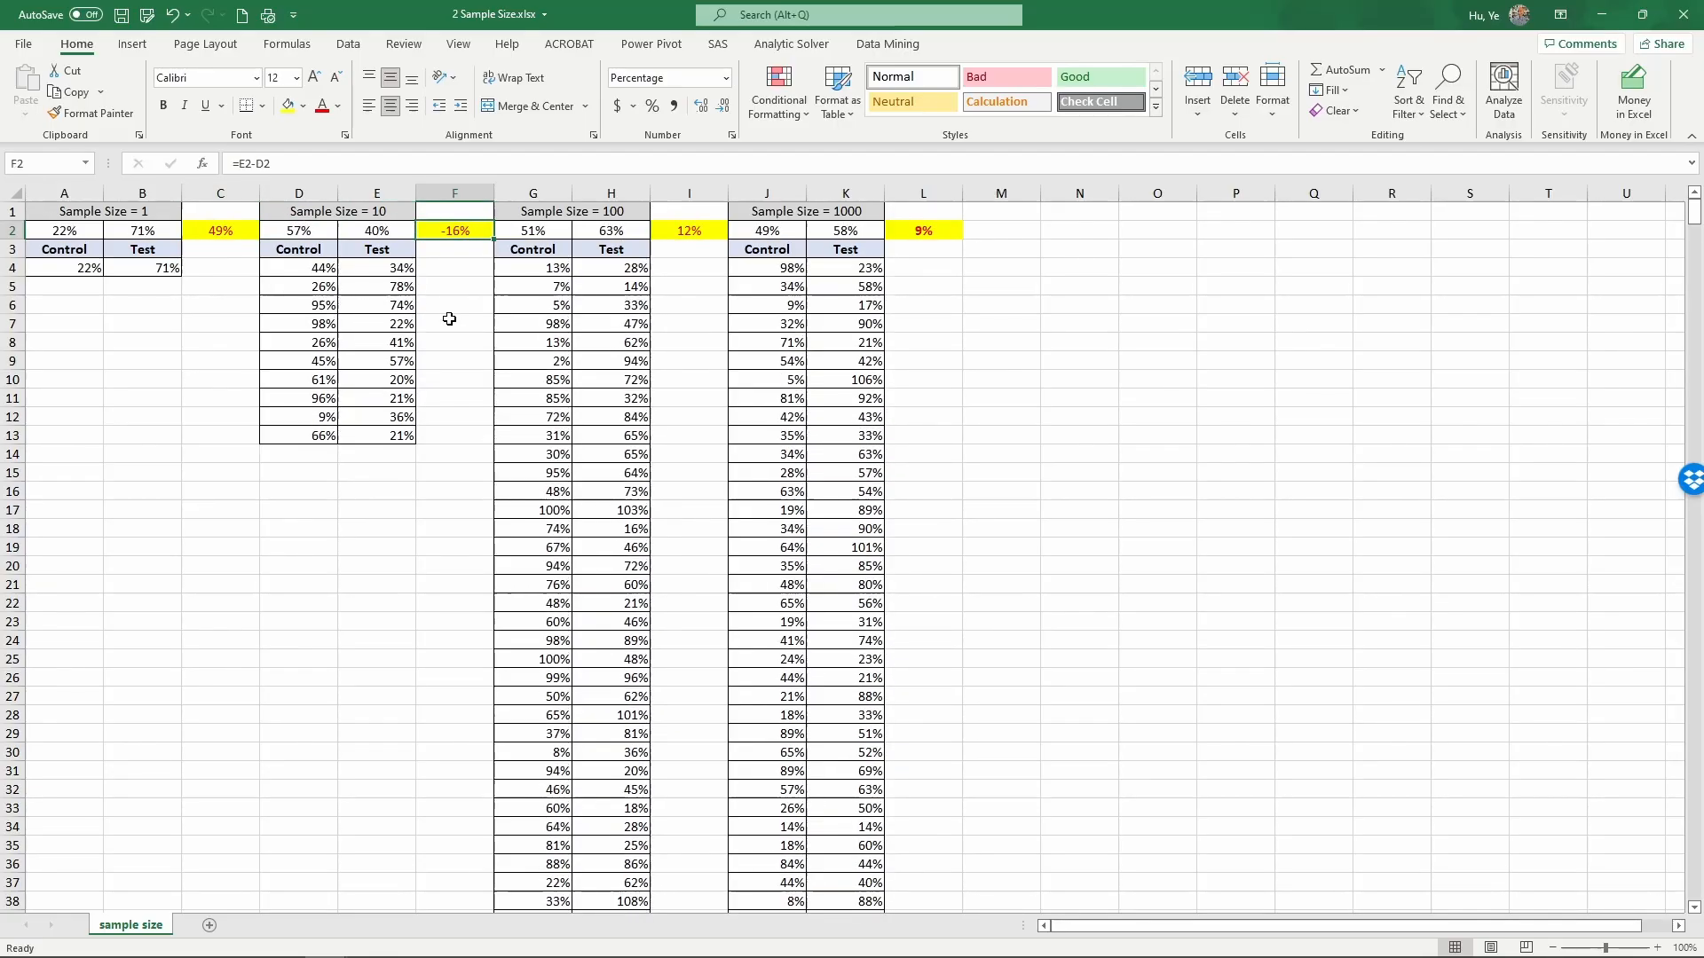
{"action": "key", "text": "f9"}
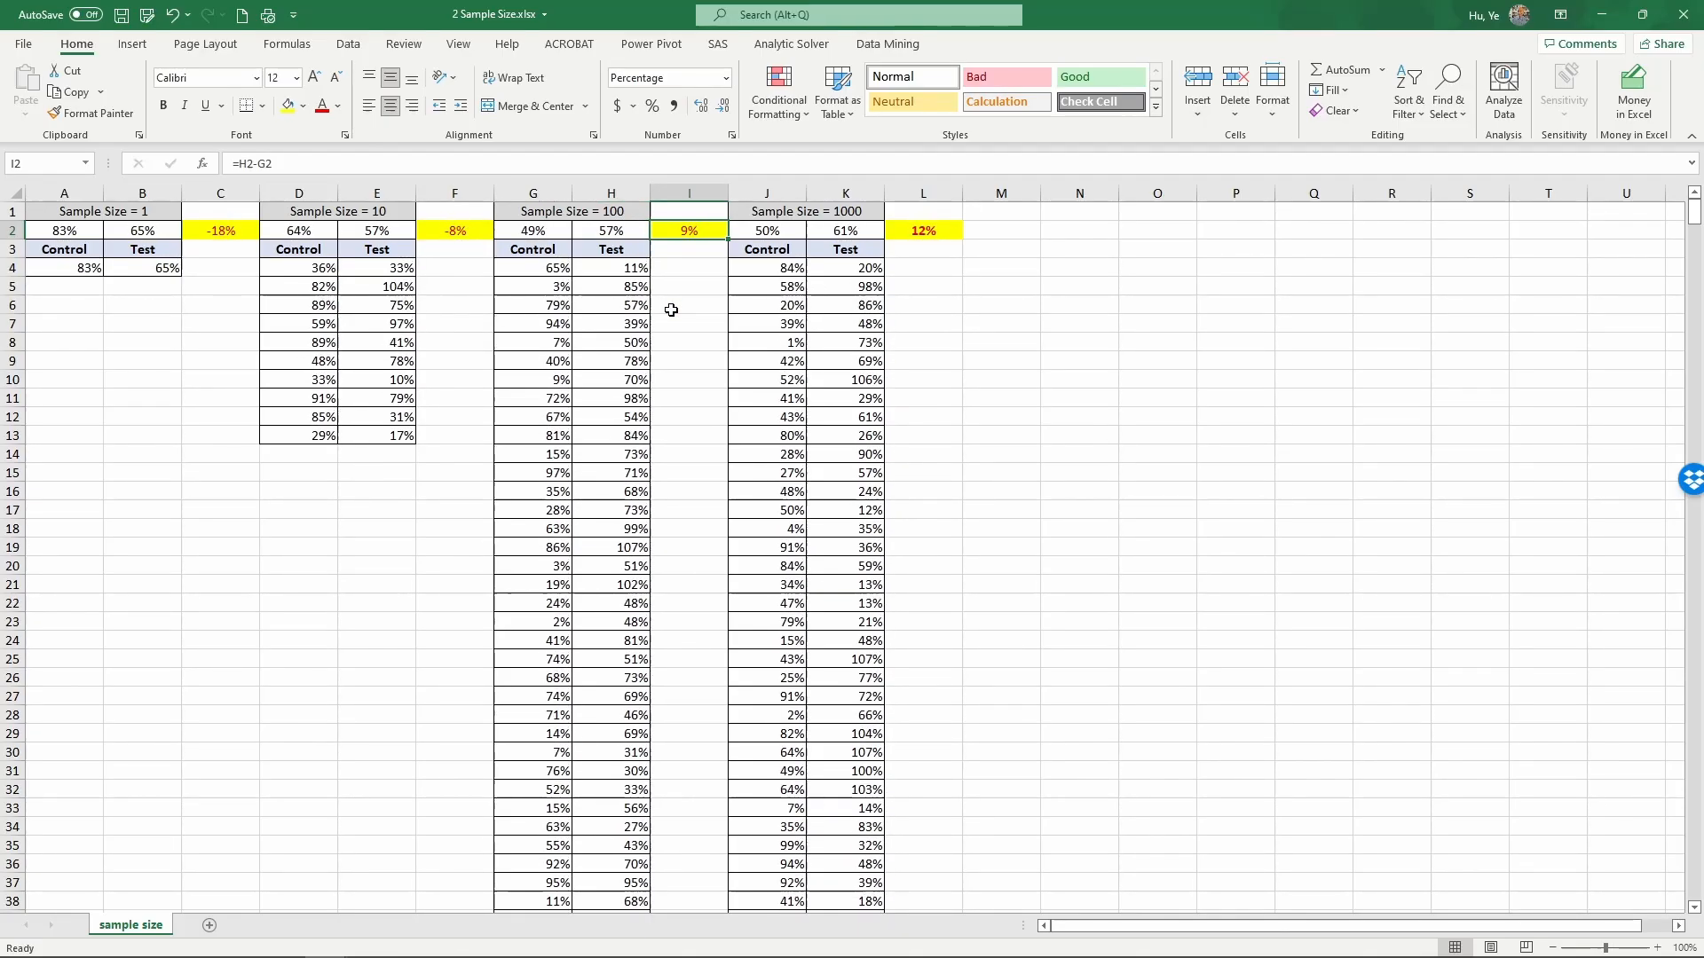
{"action": "key", "text": "f9"}
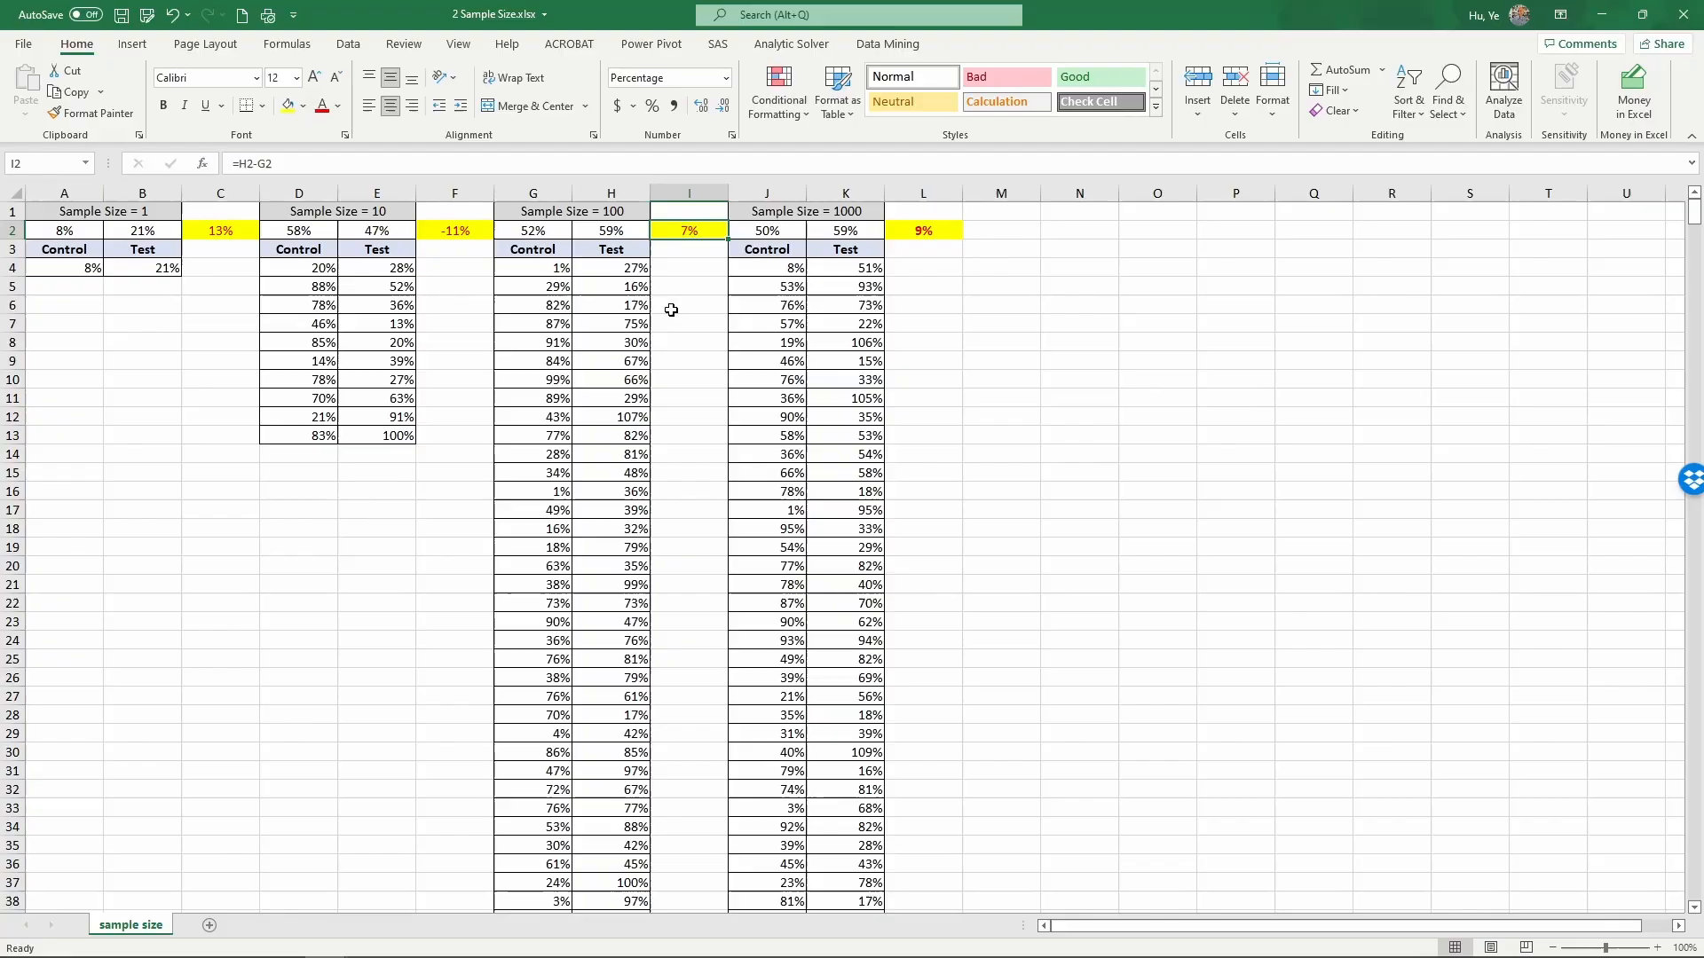
- Inspect the size-1000 difference cell L2 and recalculate twice, it staying between 9% and 12%
{"action": "left_click", "coordinate": [923, 229]}
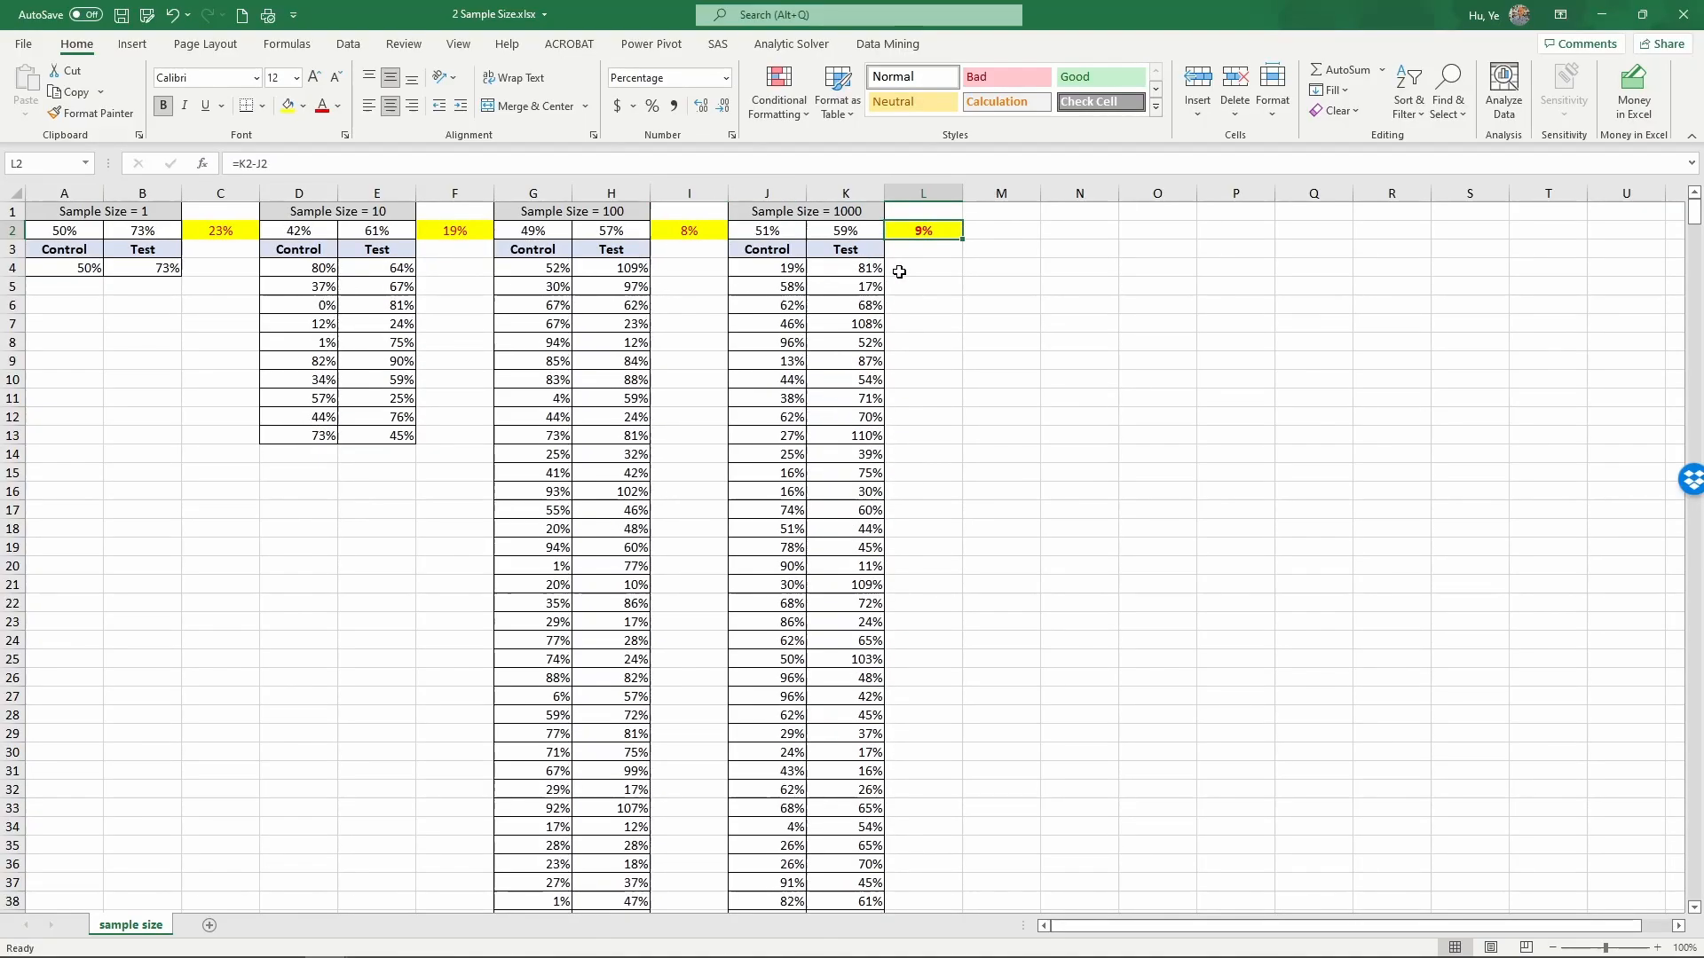
{"action": "key", "text": "f9"}
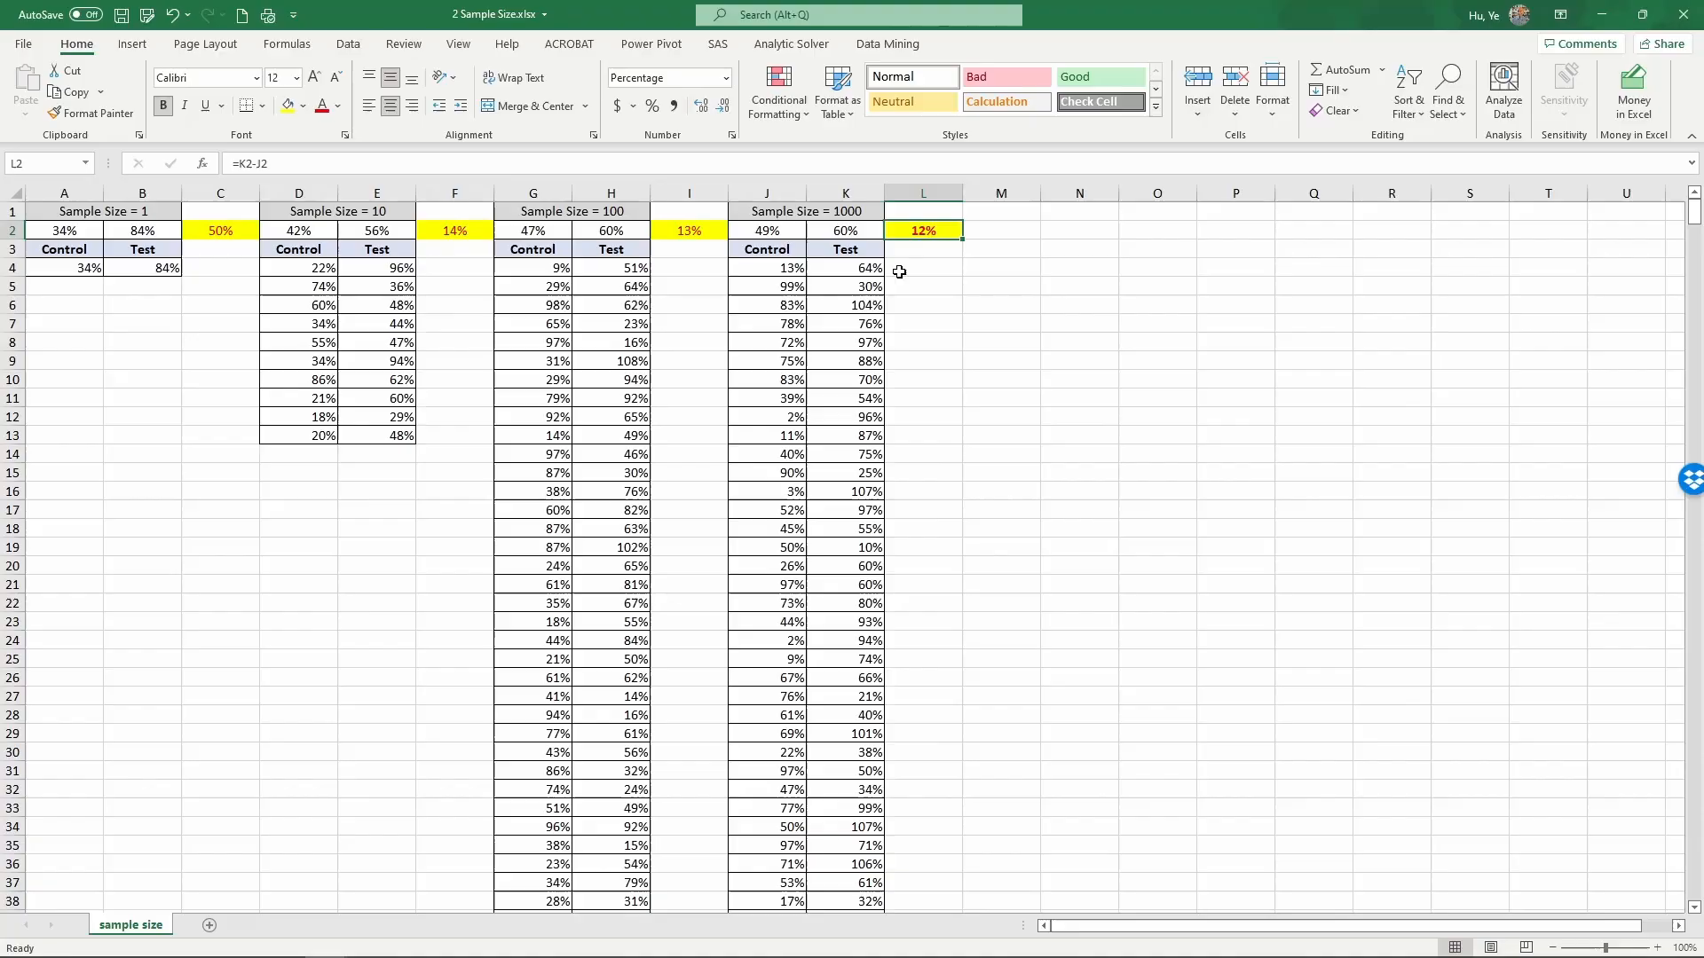
{"action": "key", "text": "f9"}
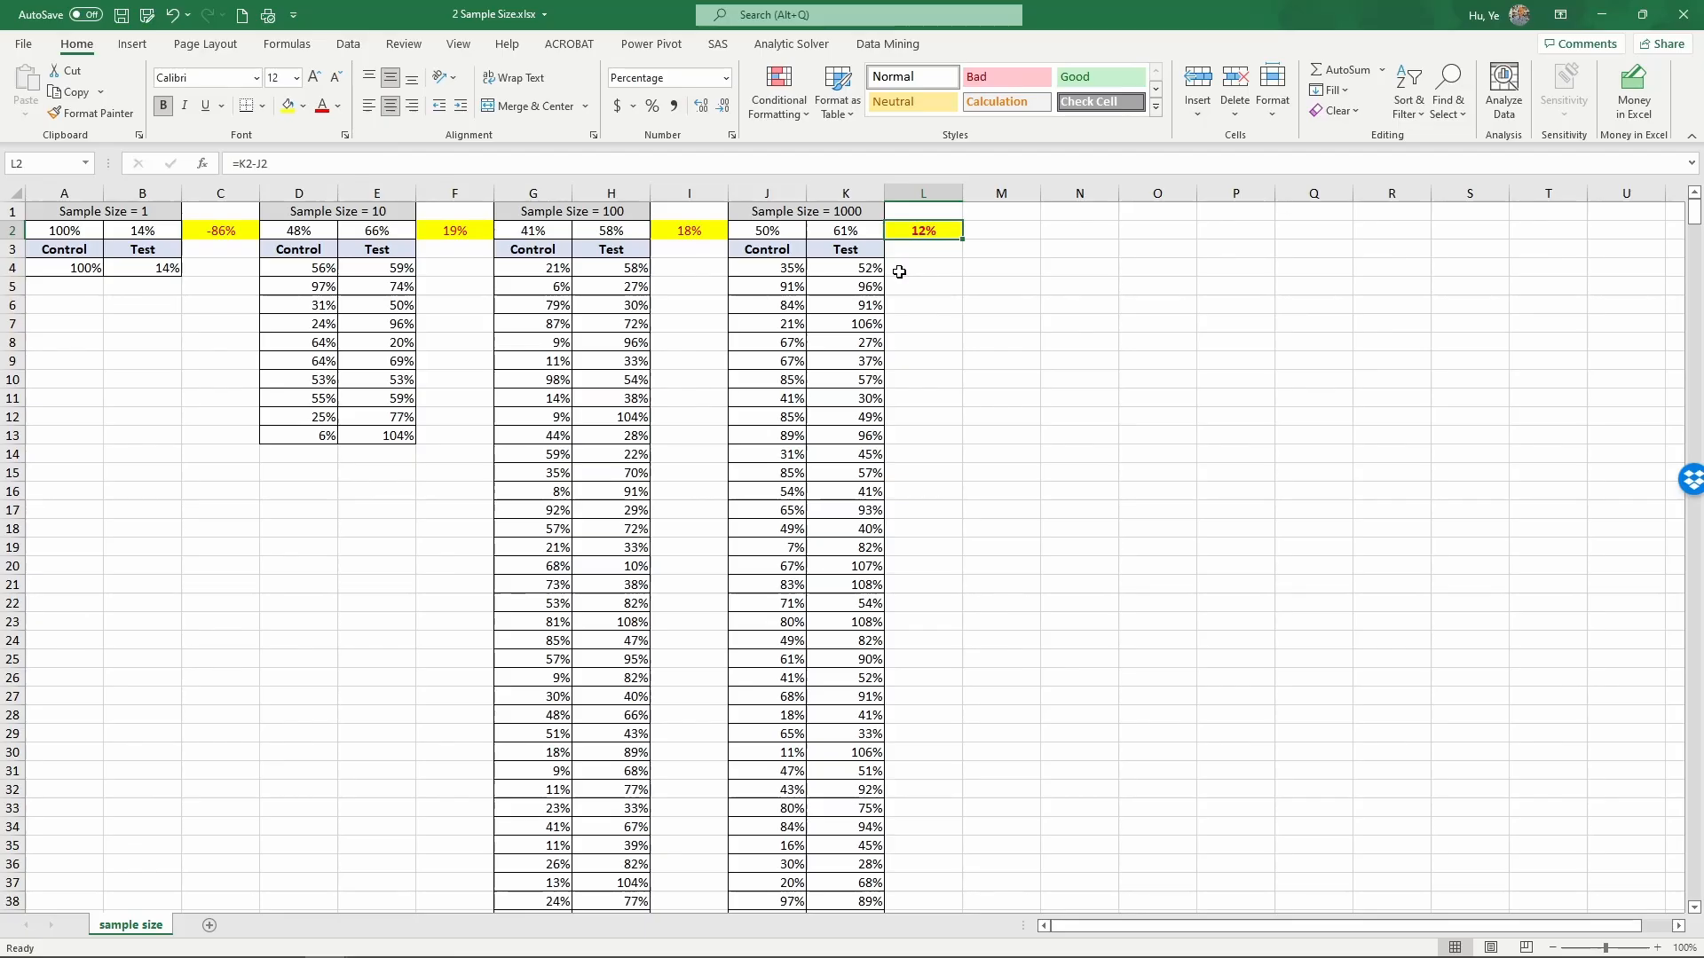
{"action": "mouse_move", "coordinate": [893, 279]}
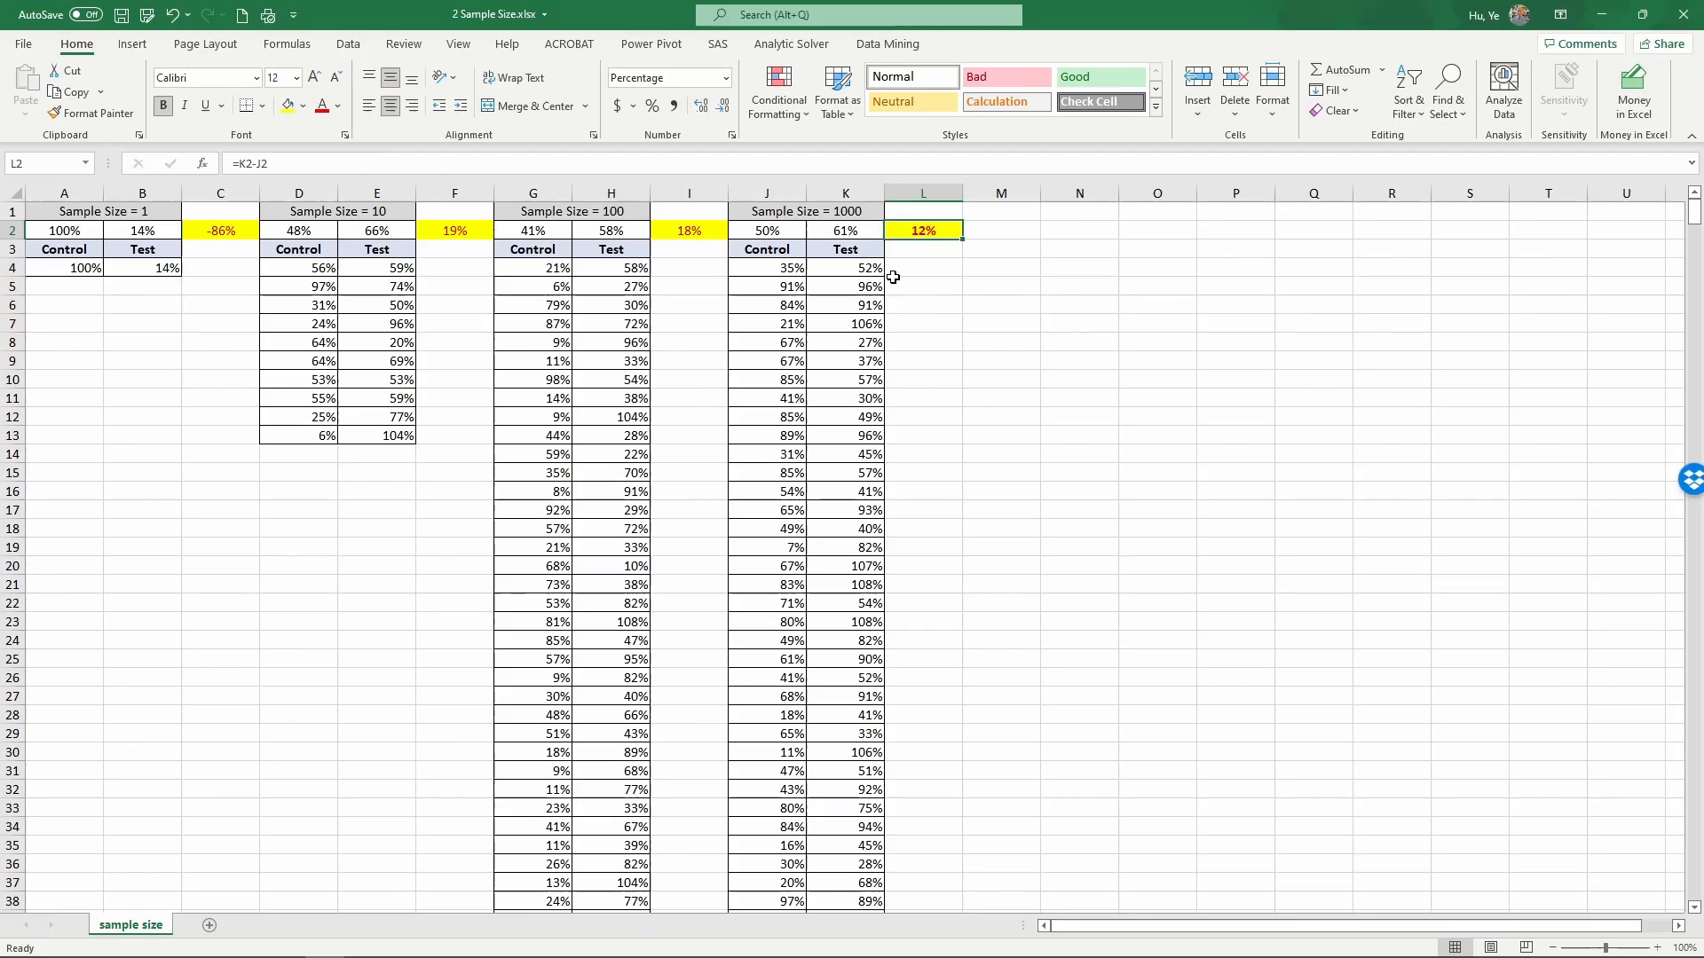